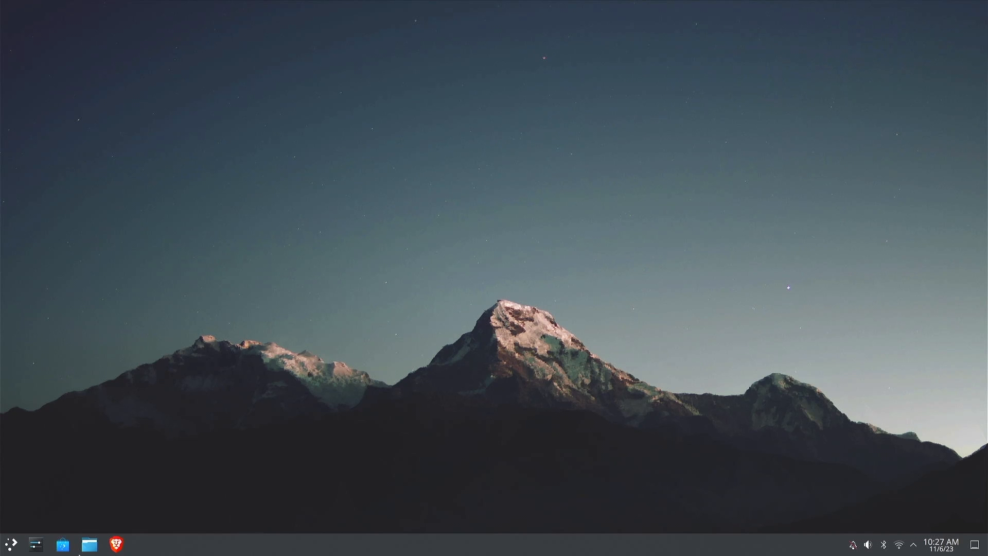
Launch Brave and search the web for 'nobara iso'.
left_click(116, 543)
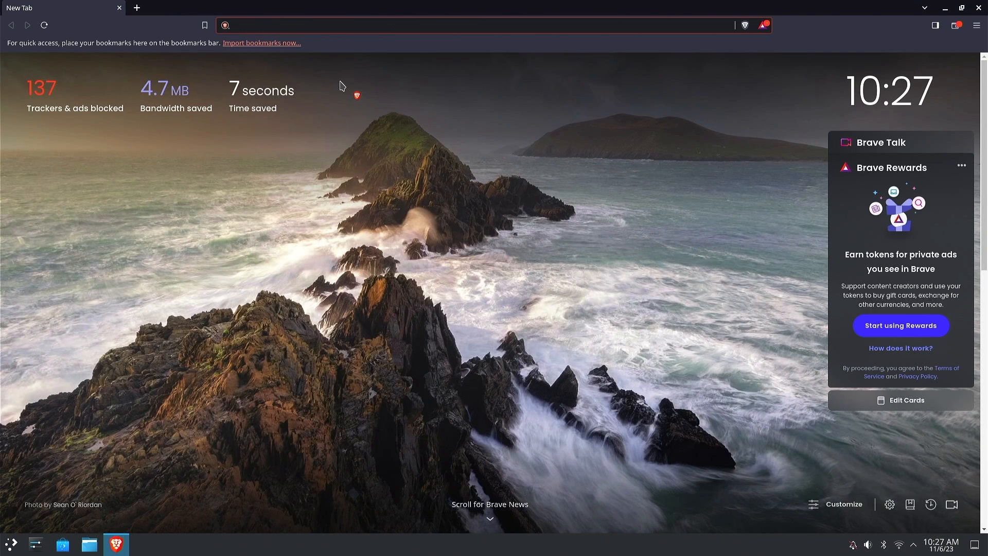
type("nobara")
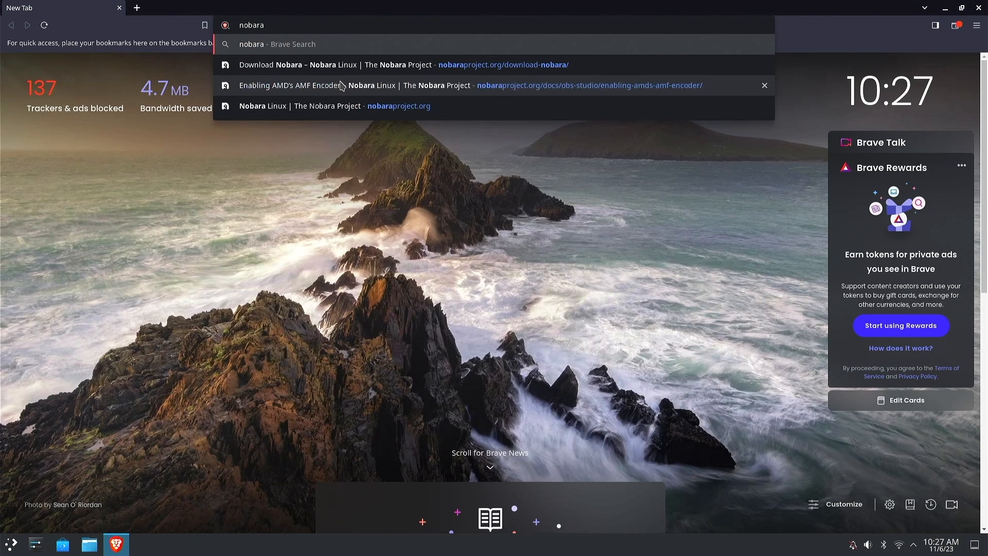
key("Return")
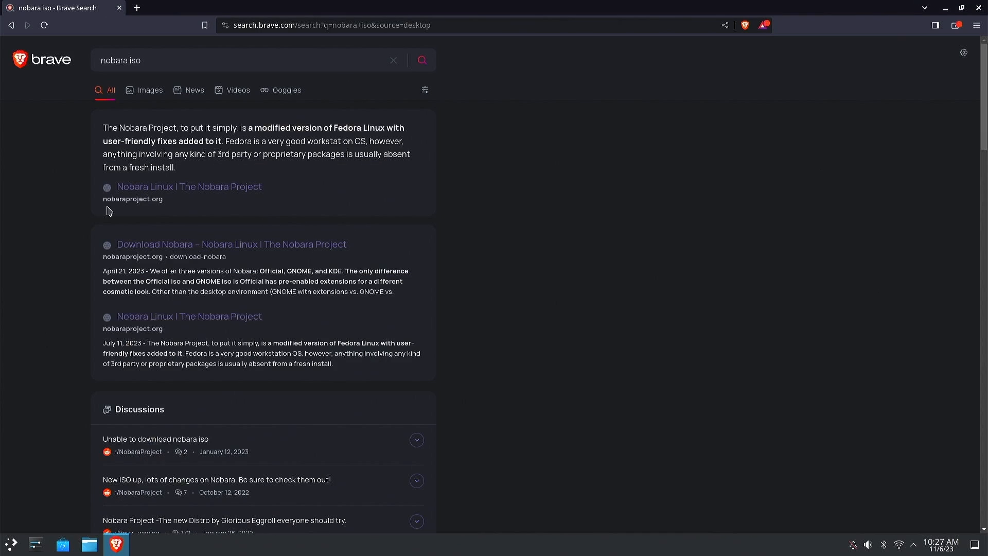
mouse_move(171, 191)
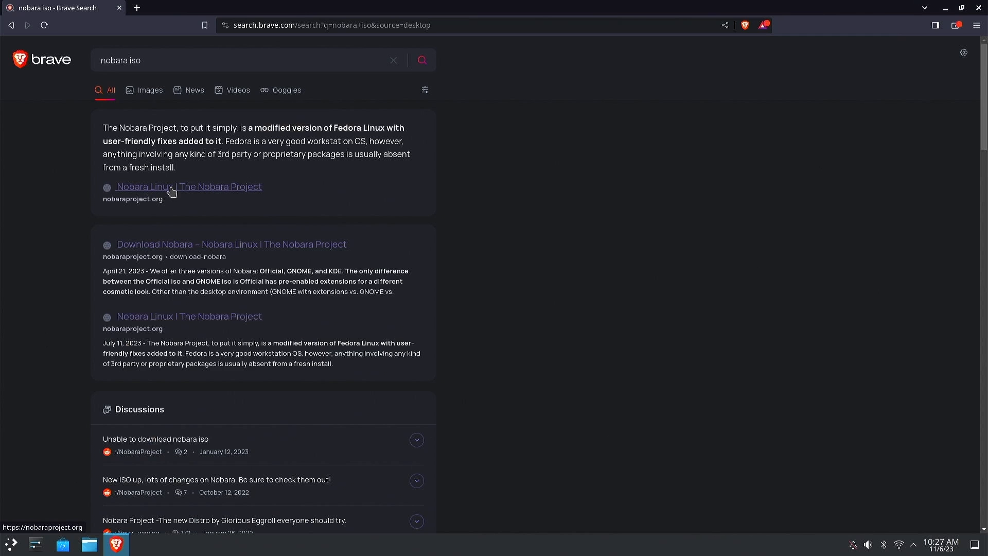
Go to the Nobara Project's Download Nobara page and browse the release list and desktop previews.
left_click(188, 187)
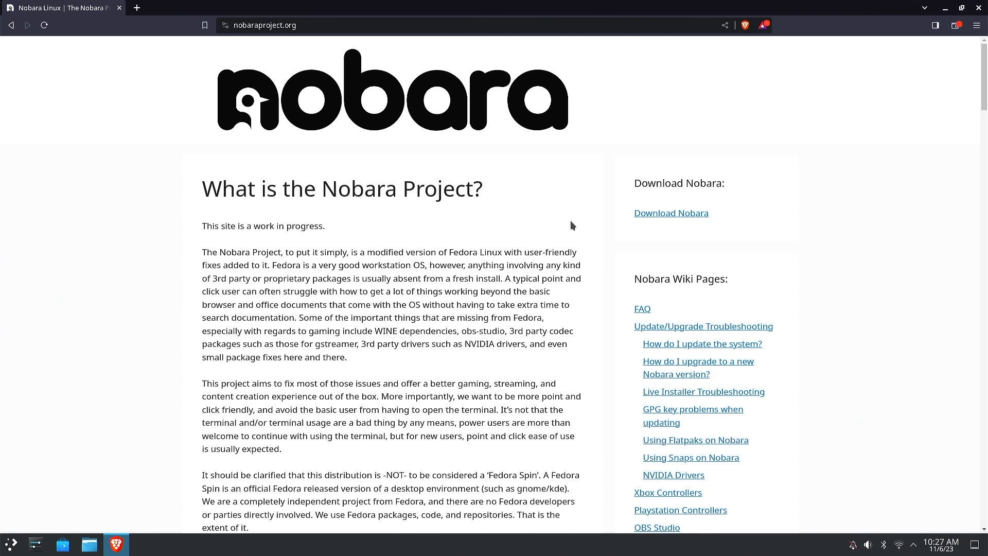
mouse_move(671, 213)
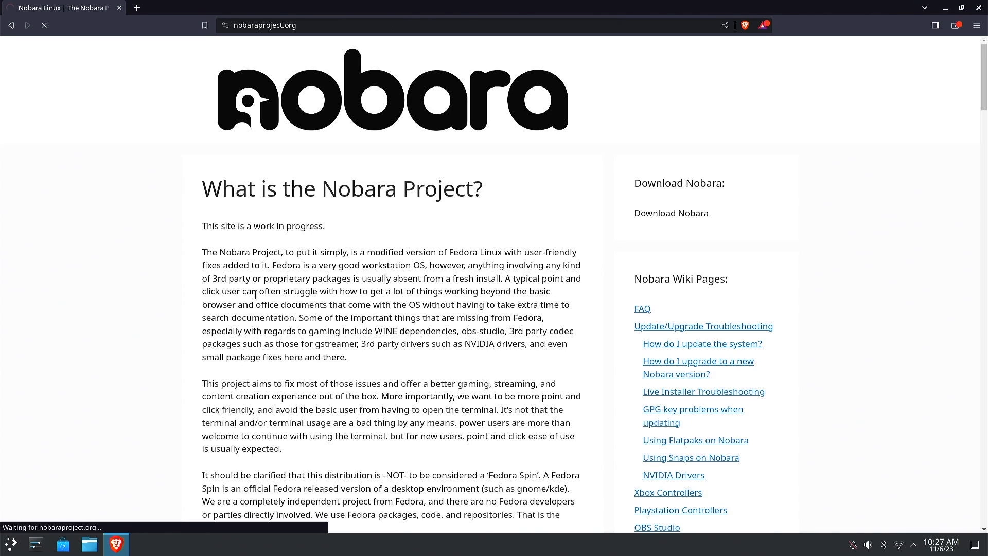
left_click(671, 213)
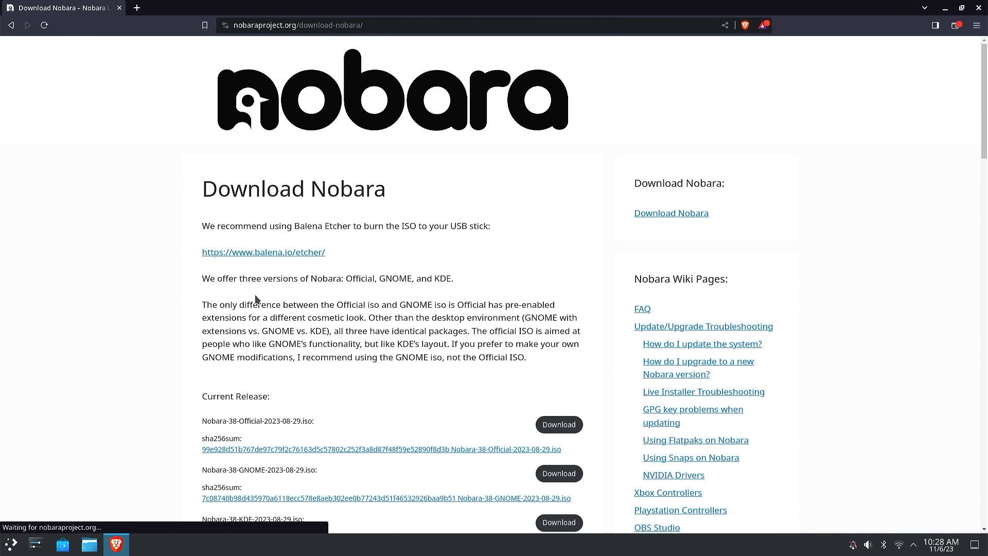
scroll("down", 3)
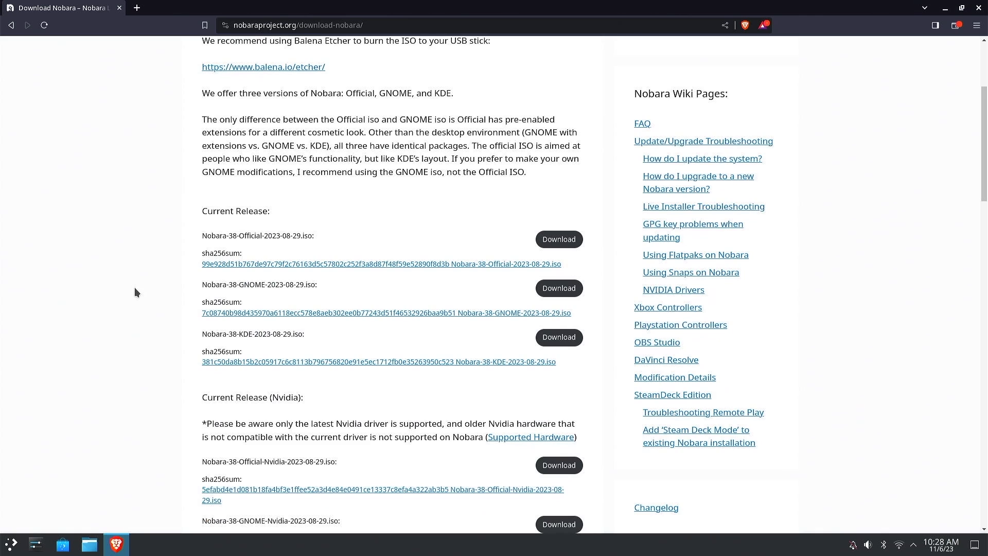
mouse_move(238, 237)
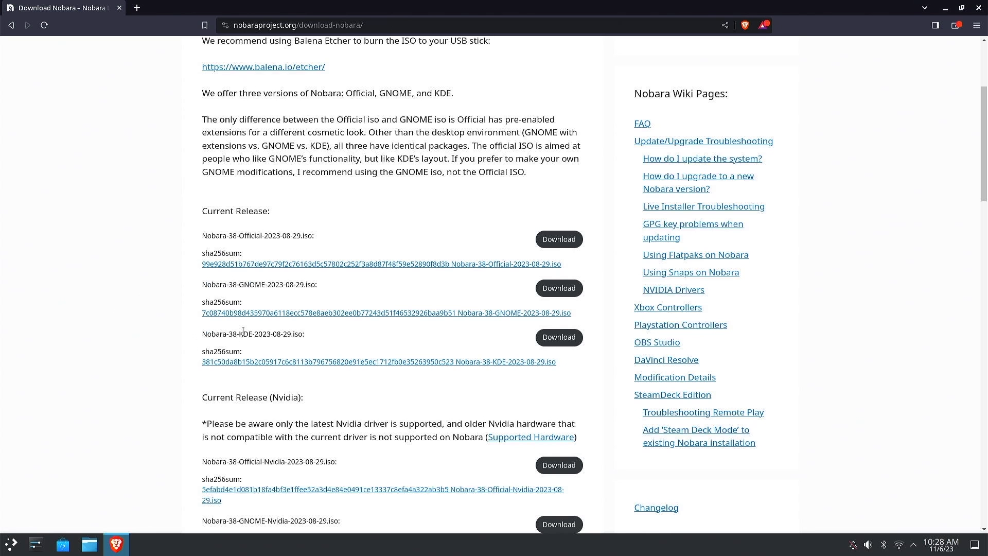
scroll("down", 3)
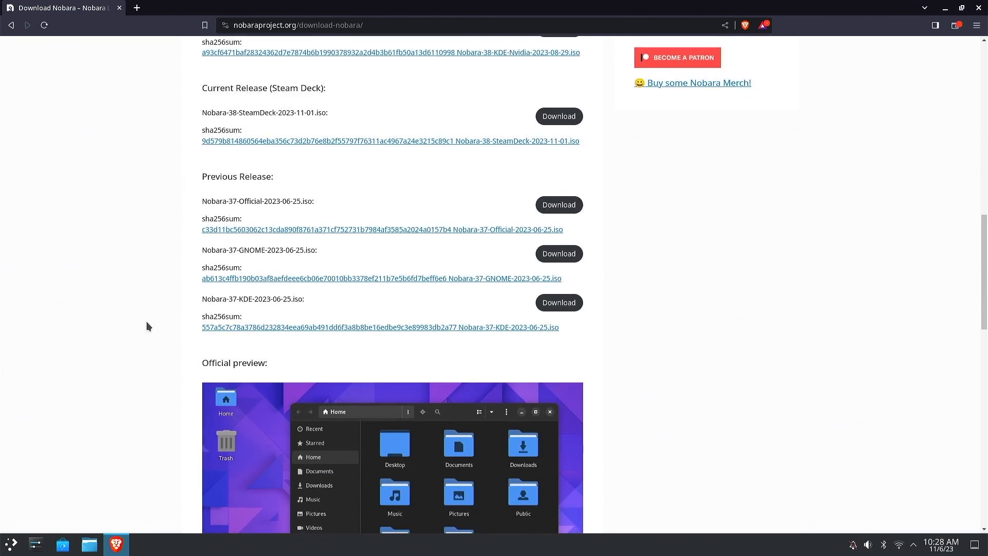
scroll("down", 3)
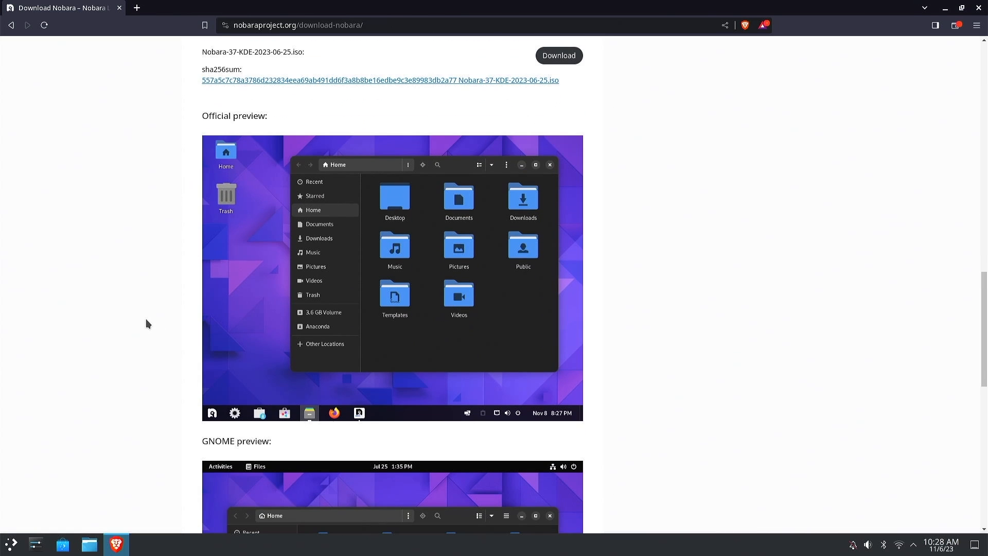
mouse_move(115, 345)
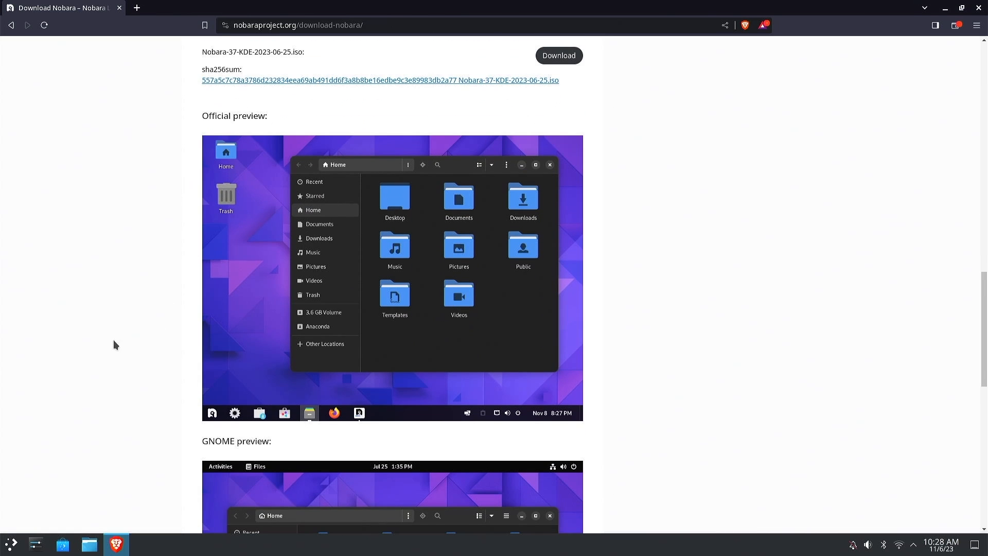
scroll("down", 3)
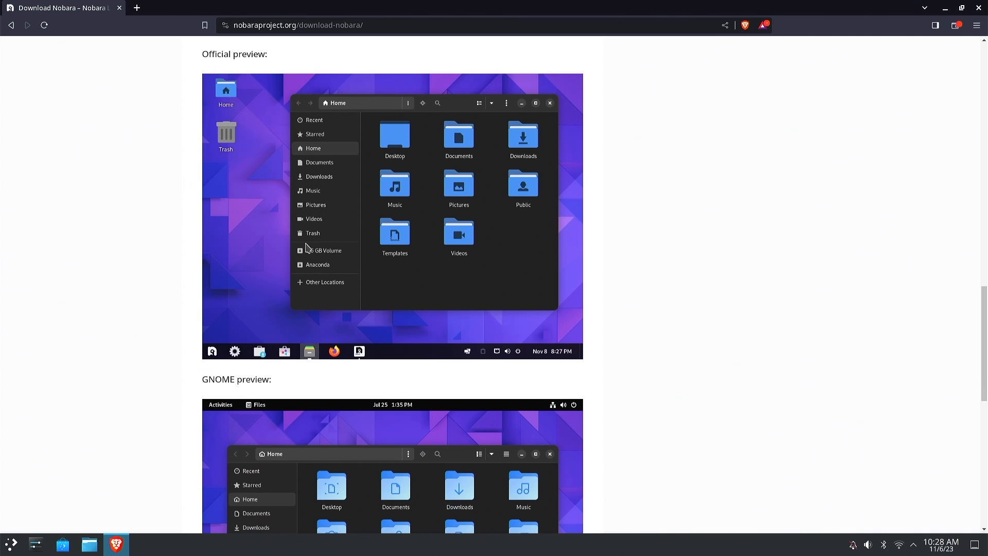
scroll("down", 3)
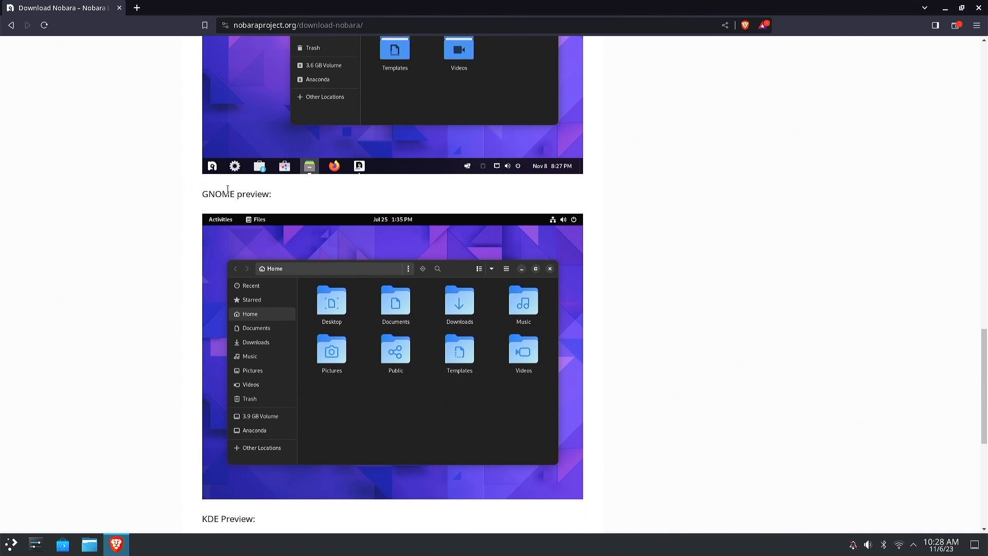
scroll("down", 3)
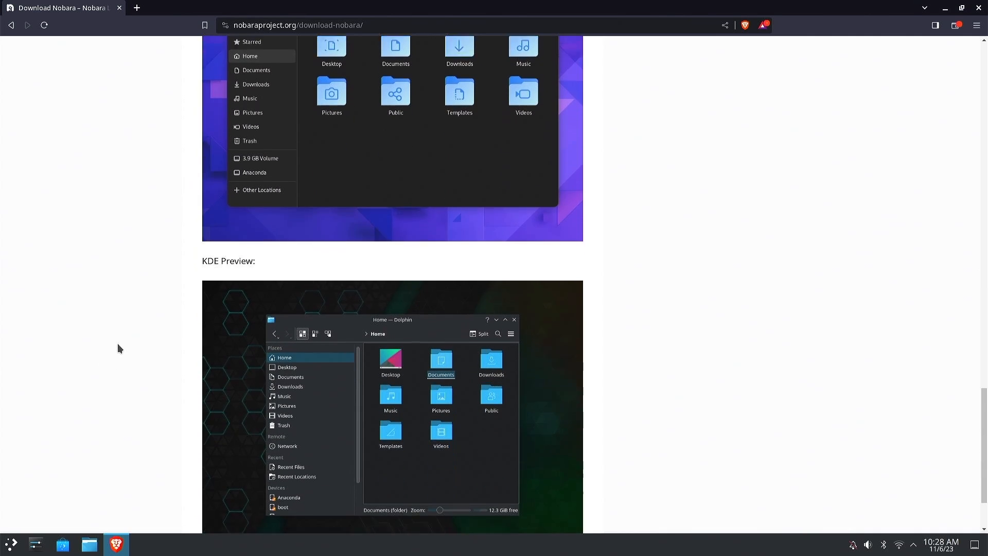
scroll("down", 3)
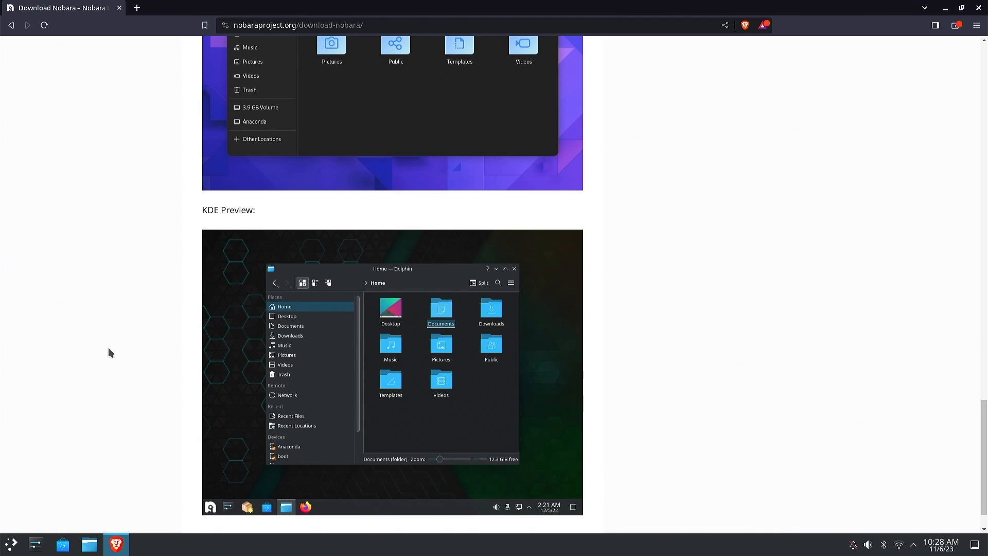
scroll("up", 3)
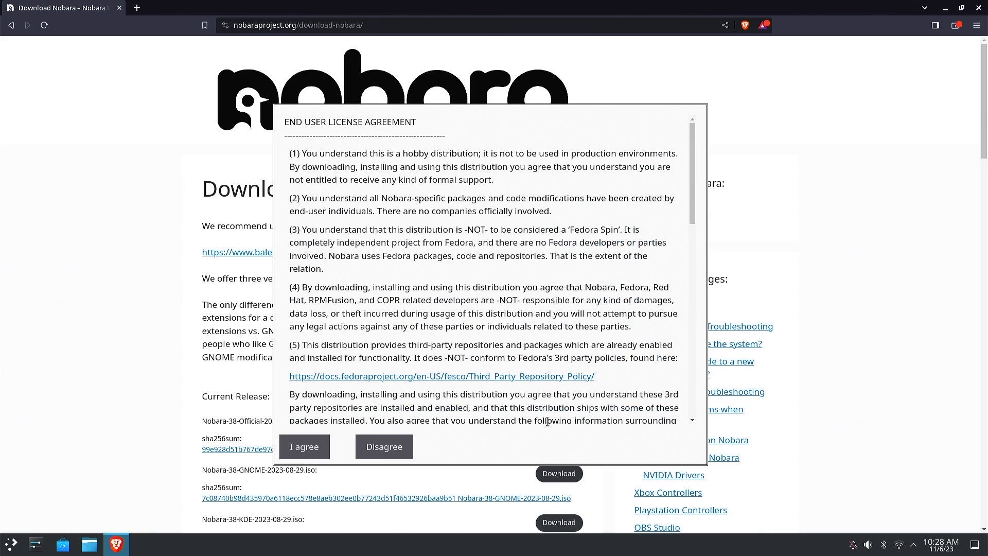
Accept the EULA and confirm the 3.1 GB Nobara-38-Official ISO finished downloading.
left_click(304, 447)
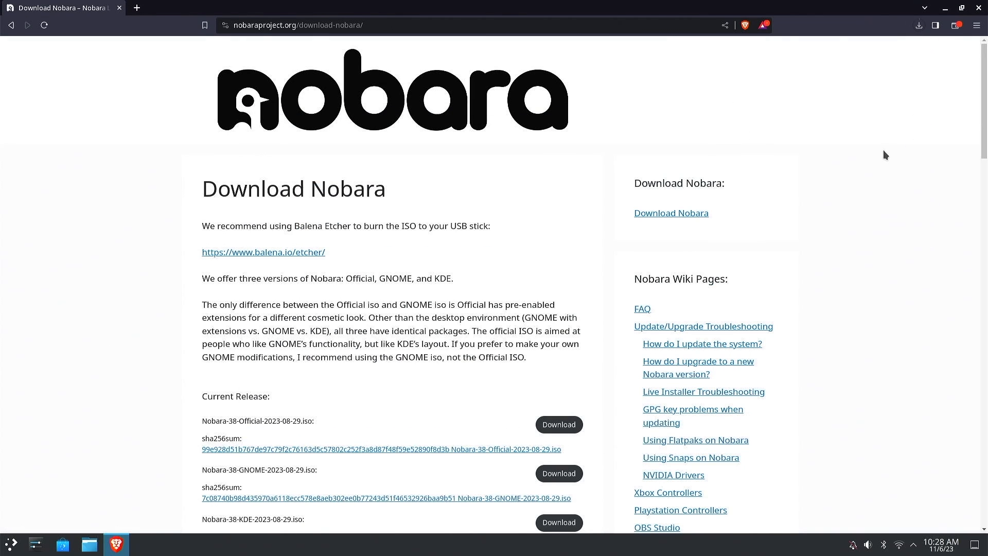
left_click(918, 26)
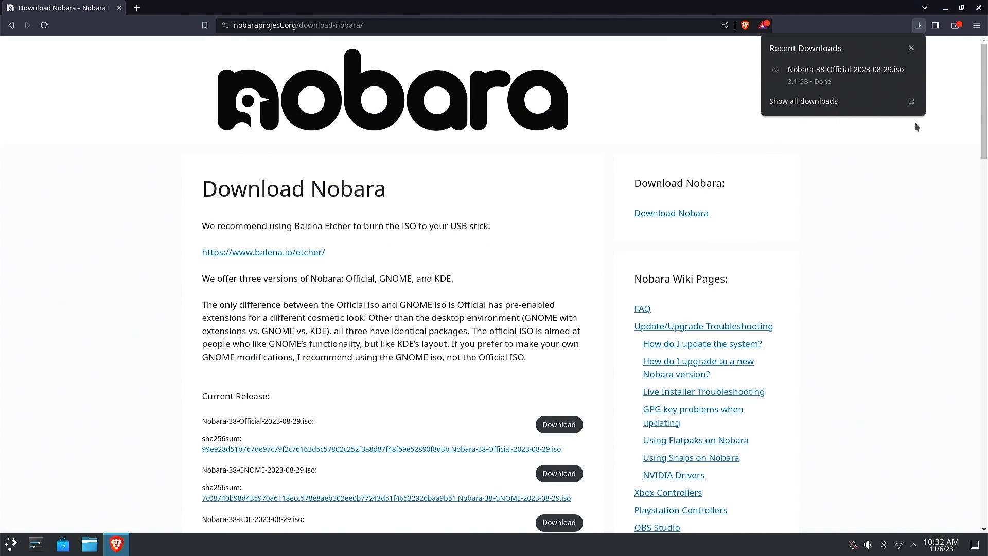
mouse_move(435, 275)
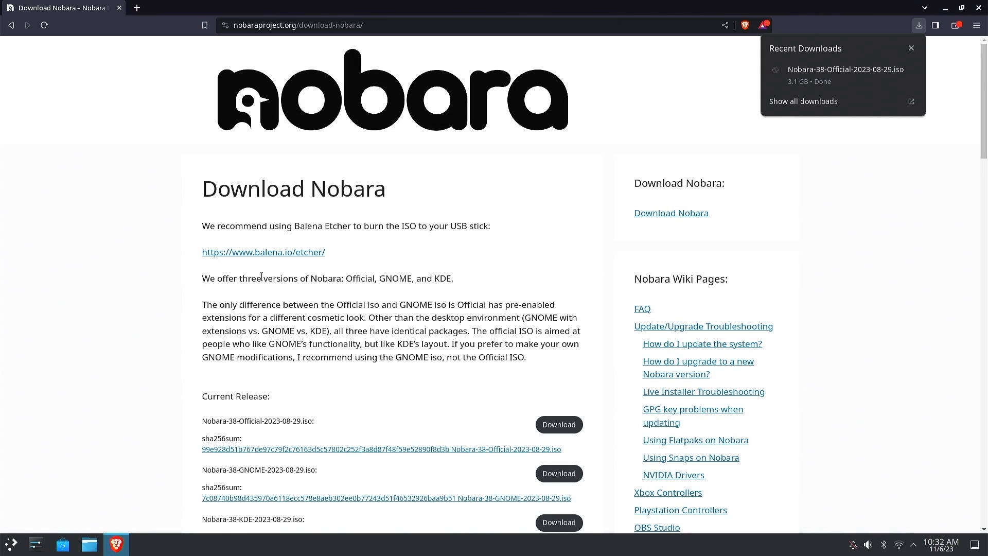
mouse_move(262, 258)
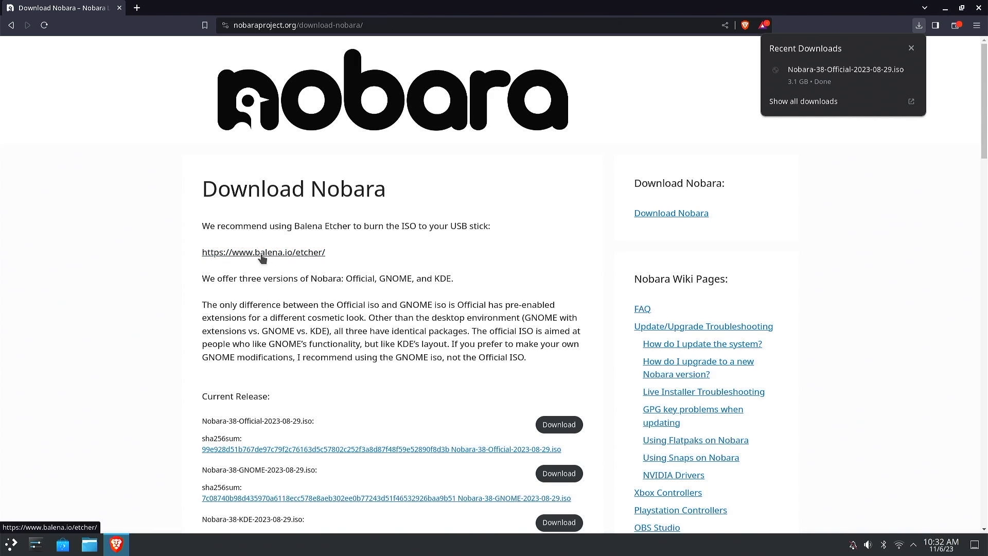
mouse_move(578, 151)
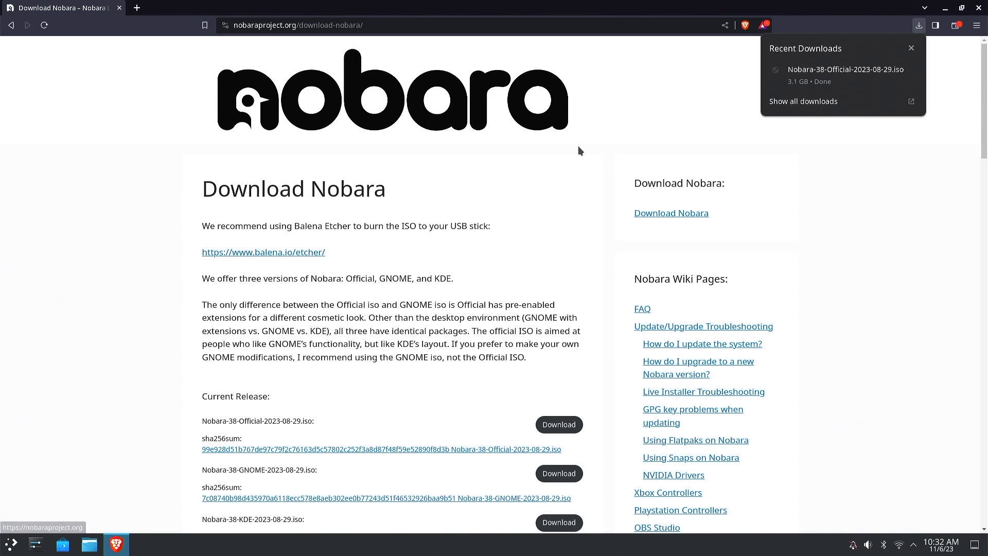
mouse_move(281, 252)
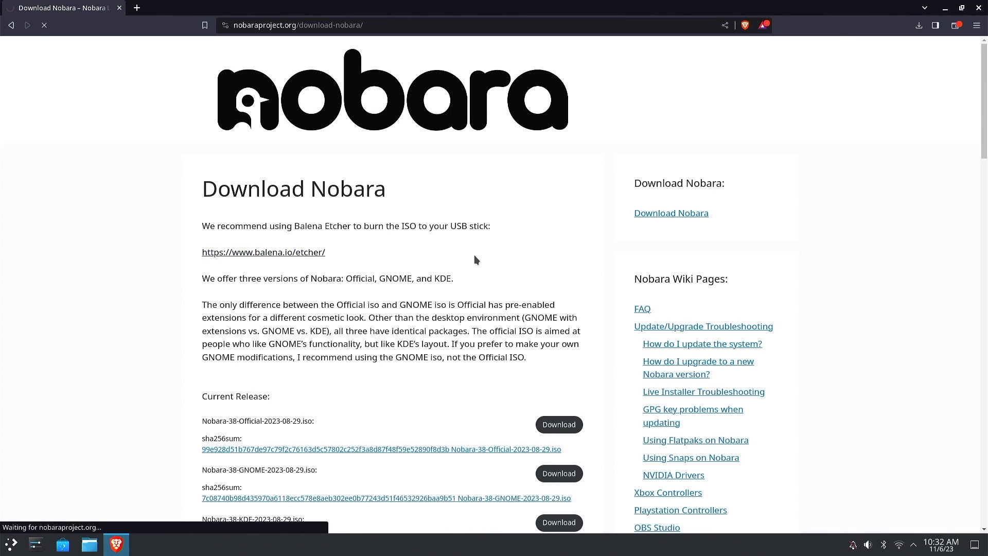
Save the balenaEtcher 1.18.11 Linux x64 AppImage (95.1 MB) to Downloads and verify it completed.
left_click(263, 252)
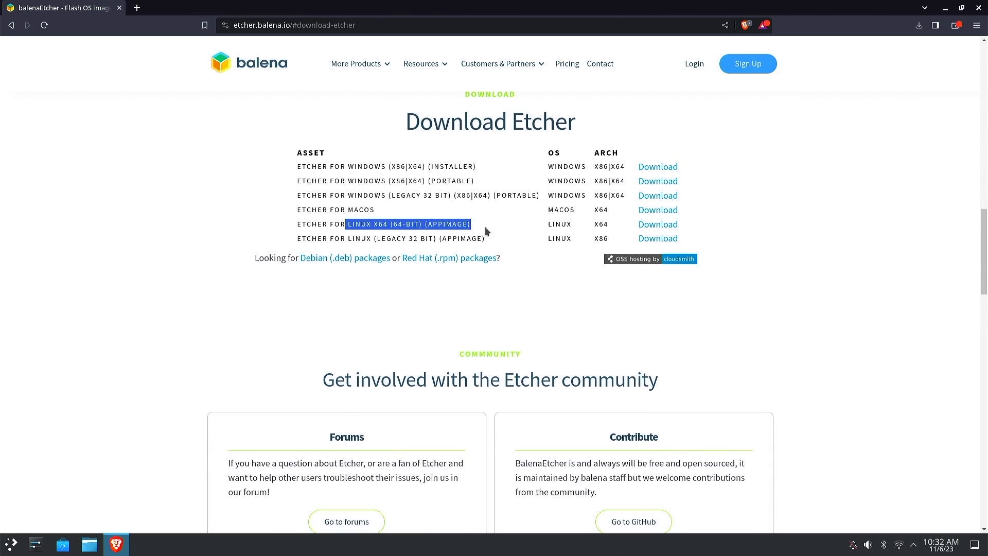
mouse_move(657, 224)
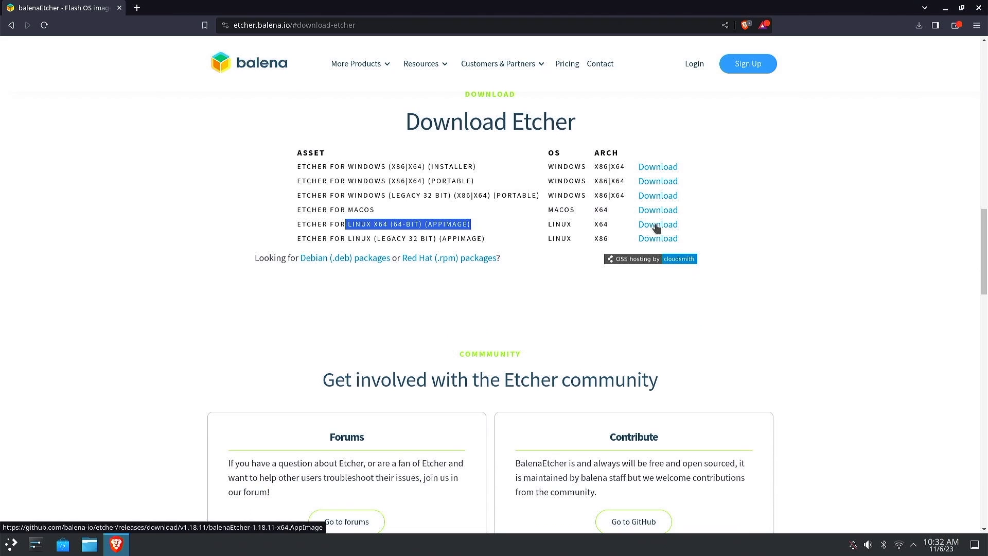
left_click(657, 225)
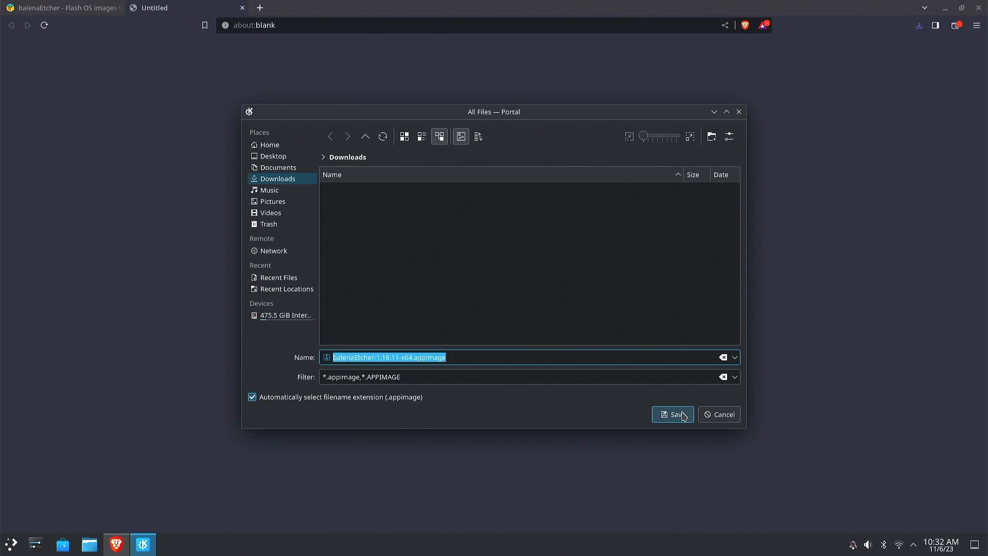
left_click(672, 413)
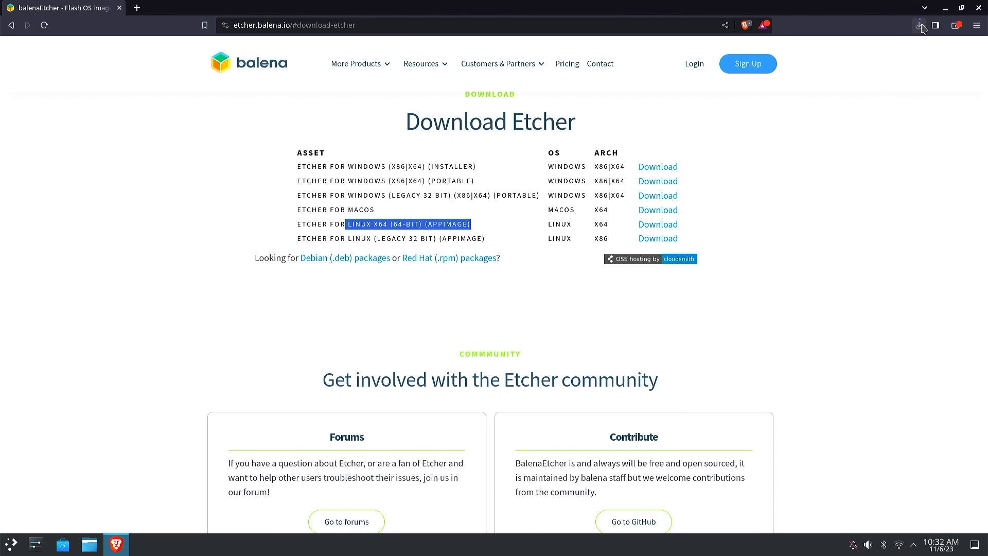
left_click(919, 25)
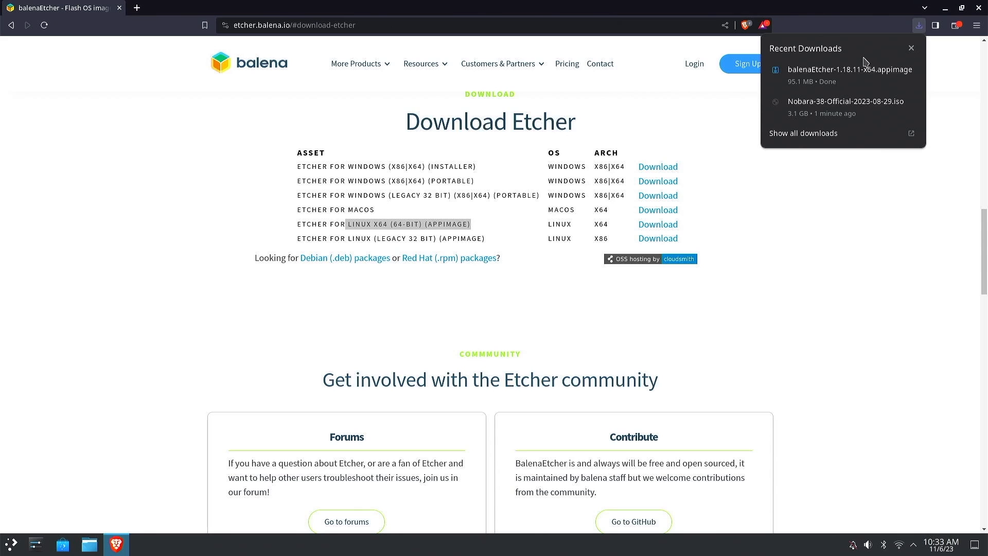
mouse_move(892, 70)
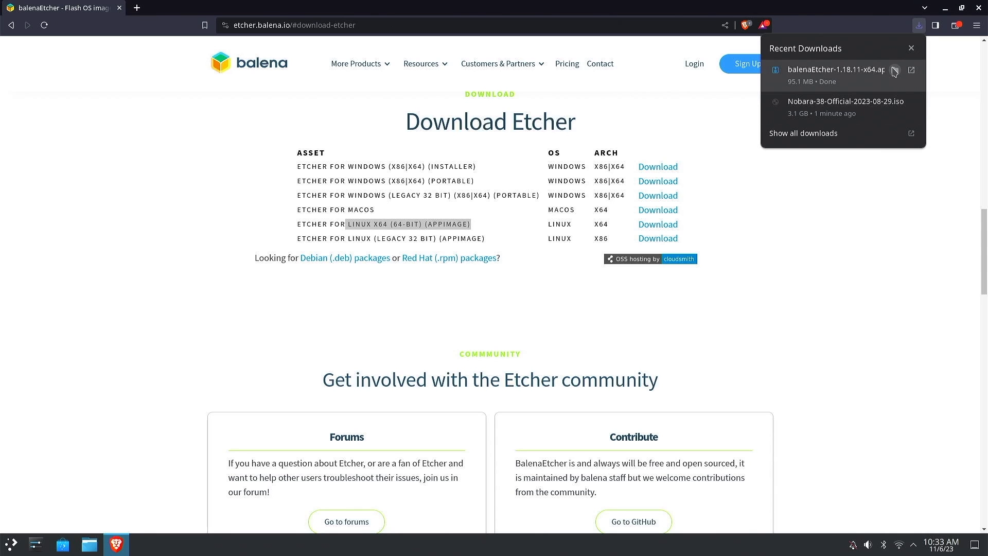
Tick 'Is executable' in the balenaEtcher AppImage's Permissions properties and apply.
left_click(895, 70)
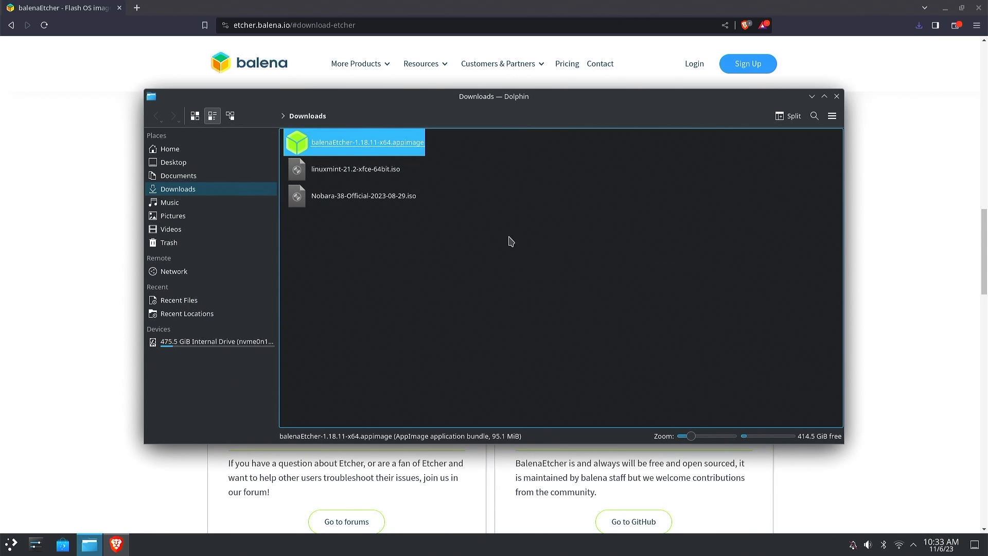
right_click(354, 142)
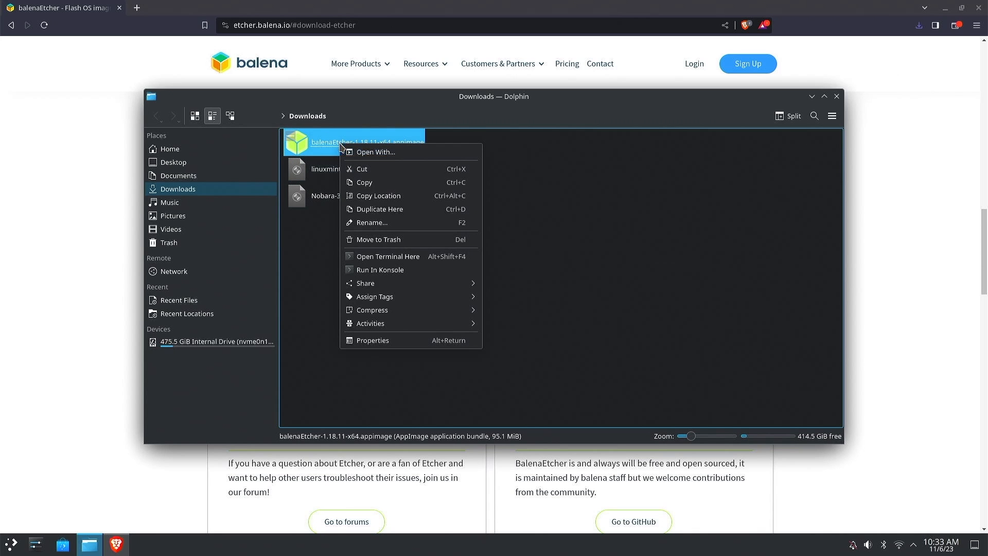
left_click(373, 339)
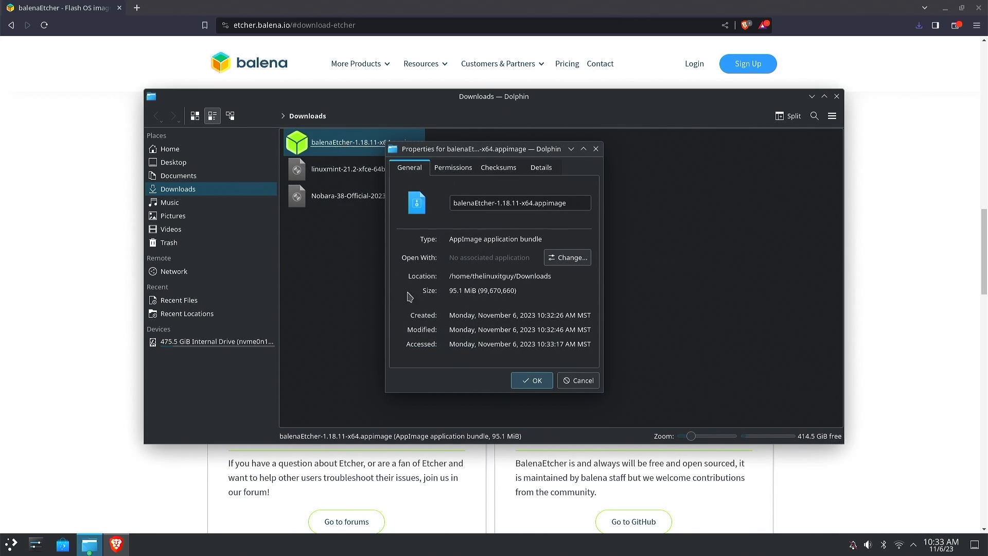
left_click(452, 167)
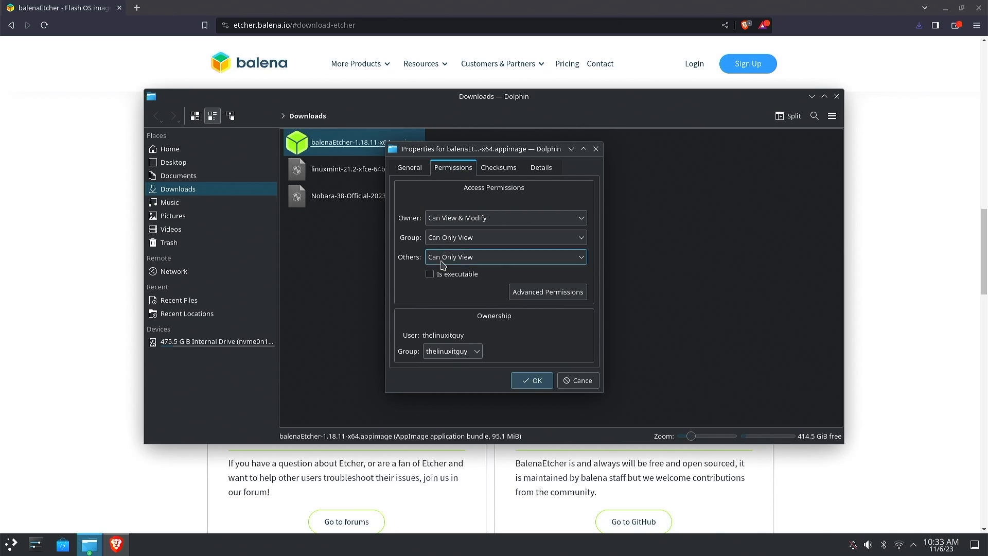
left_click(429, 273)
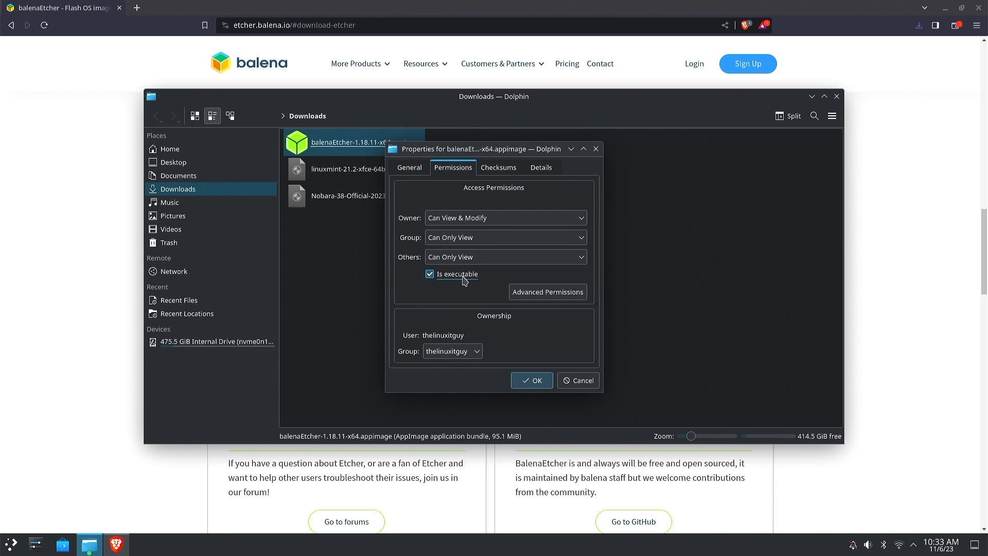
left_click(531, 380)
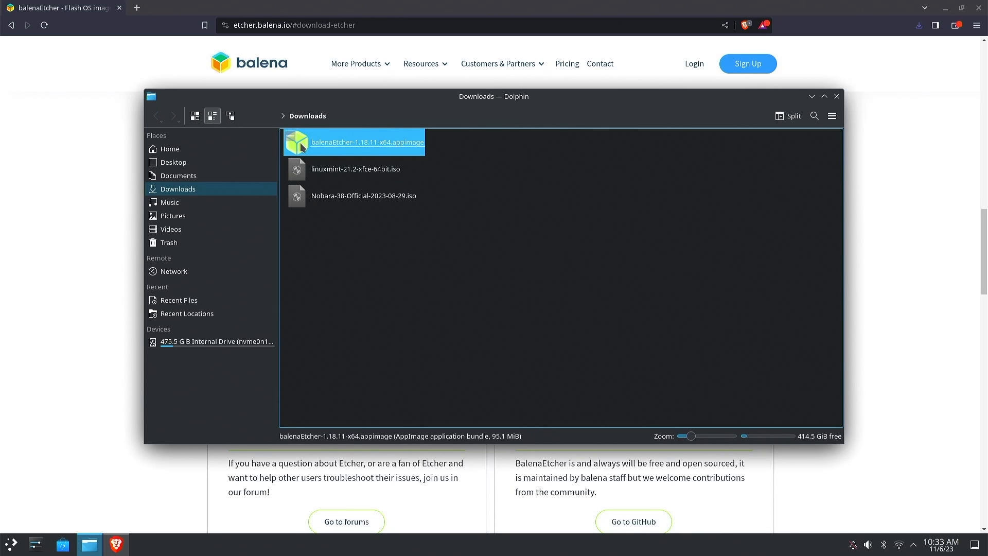
Launch balenaEtcher and load the Nobara-38-Official-2023-08-29.iso as the image to flash.
double_click(354, 142)
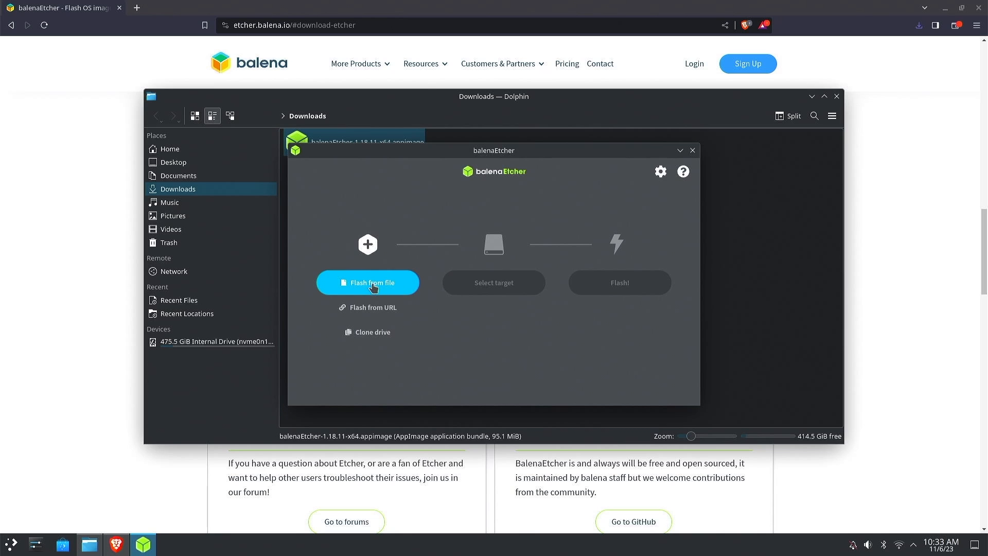
left_click(367, 282)
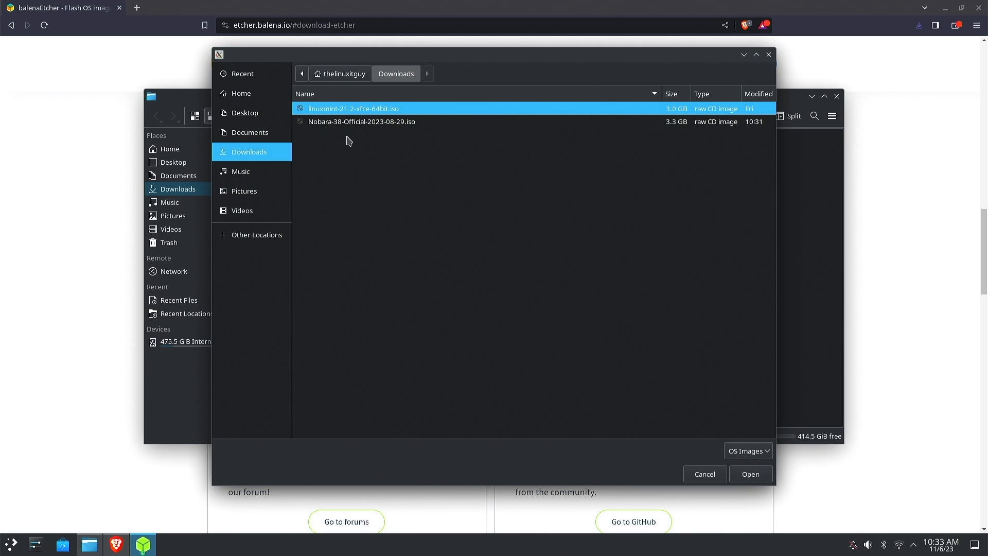
left_click(361, 121)
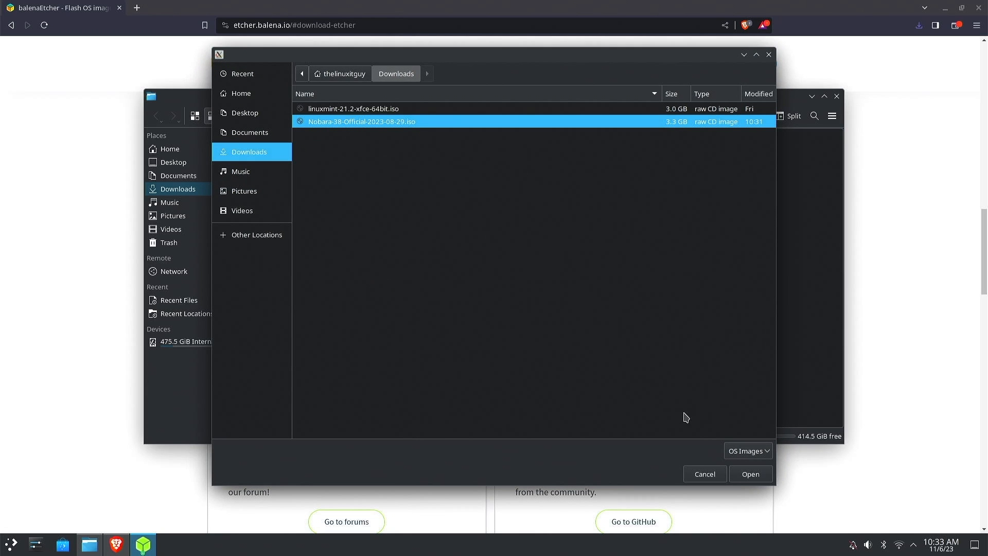
left_click(749, 473)
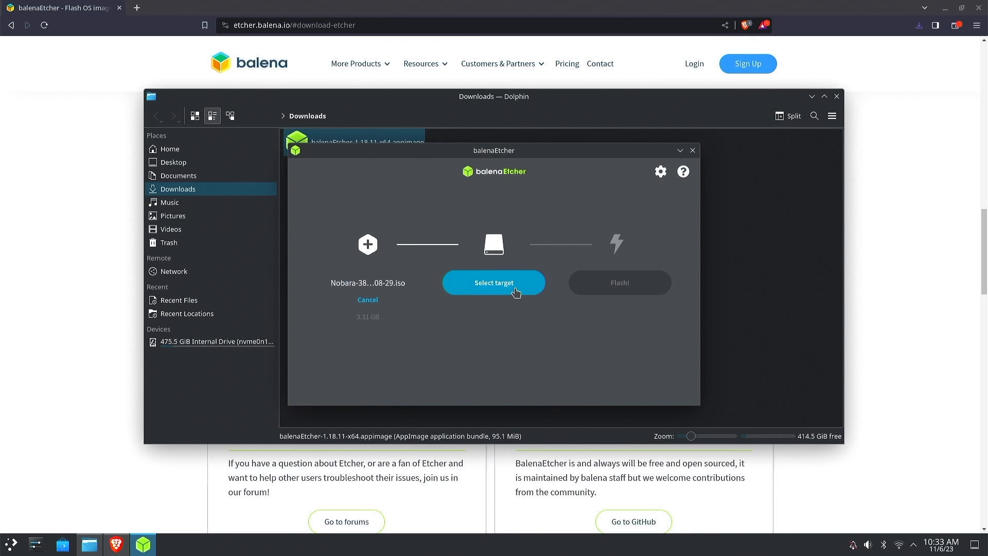
Target the 7.8 GB USB drive and flash it, authorising with the root password.
left_click(493, 283)
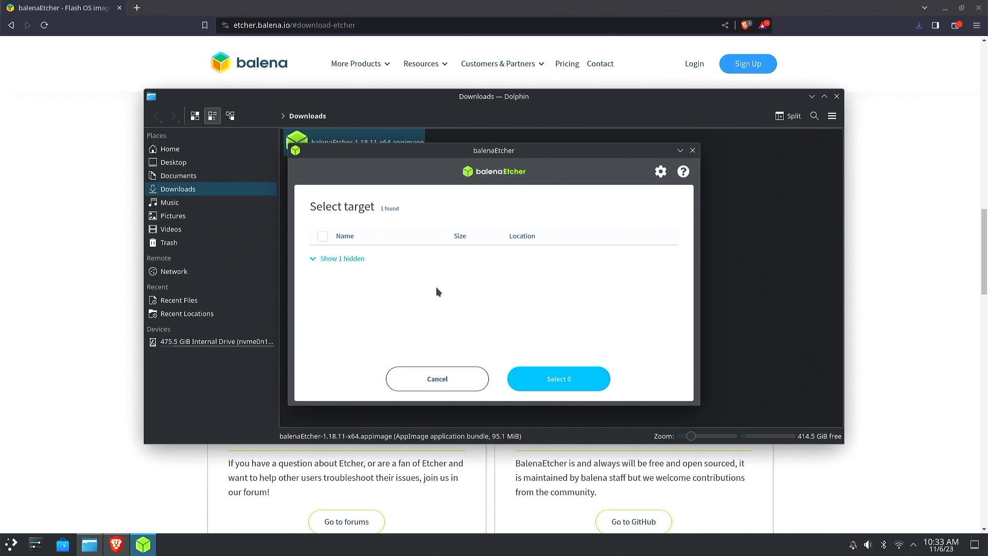
left_click(322, 253)
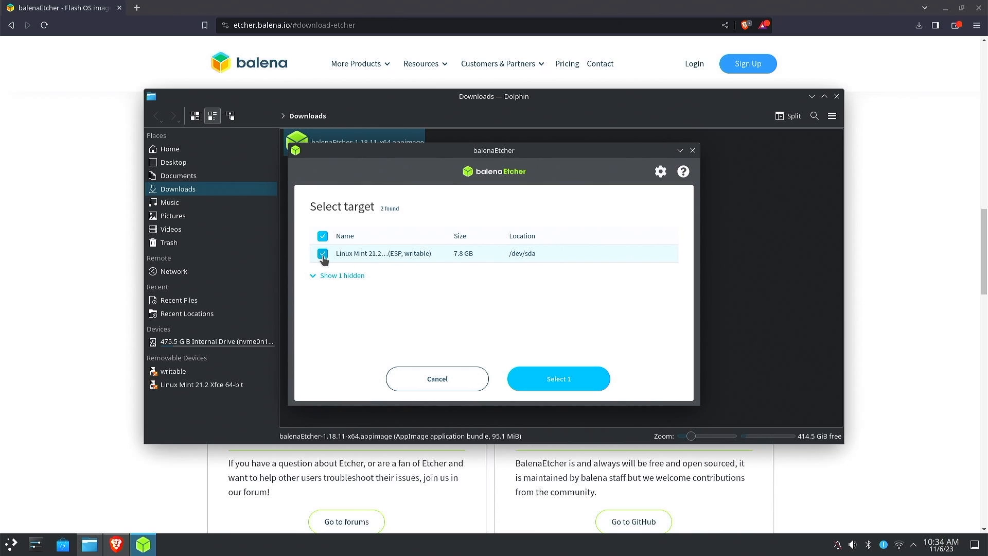
left_click(557, 378)
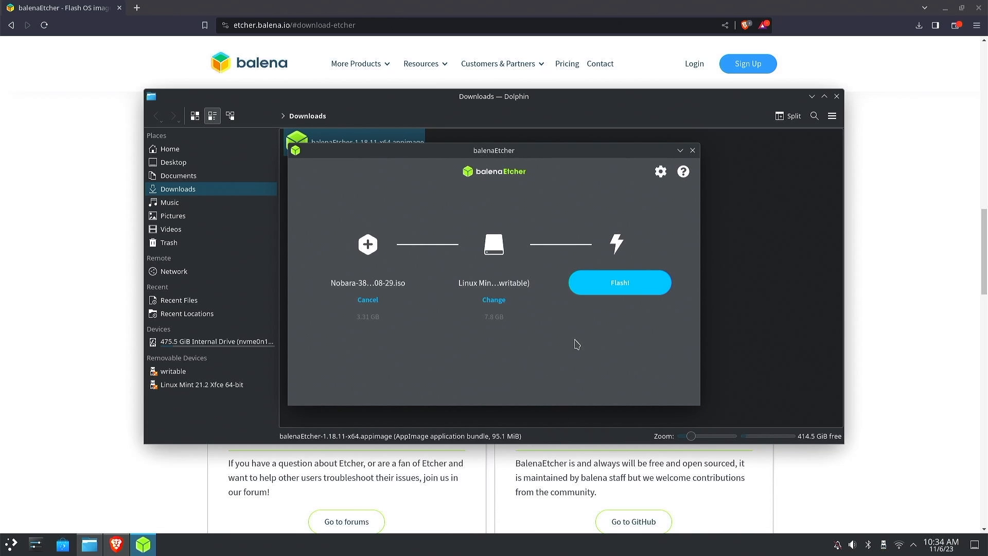
left_click(619, 281)
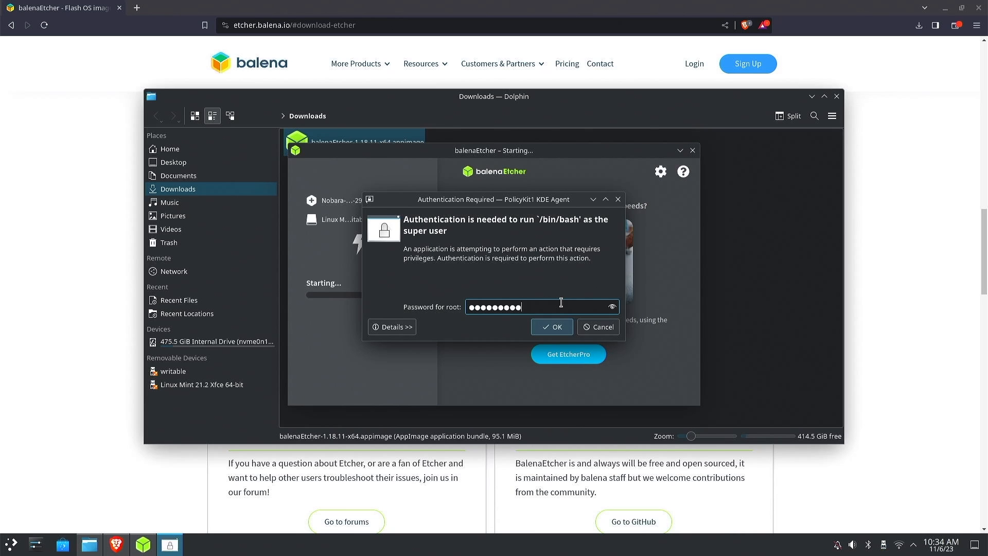
left_click(550, 326)
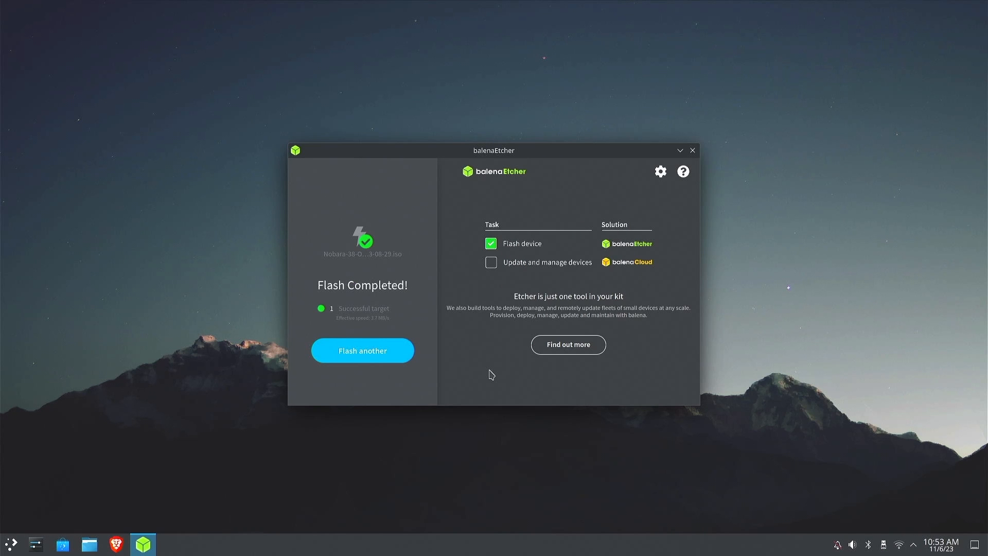
mouse_move(500, 353)
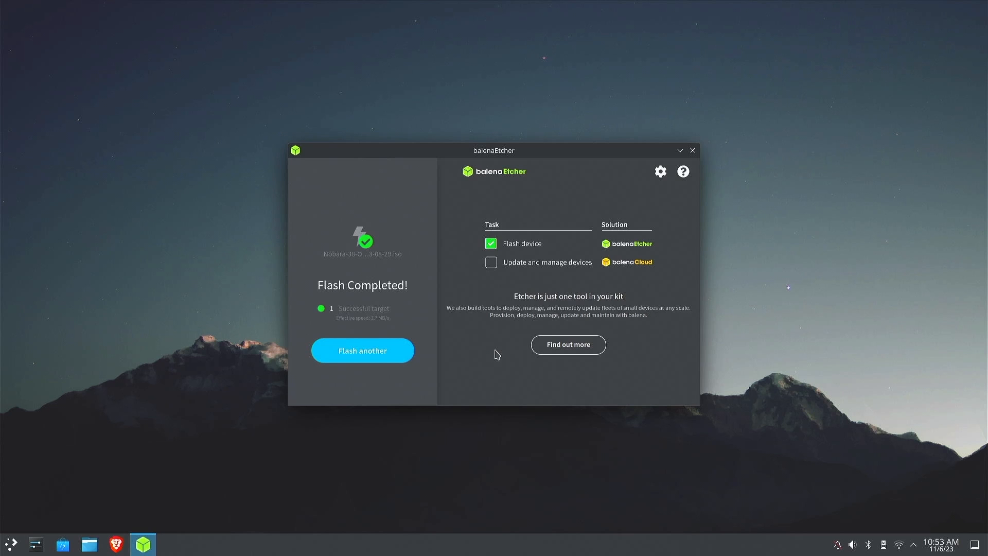
mouse_move(471, 357)
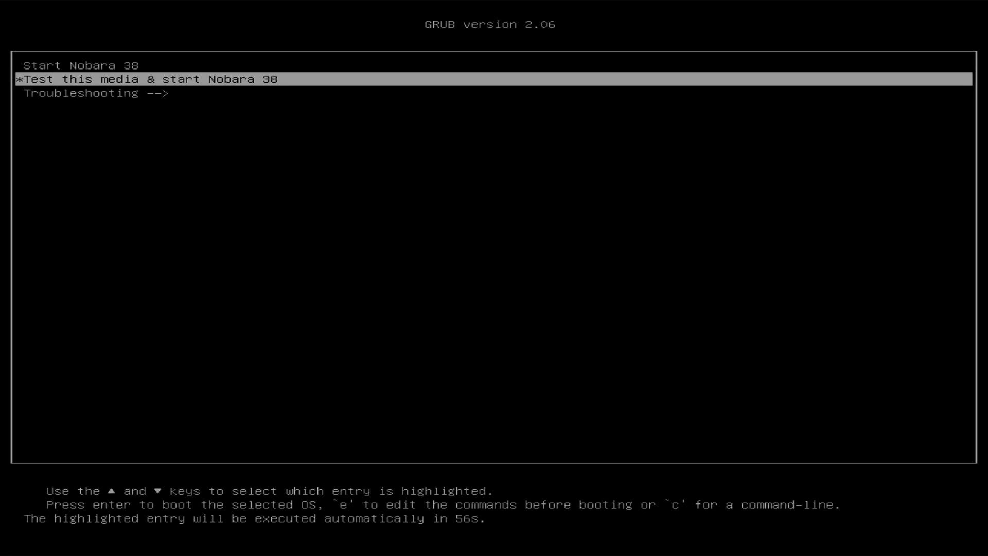
Select 'Start Nobara 38' in the GRUB menu and boot it.
key("Up")
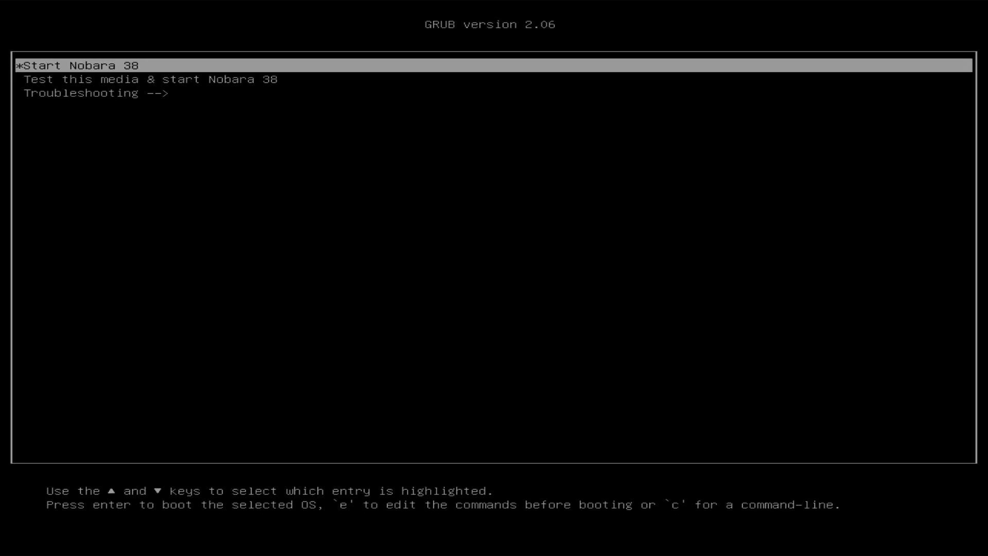
key("Return")
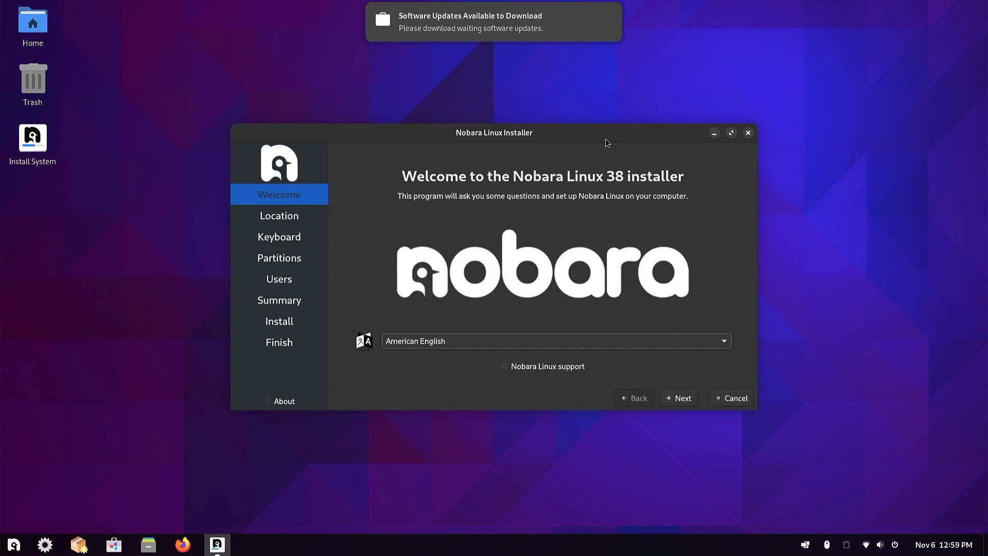
mouse_move(612, 218)
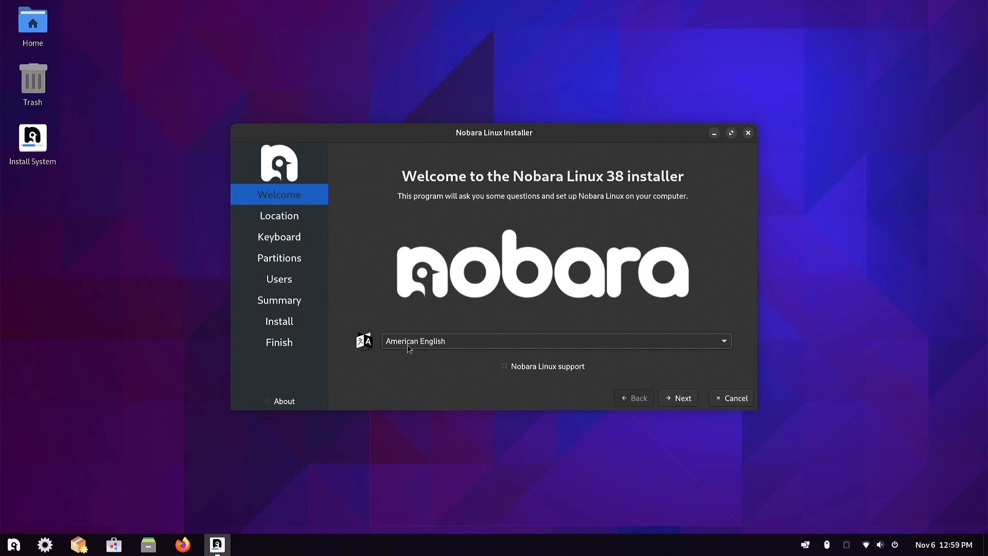
Keep American English, America/Denver time zone and English (US) keyboard through the installer pages.
left_click(681, 398)
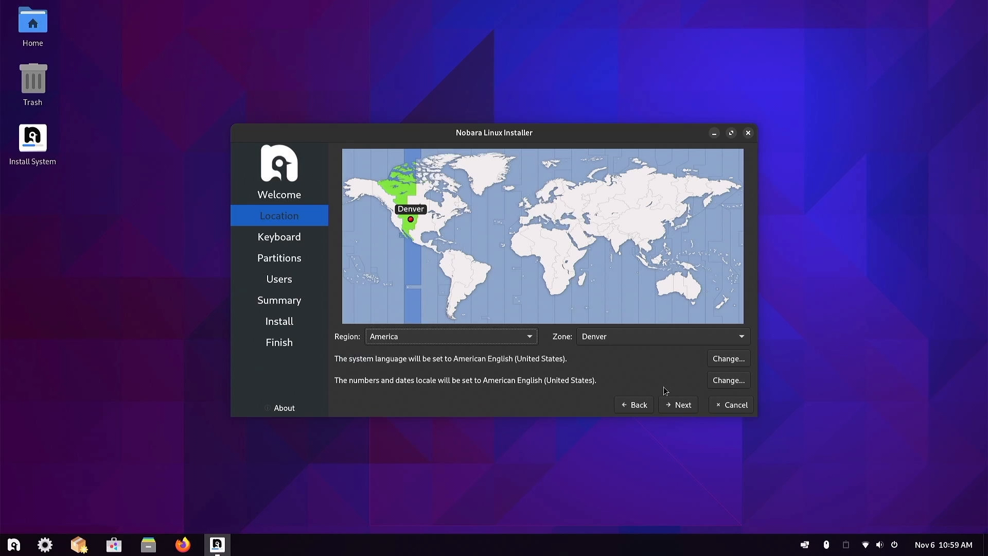
mouse_move(452, 233)
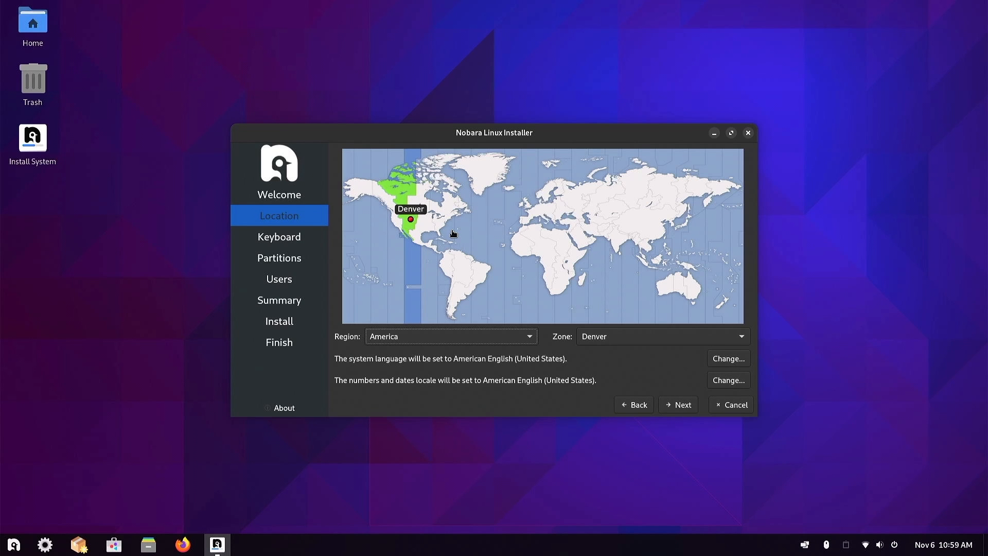
mouse_move(618, 377)
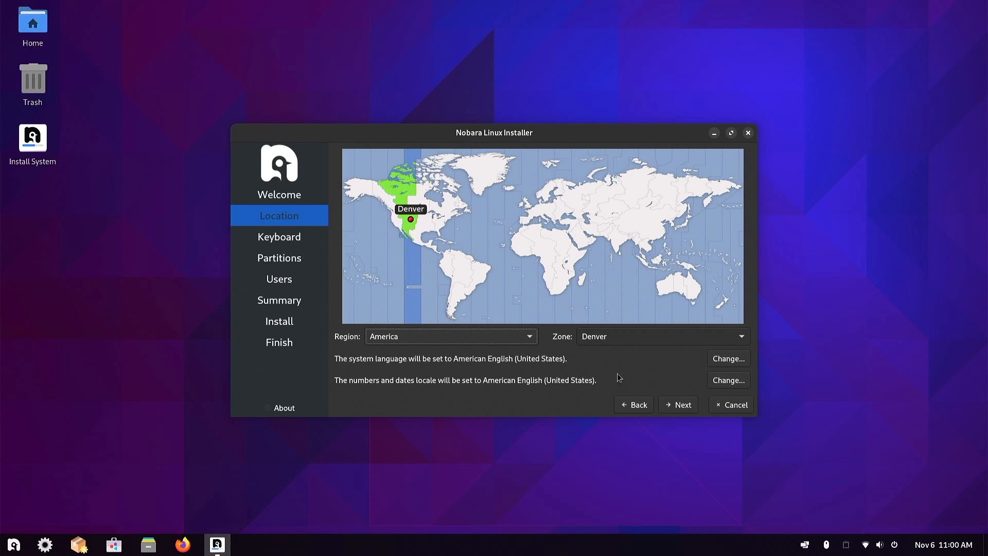
left_click(682, 404)
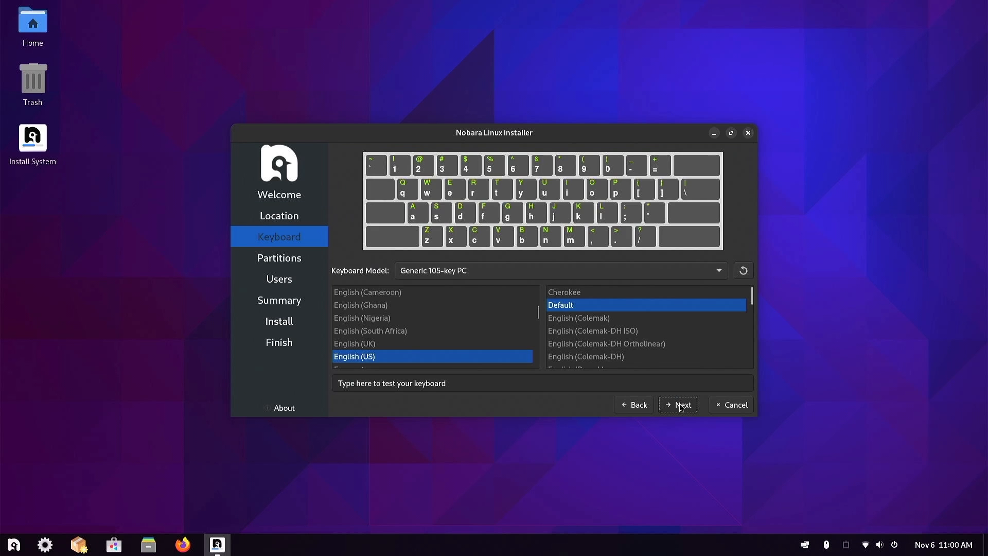
mouse_move(656, 389)
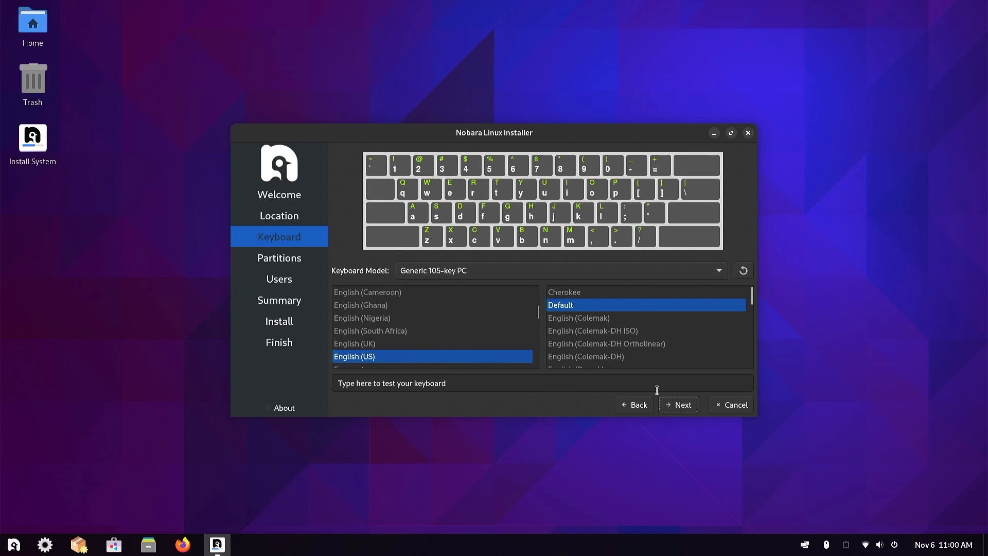
left_click(677, 404)
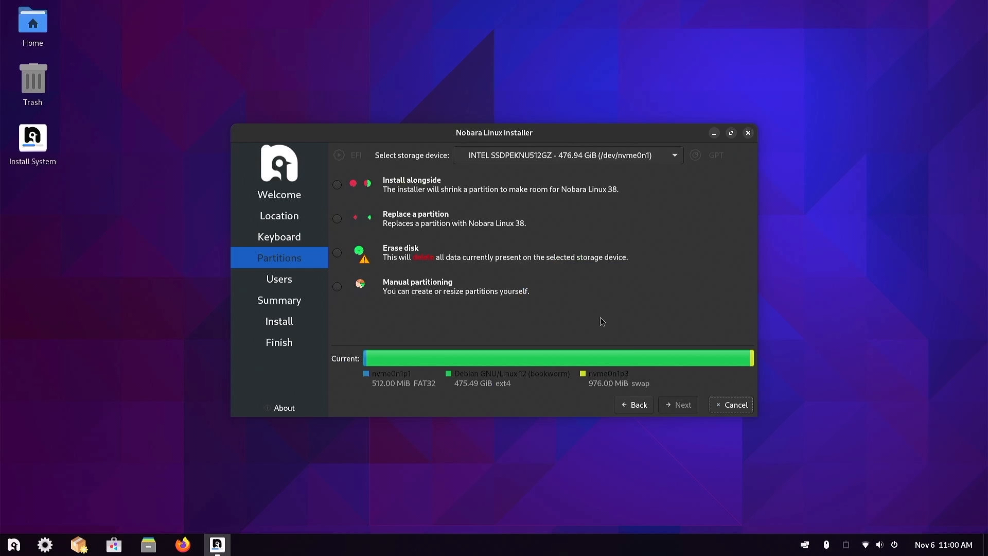
mouse_move(394, 189)
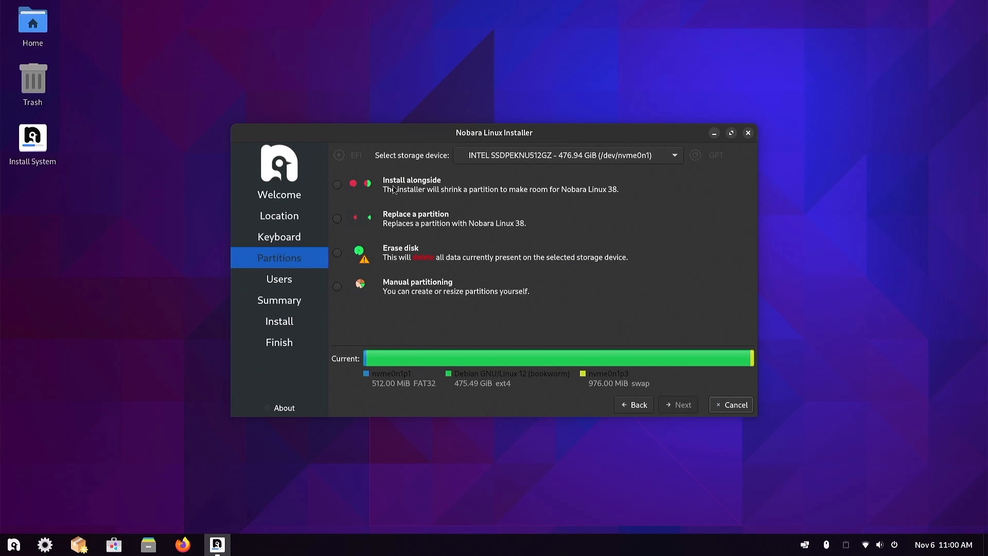
mouse_move(338, 253)
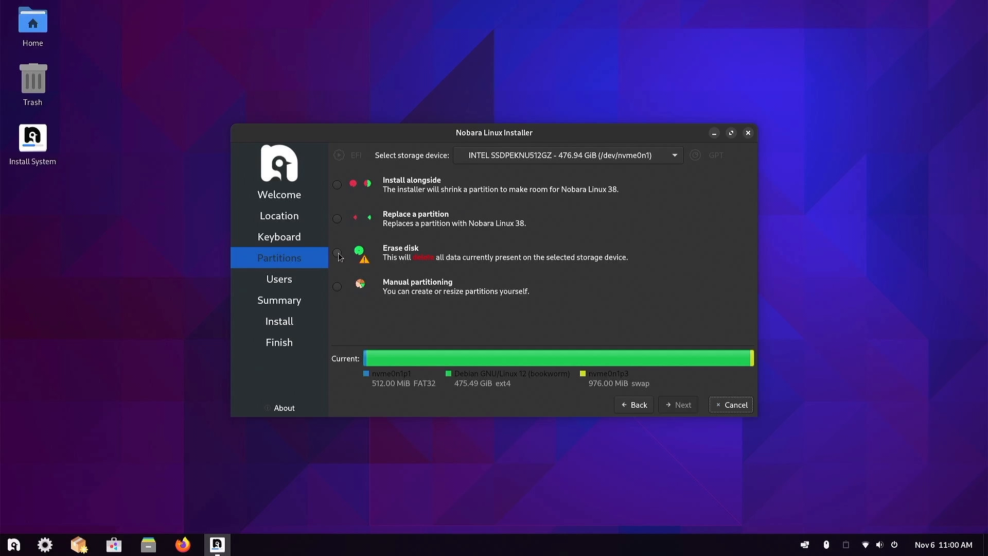
Choose Erase disk with No Swap for the Intel SSD and continue.
left_click(337, 253)
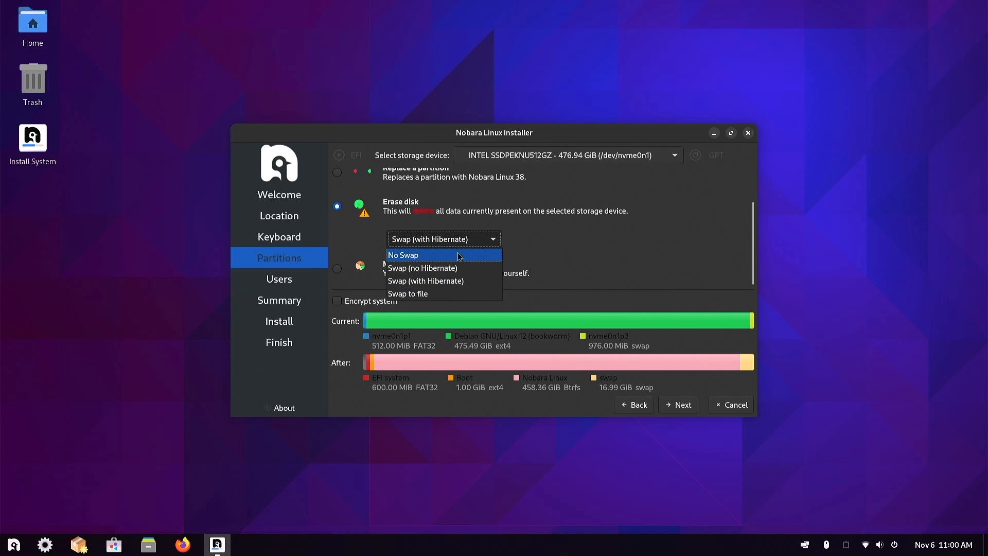
left_click(403, 255)
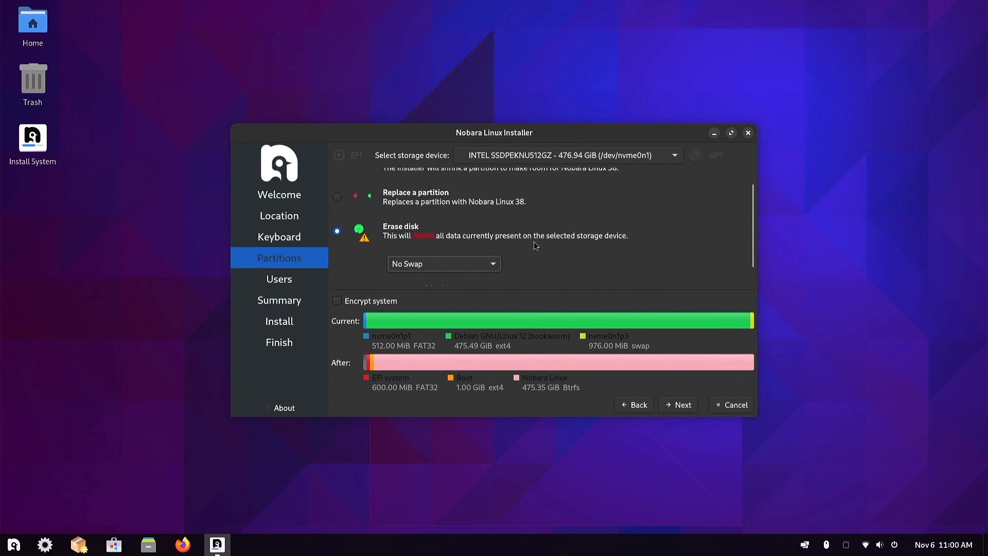
scroll("up", 3)
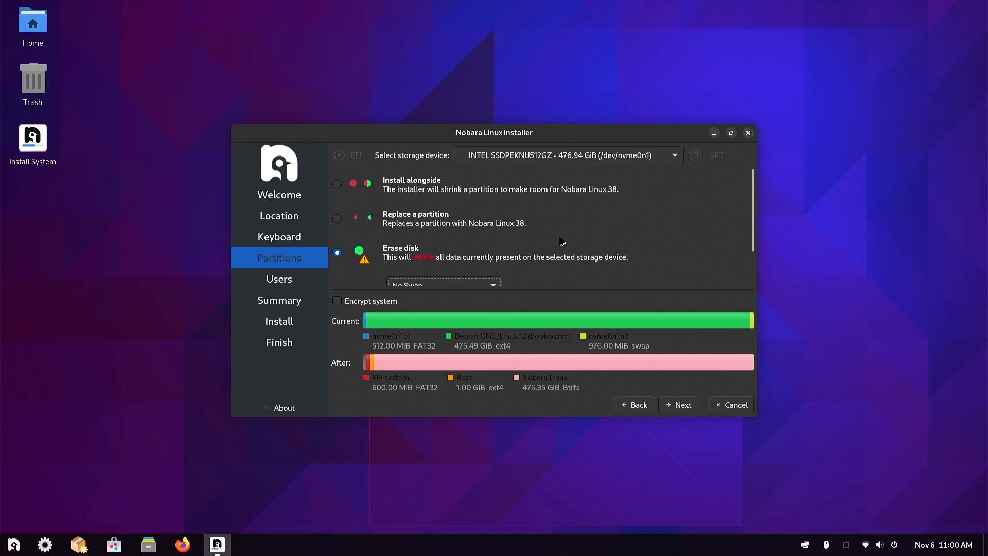
scroll("down", 3)
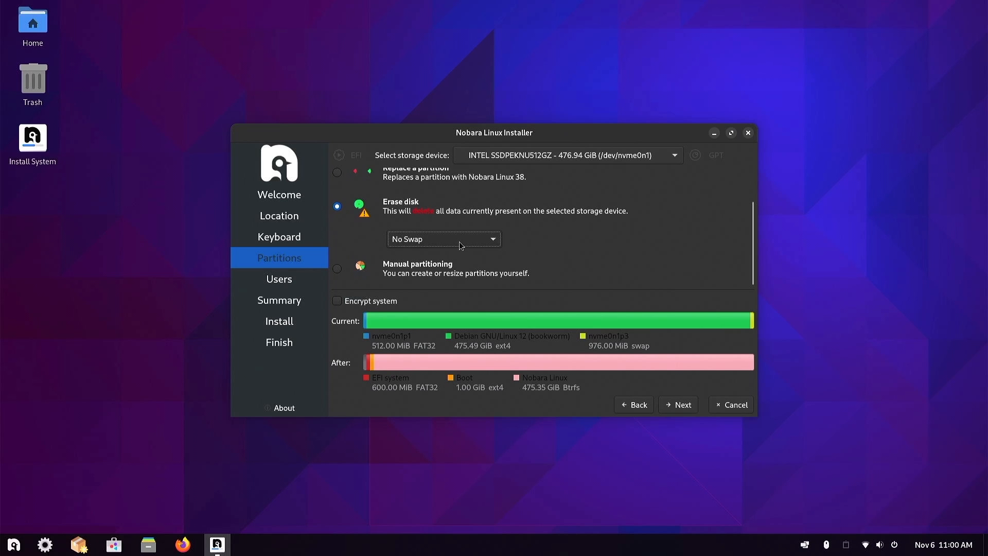
mouse_move(539, 244)
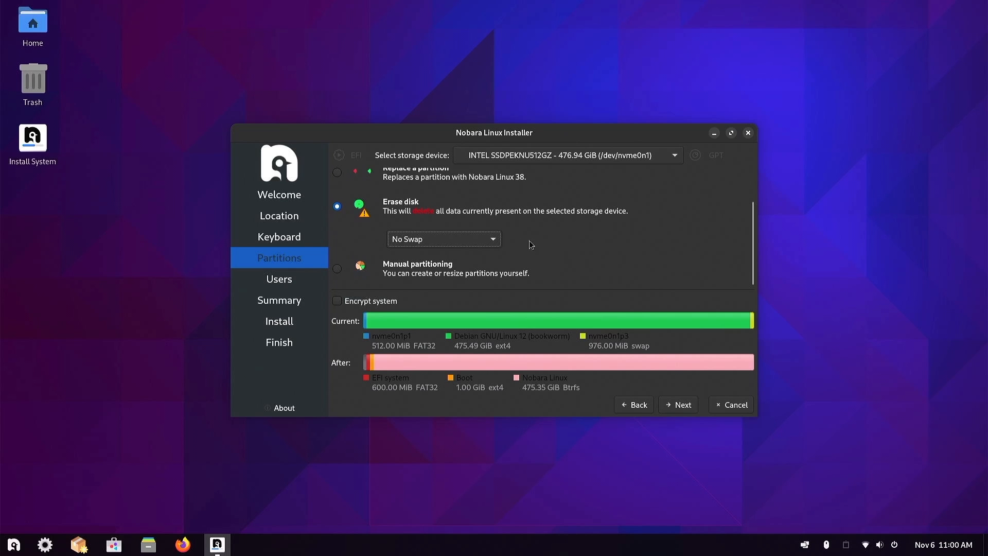
mouse_move(626, 247)
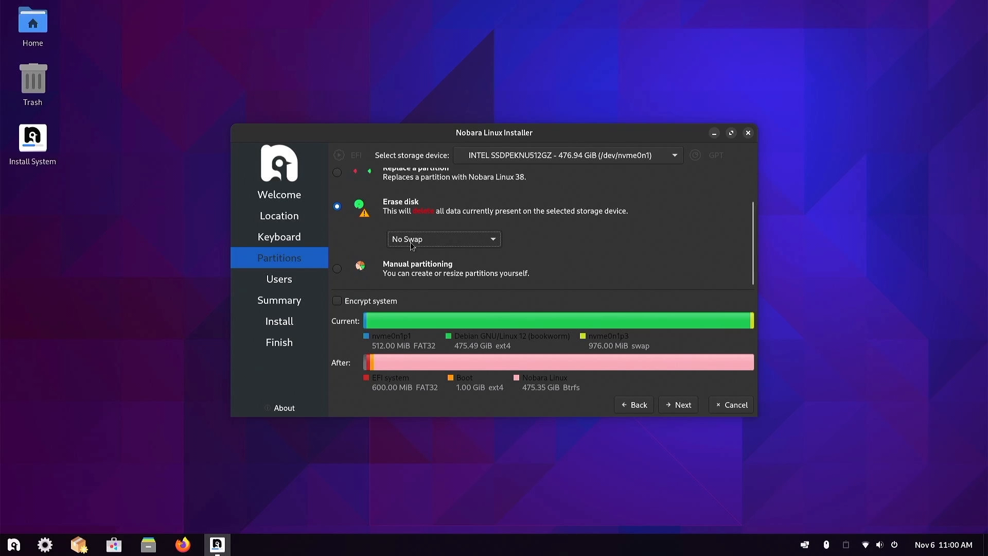
mouse_move(678, 404)
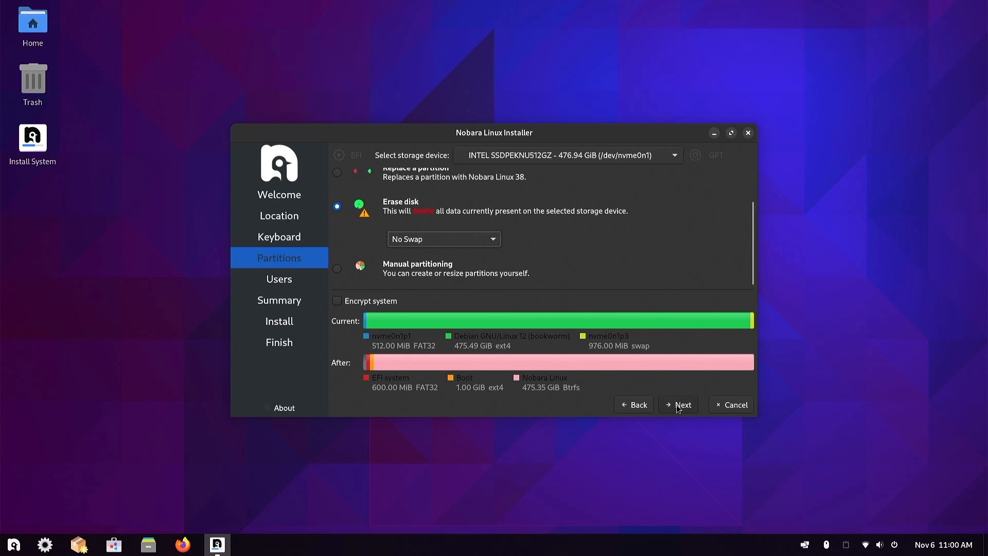
left_click(682, 405)
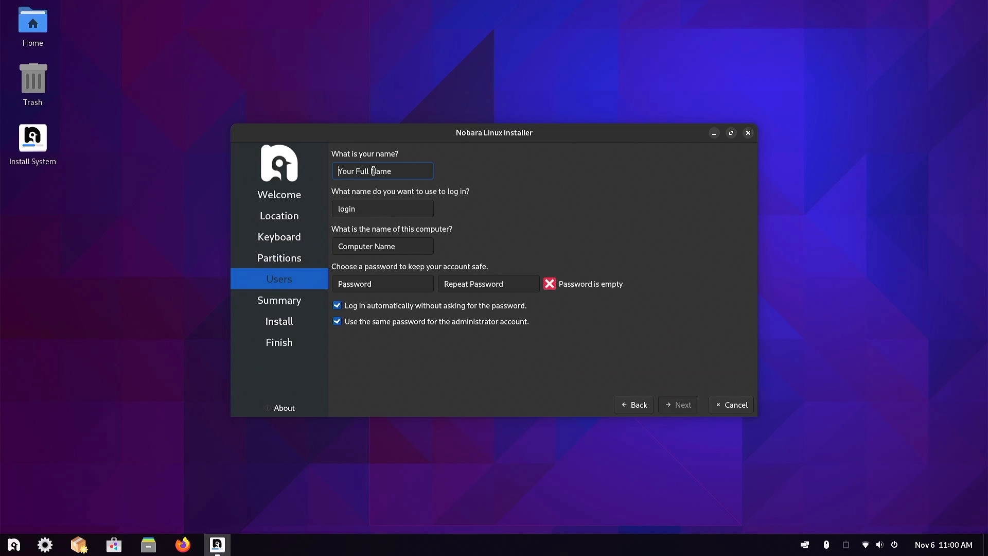
Create user TheLinuxITGuy on nobara-pc with a password and automatic login disabled.
type("TheLinu")
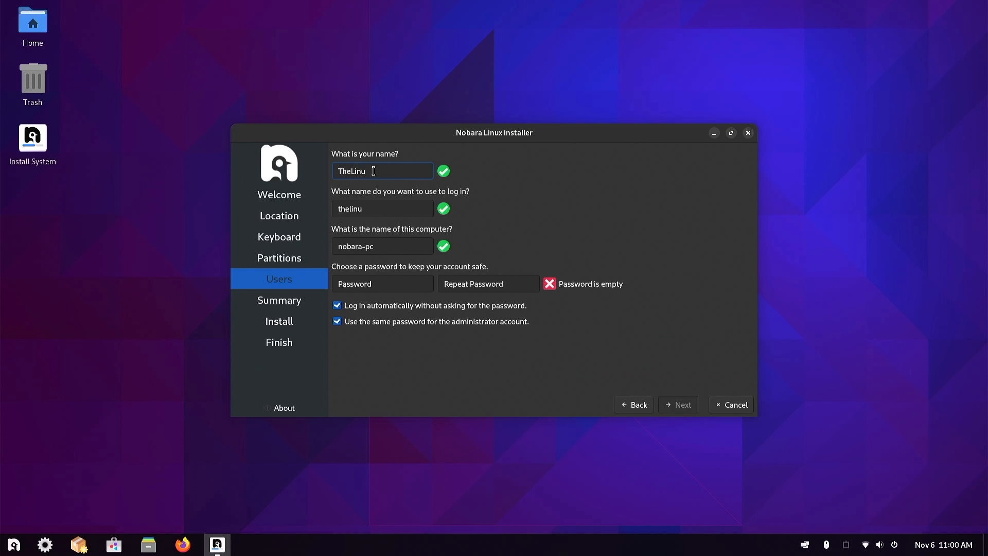
type("xITGuy")
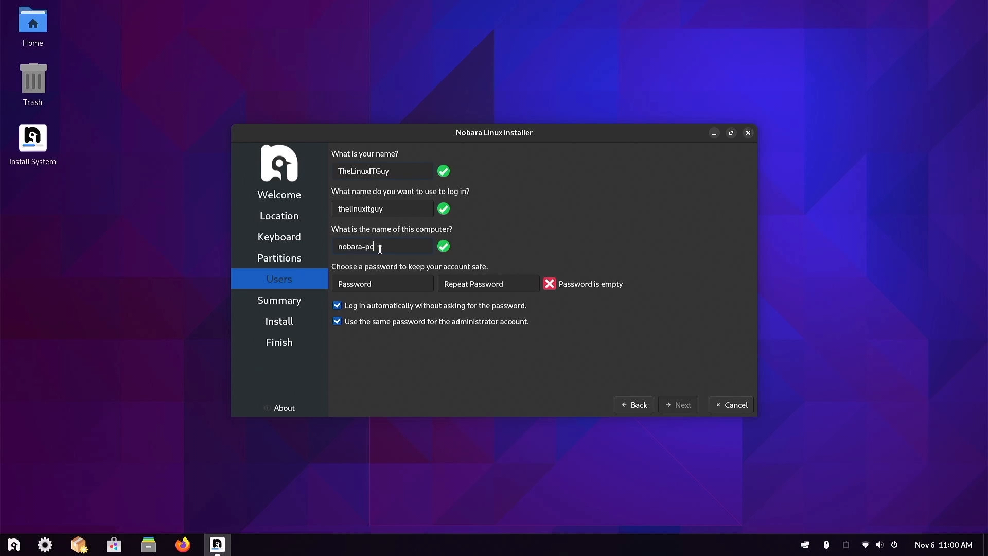
left_click(383, 283)
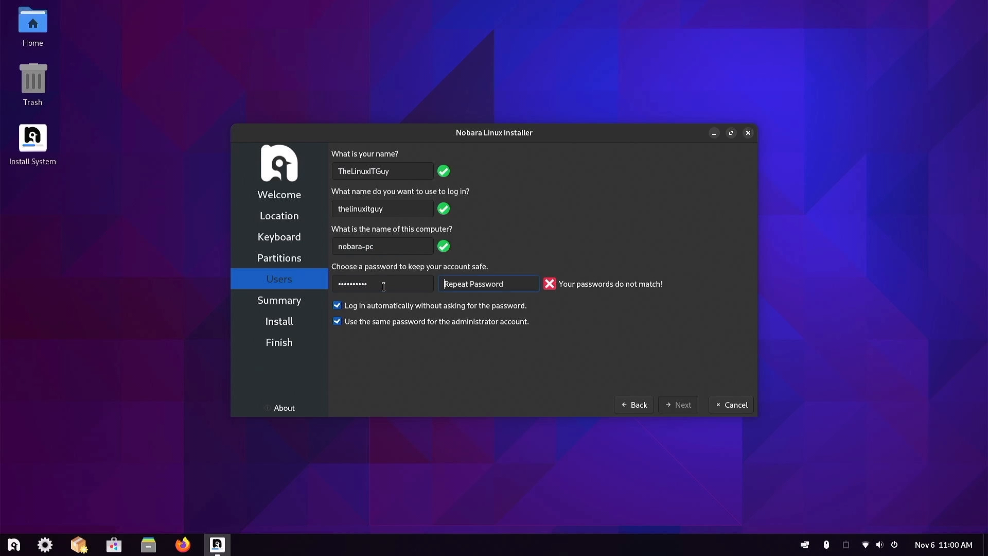
type("••••••••••")
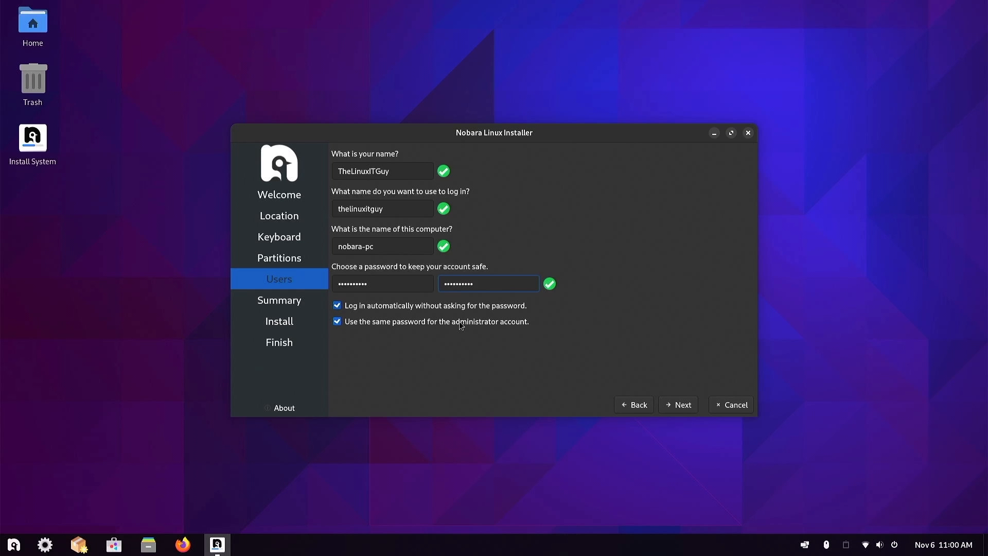
left_click(337, 305)
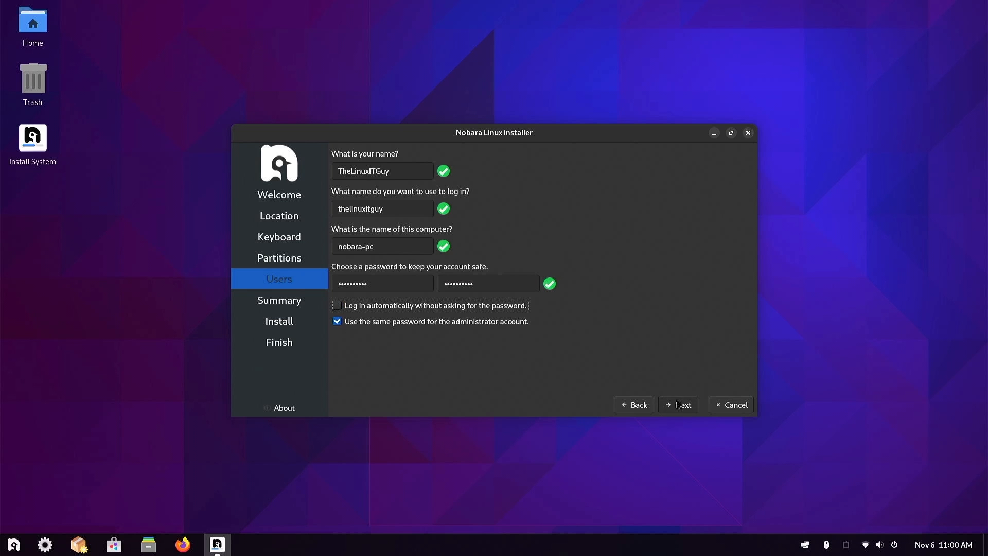
left_click(677, 404)
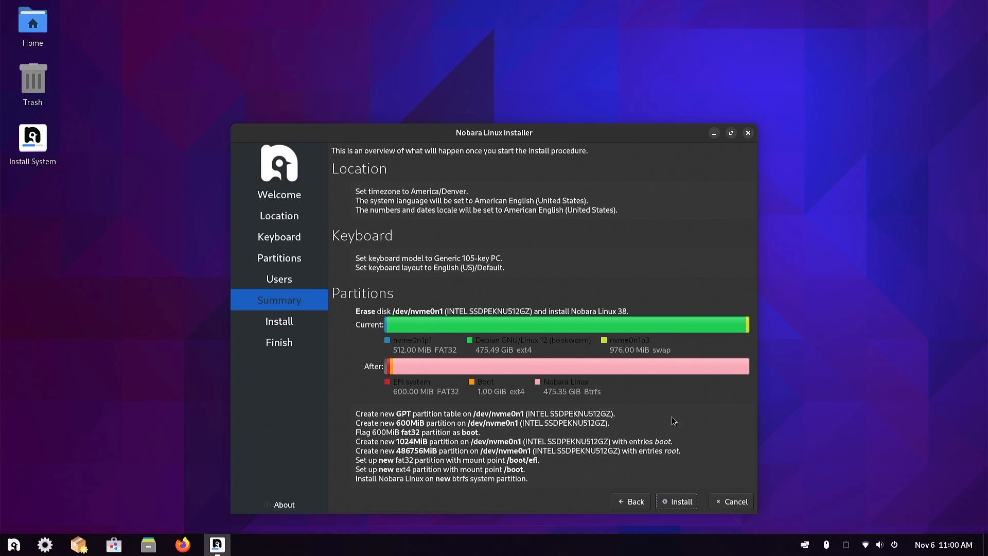
Install Nobara Linux 38 to the disk and tick Restart now on the Finish page.
left_click(676, 501)
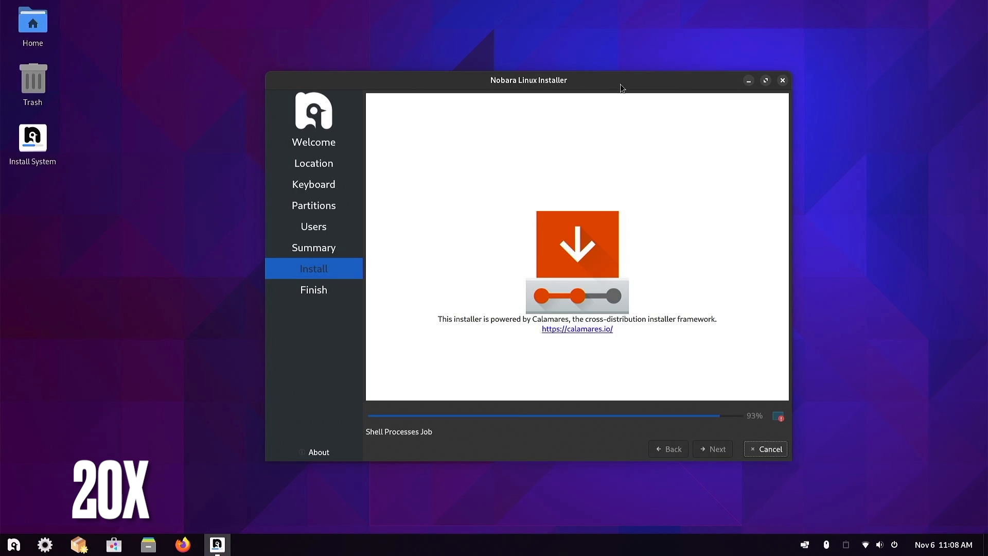
mouse_move(609, 85)
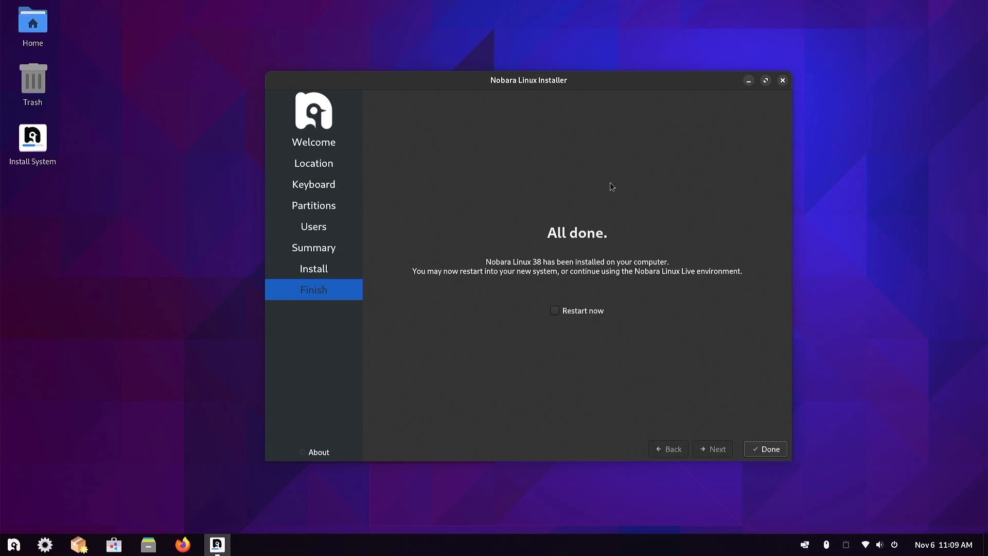
left_click(554, 311)
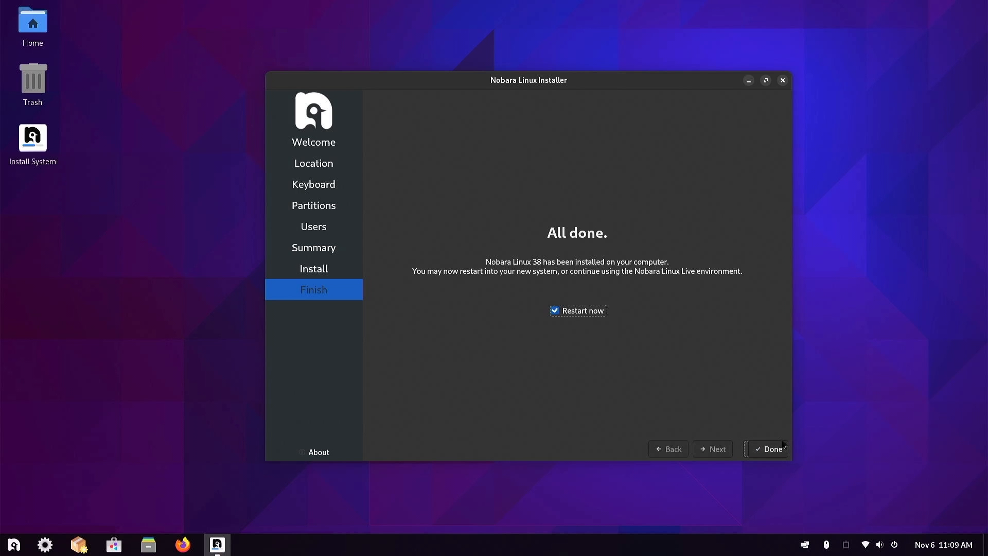
mouse_move(771, 448)
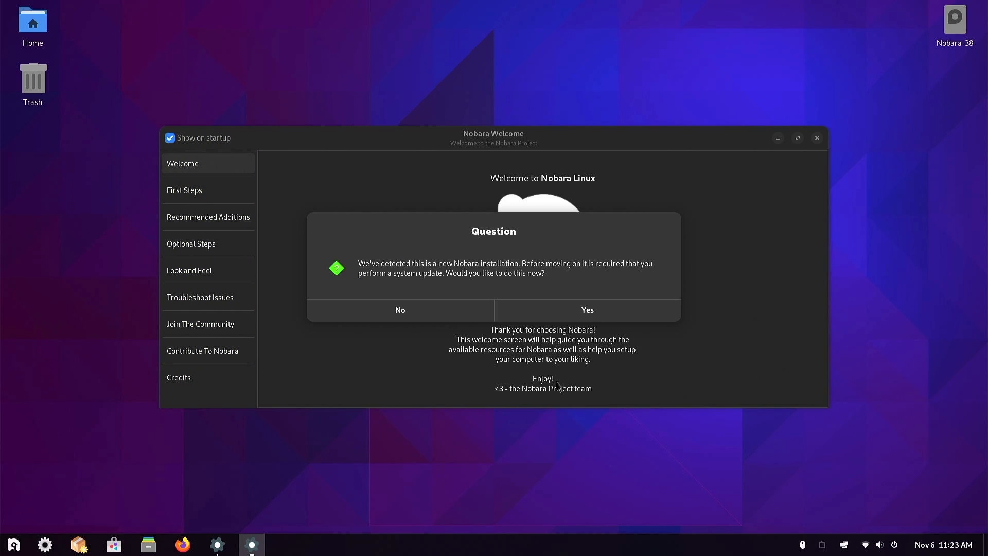
mouse_move(425, 340)
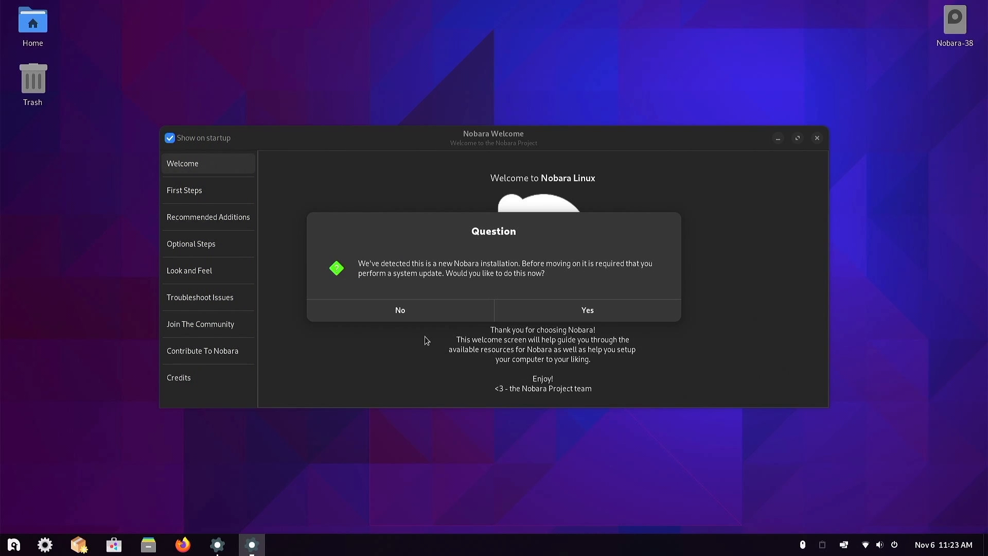
mouse_move(488, 252)
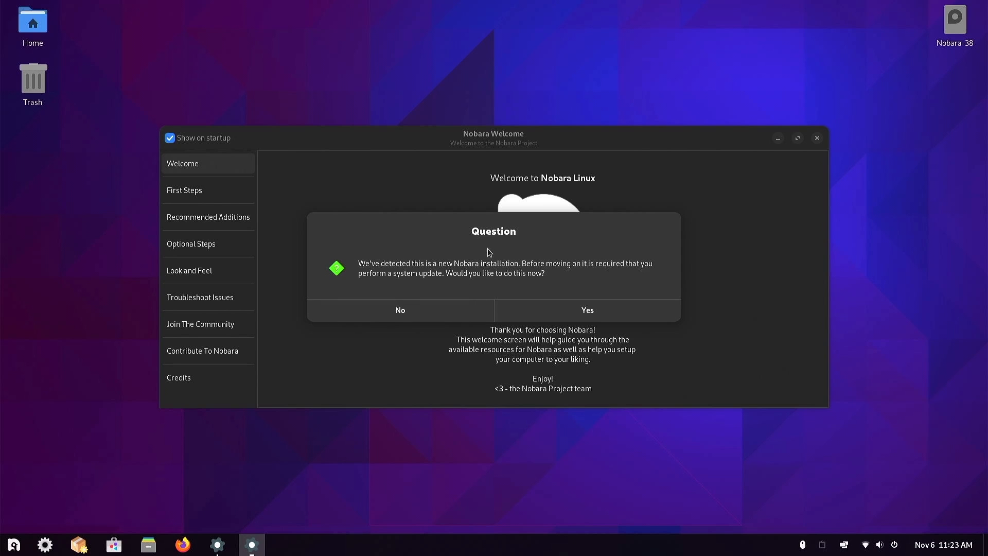
mouse_move(371, 272)
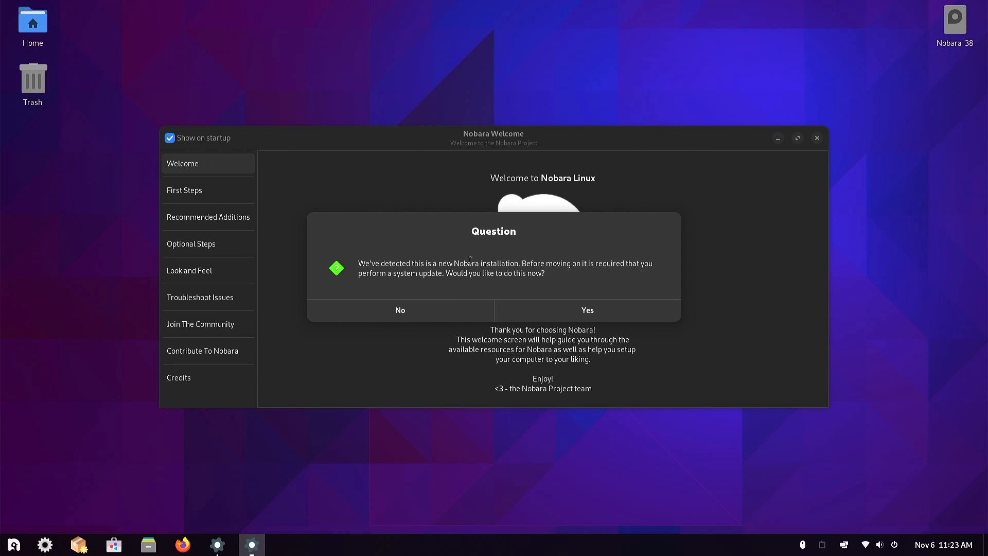
mouse_move(455, 266)
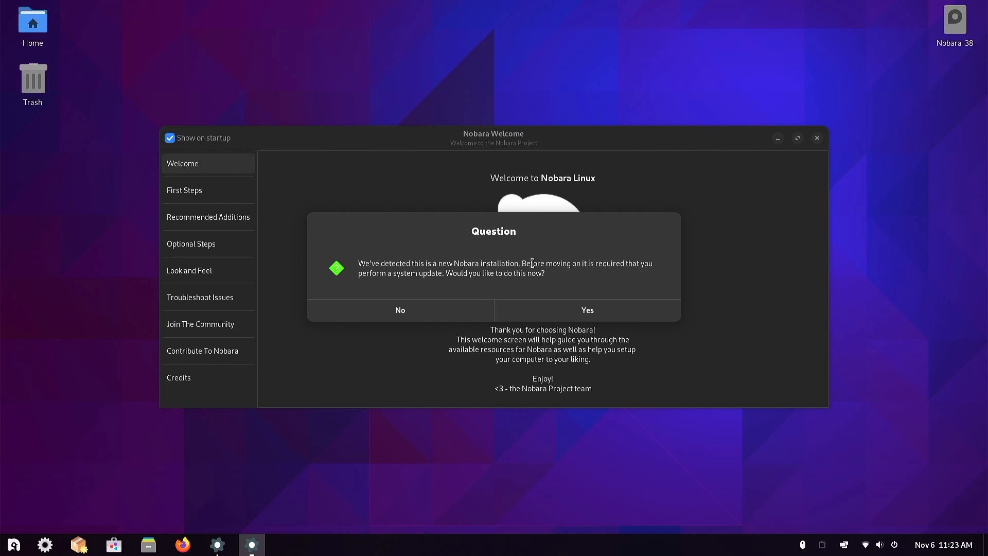
mouse_move(490, 258)
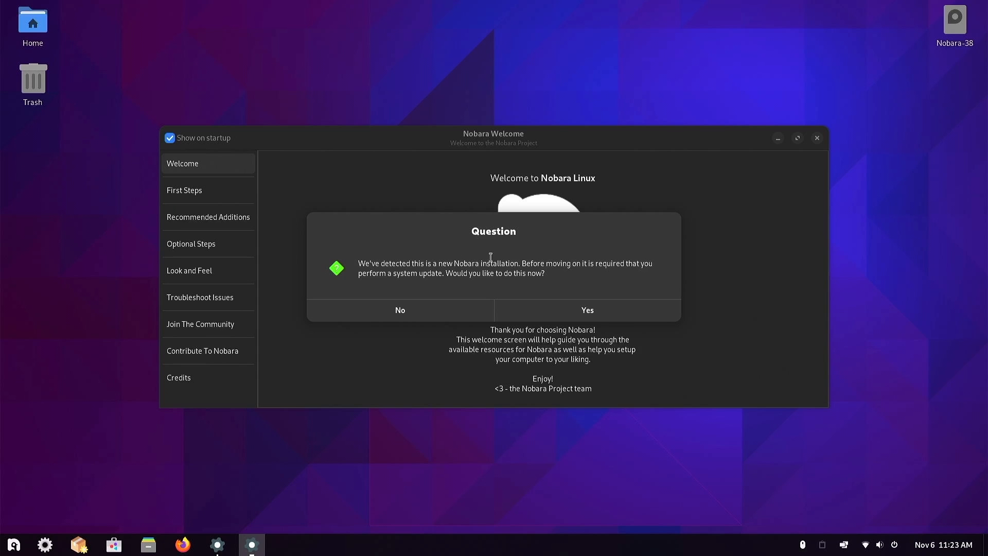
mouse_move(565, 318)
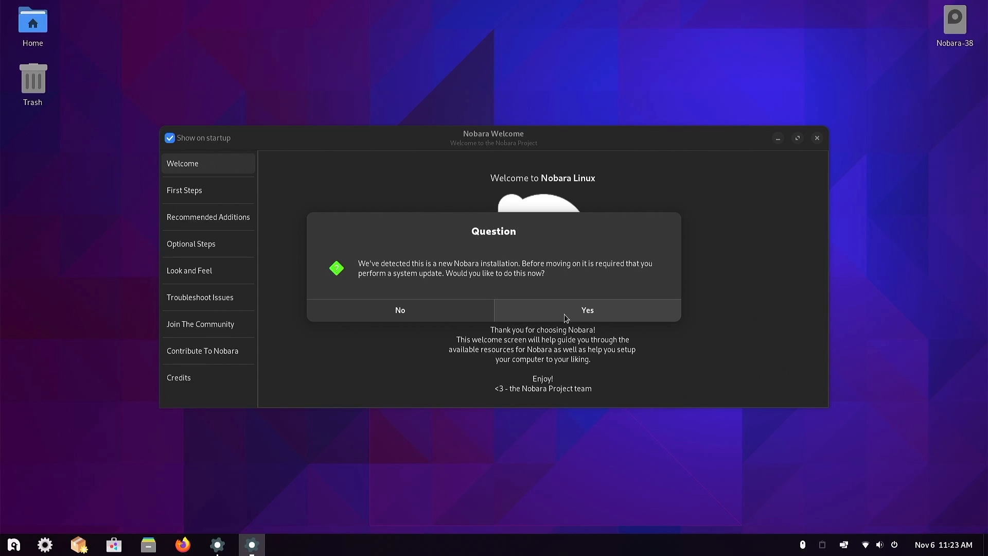
Answer Yes to the new-installation prompt to run the required system update.
left_click(586, 309)
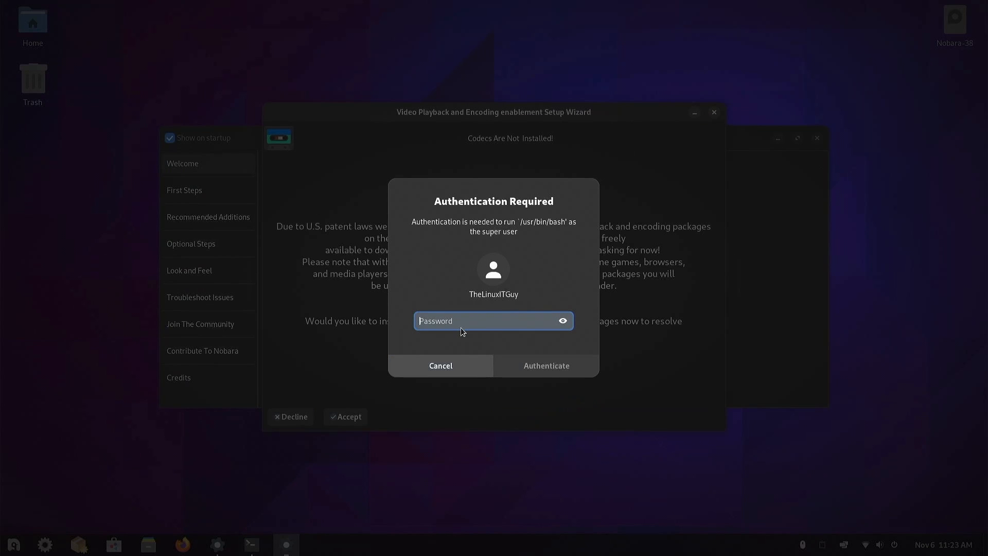
Authenticate with the password and accept installing the video playback and encoding packages.
type("password")
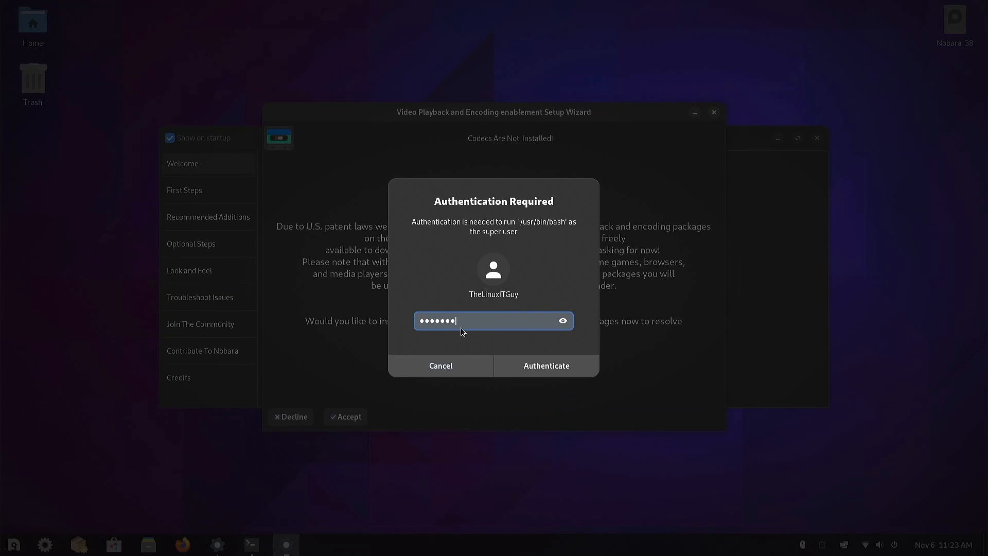
left_click(544, 365)
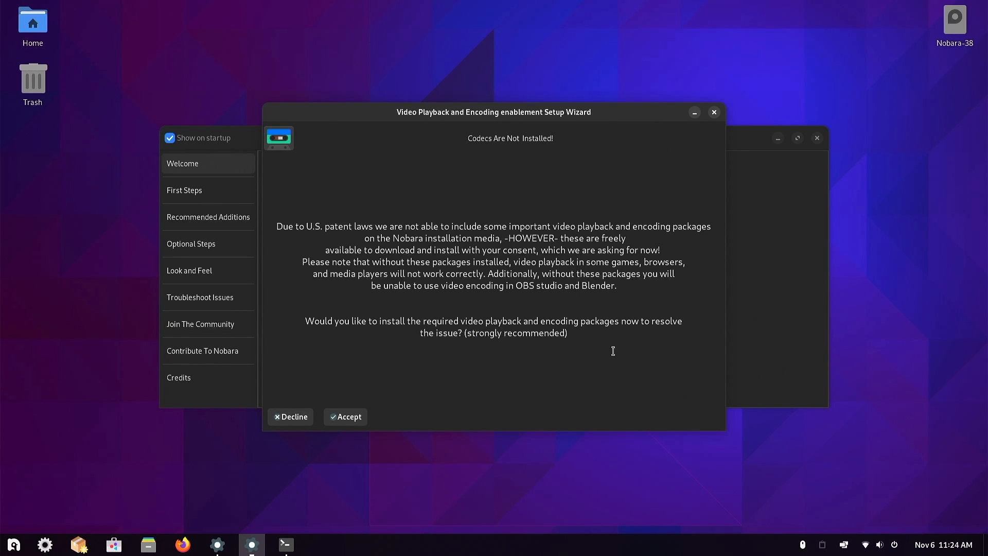
mouse_move(372, 414)
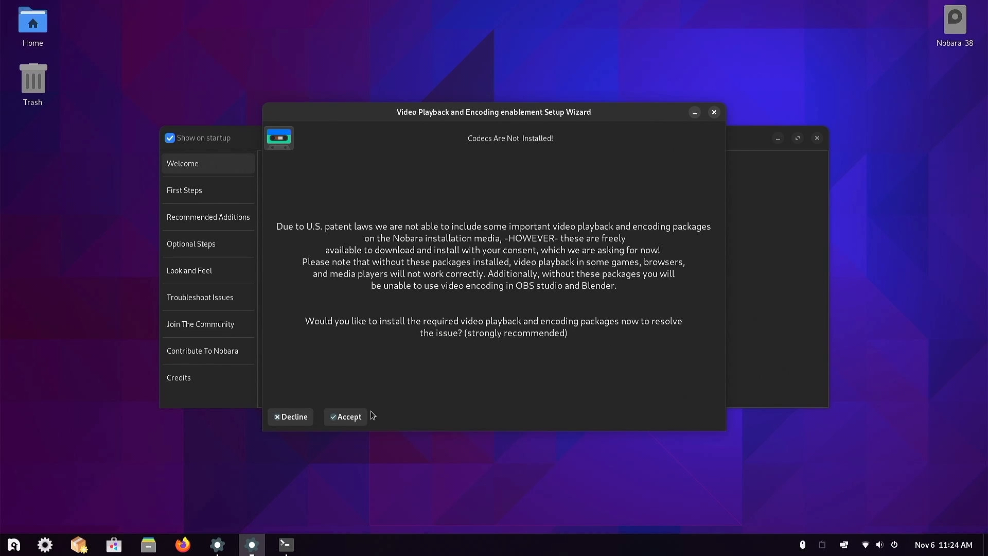
left_click(345, 416)
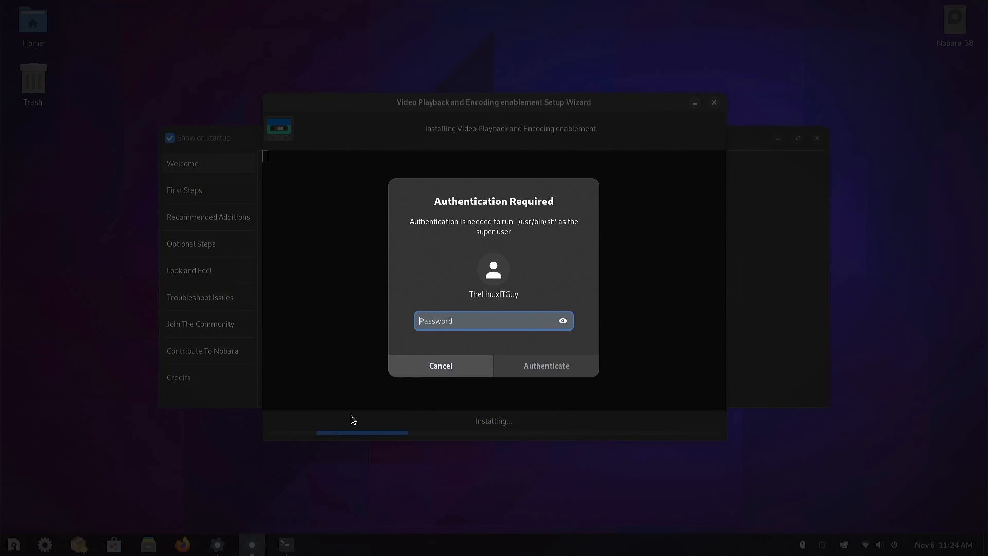
type("password")
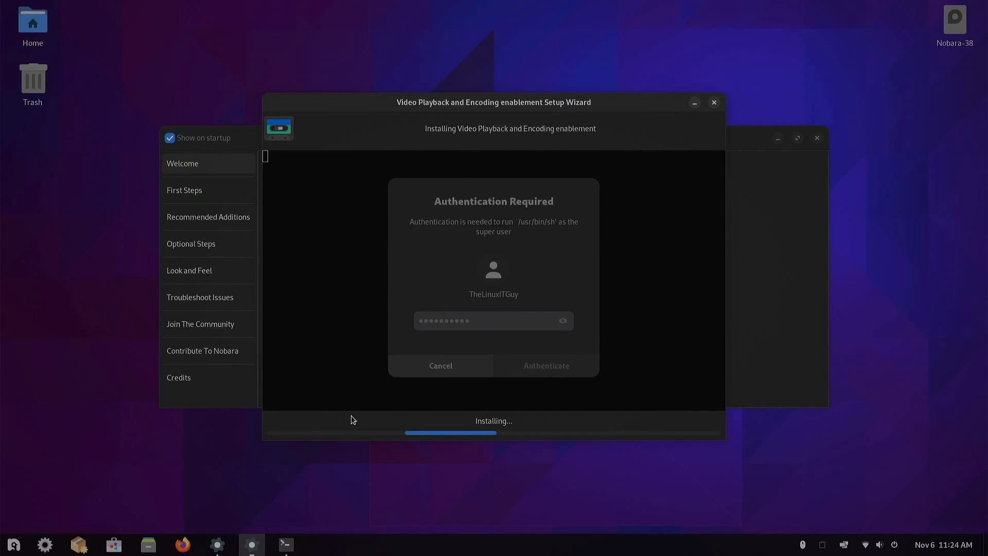
left_click(545, 366)
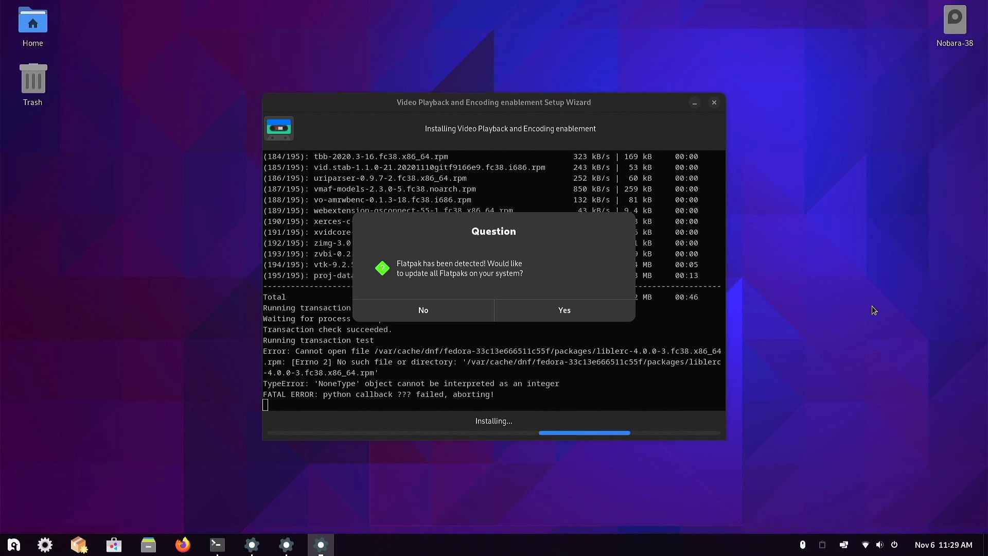
mouse_move(544, 286)
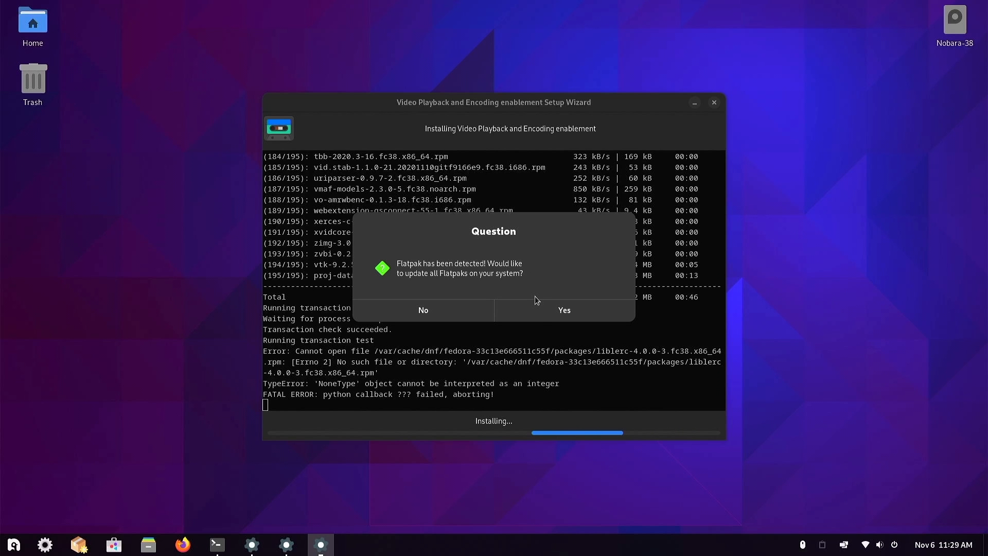
Agree to update all Flatpaks, authorise as super user, and acknowledge 'Codec installation complete!'.
left_click(562, 309)
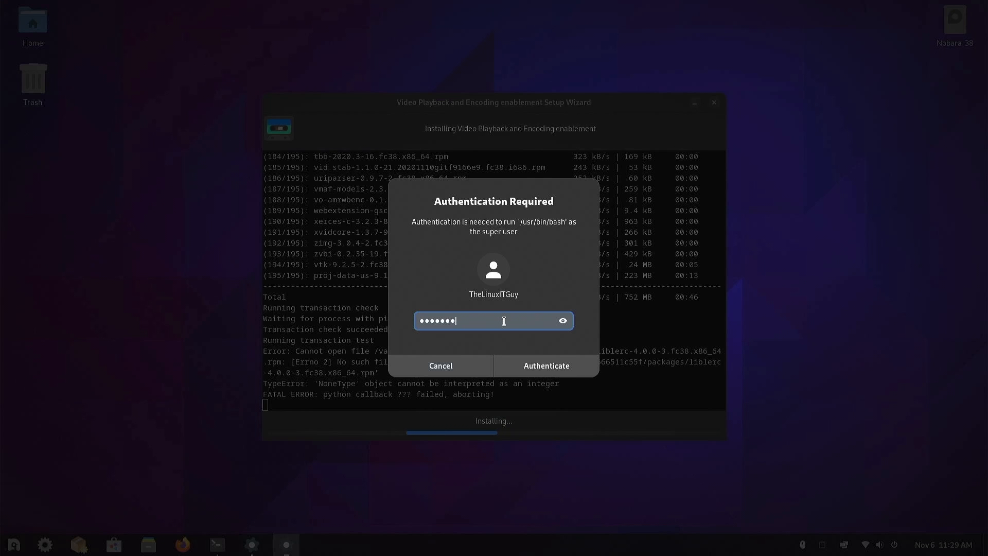
left_click(544, 365)
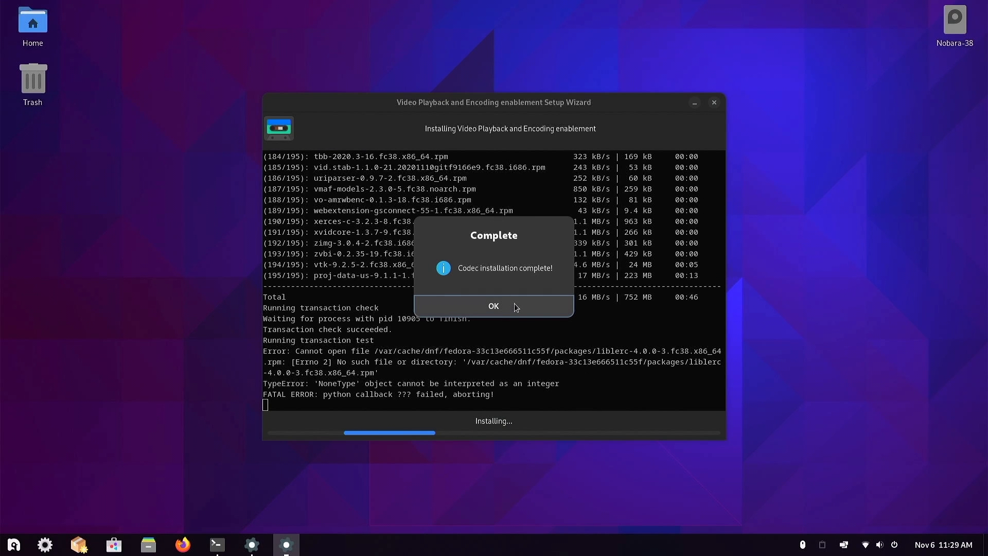
left_click(493, 306)
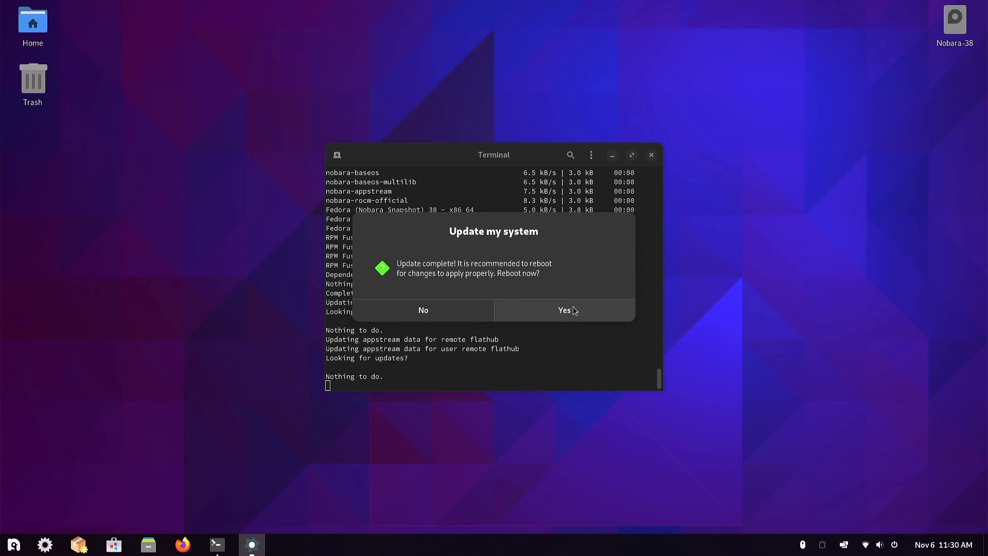
mouse_move(596, 321)
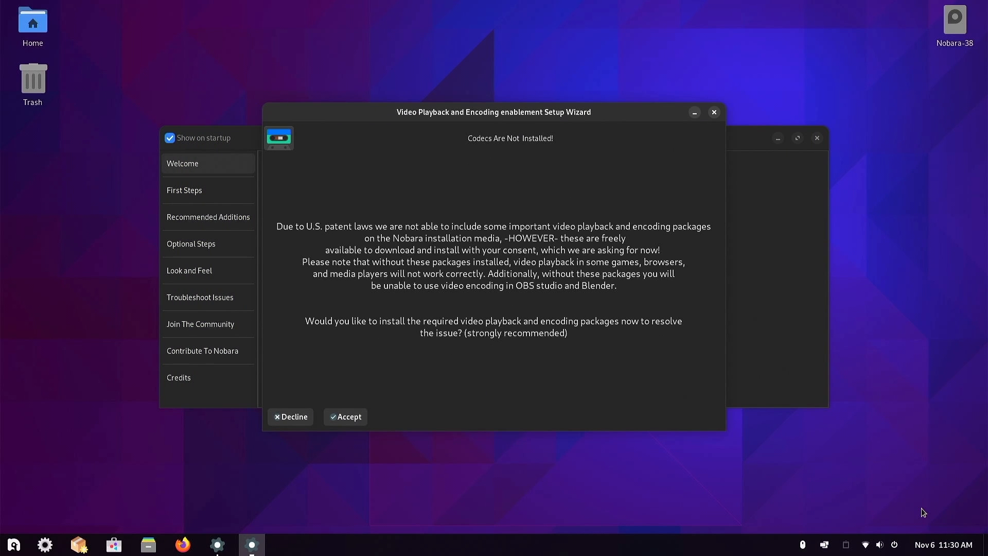
mouse_move(634, 358)
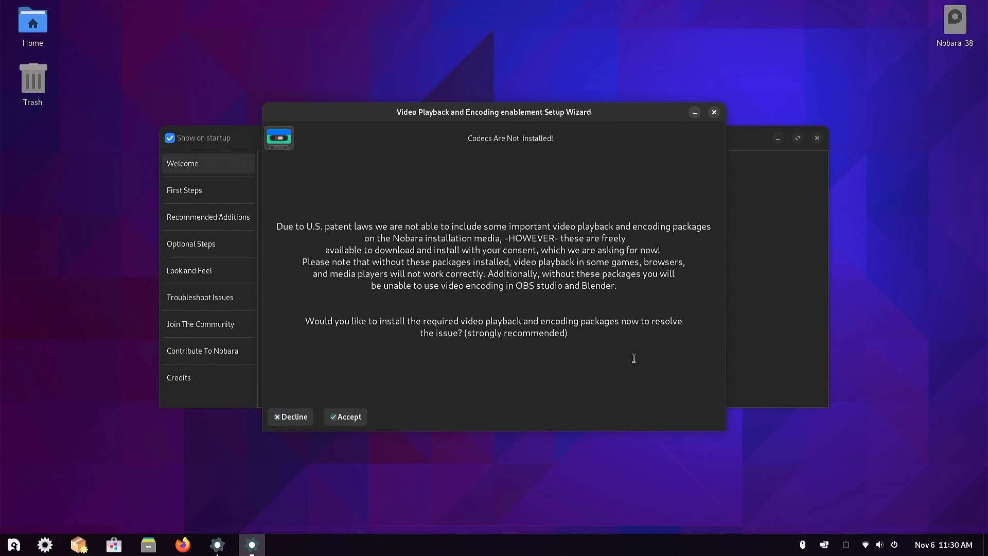
mouse_move(586, 355)
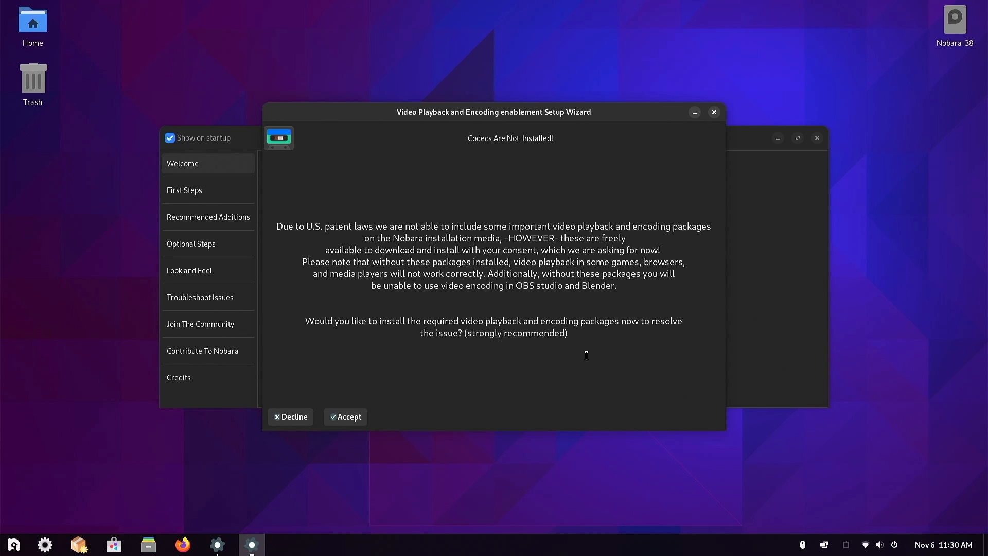
Accept the playback and encoding packages in the Setup Wizard and authenticate with the password.
left_click(345, 416)
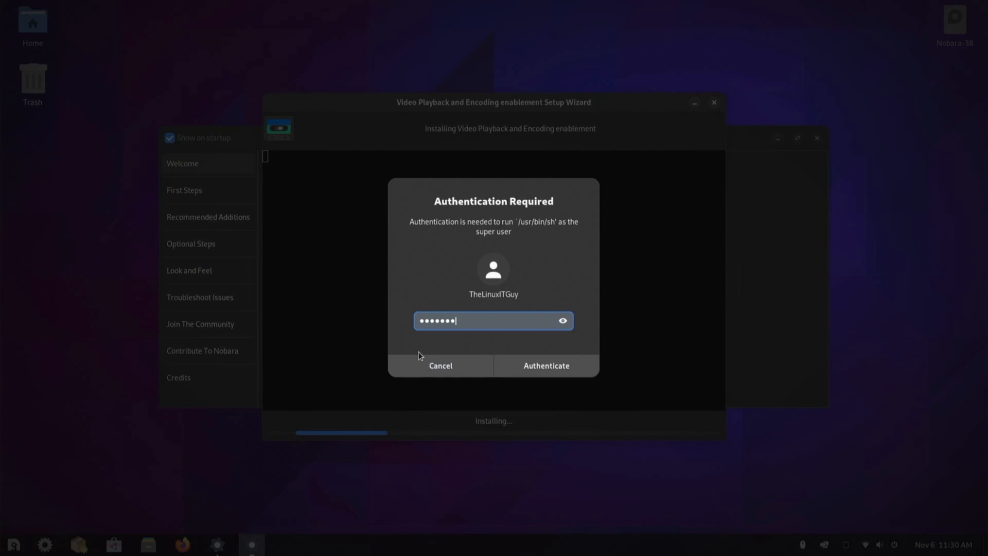
left_click(545, 365)
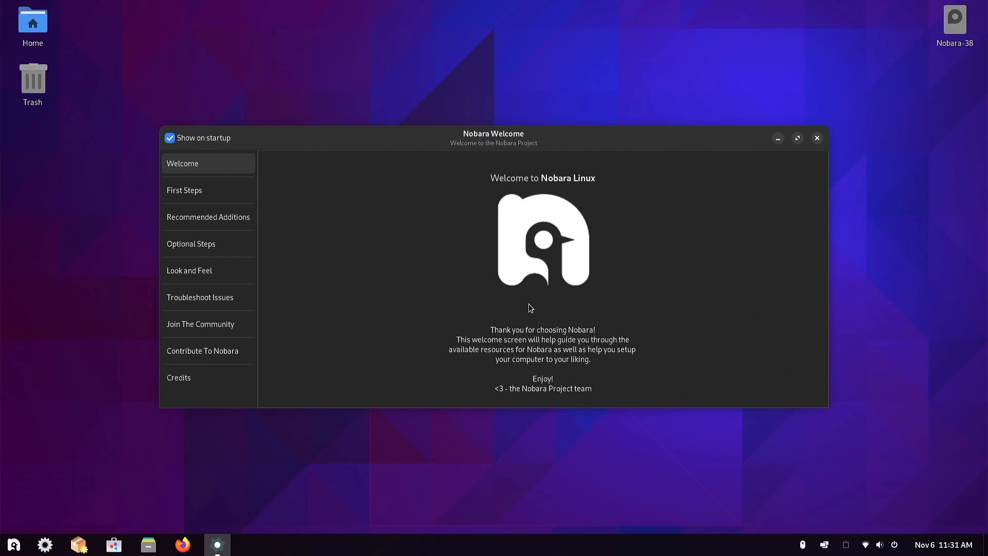
mouse_move(444, 287)
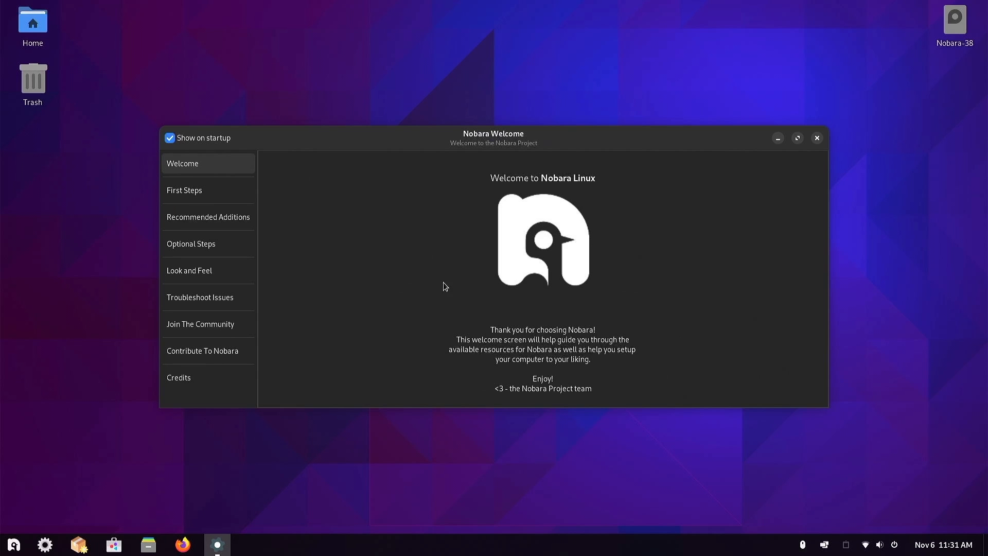
mouse_move(399, 330)
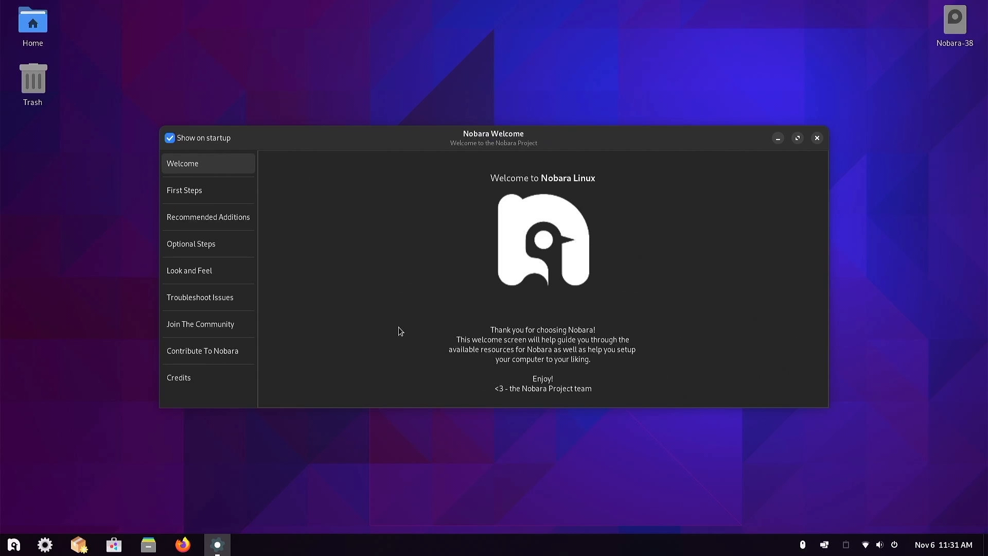
Move through First Steps and Recommended Additions to the Optional Steps page.
left_click(184, 190)
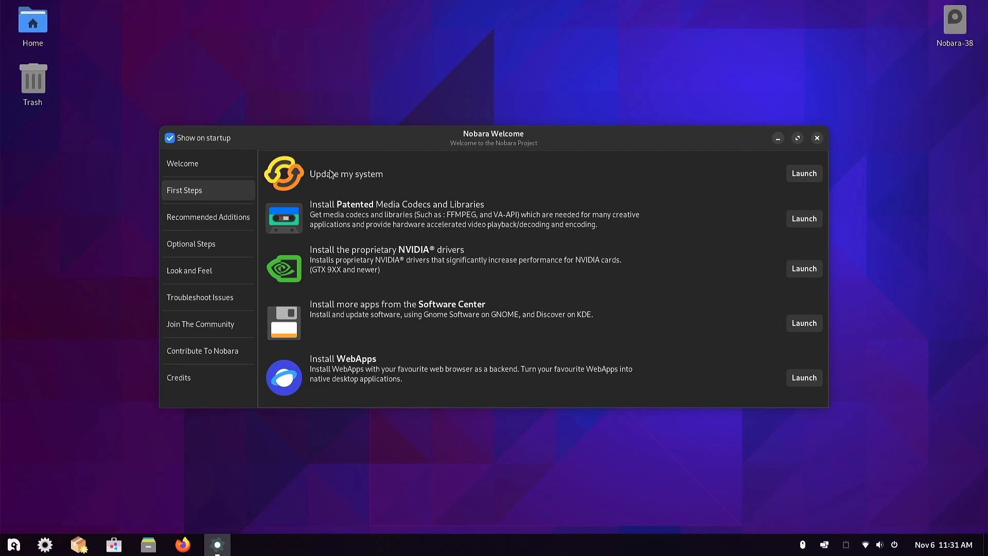
mouse_move(339, 219)
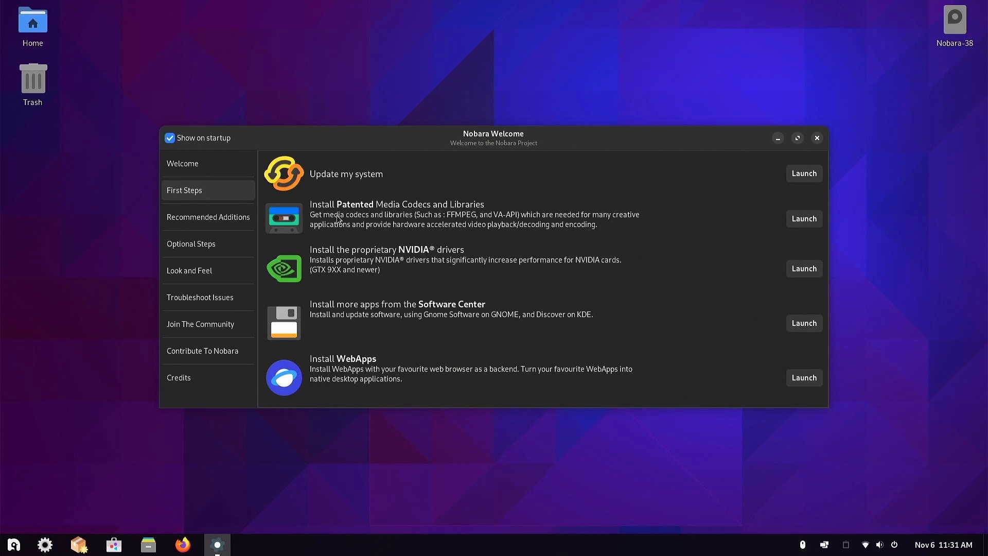
mouse_move(340, 256)
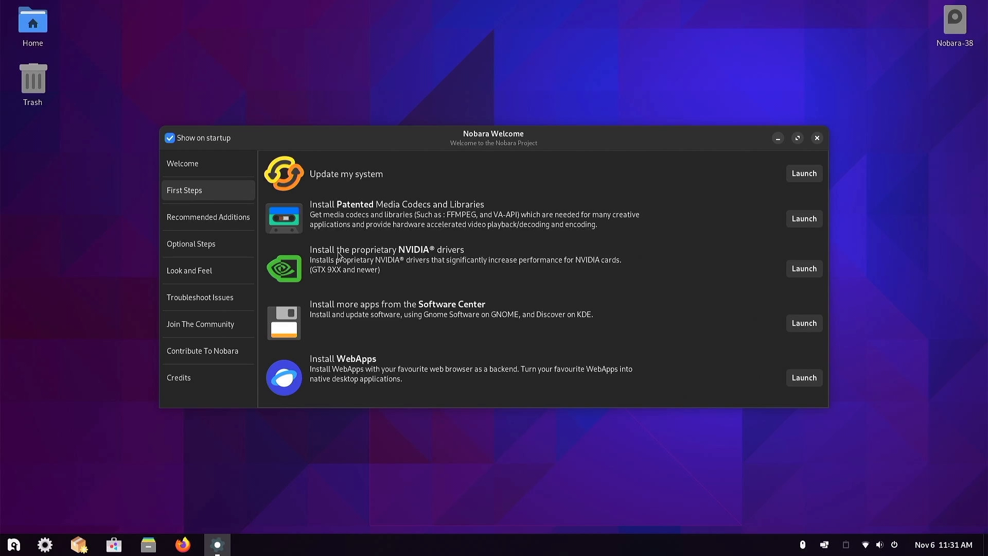
mouse_move(417, 259)
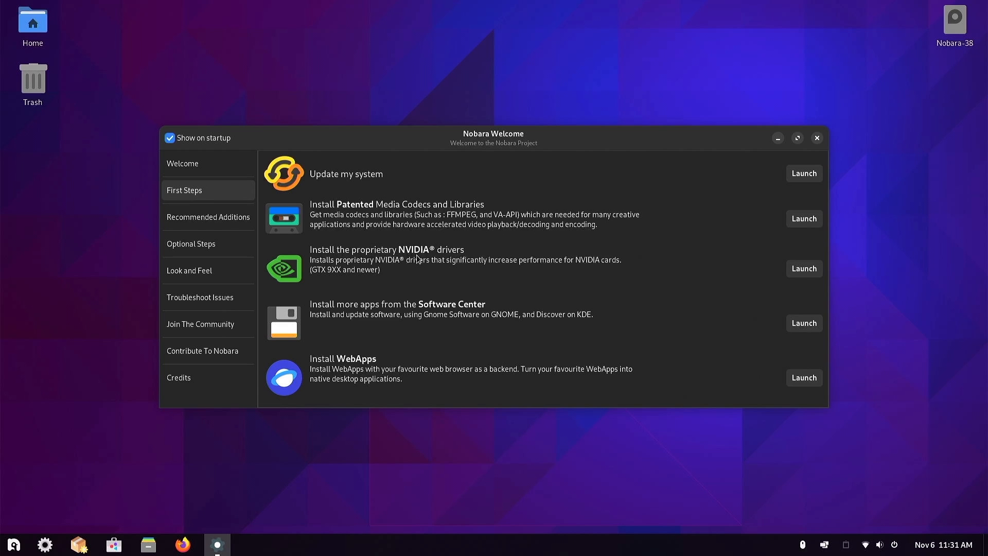
mouse_move(775, 265)
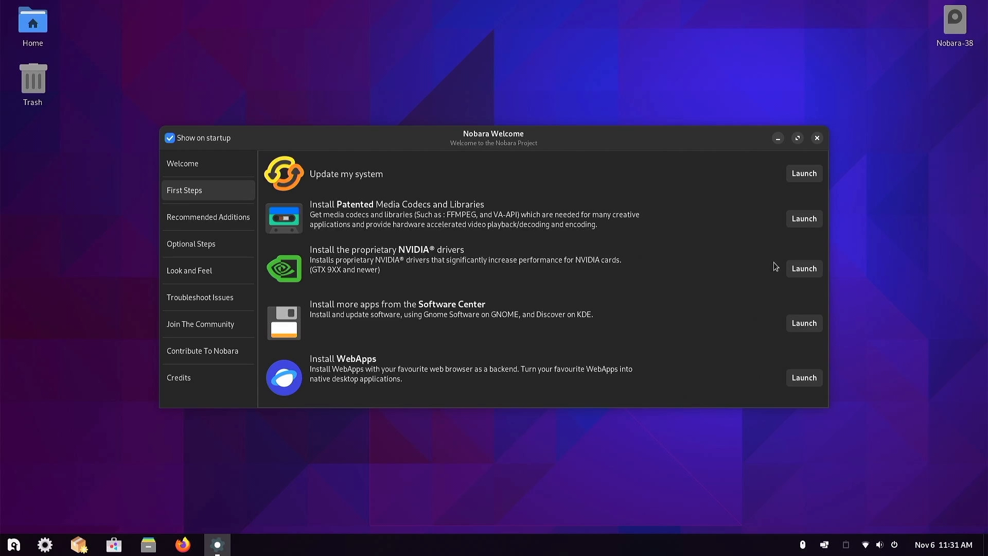
mouse_move(803, 269)
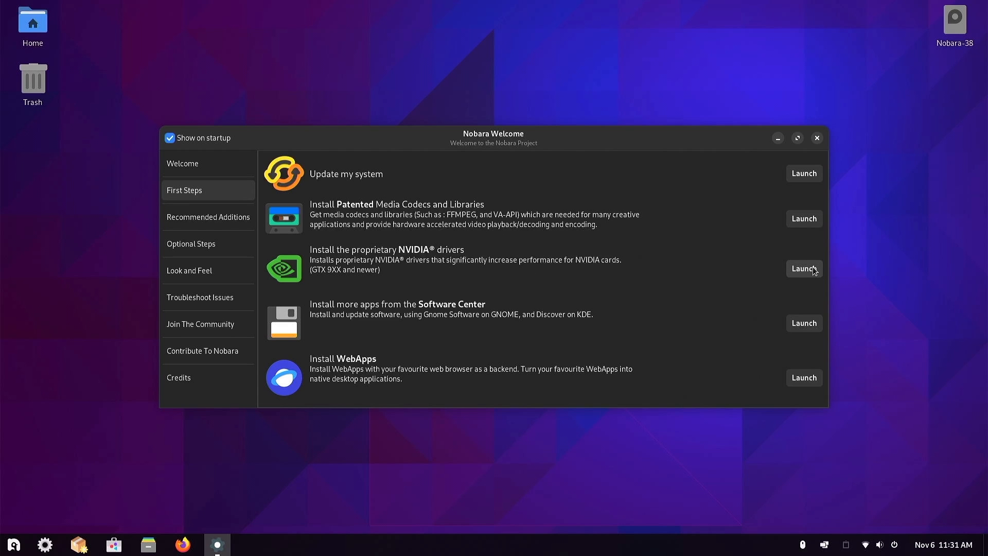
mouse_move(357, 314)
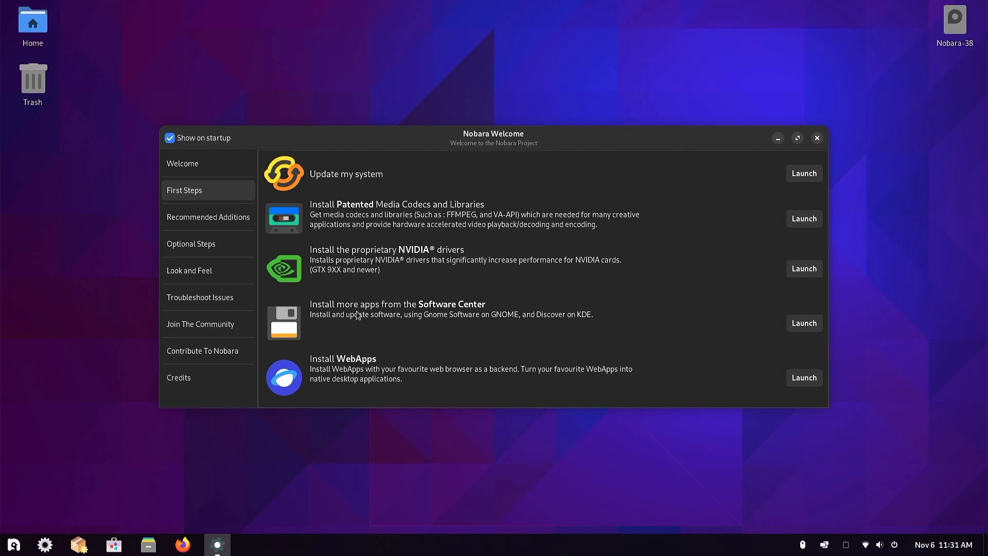
mouse_move(362, 349)
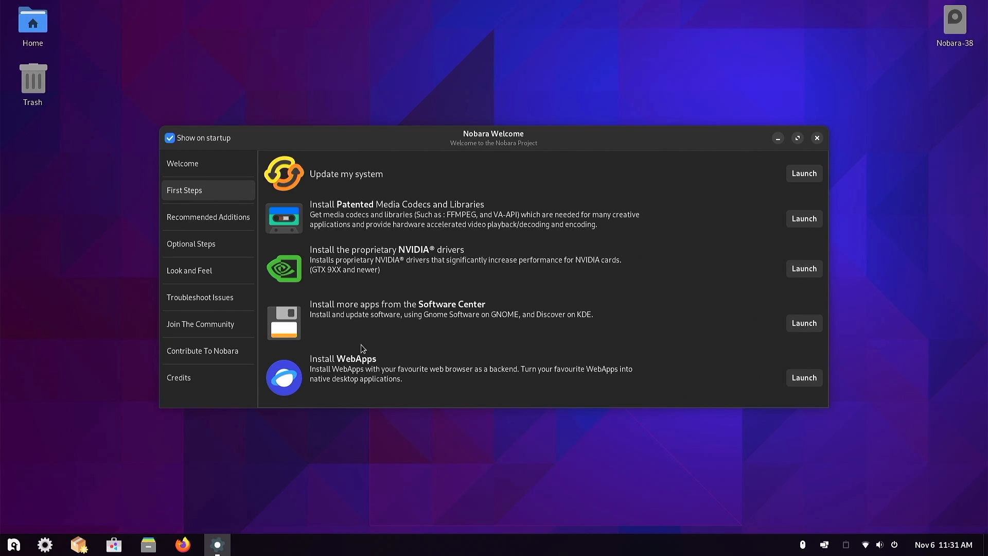
left_click(208, 216)
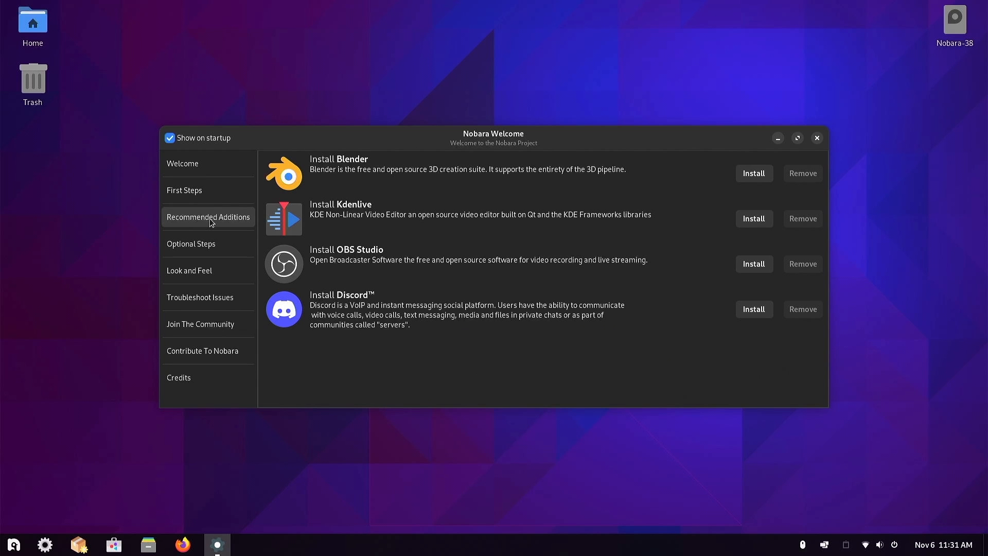
left_click(191, 244)
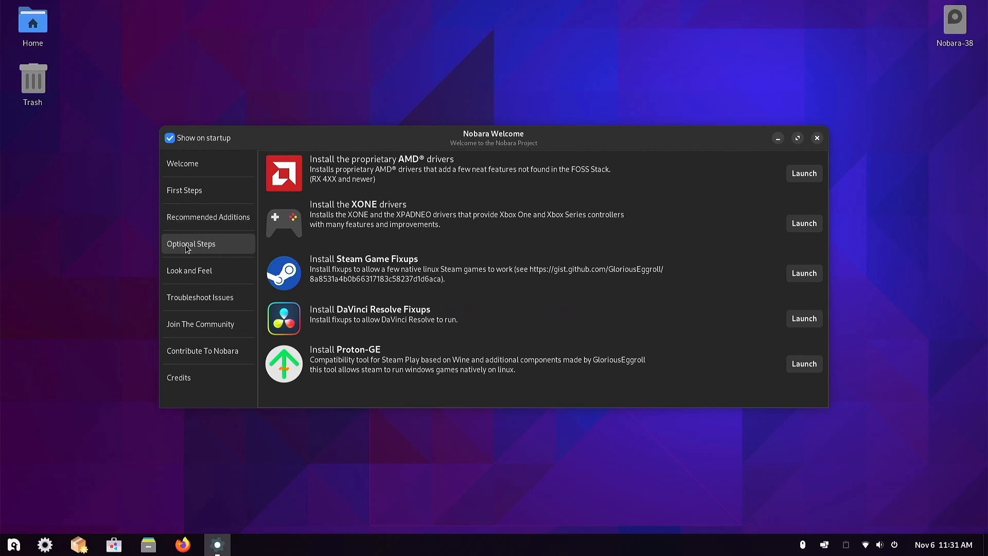
mouse_move(398, 179)
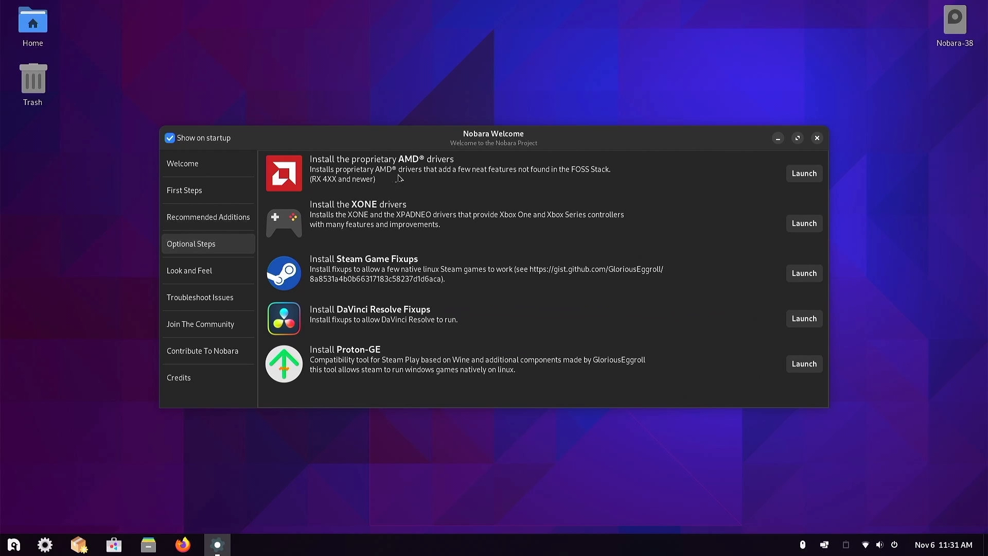
mouse_move(629, 165)
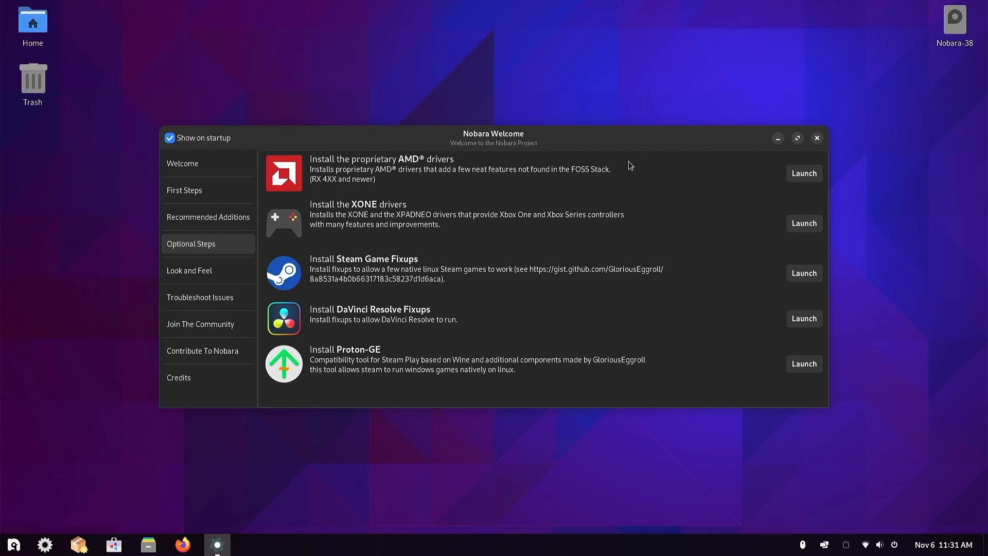
mouse_move(386, 182)
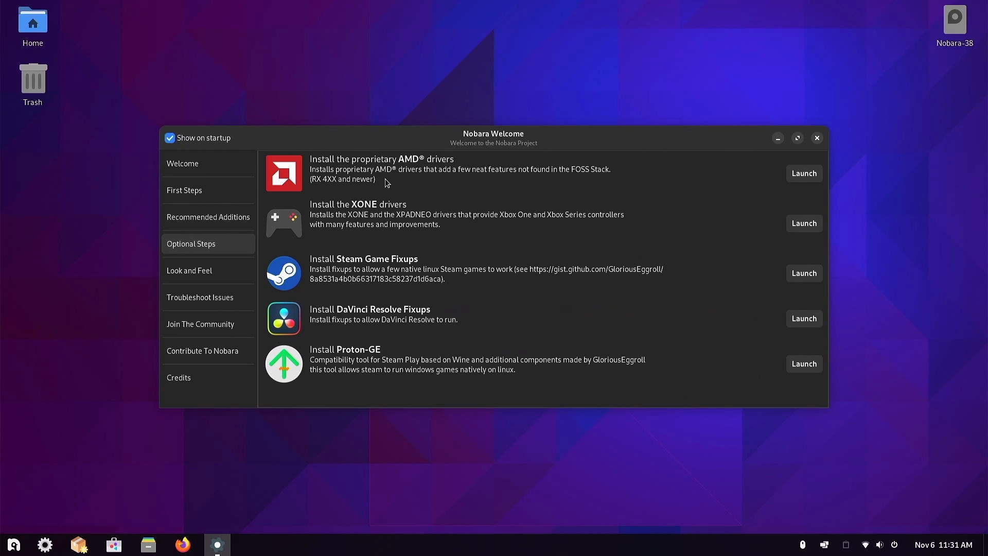
mouse_move(538, 187)
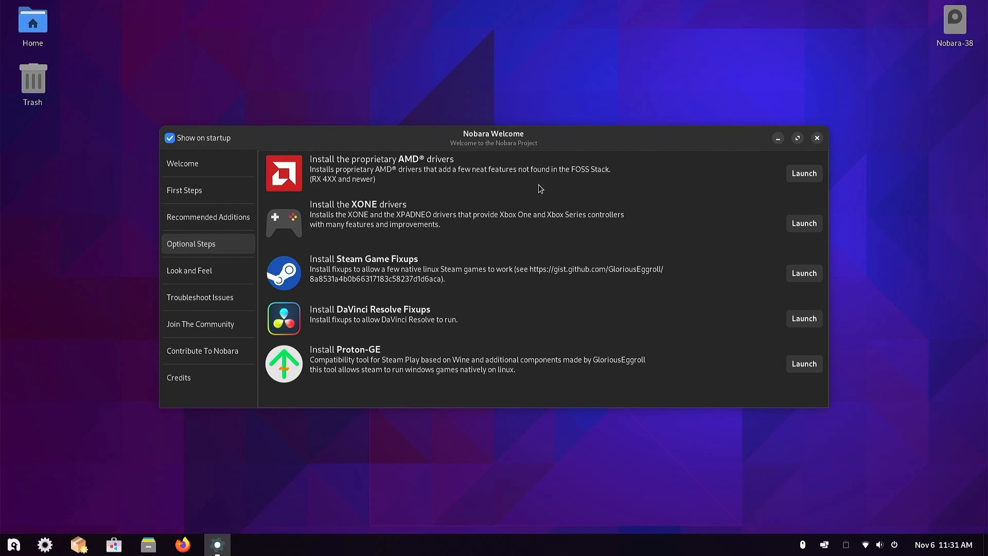
mouse_move(620, 191)
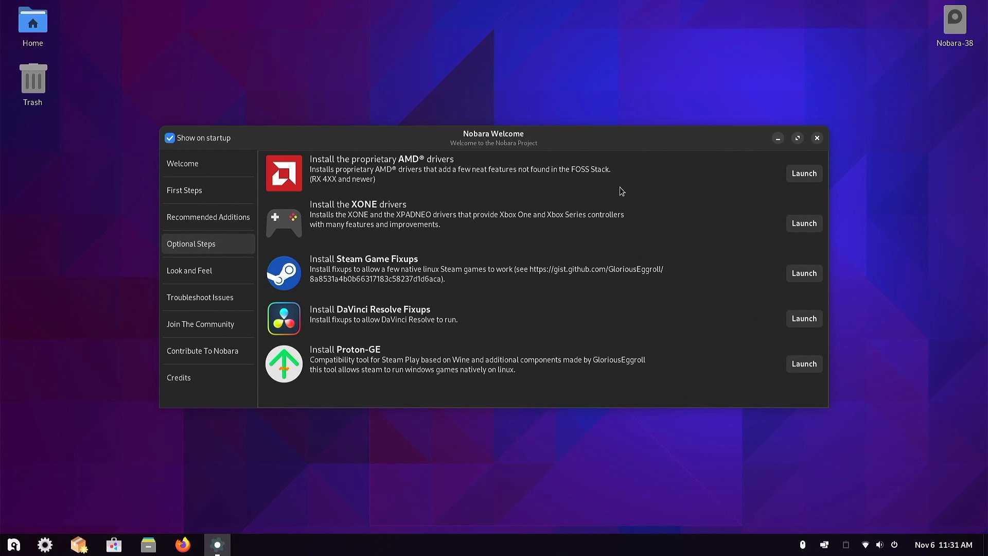
mouse_move(804, 174)
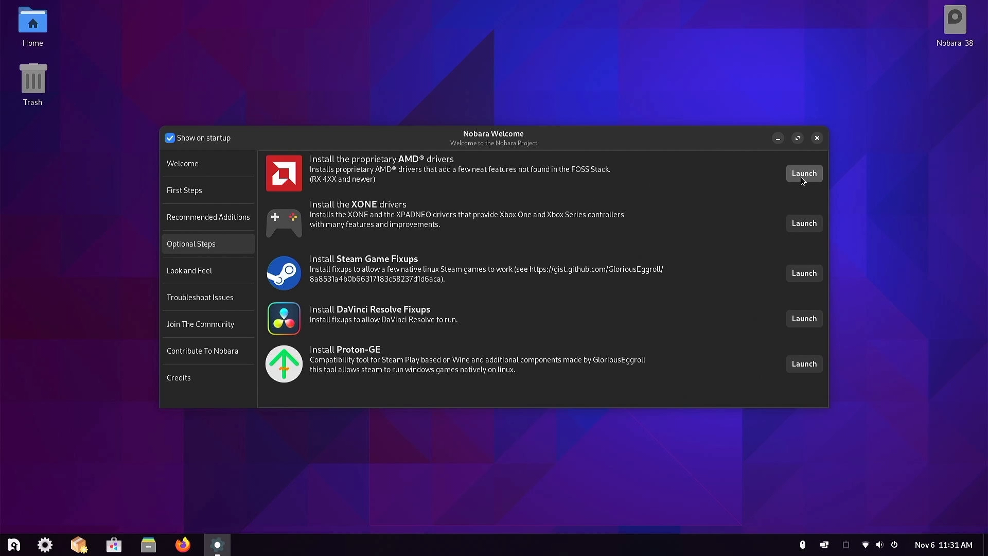
Start the proprietary AMD driver install, agreeing to extra drivers and acknowledging the warning.
left_click(802, 174)
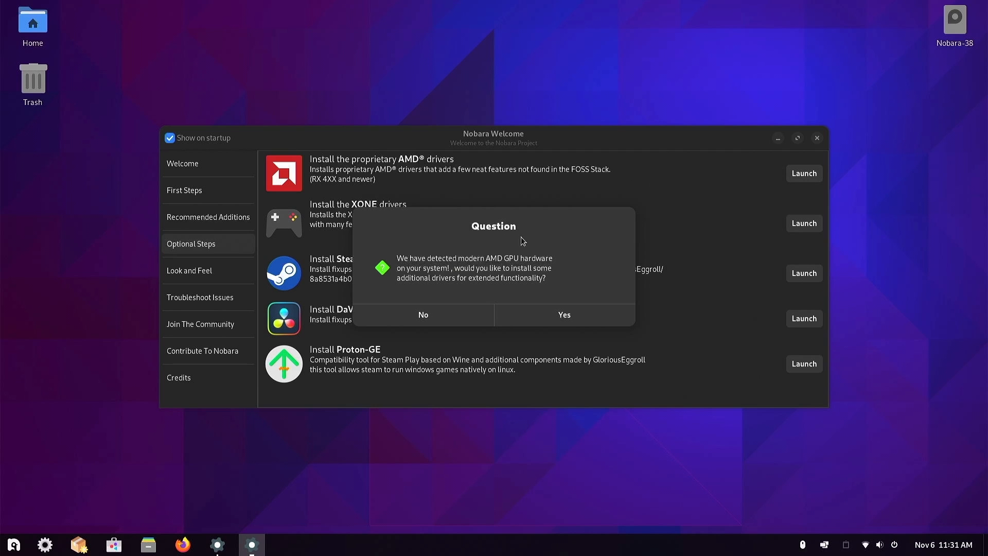
mouse_move(501, 272)
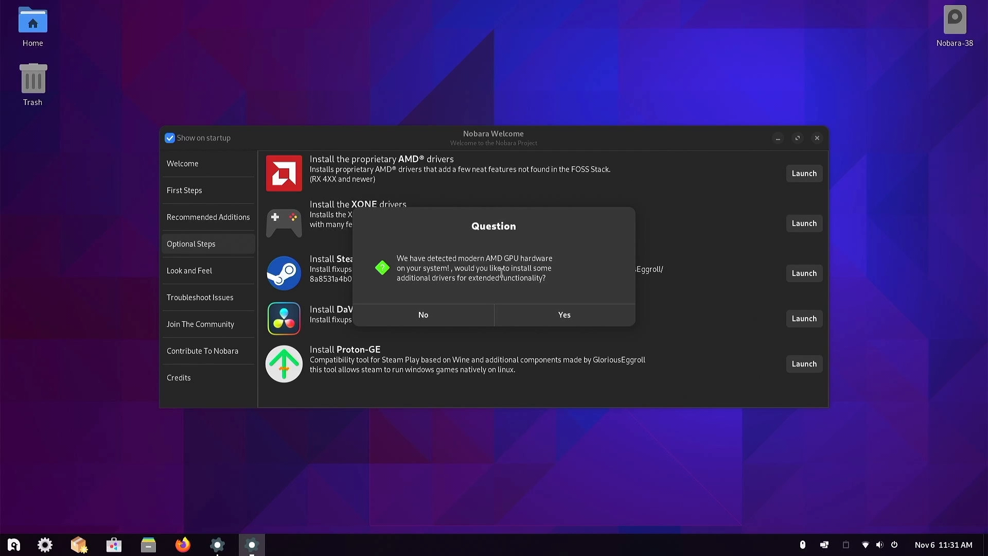
left_click(423, 314)
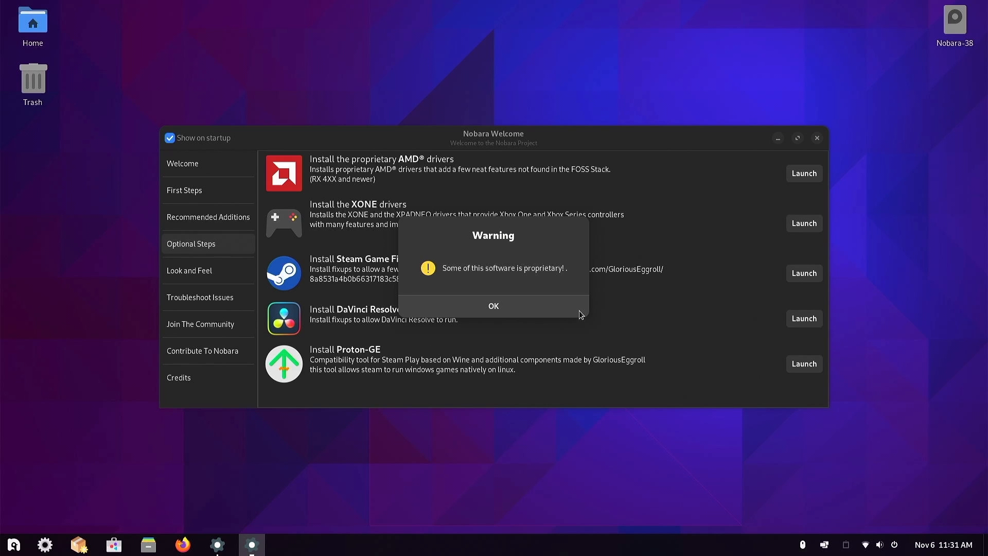
left_click(493, 306)
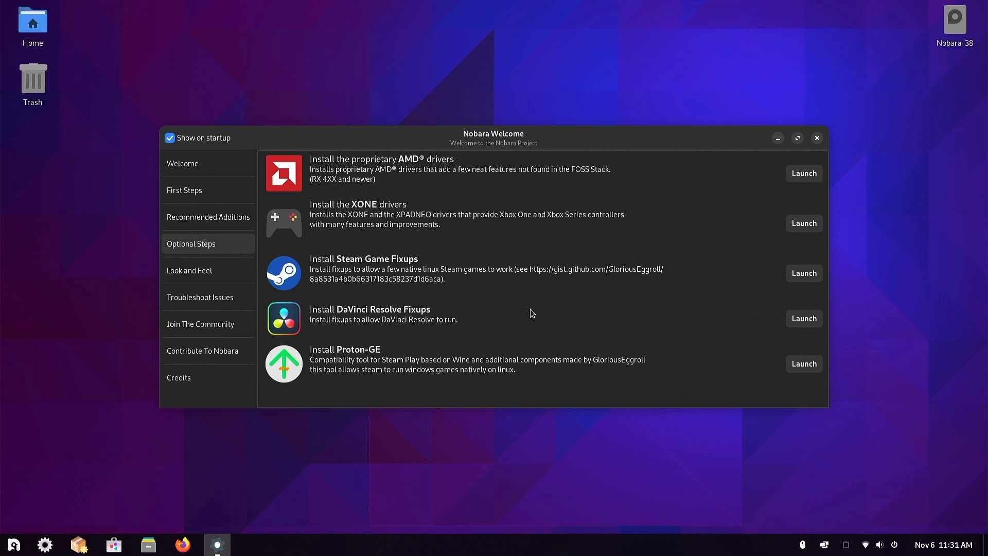
Accept the Radeon license and select the amdamf-pro-runtime and amdvlk-pro components.
left_click(803, 174)
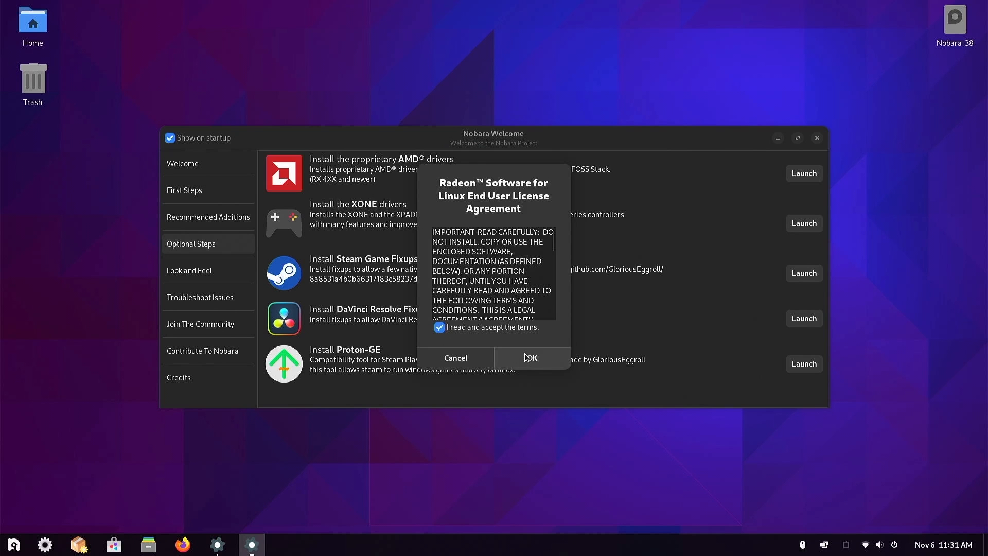
left_click(530, 357)
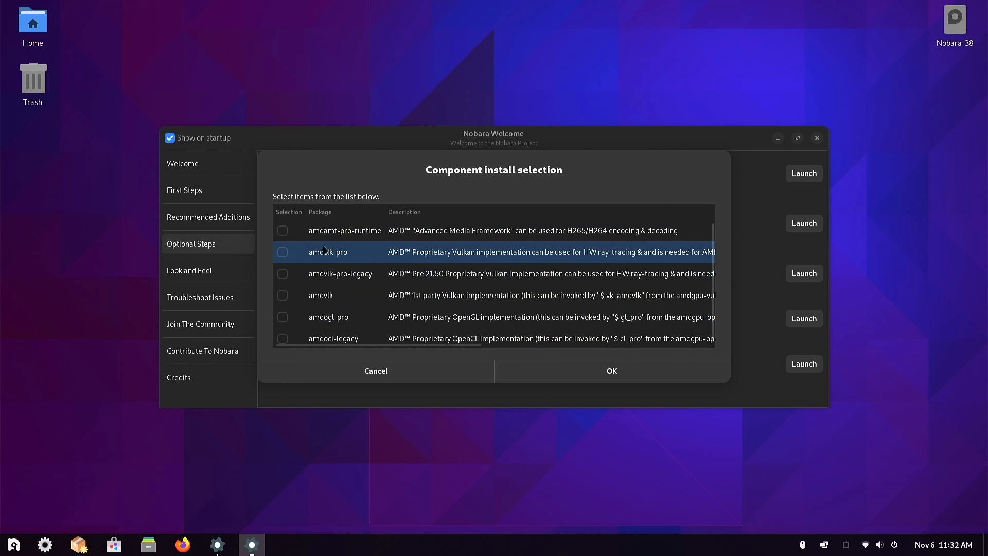
left_click(282, 230)
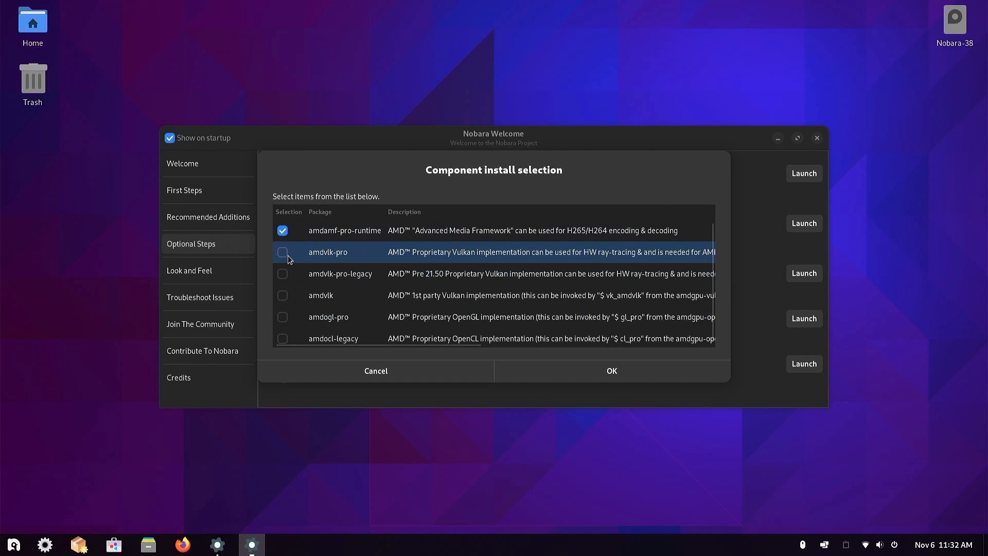
left_click(282, 252)
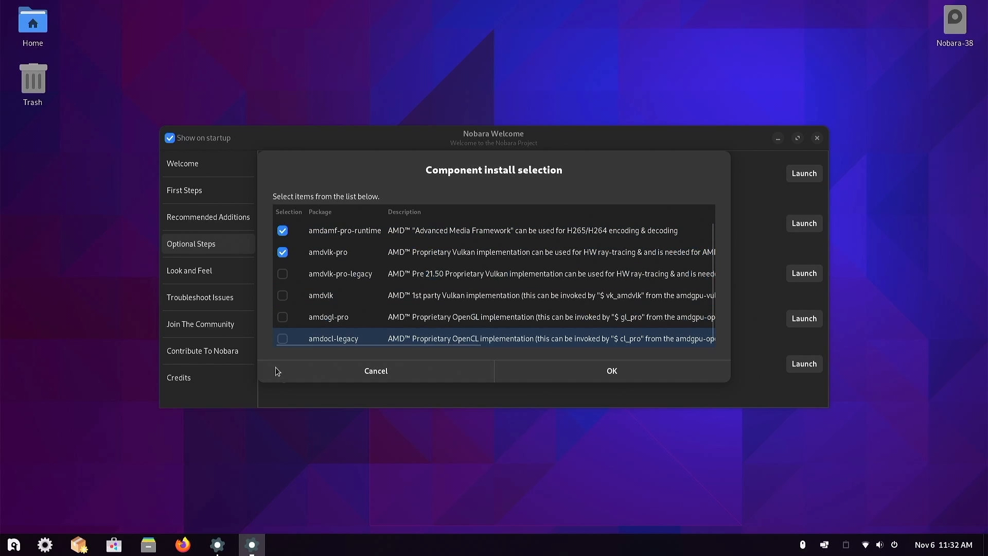
mouse_move(205, 406)
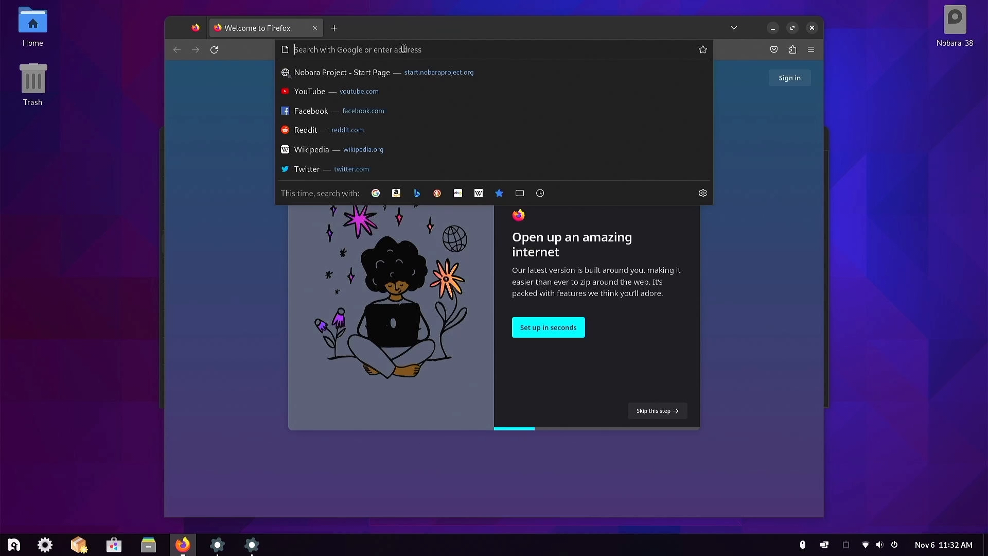
Go to nobaraproject.org and open OBS Studio's 'Enabling AMD's AMF Encoder' wiki article.
type("nobaraproject.org/")
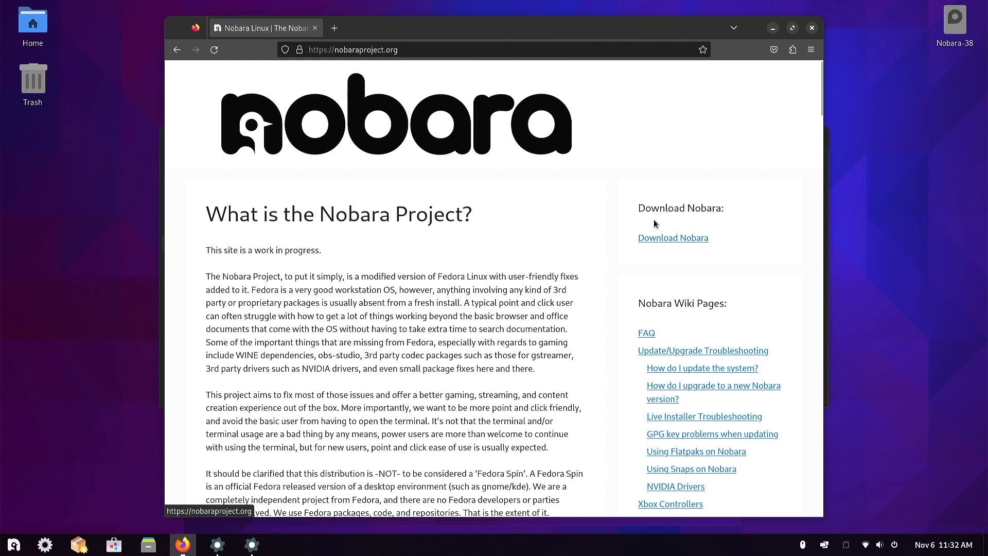
scroll("down", 3)
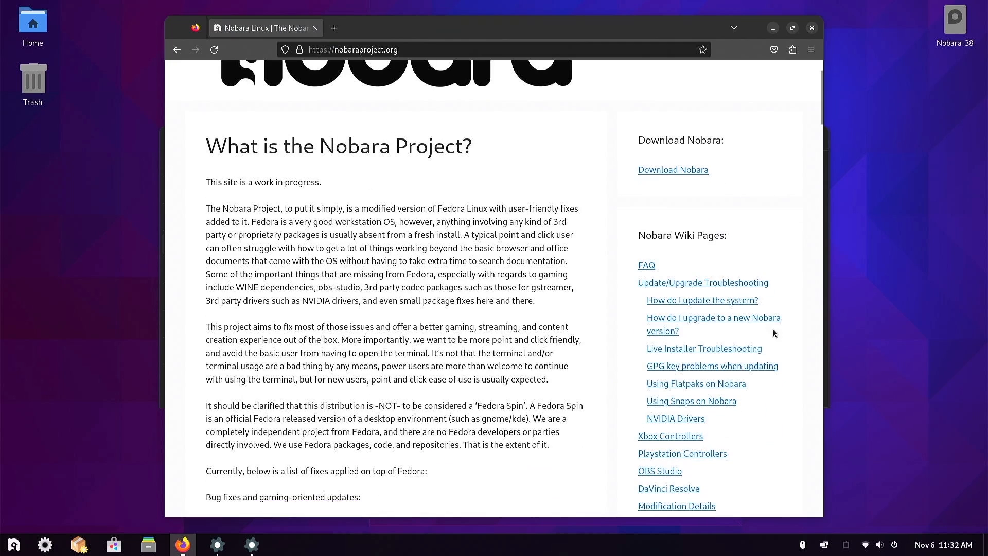
scroll("down", 3)
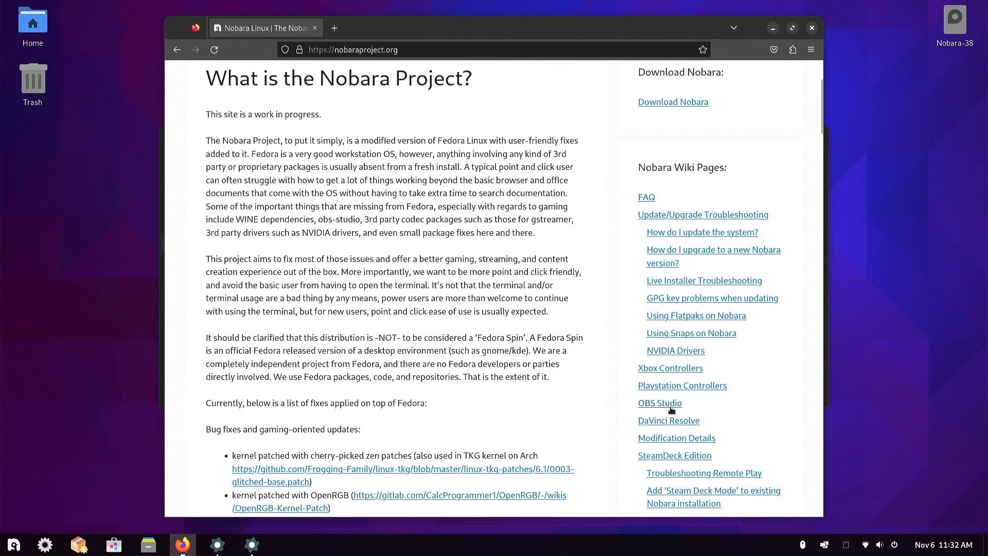
scroll("down", 3)
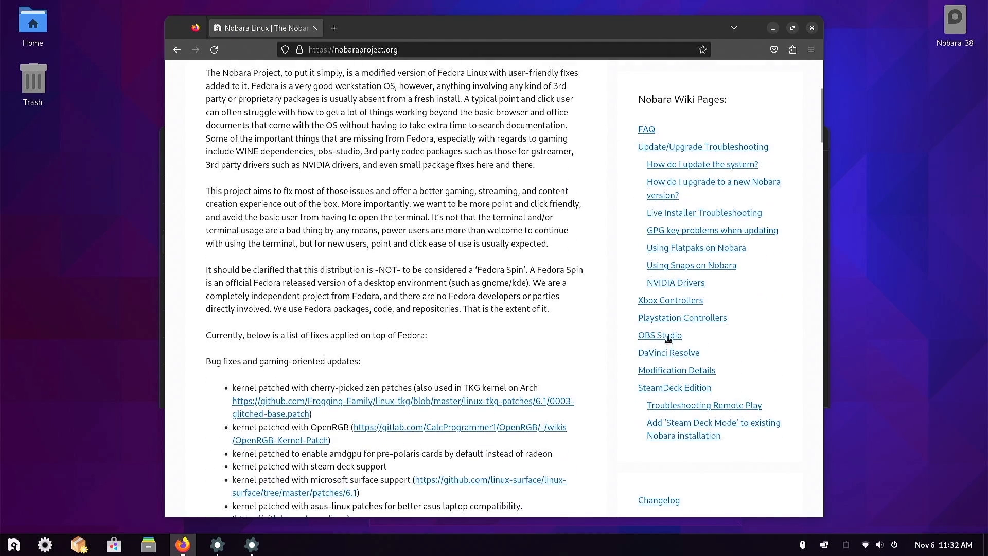
left_click(658, 334)
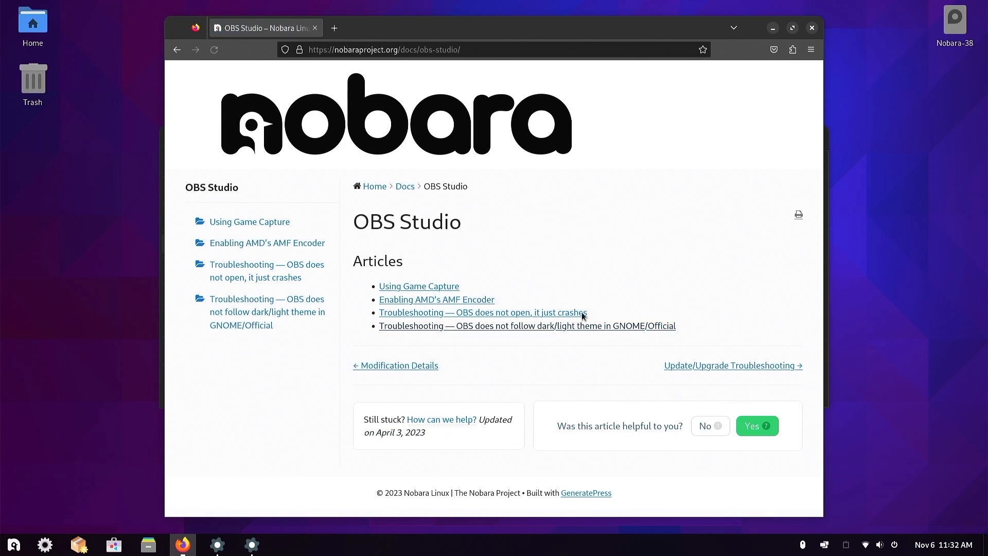
mouse_move(267, 242)
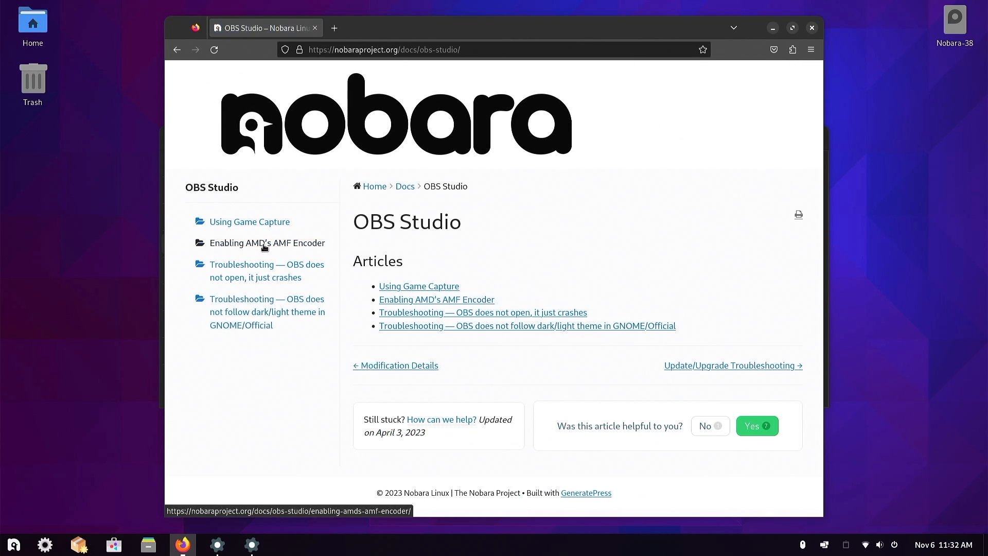
left_click(267, 242)
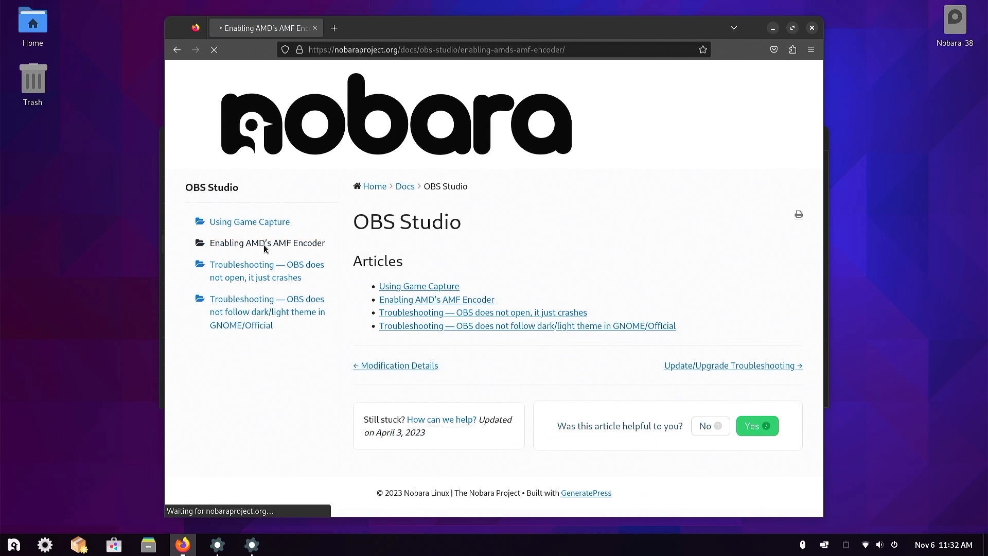
left_click(267, 243)
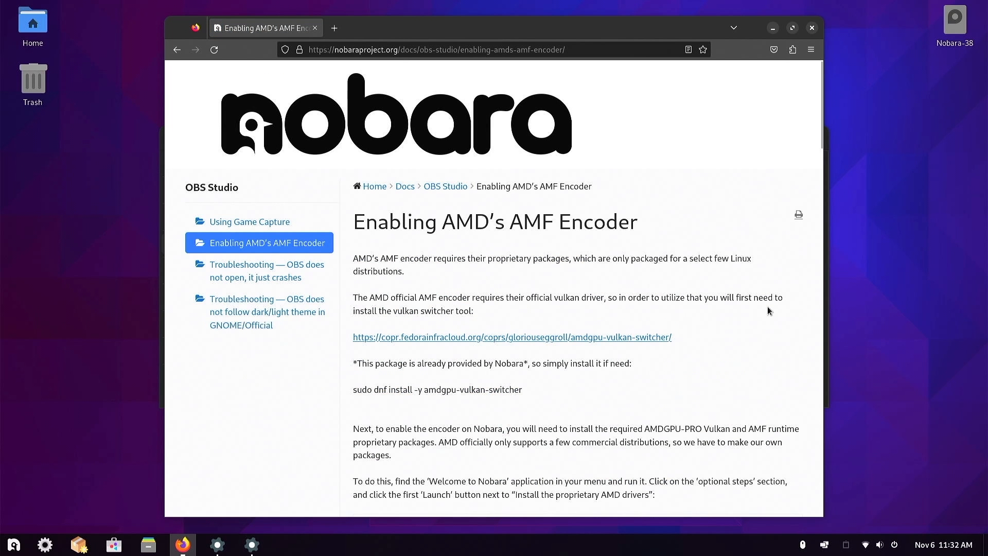
scroll("down", 3)
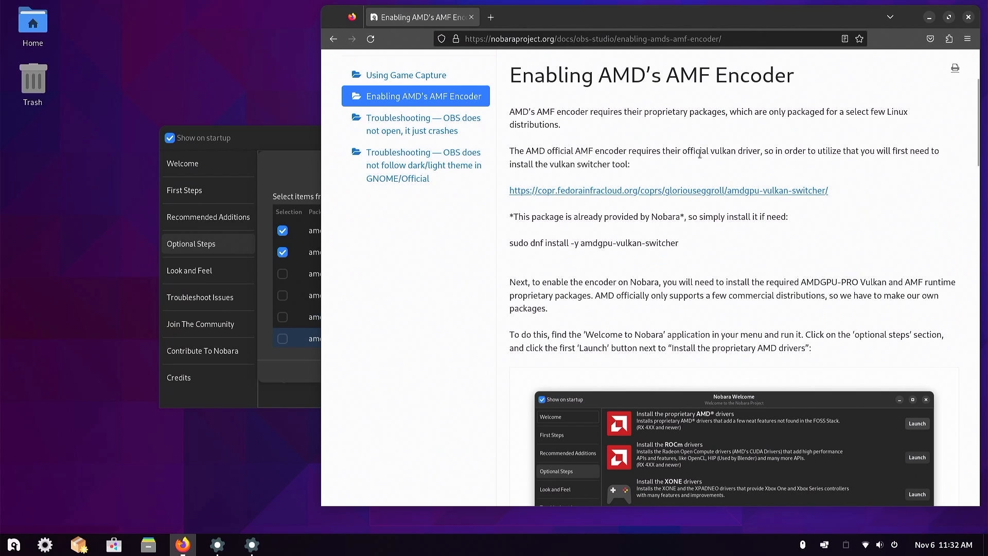
mouse_move(591, 194)
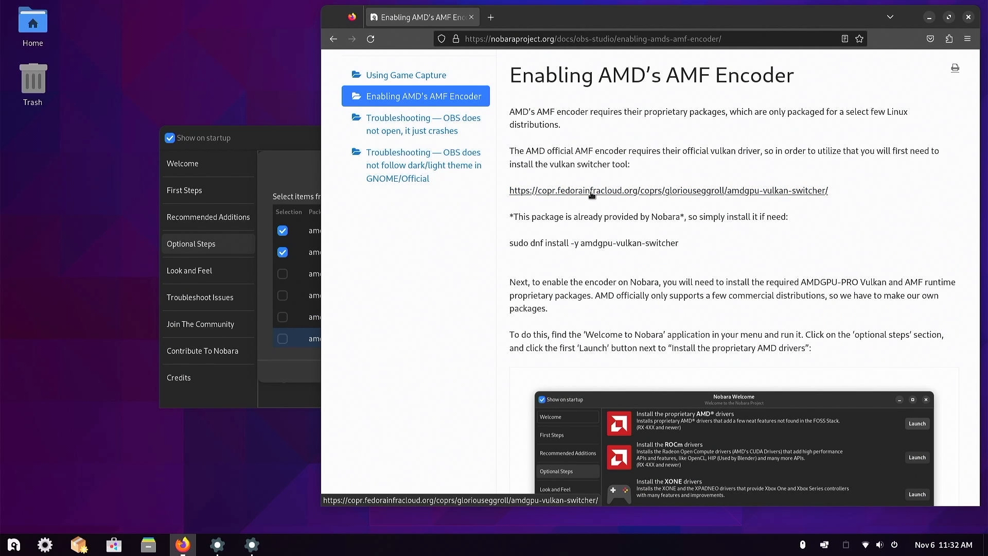
mouse_move(702, 244)
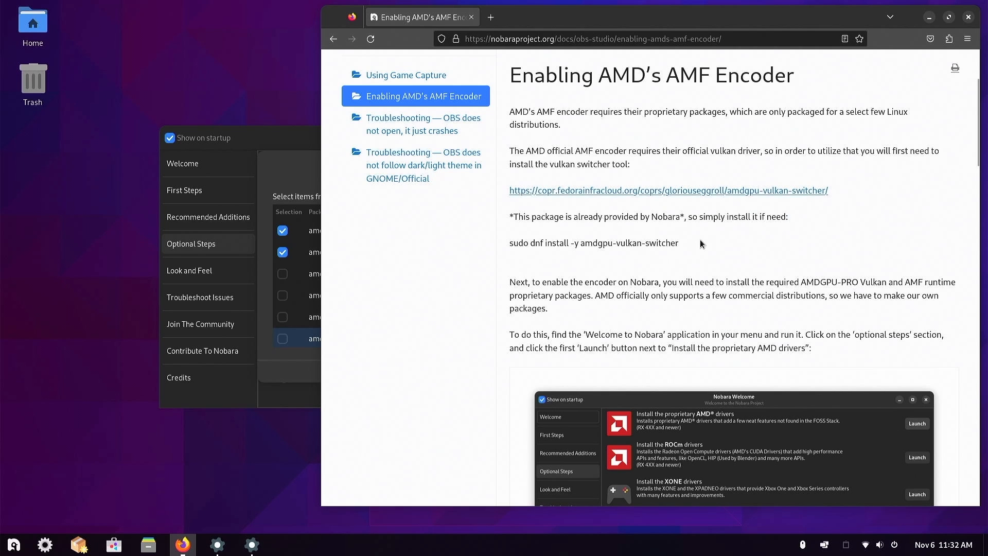
Run 'sudo dnf install amdgpu-vulkan-switcher' in a terminal with the password, then close it.
right_click(593, 242)
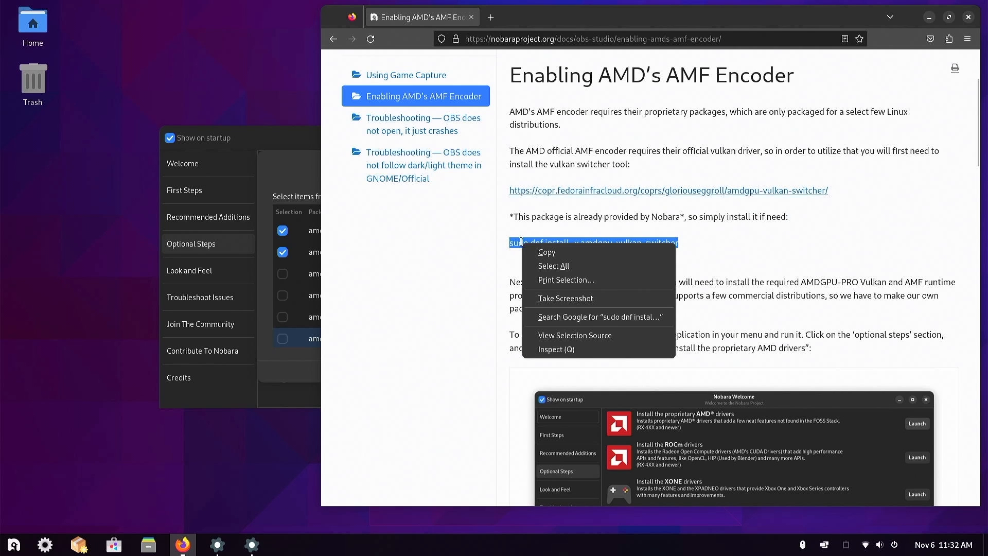
left_click(741, 220)
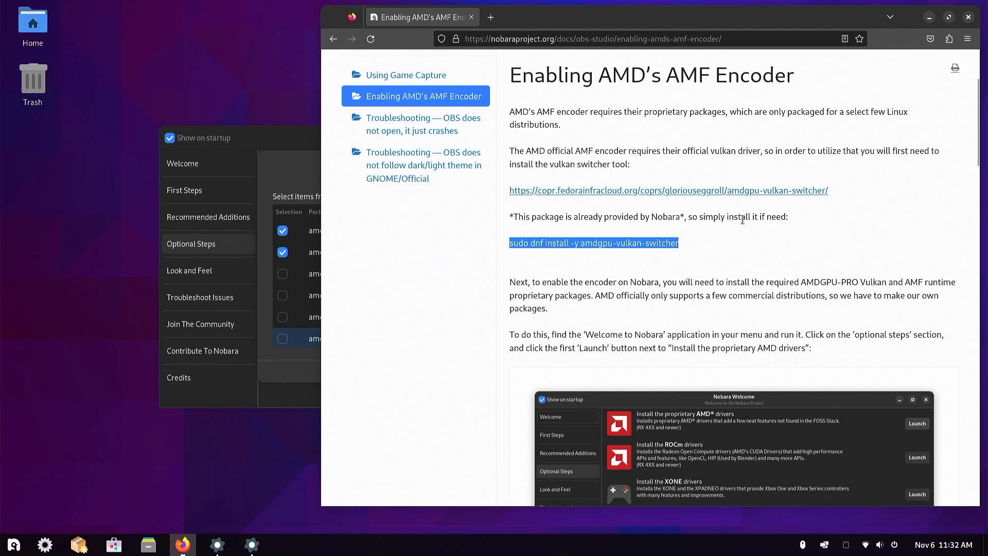
left_click(14, 544)
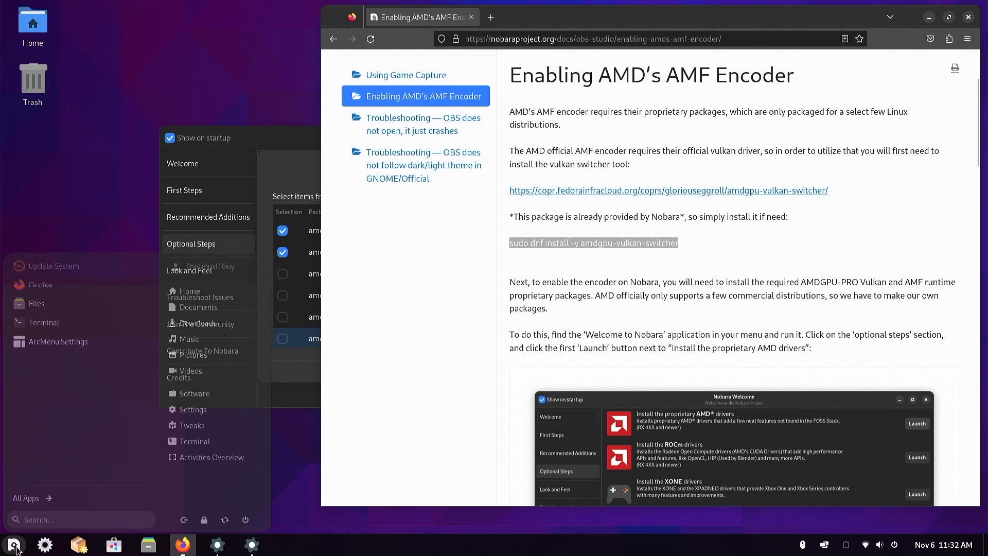
left_click(43, 322)
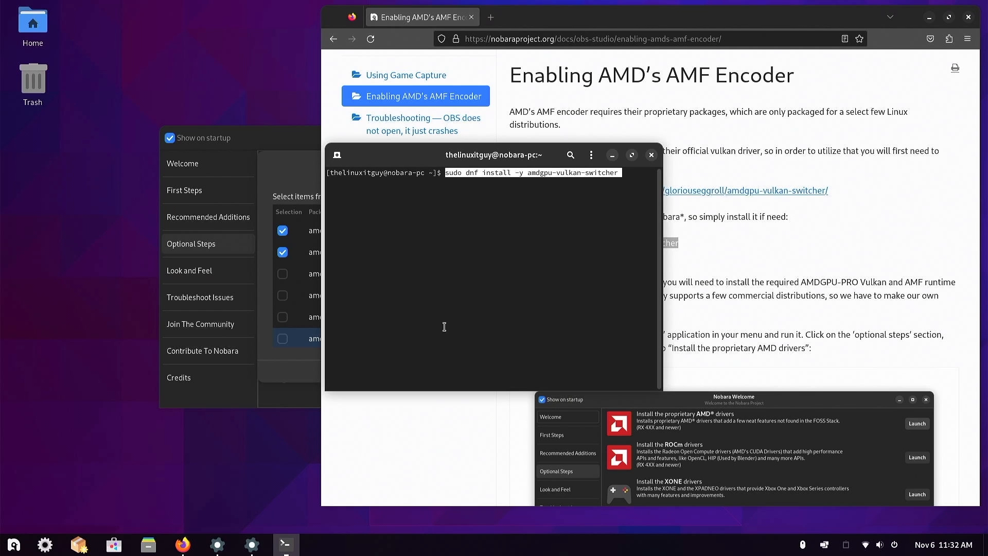
key("Return")
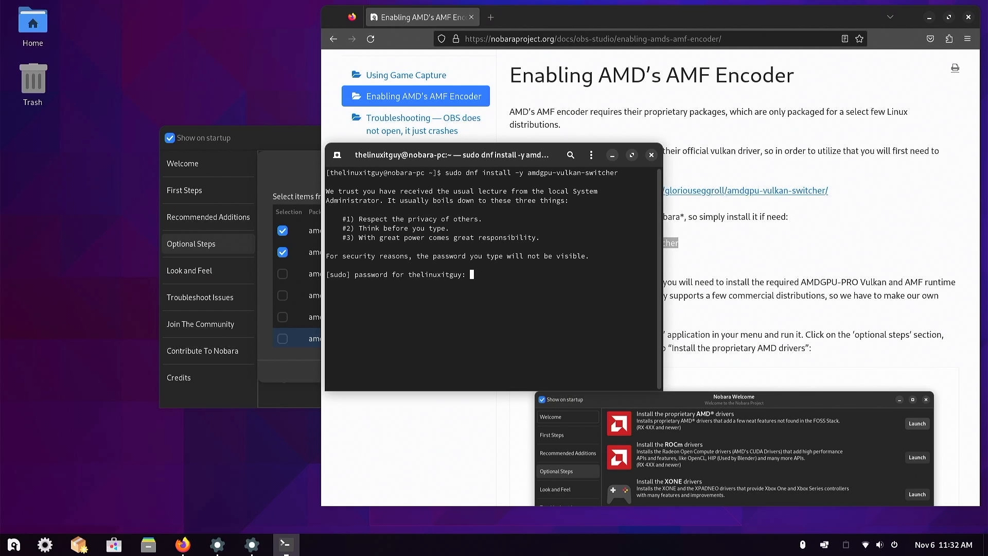
key("Return")
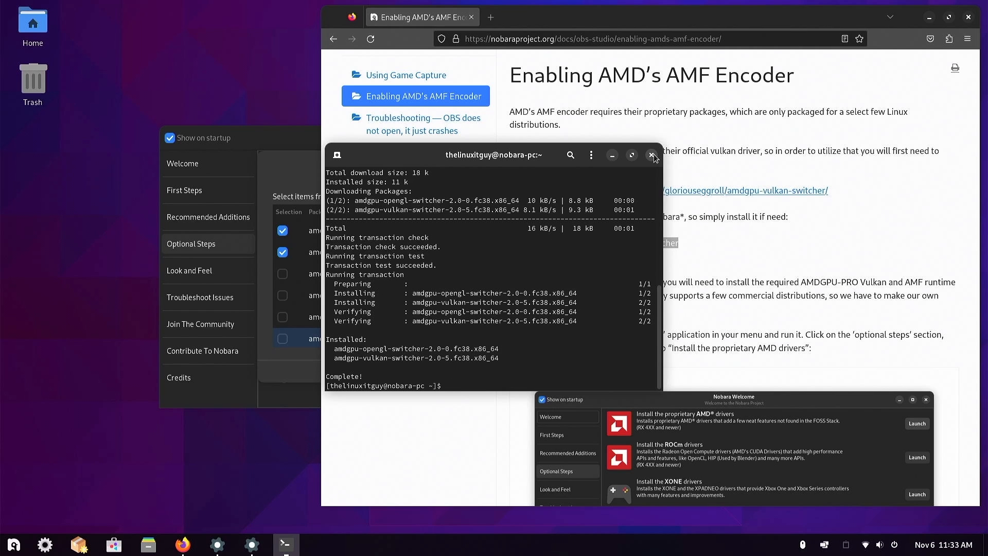
left_click(651, 154)
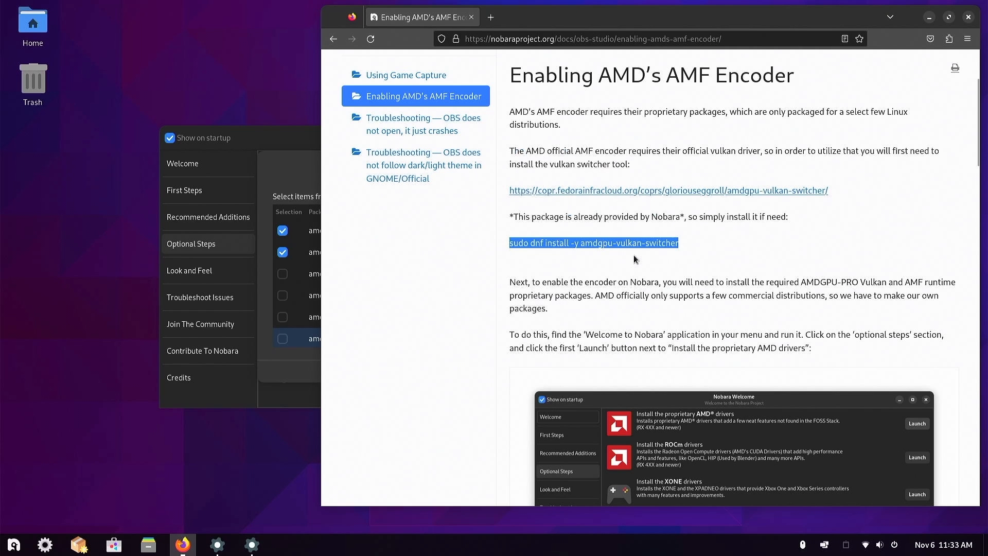
mouse_move(706, 273)
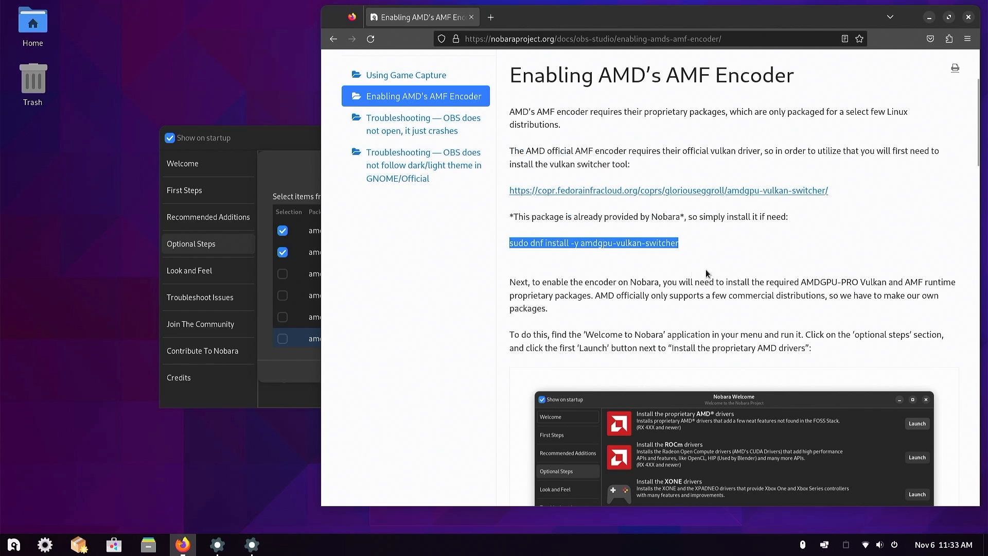
left_click(943, 321)
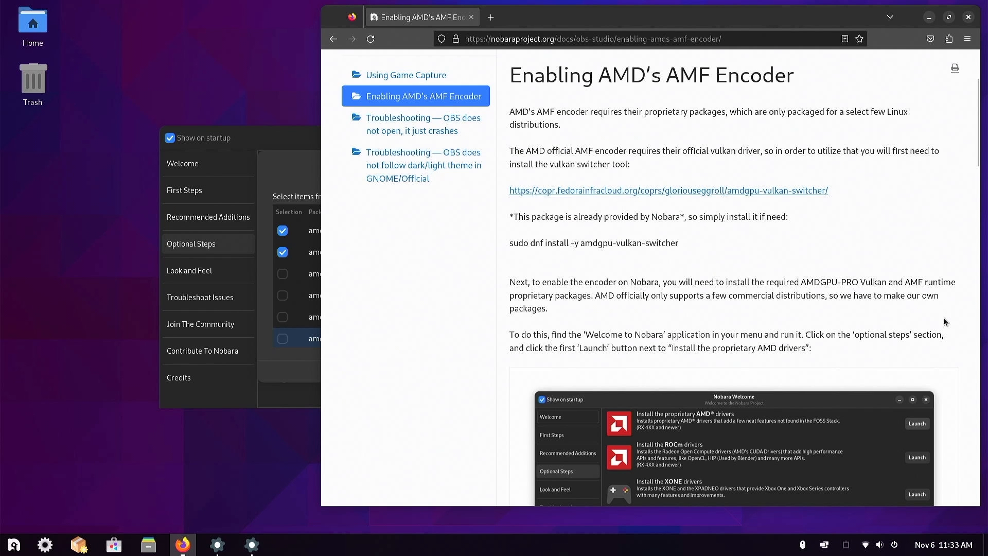
Let the AMD driver install finish, confirming the do-not-interrupt warning and the Installation Complete notice.
scroll("down", 3)
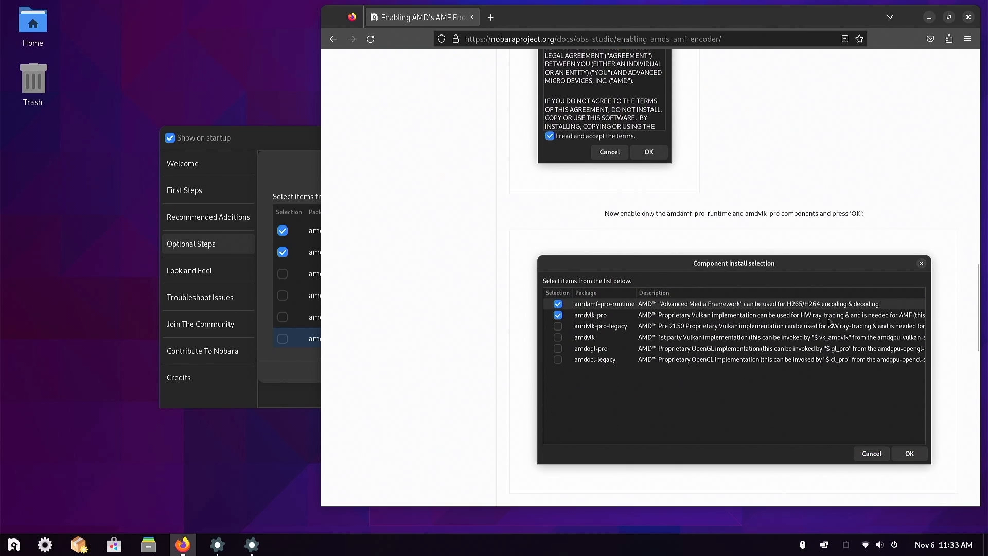
mouse_move(582, 322)
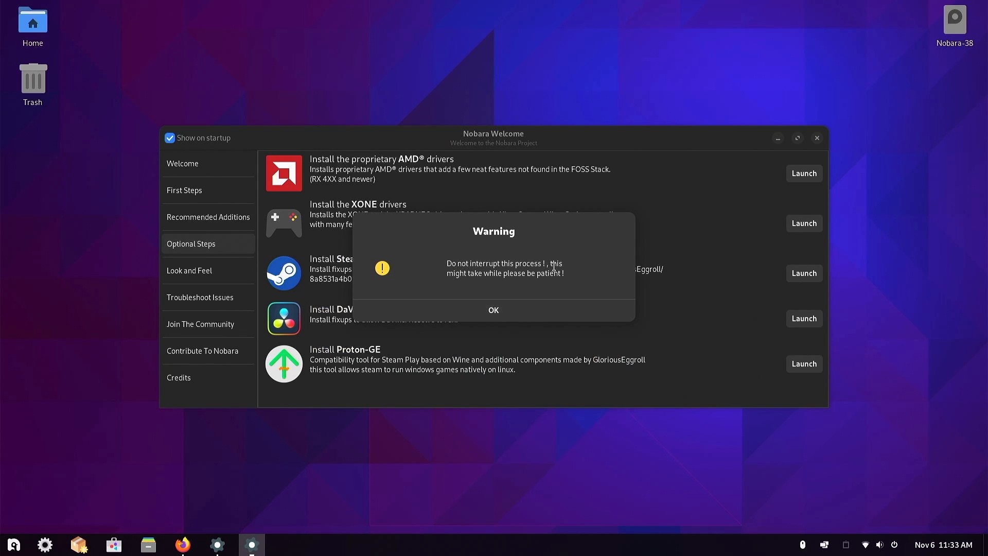
left_click(493, 309)
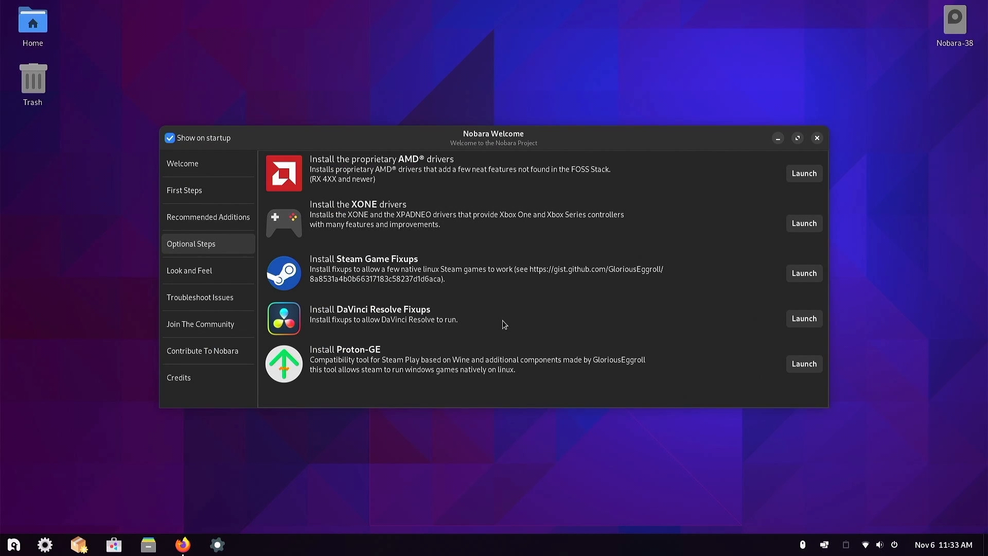
left_click(803, 272)
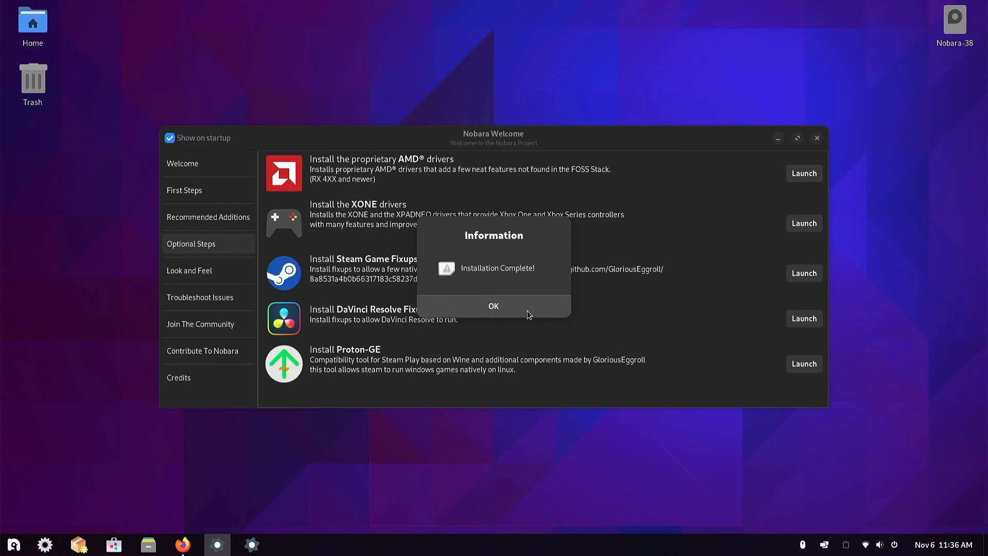
left_click(494, 306)
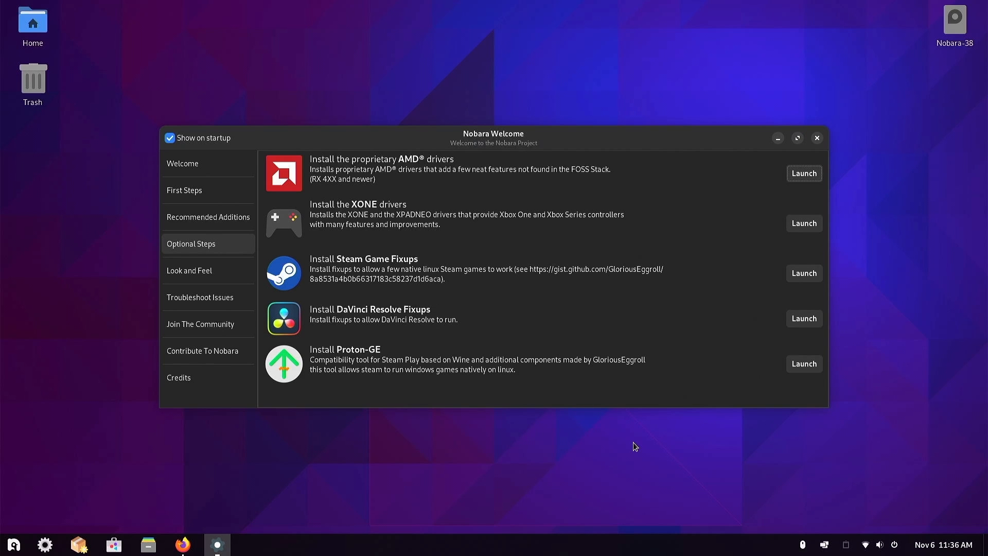
mouse_move(599, 450)
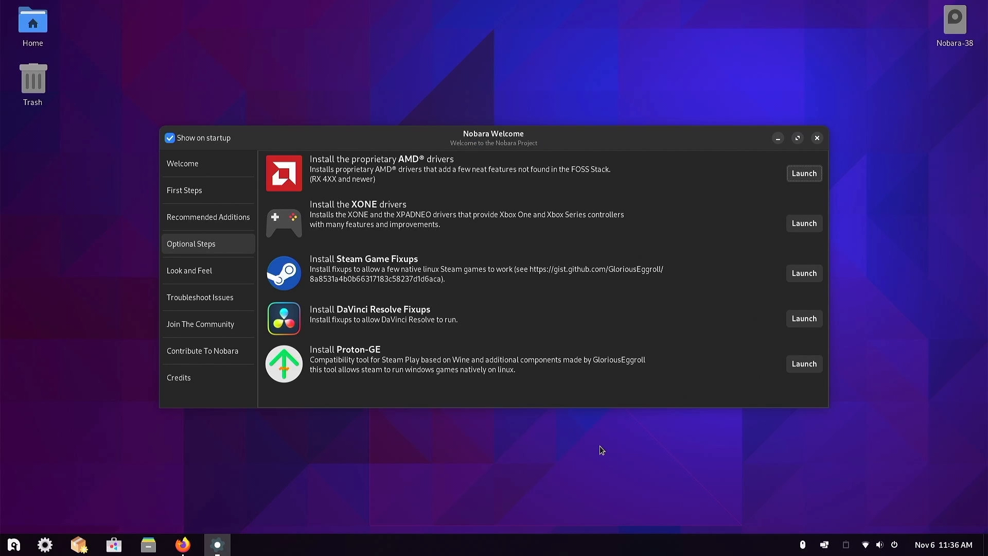
mouse_move(540, 453)
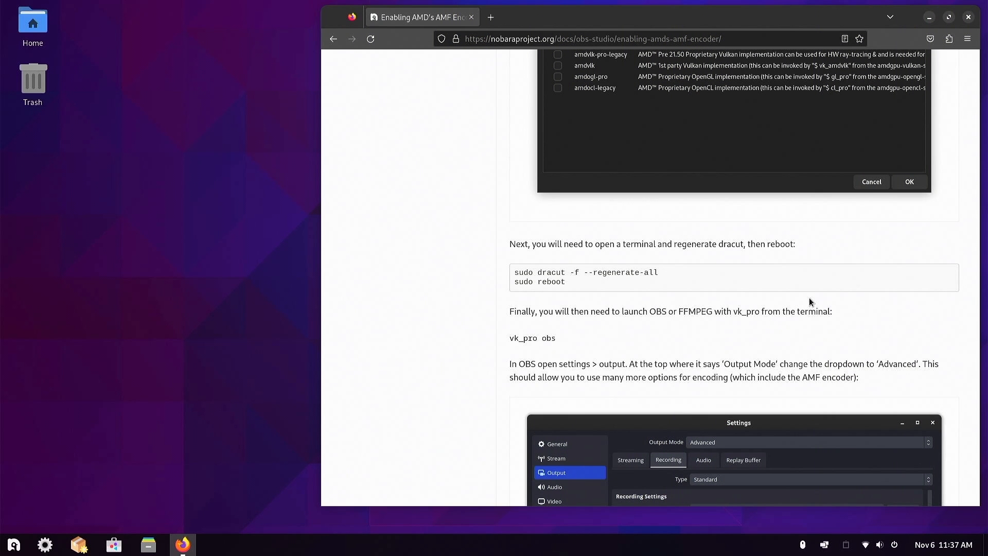
Scroll the AMF guide to the 'sudo dracut -f --regenerate-all' and 'sudo reboot' commands.
scroll("up", 3)
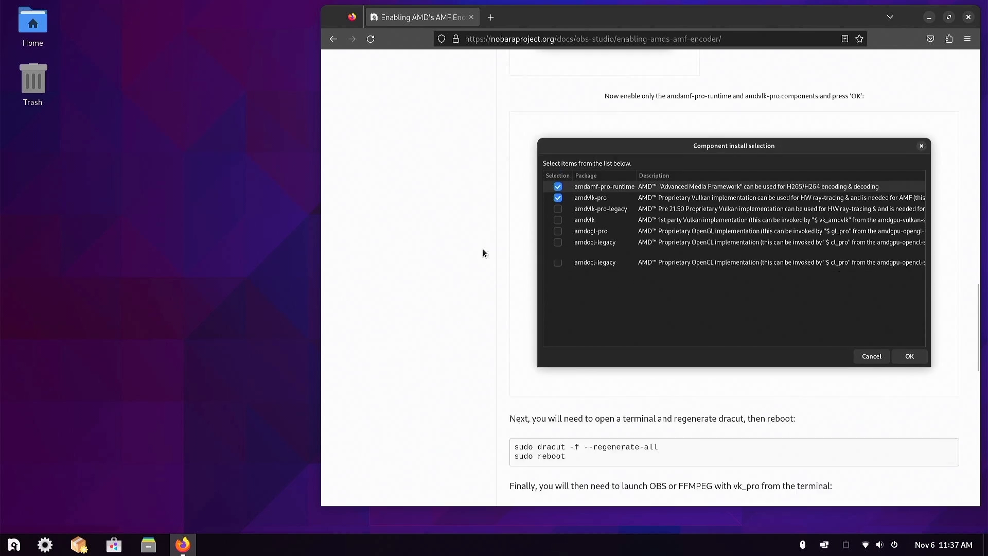
scroll("down", 3)
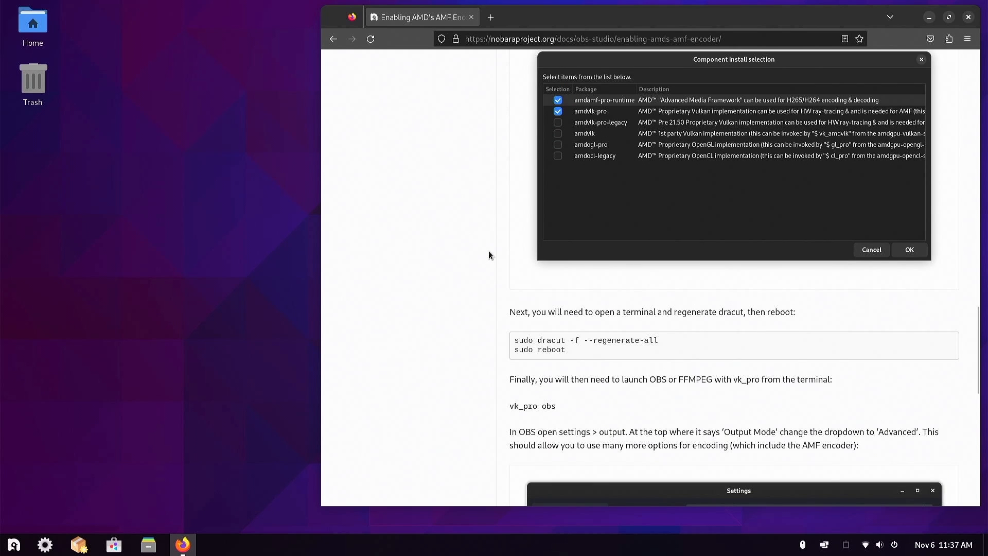
scroll("down", 3)
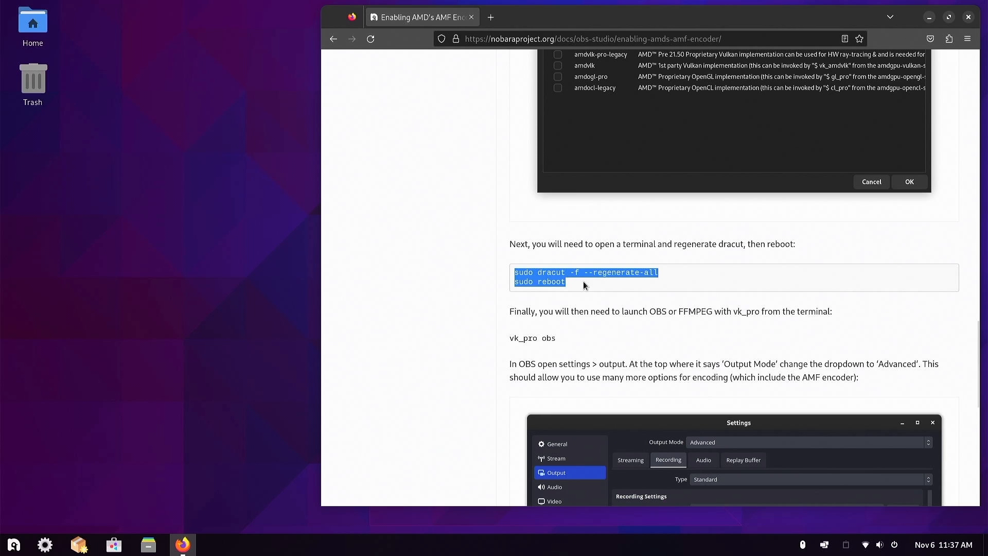
mouse_move(539, 333)
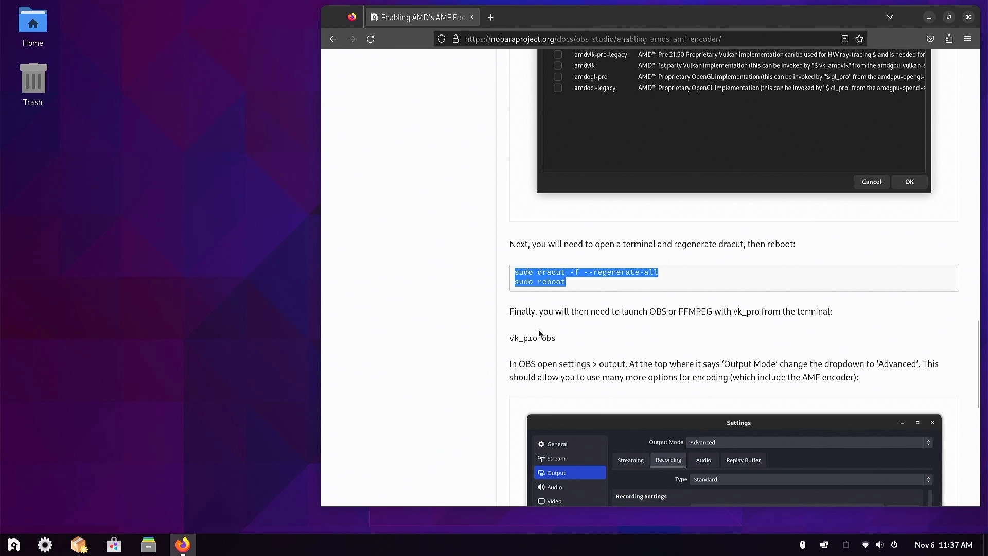
left_click(14, 544)
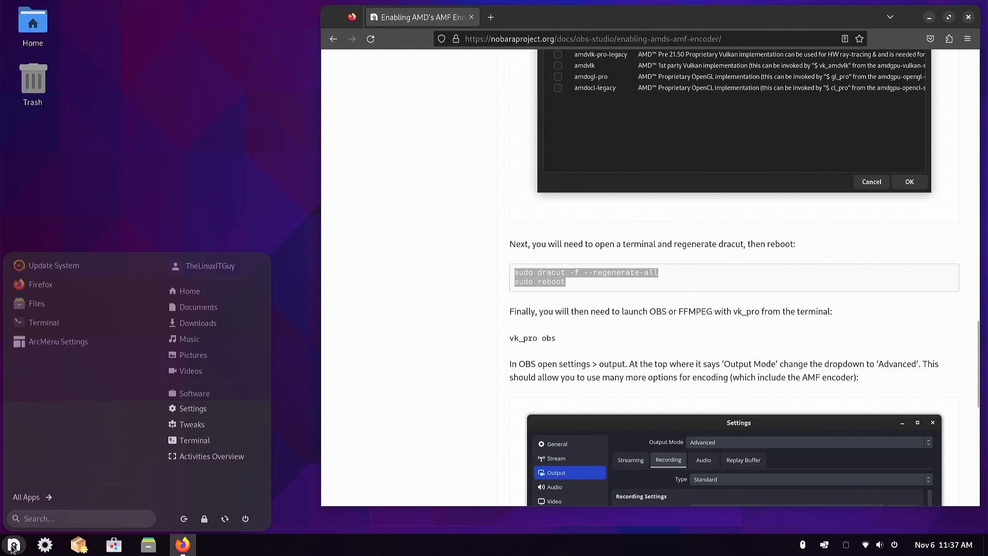
Run 'sudo dracut -f --regenerate-all' in a new Terminal window to rebuild every kernel's initramfs.
left_click(43, 322)
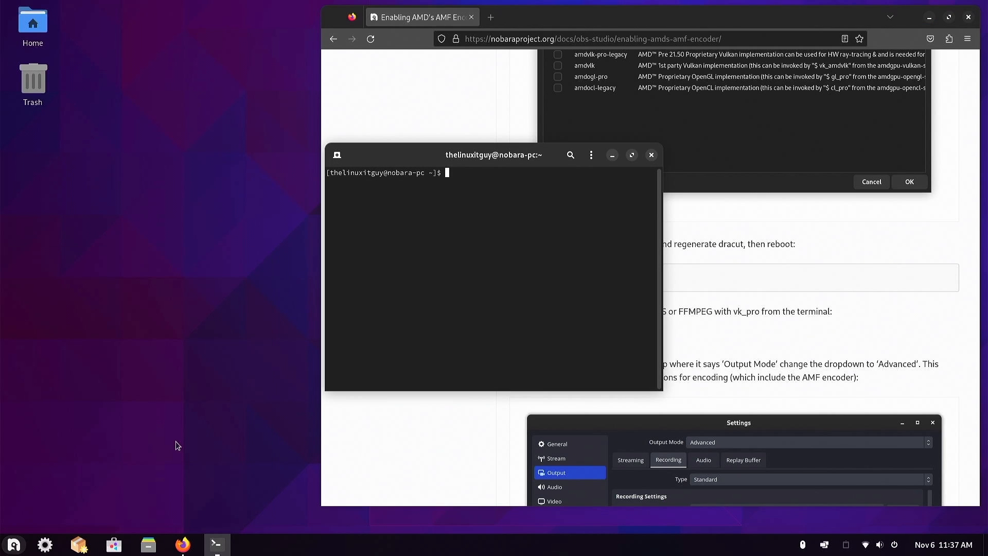
type("sudo dracut -f --regenerate-all")
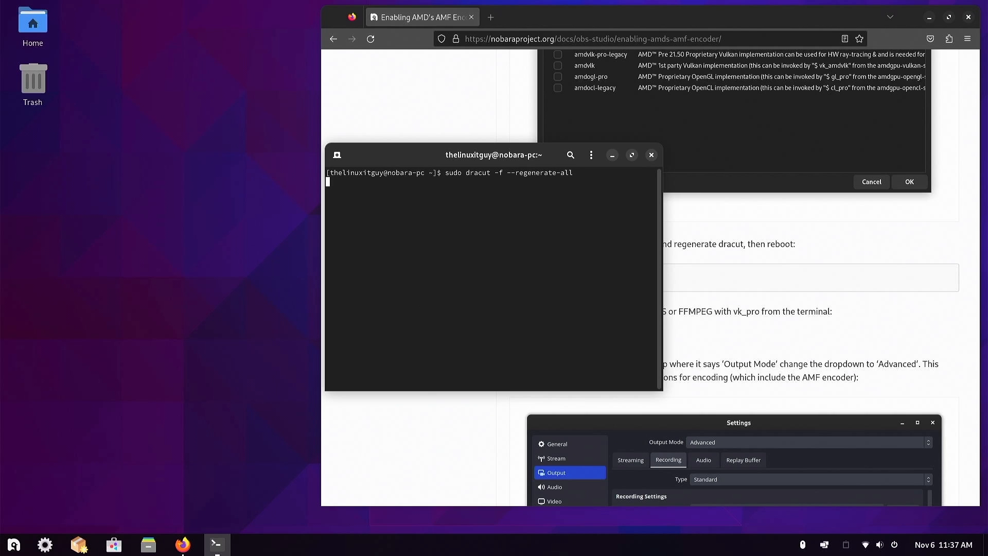
key("Return")
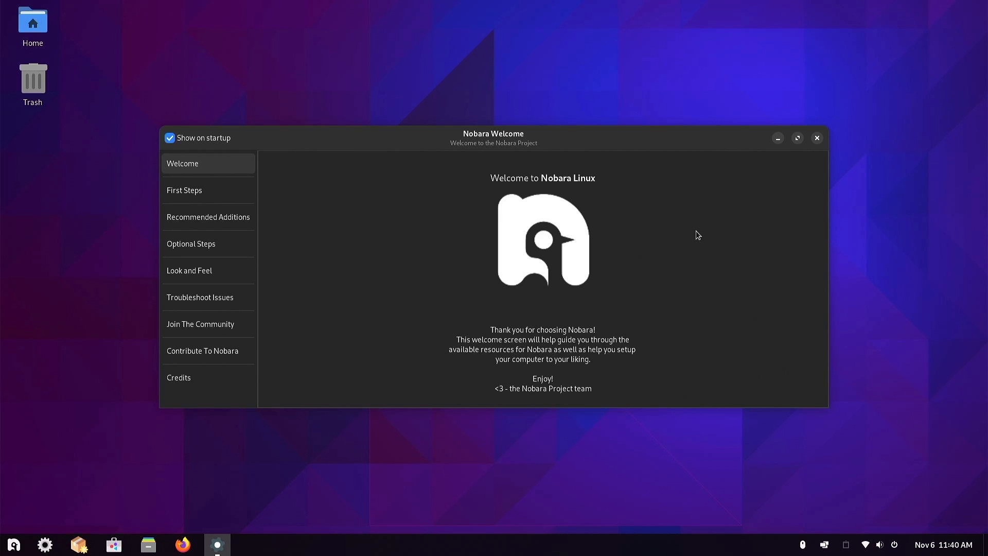
Install OBS Studio from Nobara Welcome's Recommended Additions, then close the welcome window.
left_click(184, 189)
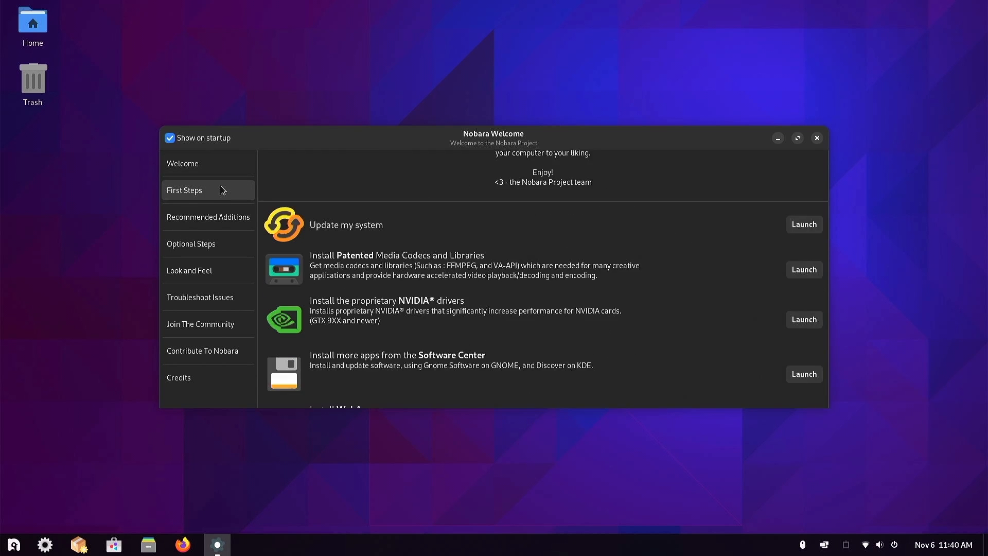
left_click(208, 216)
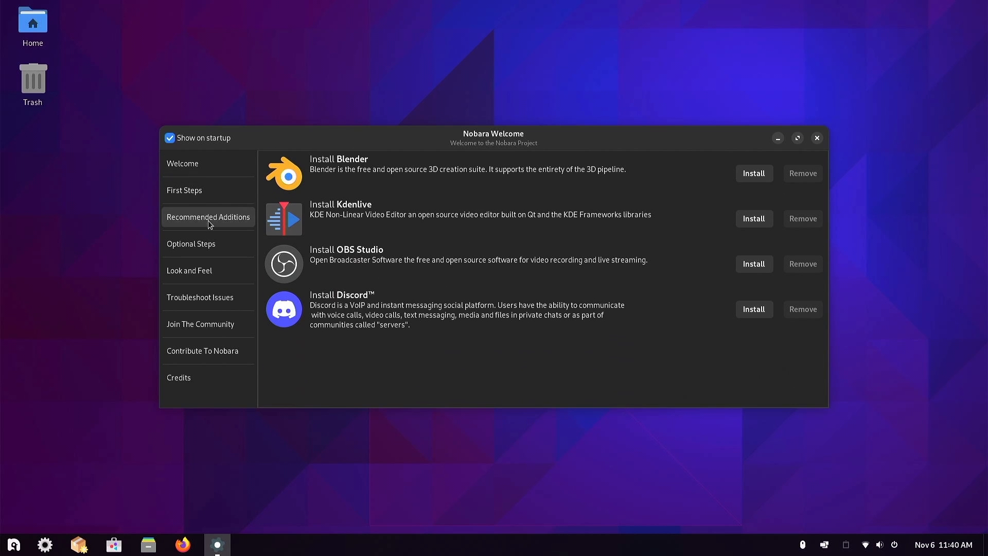
mouse_move(311, 257)
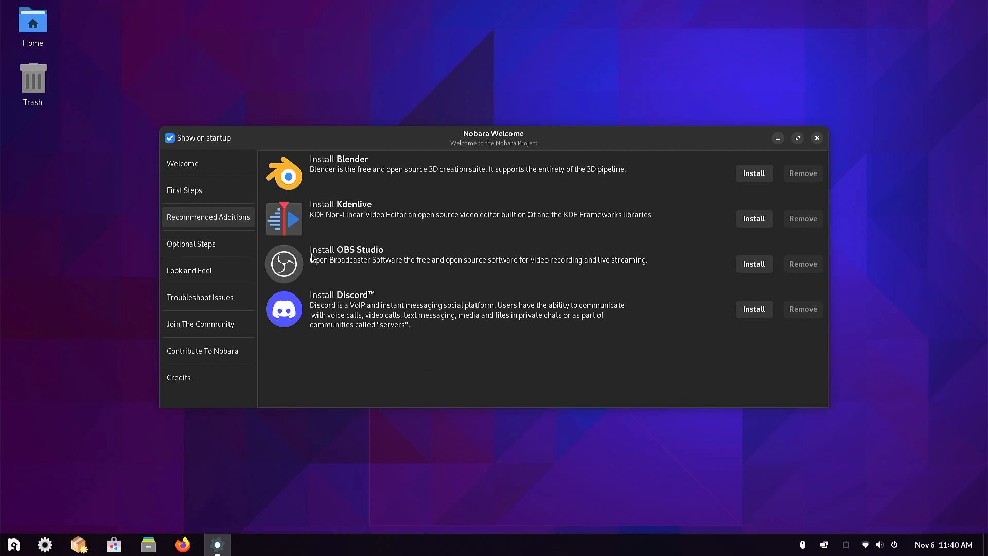
left_click(753, 174)
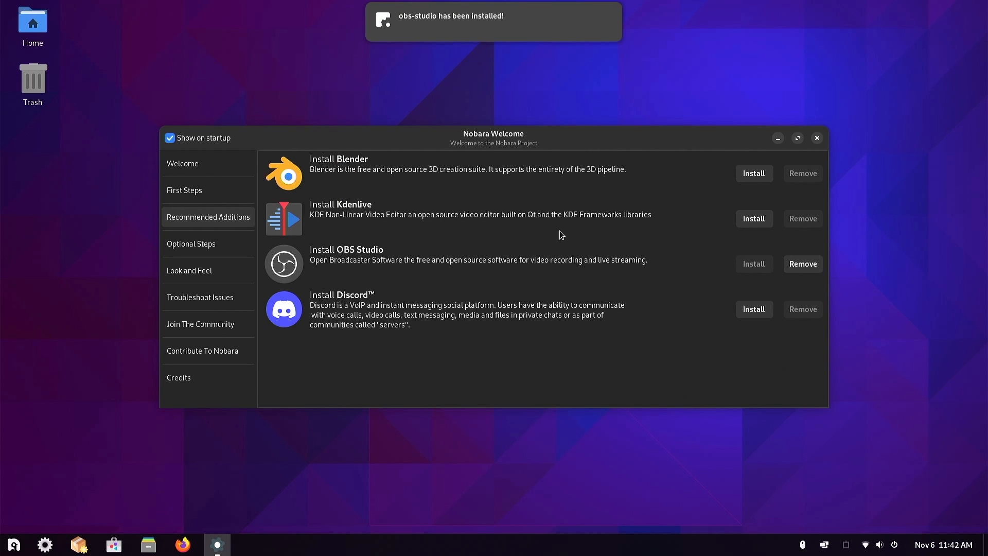
left_click(816, 138)
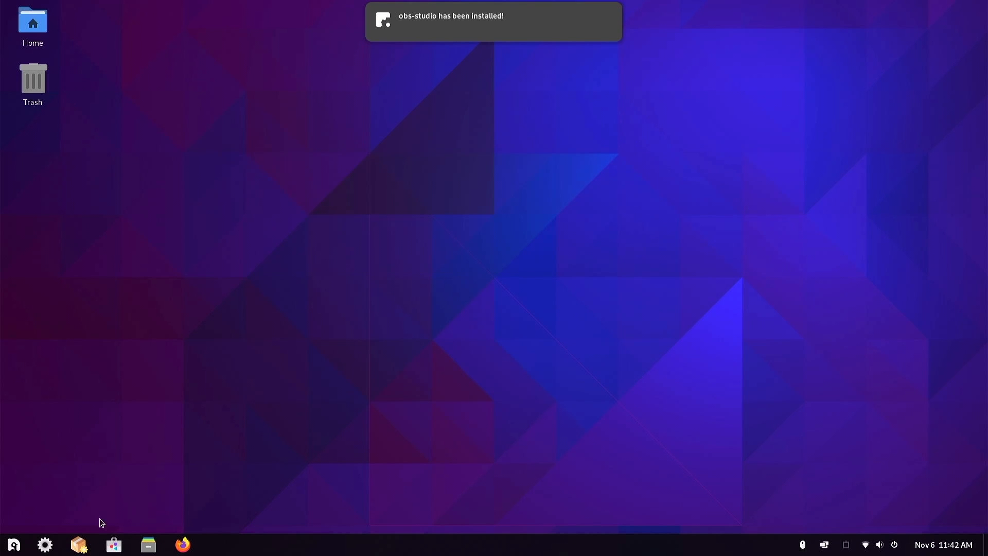
Search the application launcher for 'obs' to start OBS Studio.
left_click(12, 544)
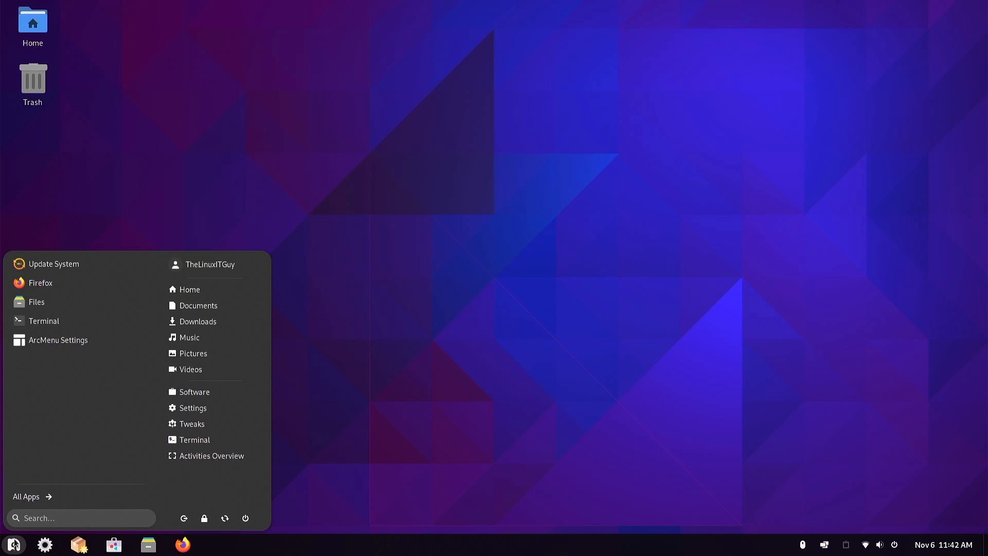
type("obs")
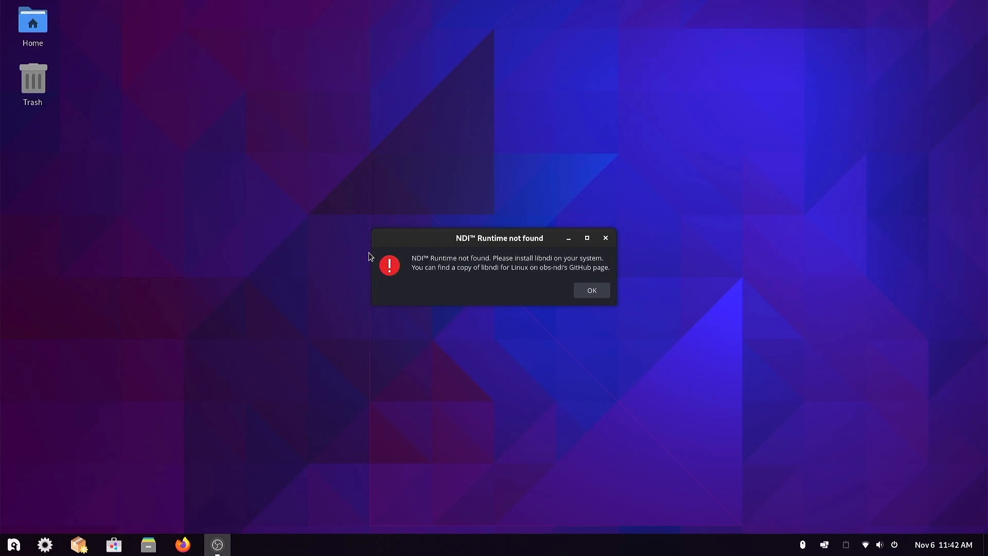
mouse_move(497, 265)
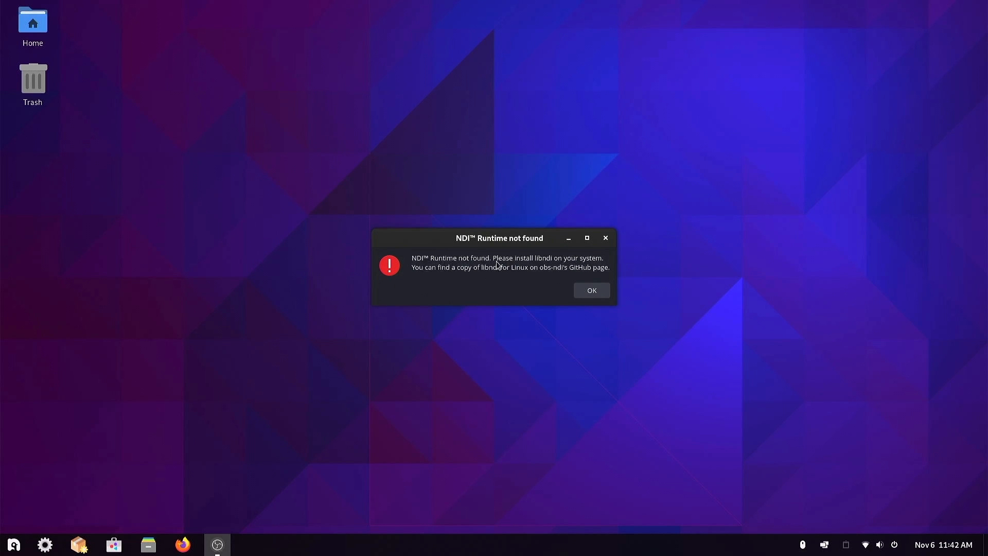
mouse_move(560, 267)
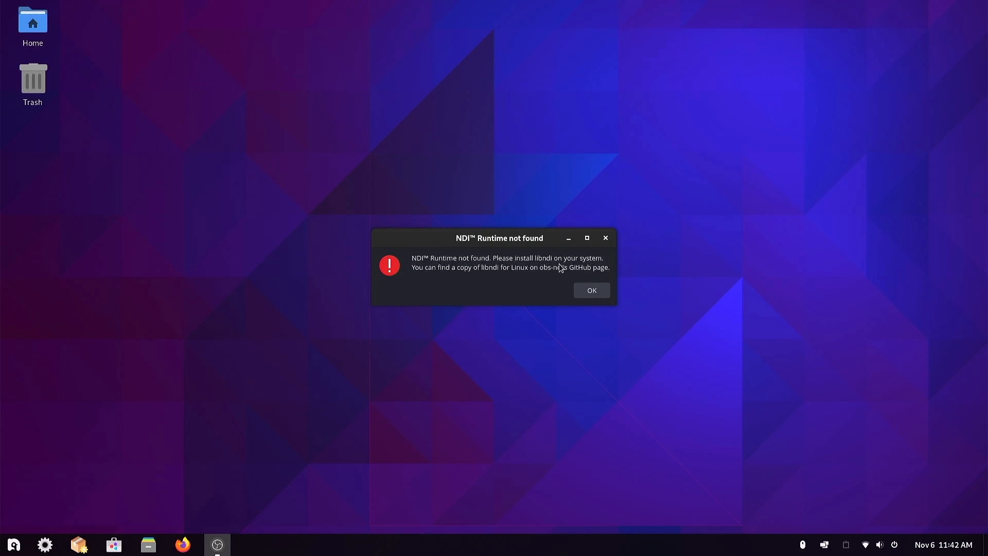
mouse_move(590, 277)
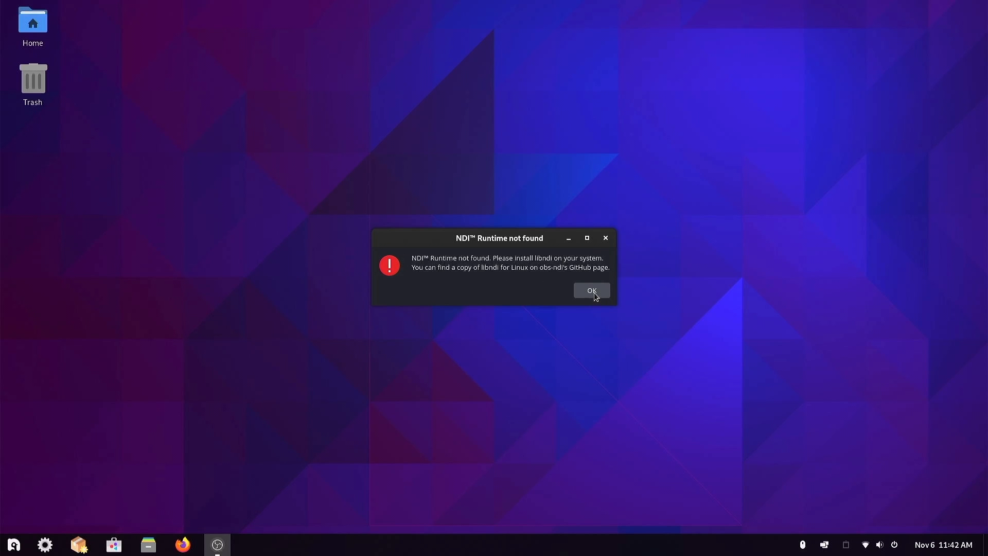
Dismiss the NDI warning and apply the recording-only auto-configuration at 1920x1080, 60 FPS.
left_click(590, 290)
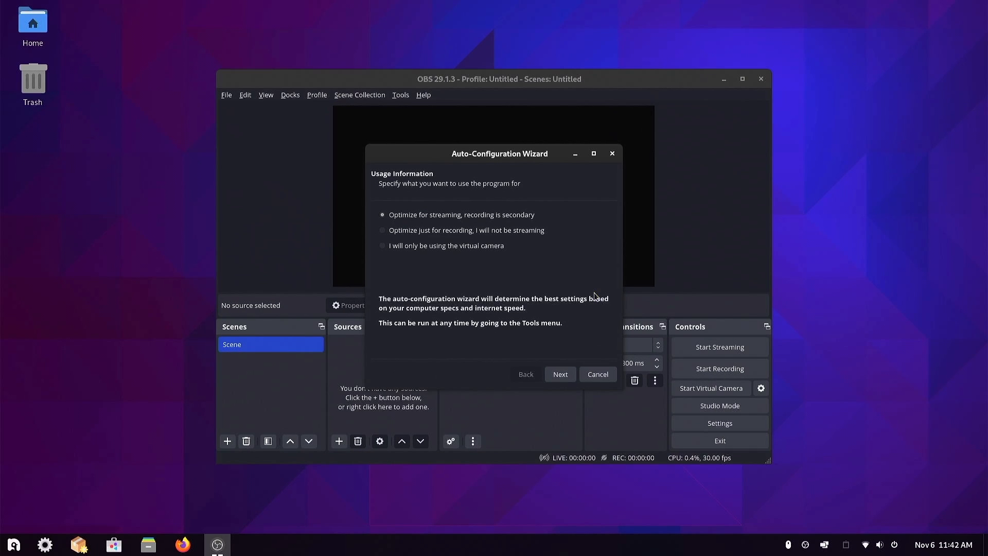
left_click(382, 230)
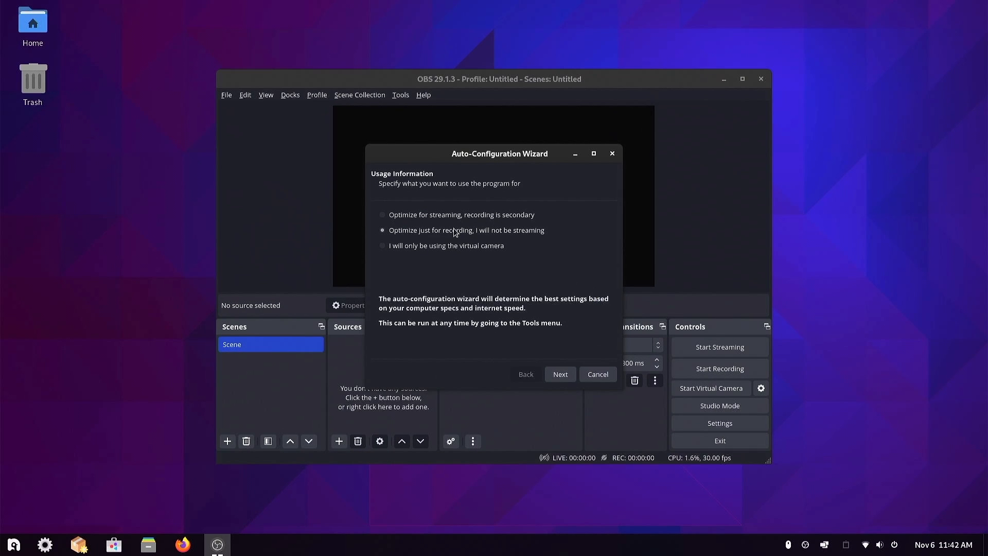
left_click(558, 373)
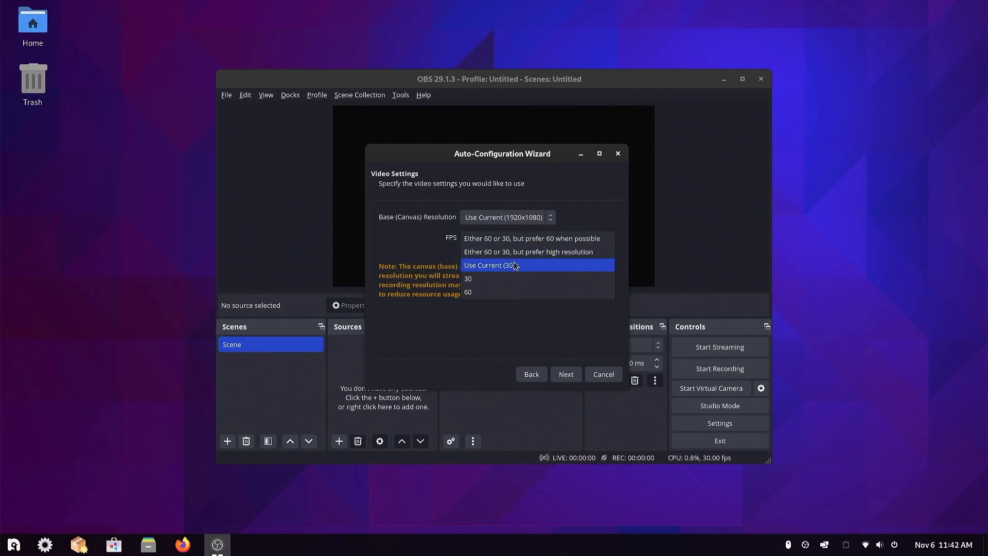
left_click(565, 374)
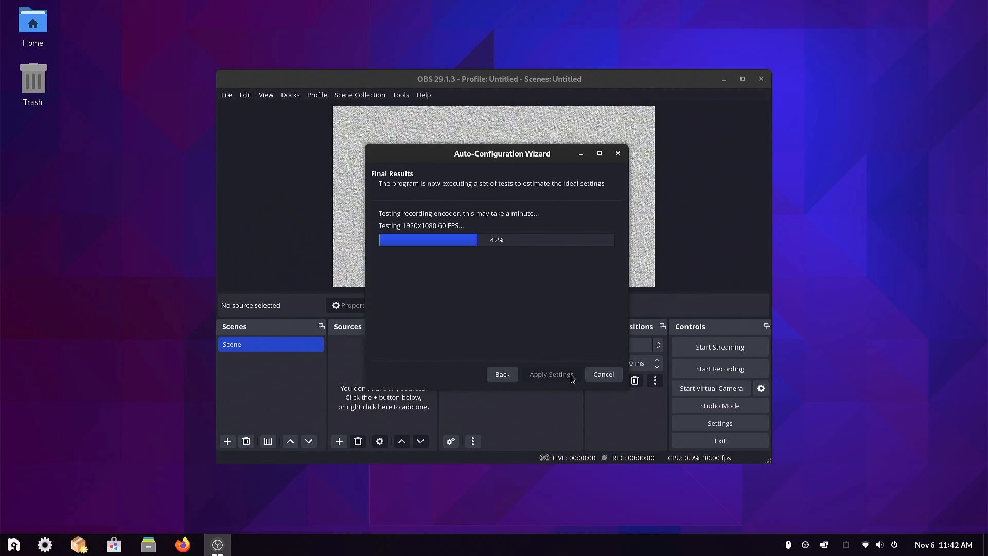
mouse_move(535, 319)
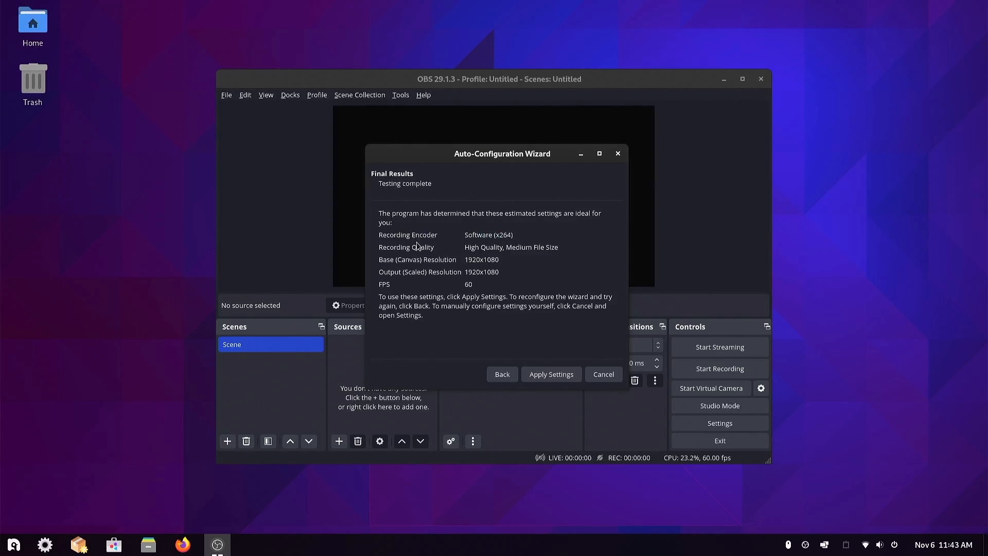
left_click(550, 374)
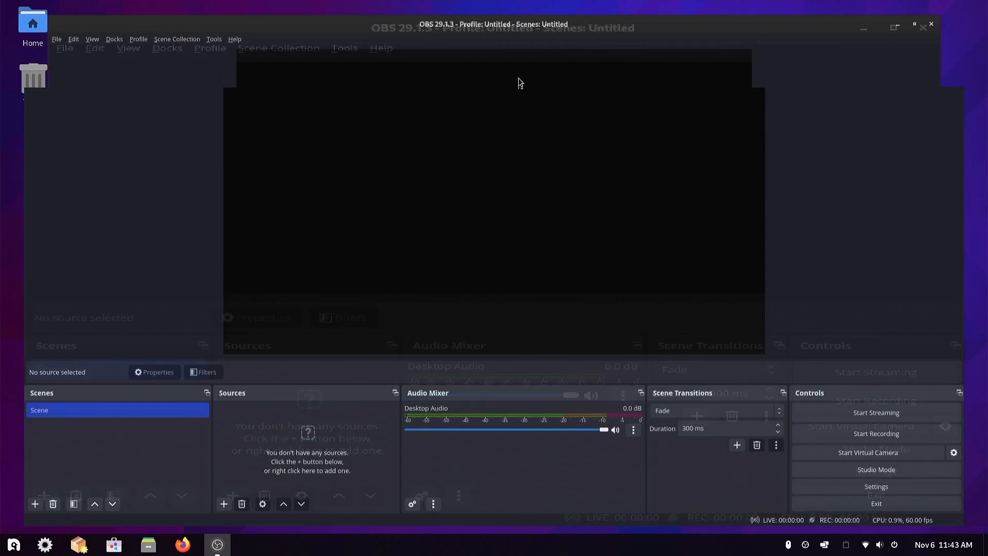
Switch Output to Advanced mode and set the streaming encoder to VAAPI H.264 (FFmpeg).
left_click(10, 25)
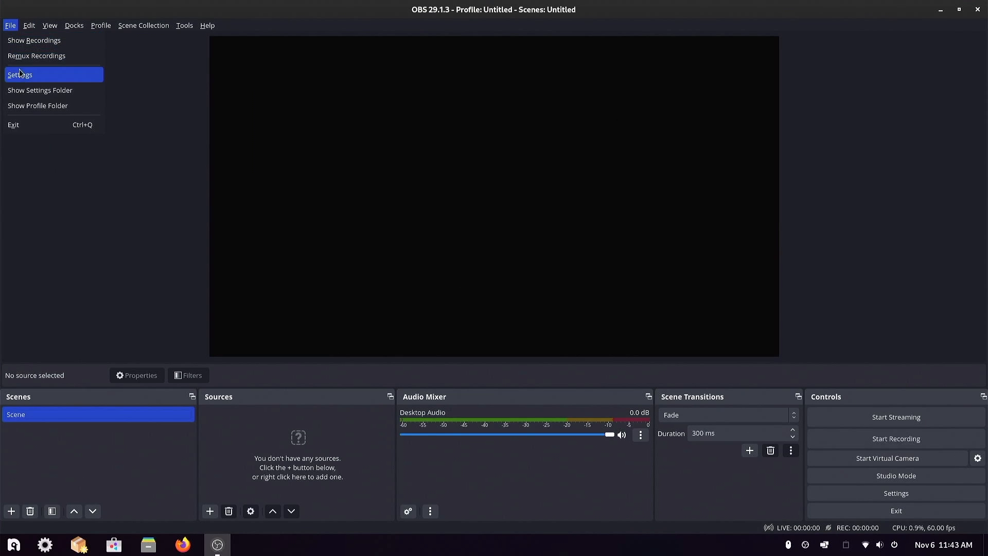
left_click(20, 74)
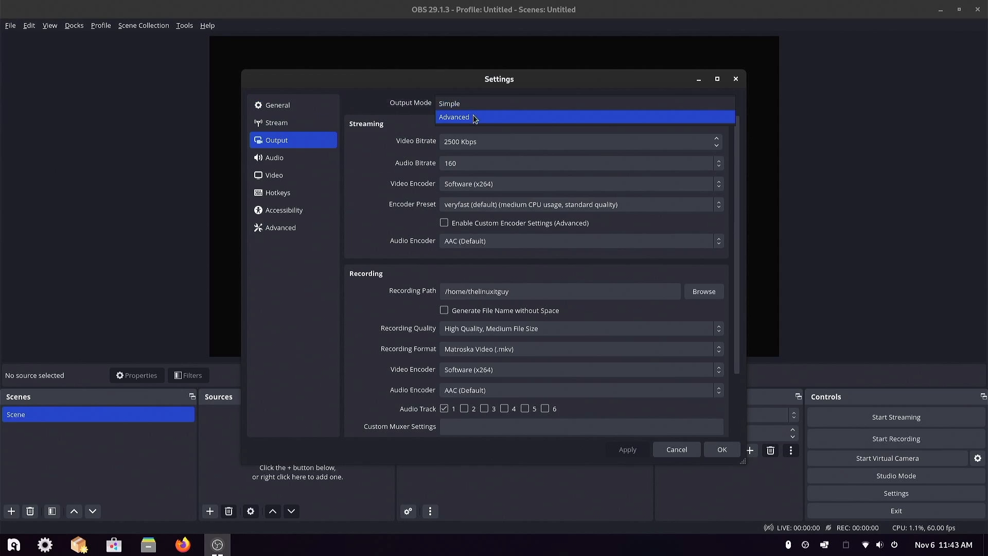
left_click(453, 117)
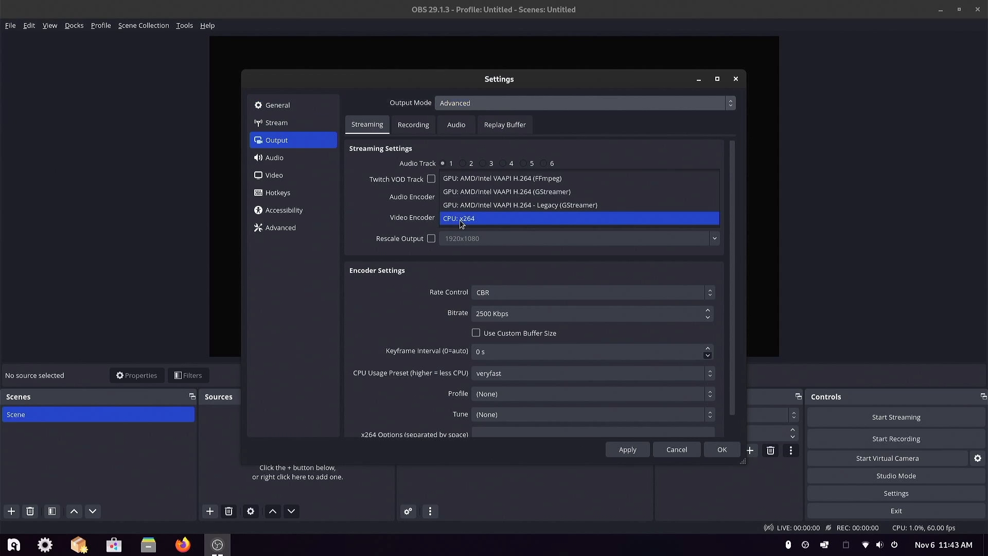
mouse_move(483, 224)
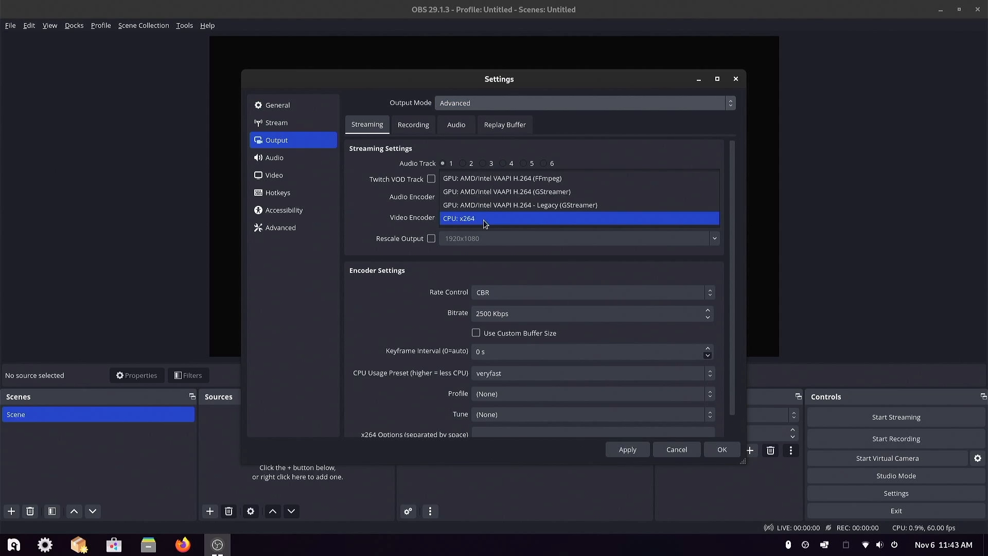
mouse_move(520, 205)
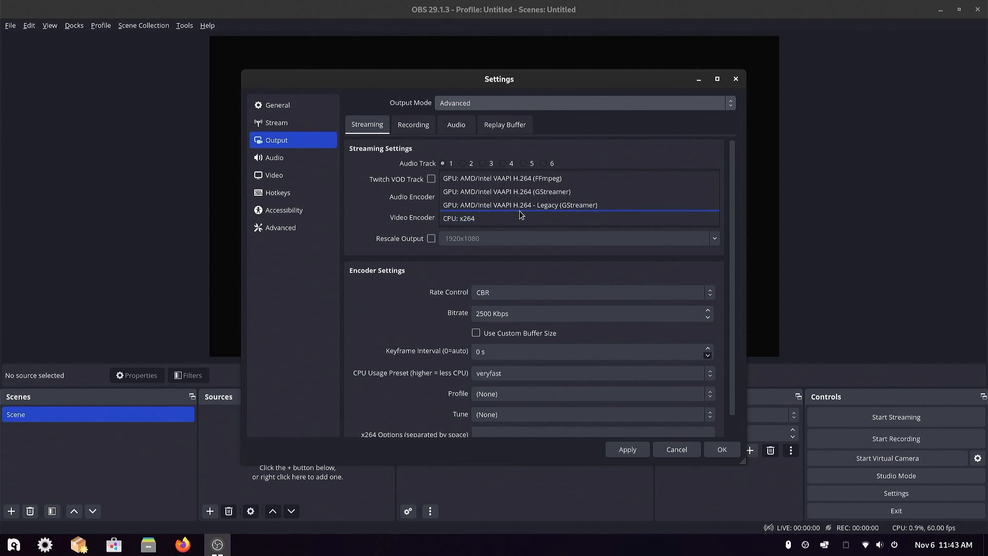
left_click(502, 178)
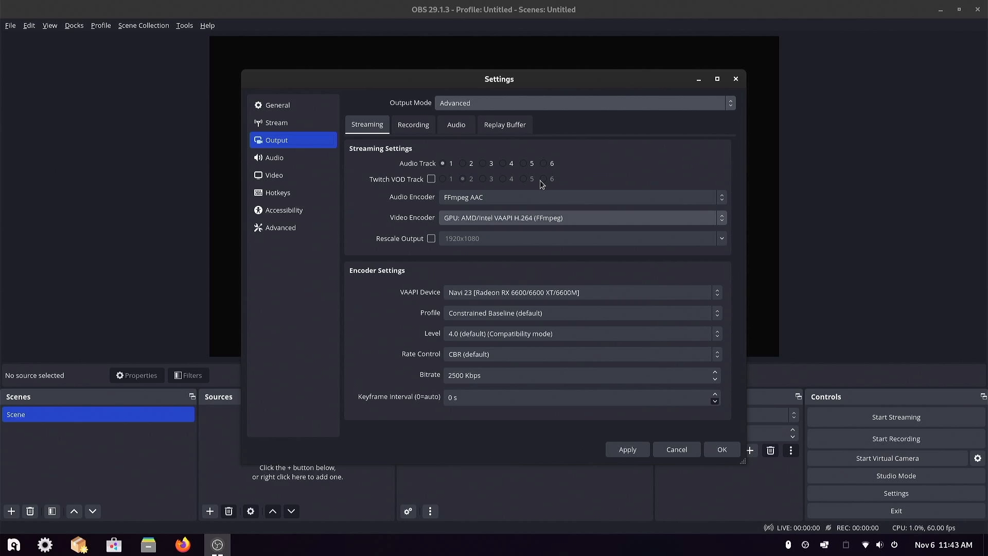
mouse_move(497, 232)
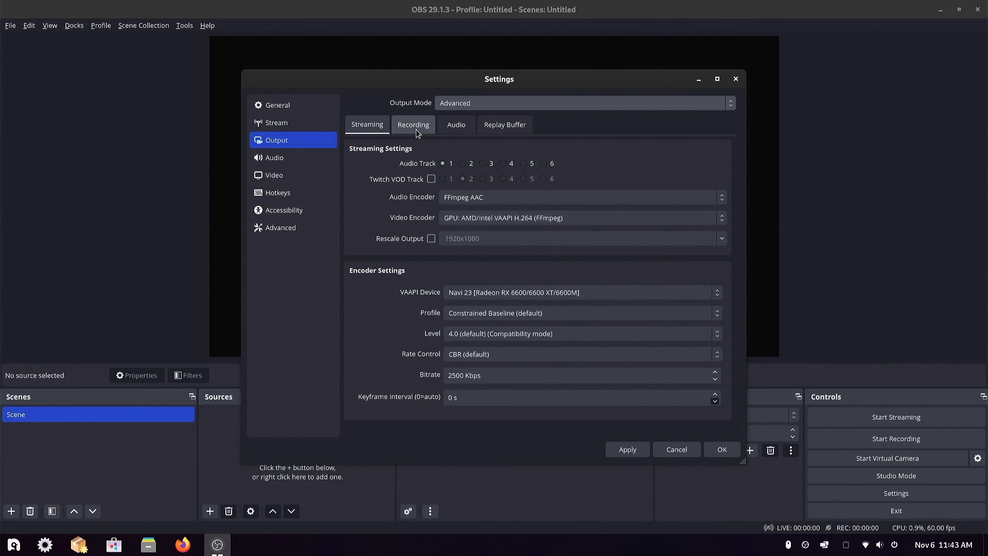
Set recording format to MPEG-4 (.mp4) with the AMD/Intel VAAPI H.264 (FFmpeg) encoder.
left_click(413, 124)
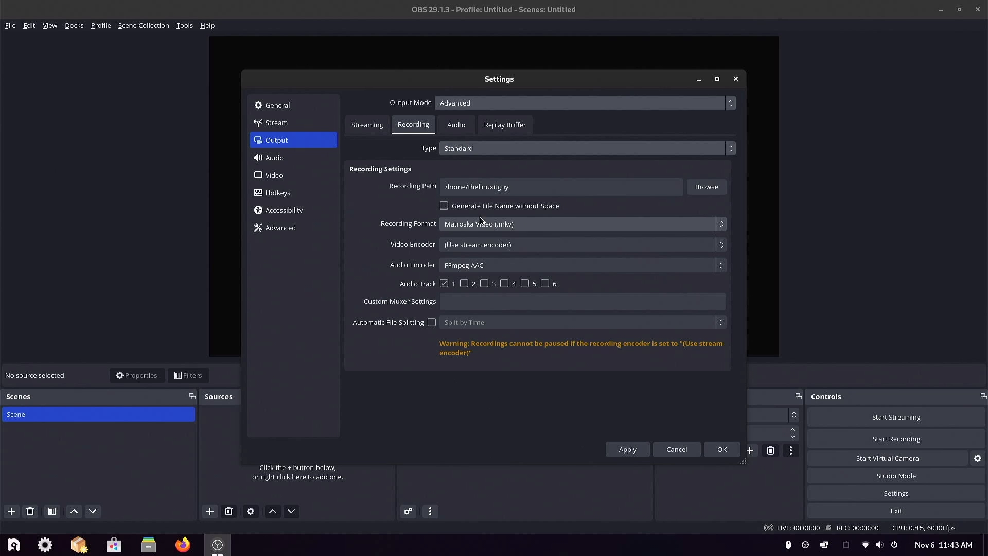
left_click(580, 224)
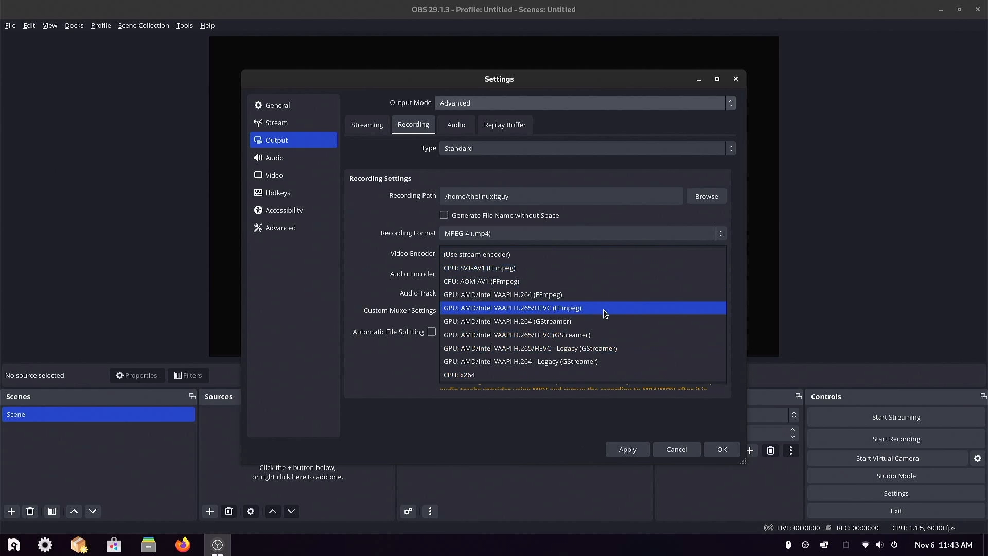
mouse_move(599, 314)
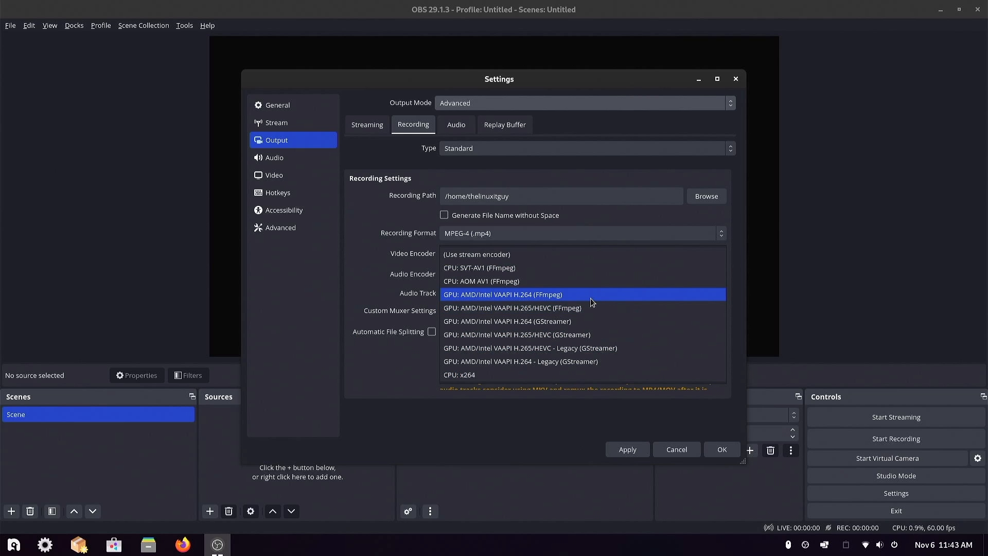
left_click(502, 294)
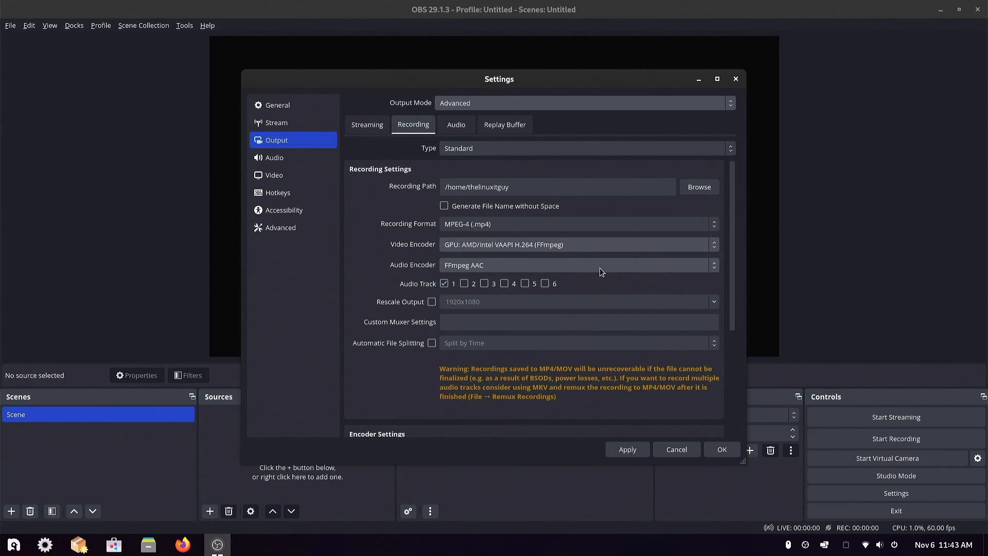
scroll("down", 3)
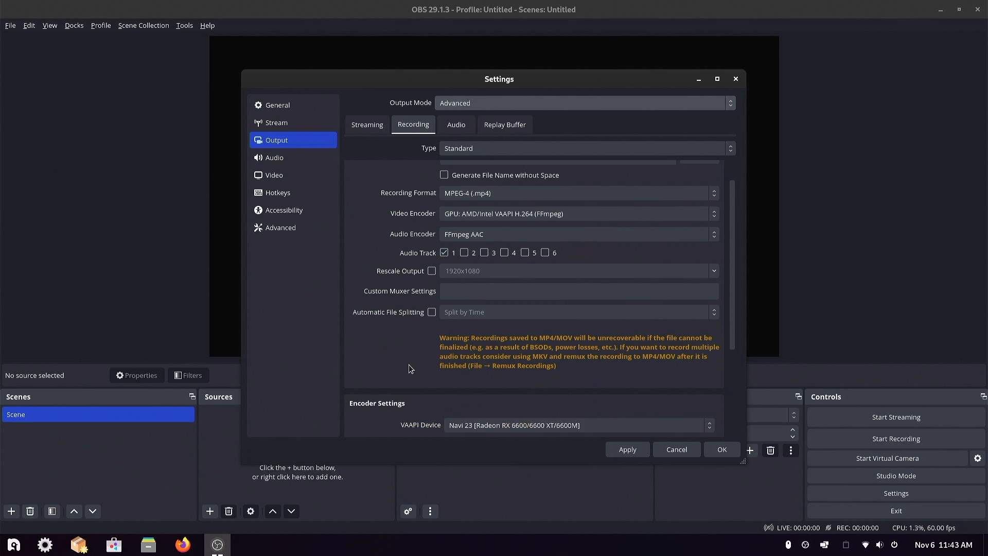
scroll("down", 3)
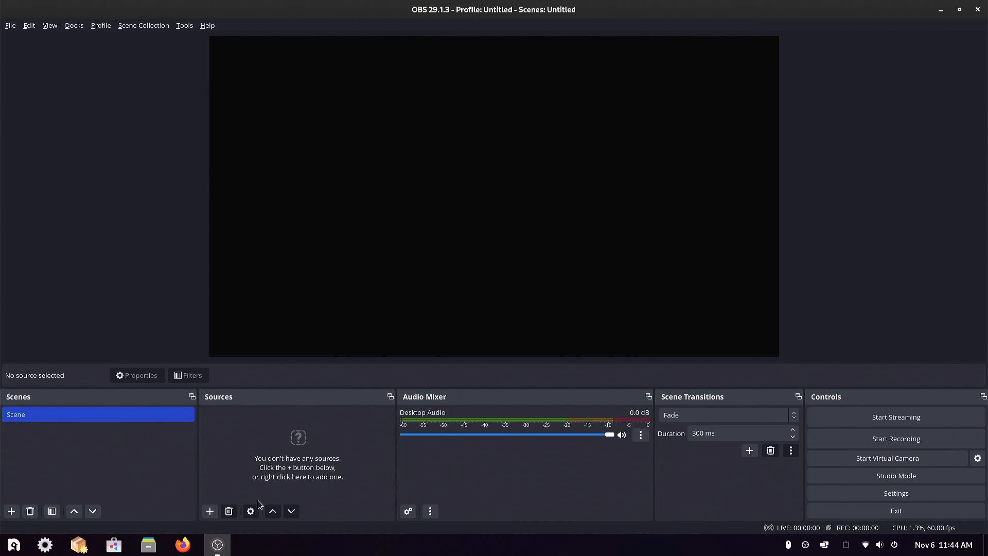
Add a Screen Capture (PipeWire) source sharing the monitor to the scene.
left_click(210, 511)
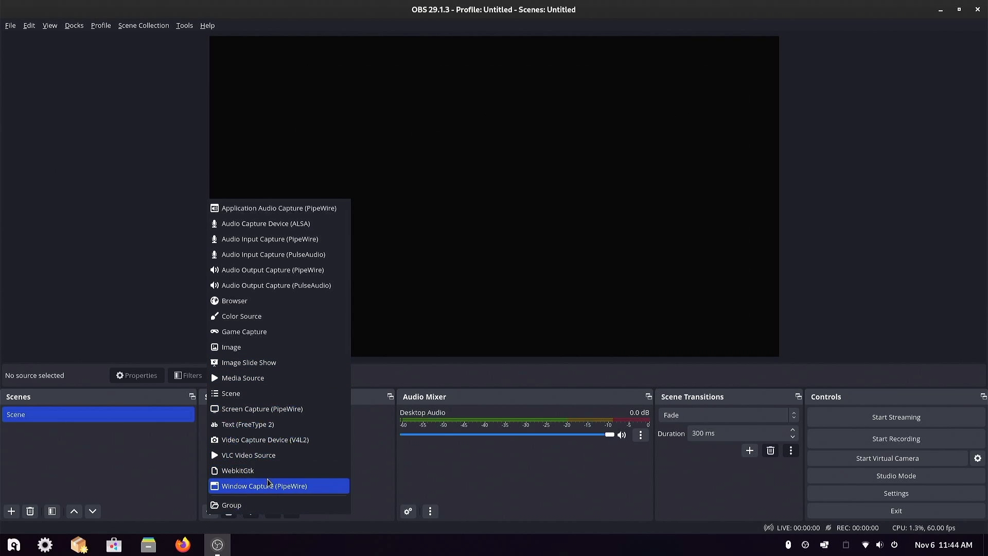
left_click(264, 439)
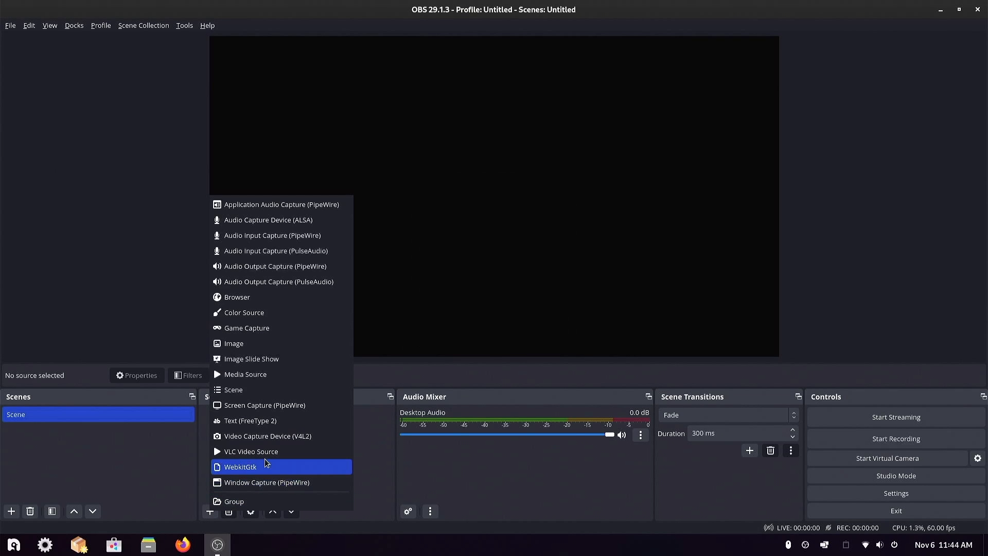
left_click(263, 404)
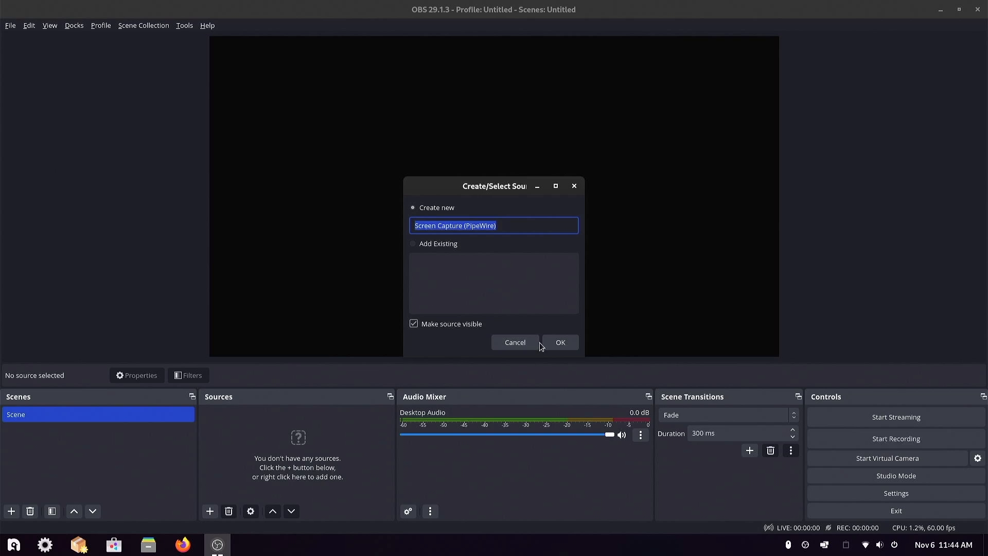
left_click(558, 342)
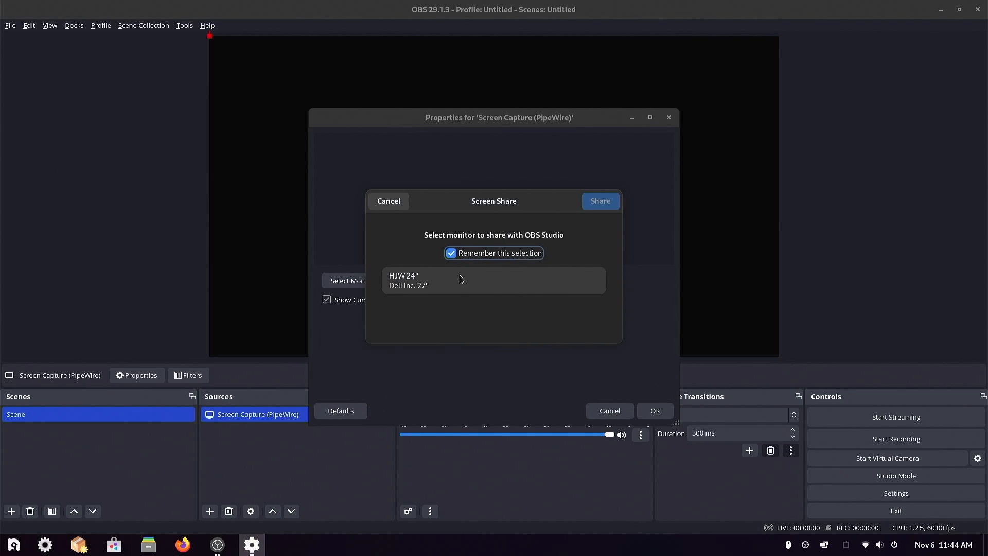
mouse_move(482, 273)
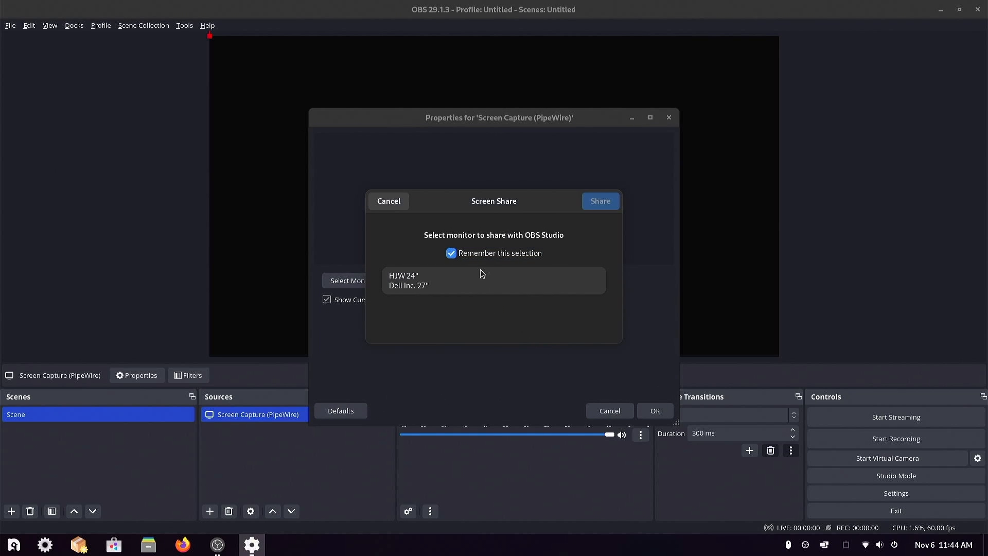
left_click(494, 279)
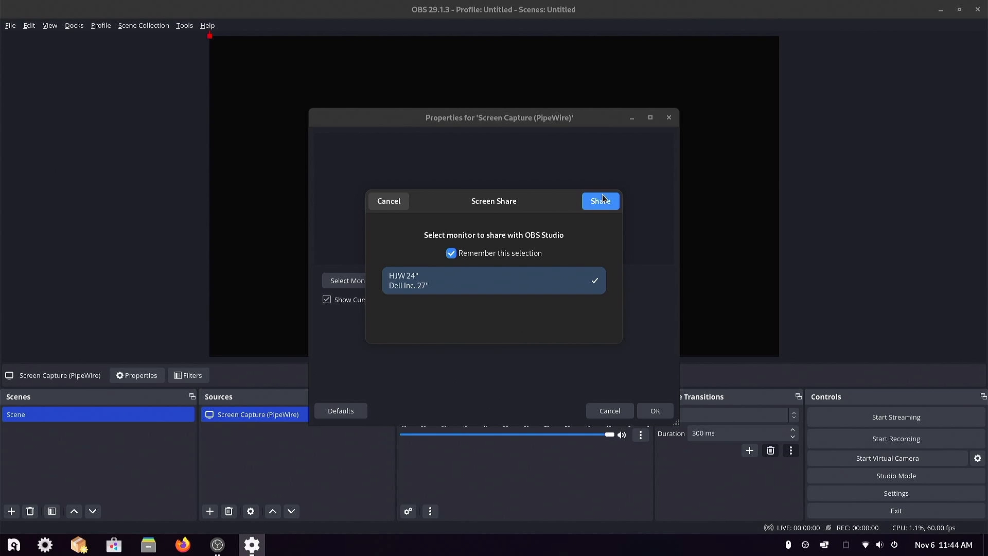
left_click(598, 200)
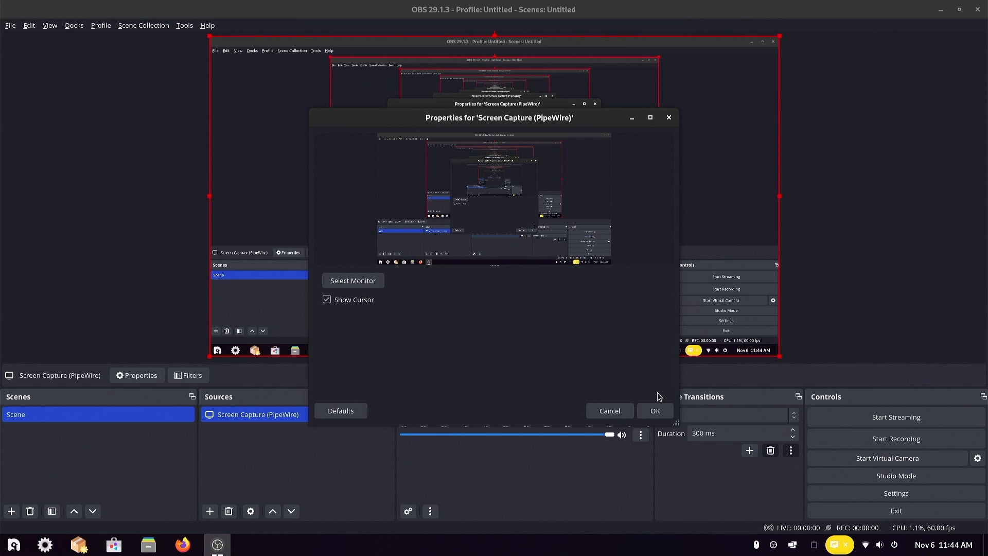
left_click(654, 410)
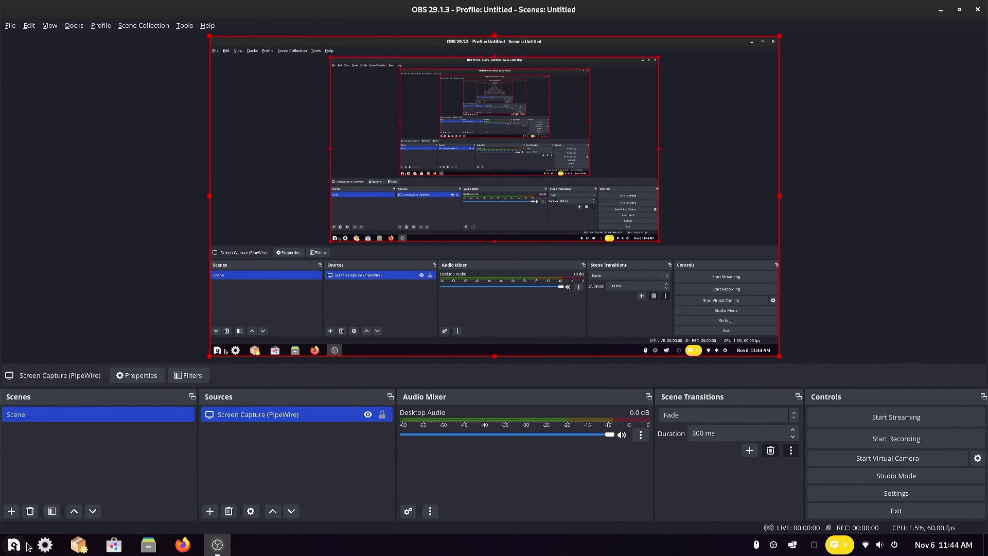
left_click(10, 545)
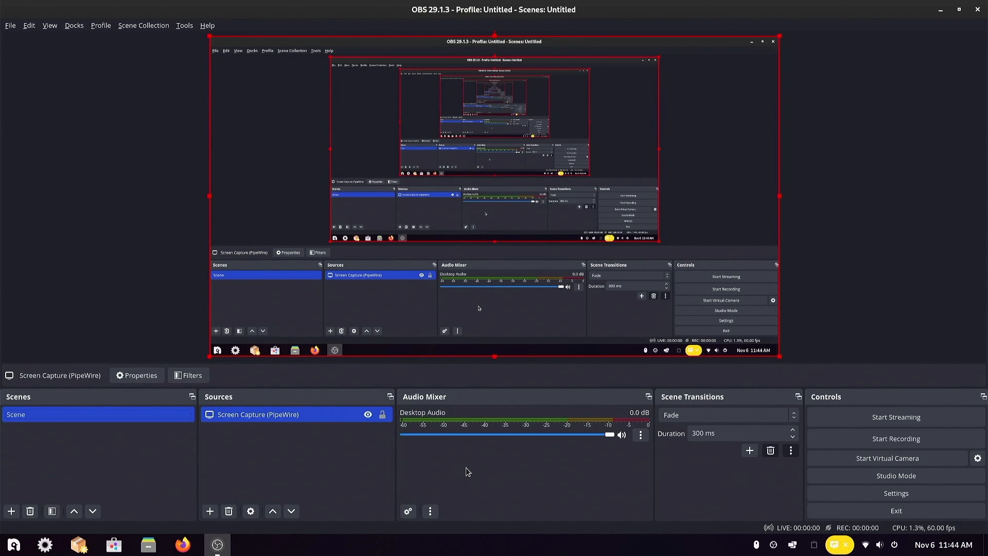
mouse_move(494, 465)
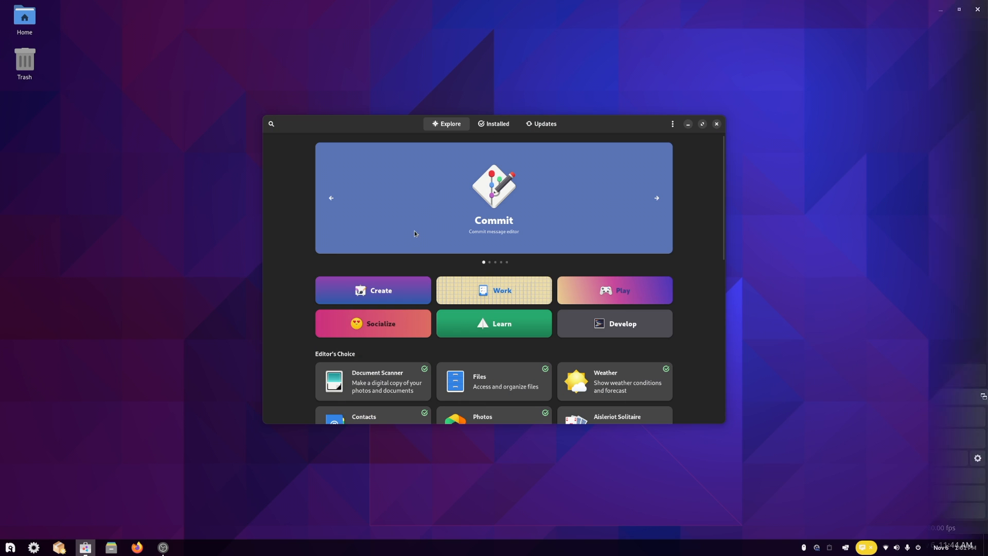
mouse_move(276, 125)
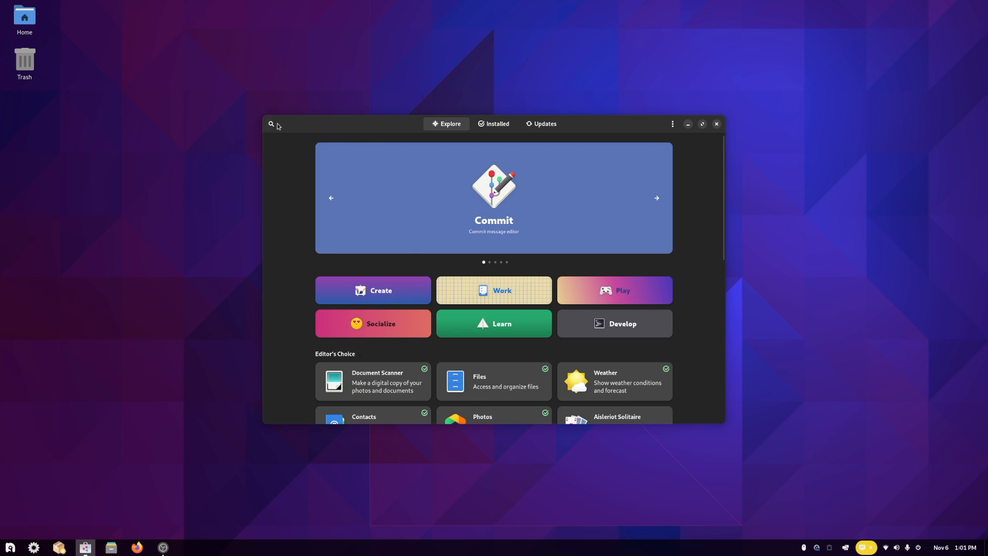
Search 'brave' in GNOME Software, install Brave Browser and launch it.
left_click(271, 123)
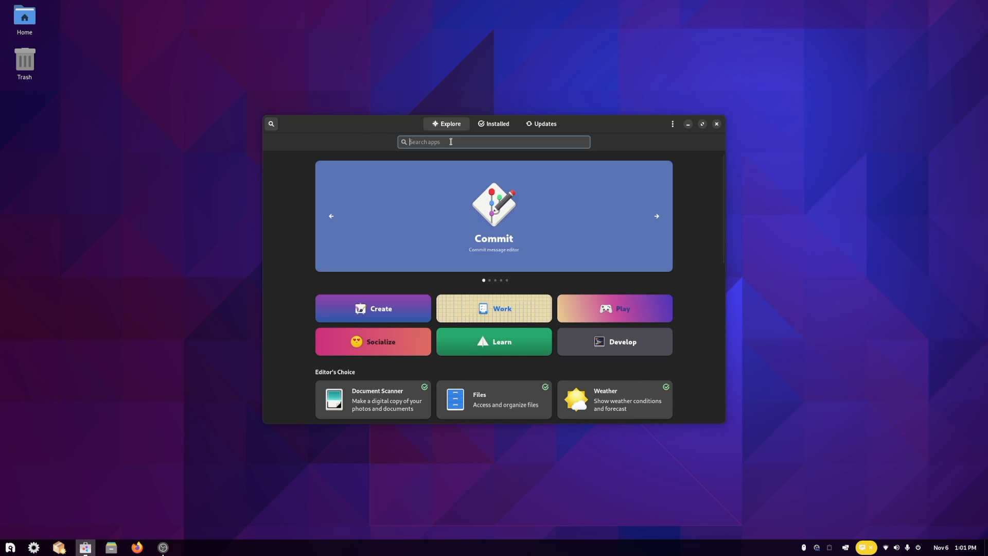
left_click(655, 216)
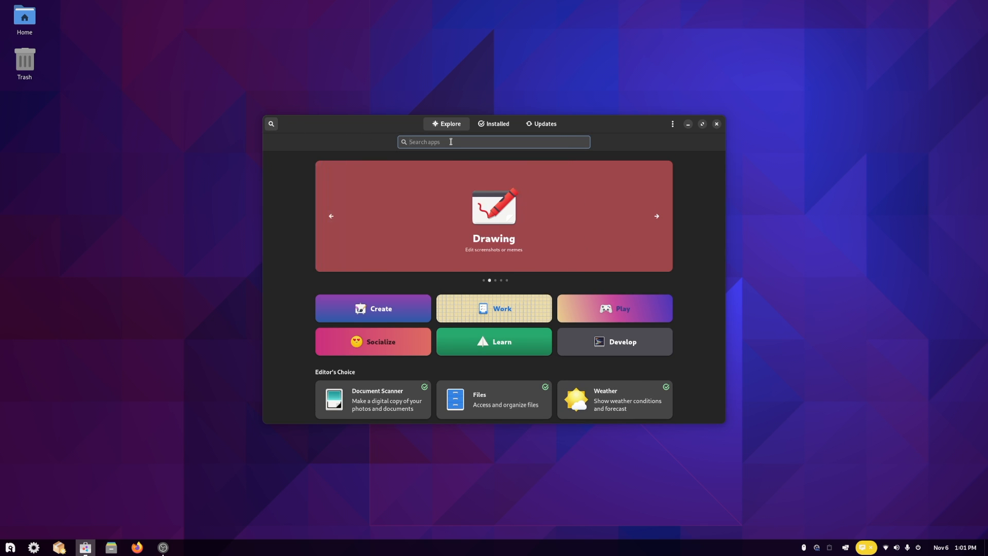
type("brave")
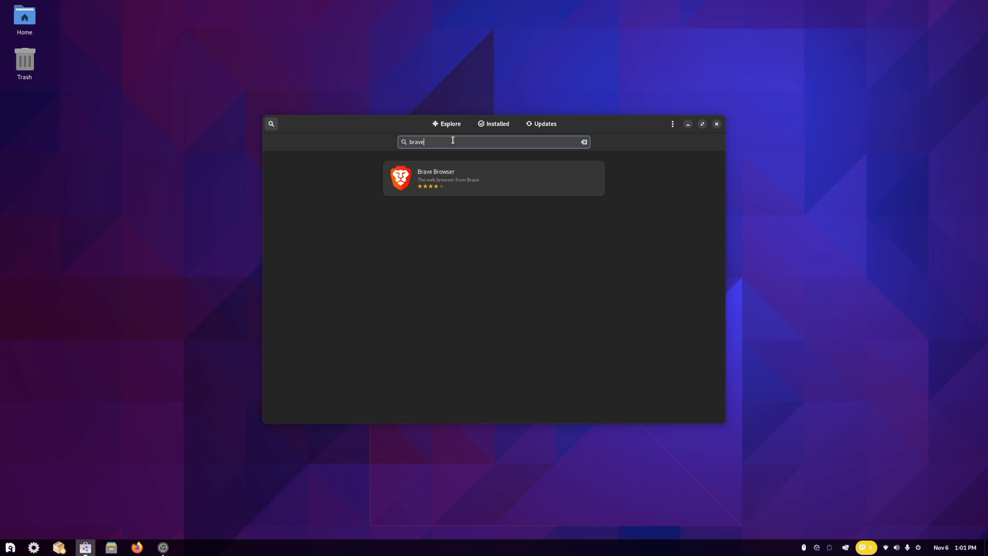
mouse_move(491, 183)
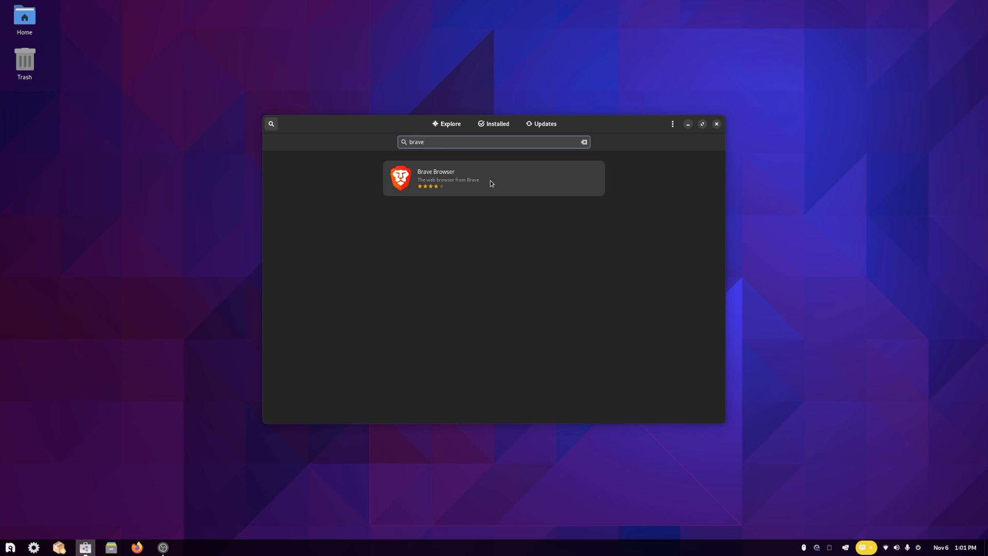
left_click(493, 177)
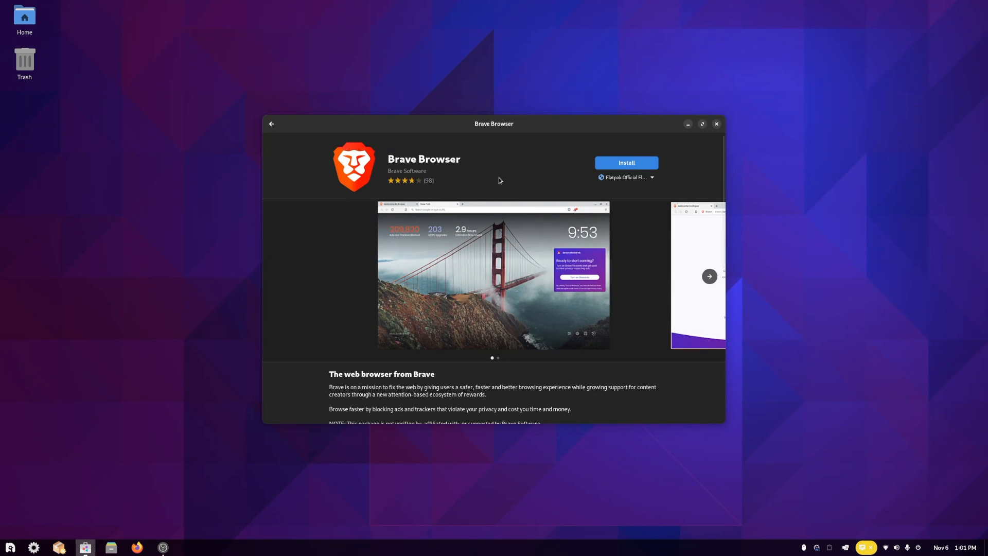
mouse_move(510, 178)
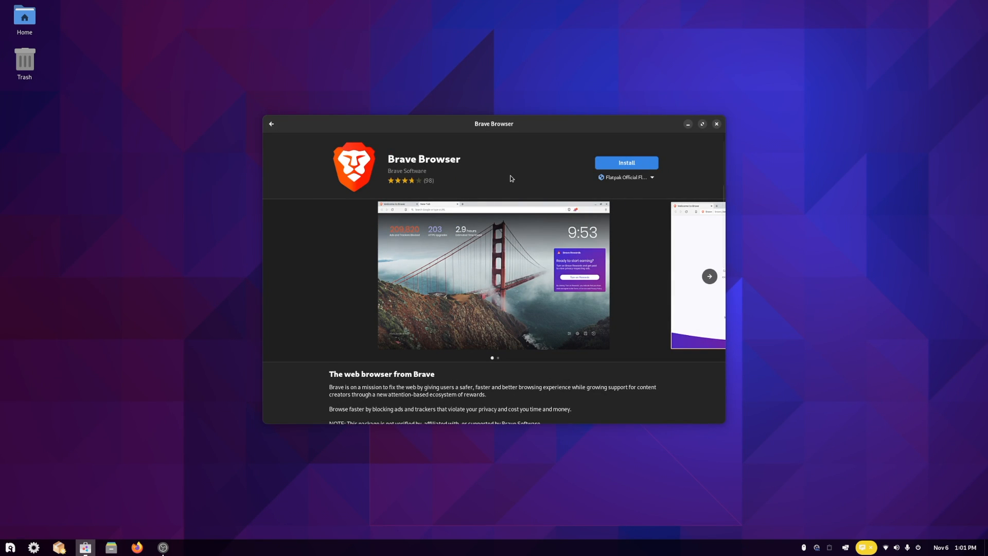
left_click(625, 163)
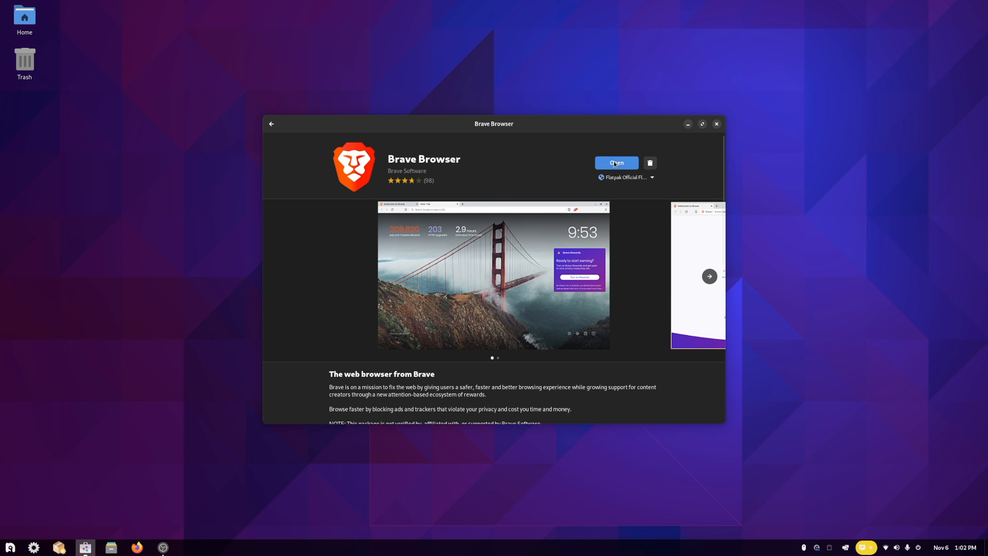
left_click(616, 163)
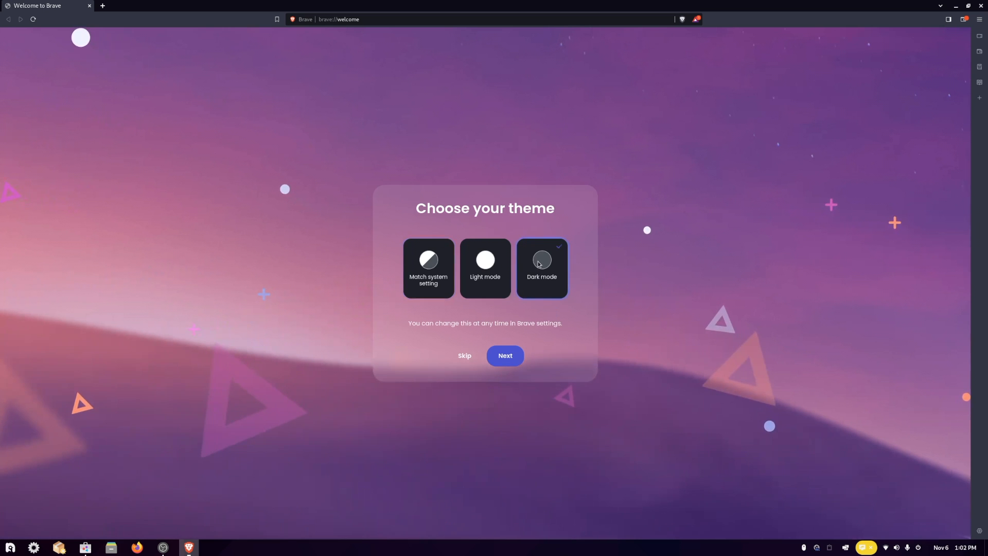
Pick dark mode in Brave's welcome setup, then quit Brave from its taskbar icon.
left_click(504, 355)
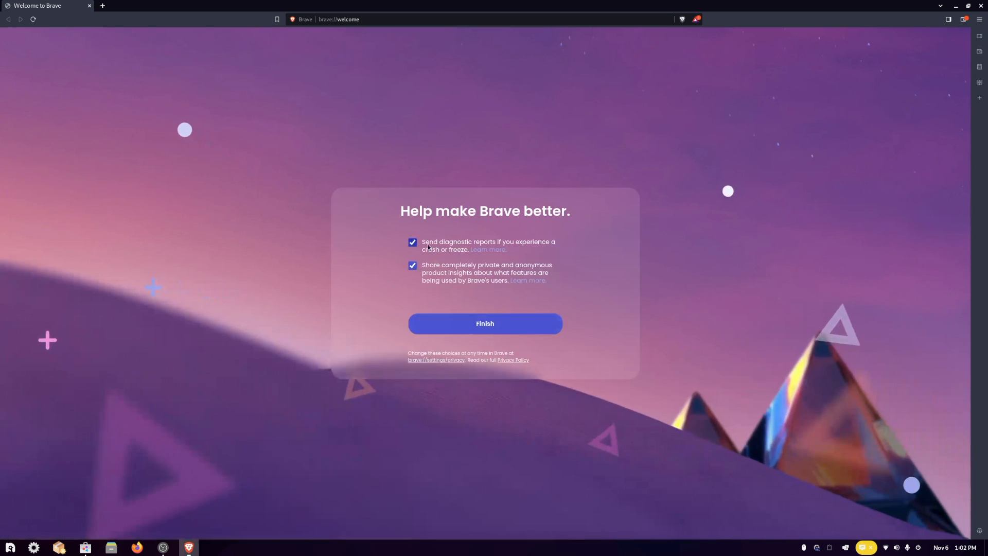
left_click(484, 323)
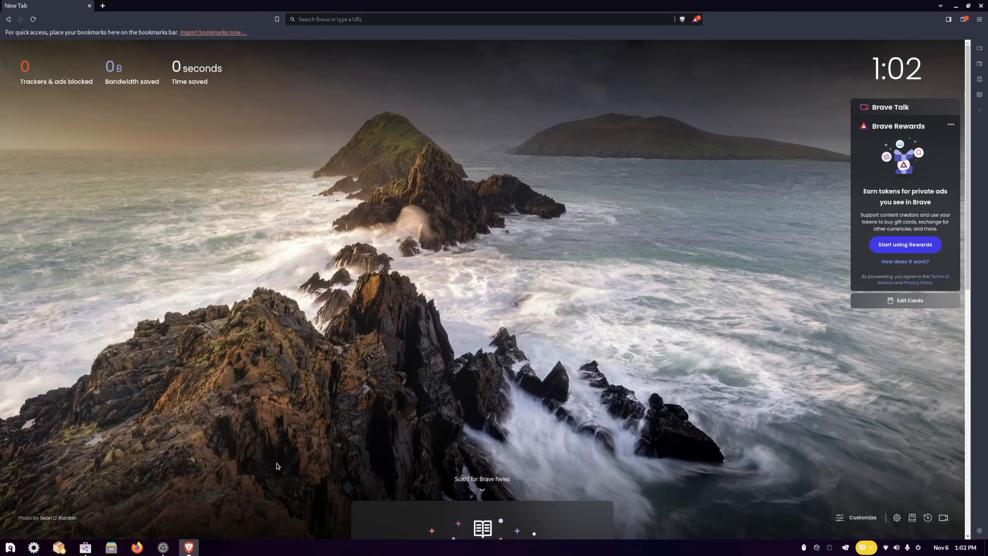
right_click(188, 546)
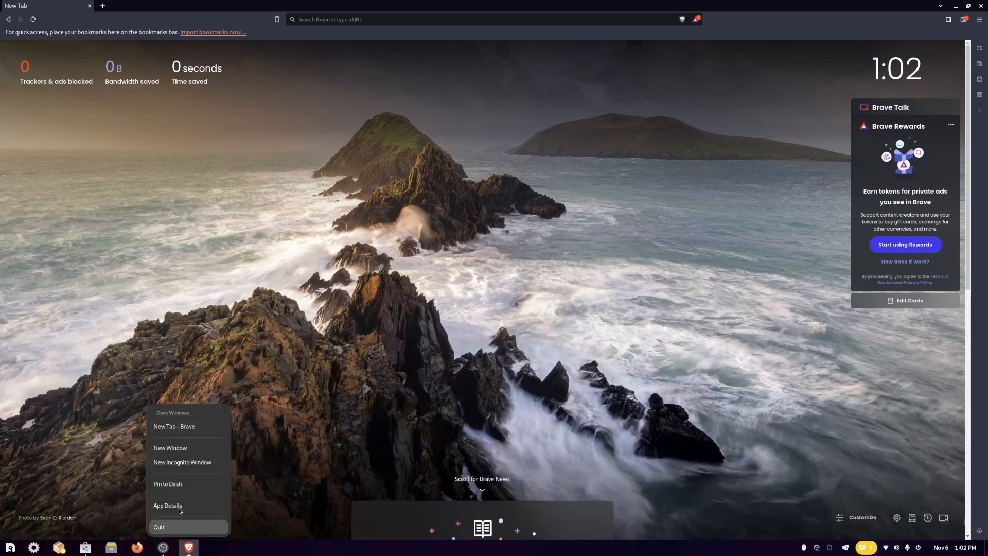
left_click(167, 483)
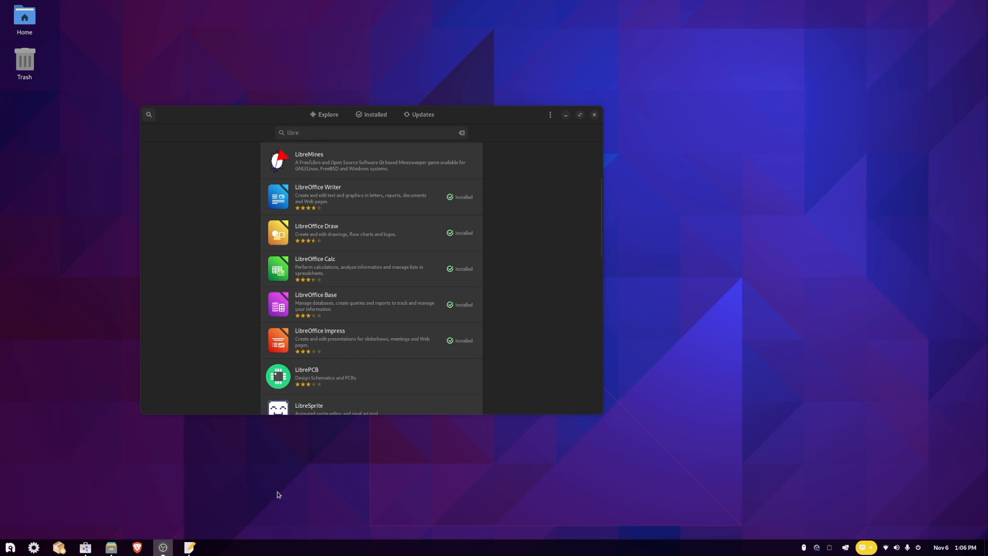
left_click(9, 546)
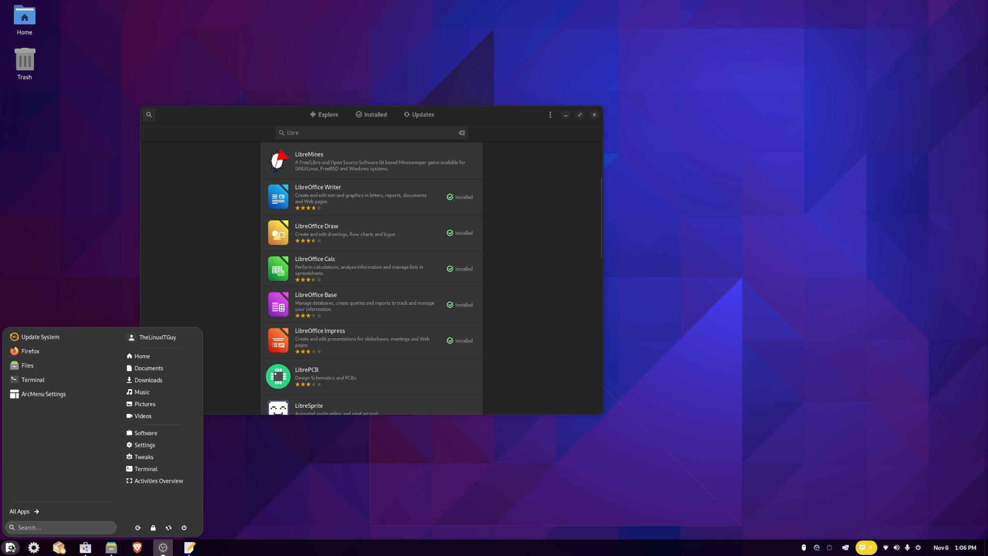
type("libre")
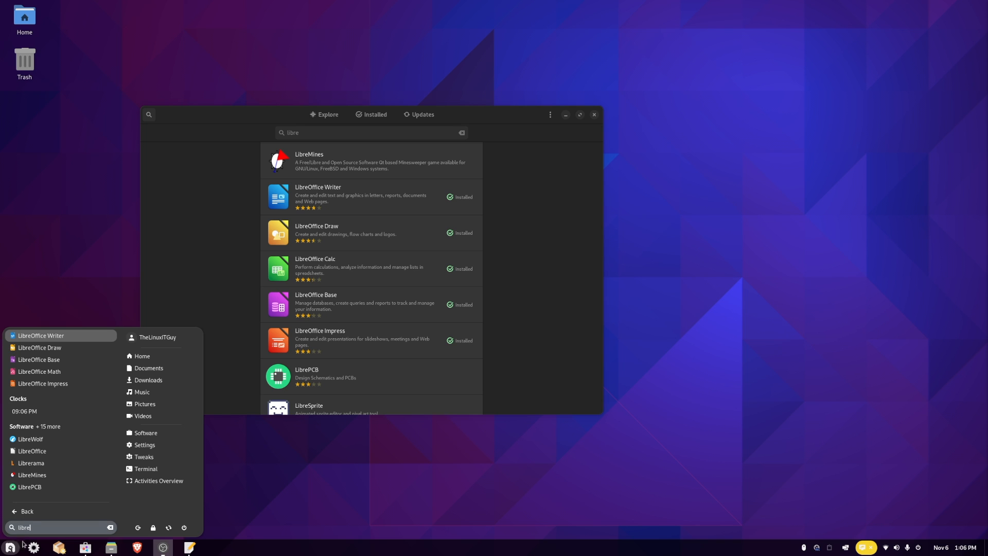
mouse_move(44, 469)
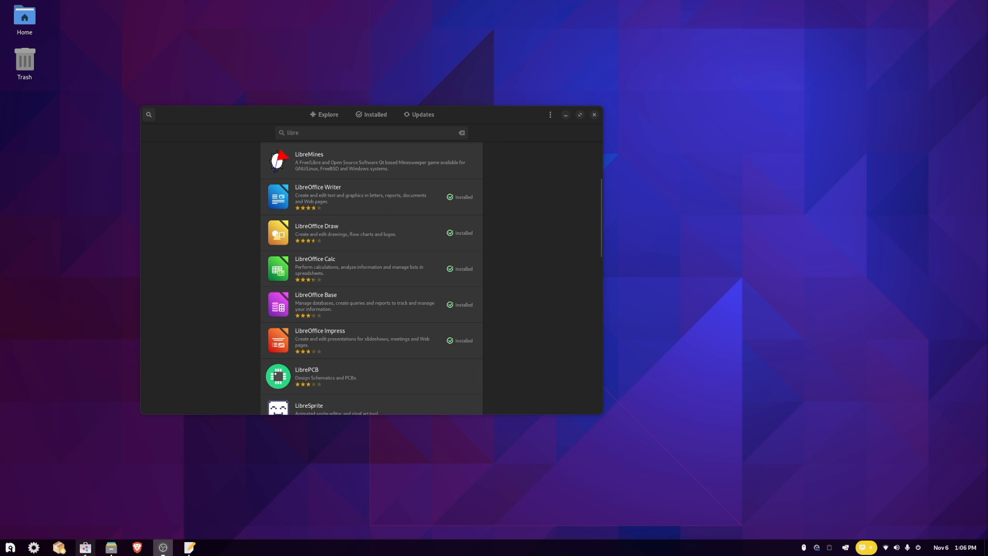
mouse_move(206, 333)
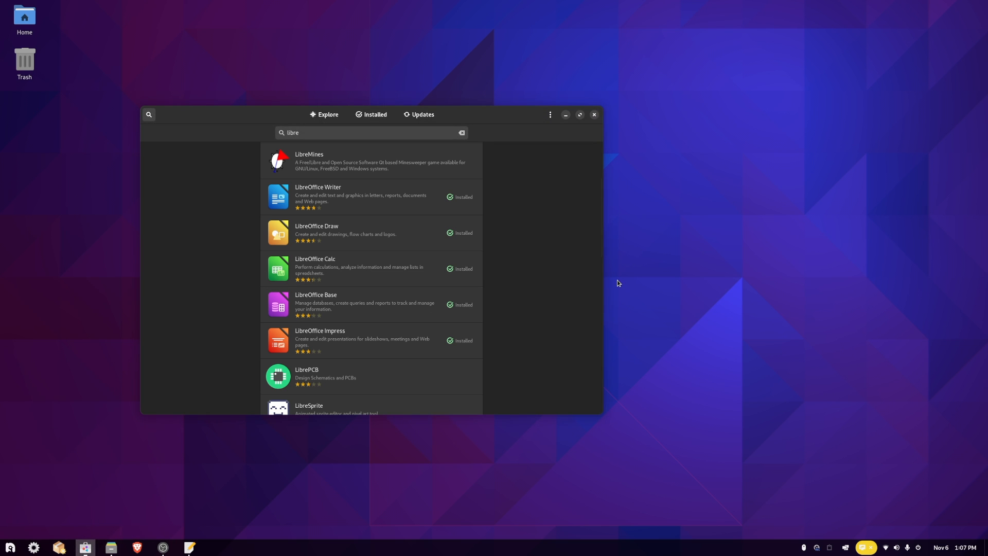
mouse_move(198, 340)
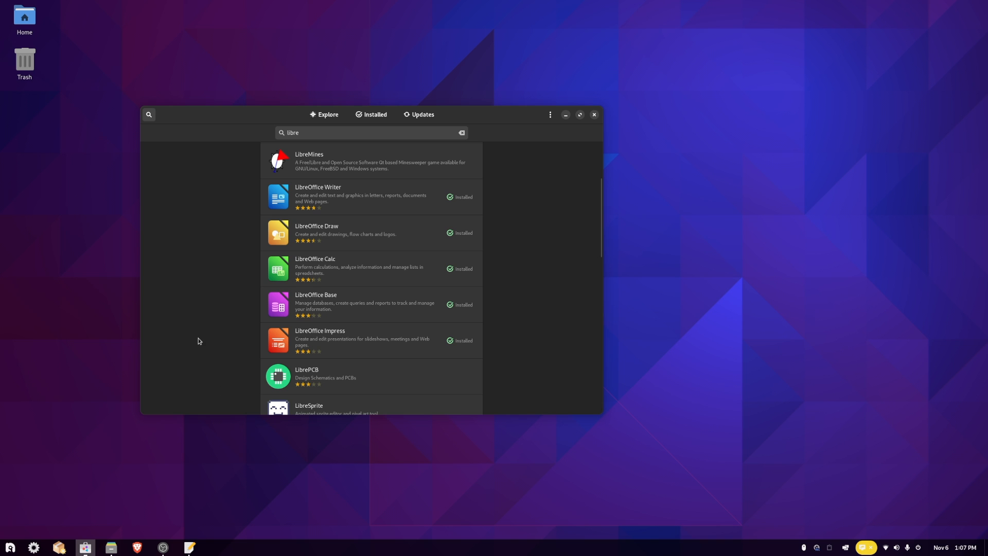
mouse_move(164, 449)
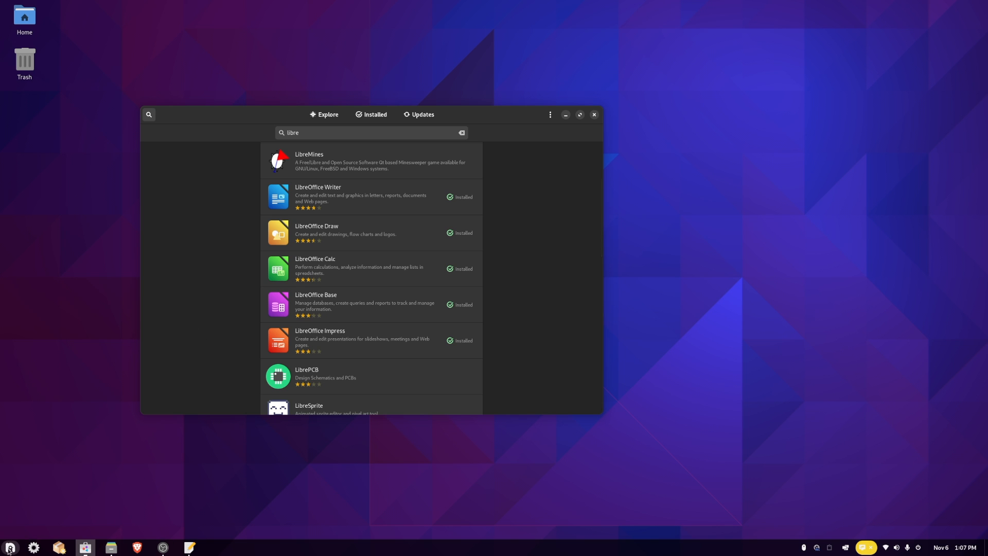
Remove all LibreOffice packages via 'sudo dnf remove libreoffice*', then close GNOME Software.
left_click(10, 547)
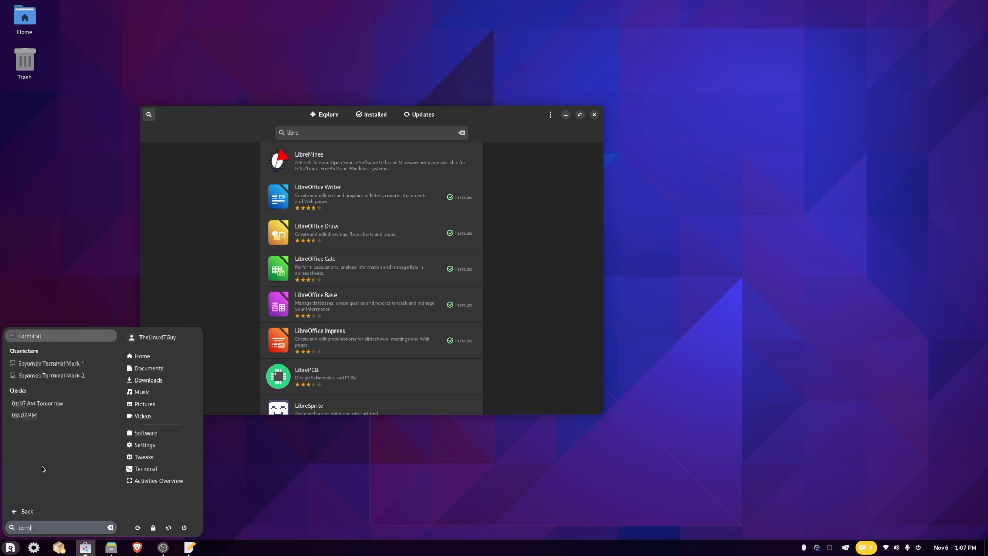
right_click(477, 261)
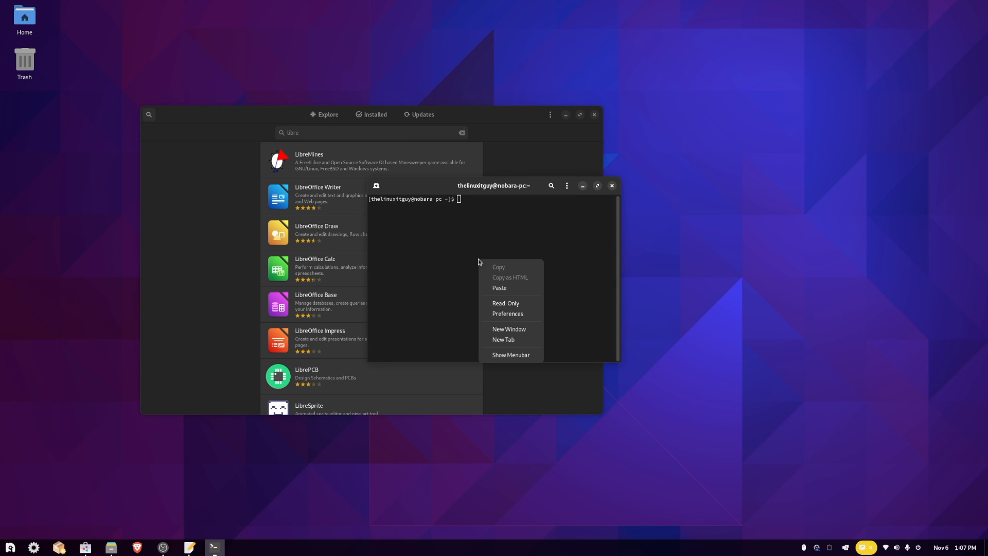
left_click(499, 288)
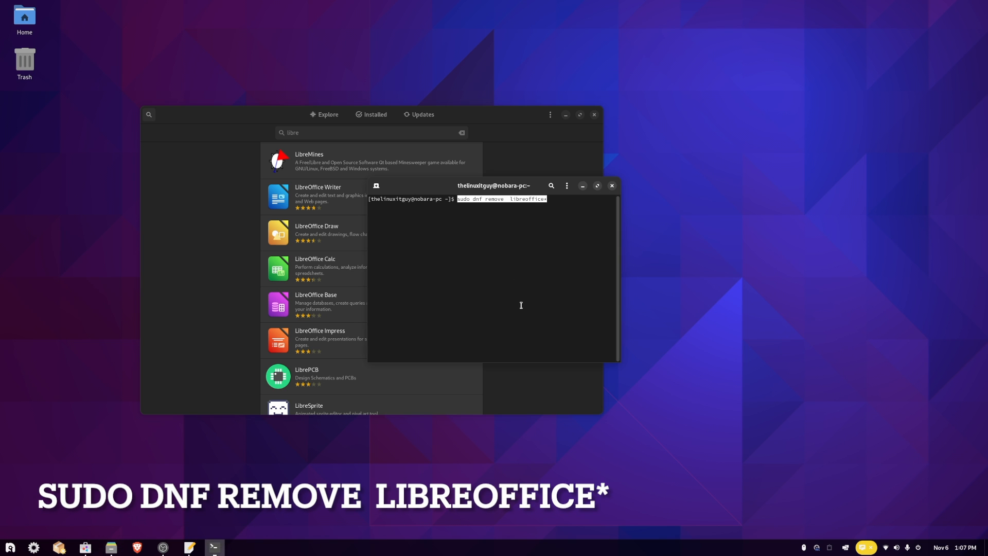
key("Return")
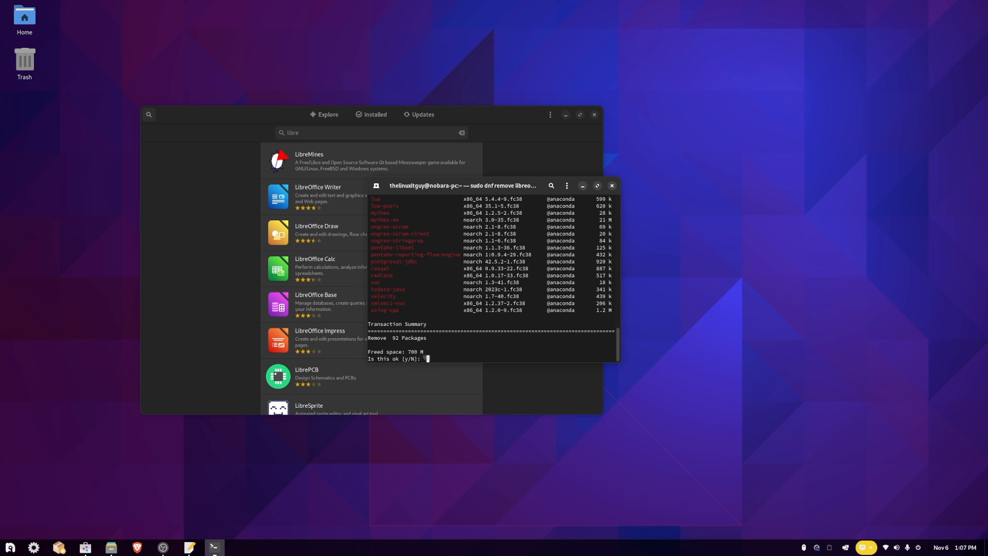
type("y")
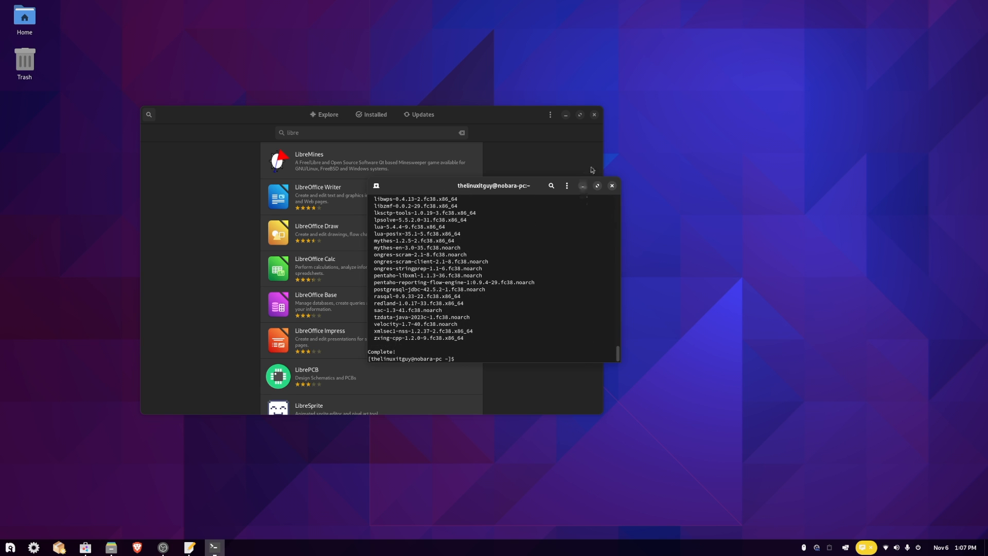
left_click(592, 115)
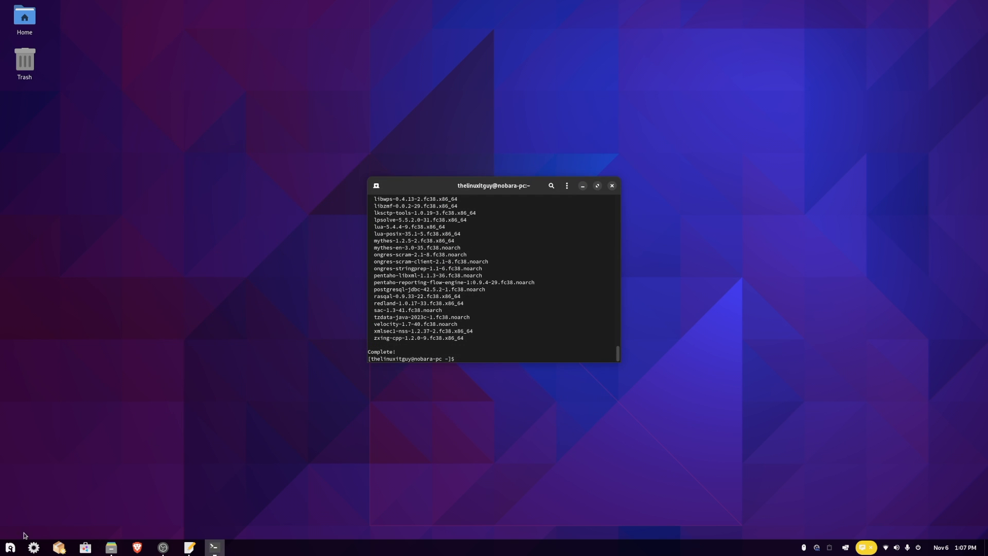
Launch Steam from the ArcMenu application launcher.
left_click(11, 547)
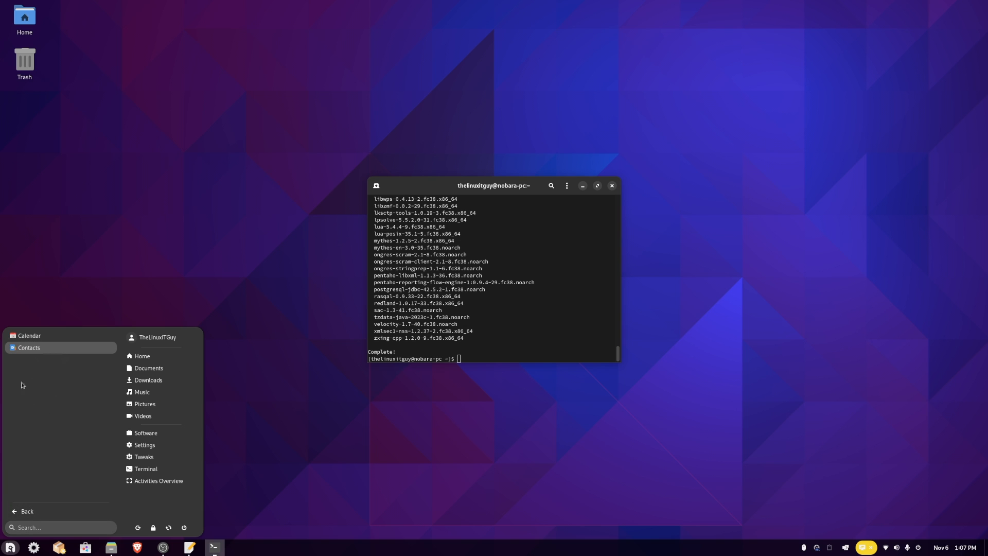
mouse_move(145, 432)
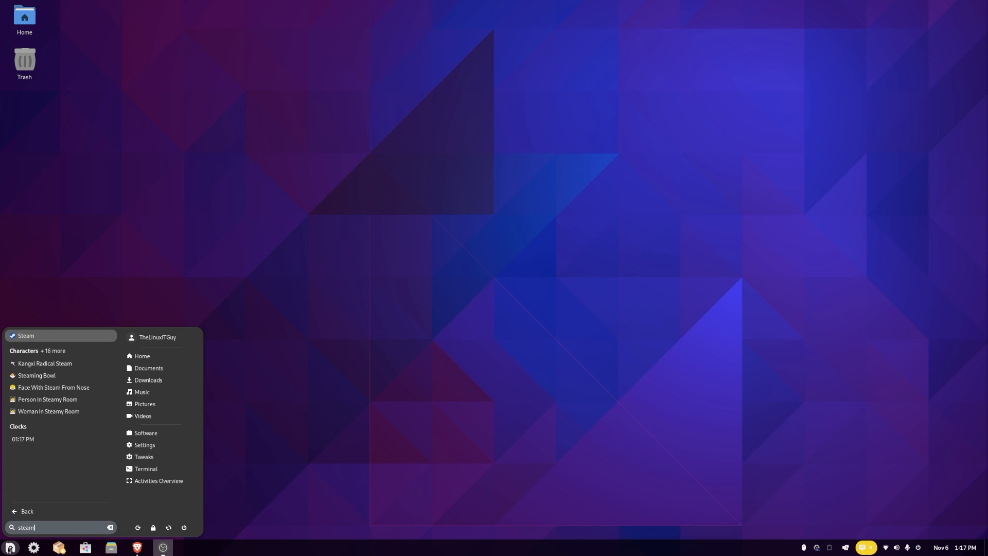
left_click(26, 335)
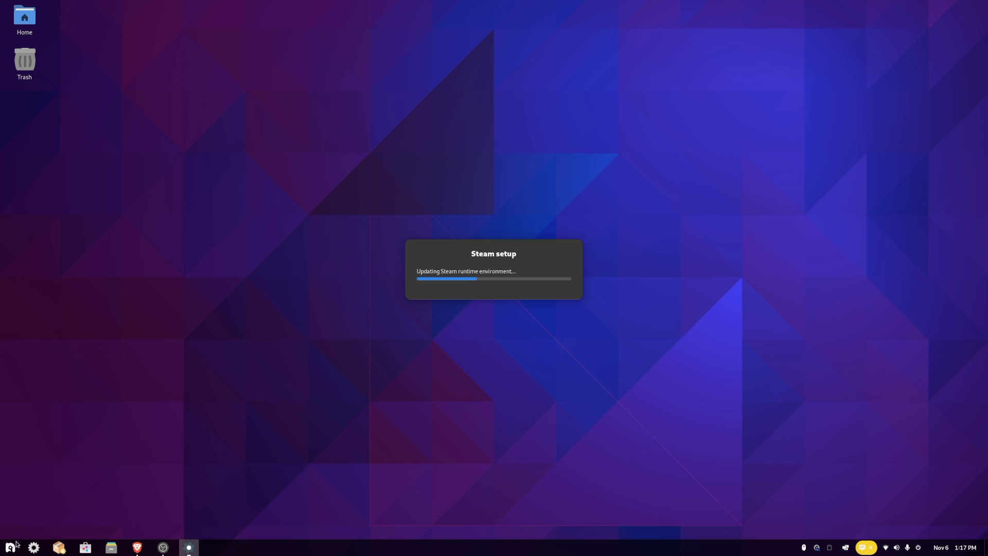
mouse_move(219, 446)
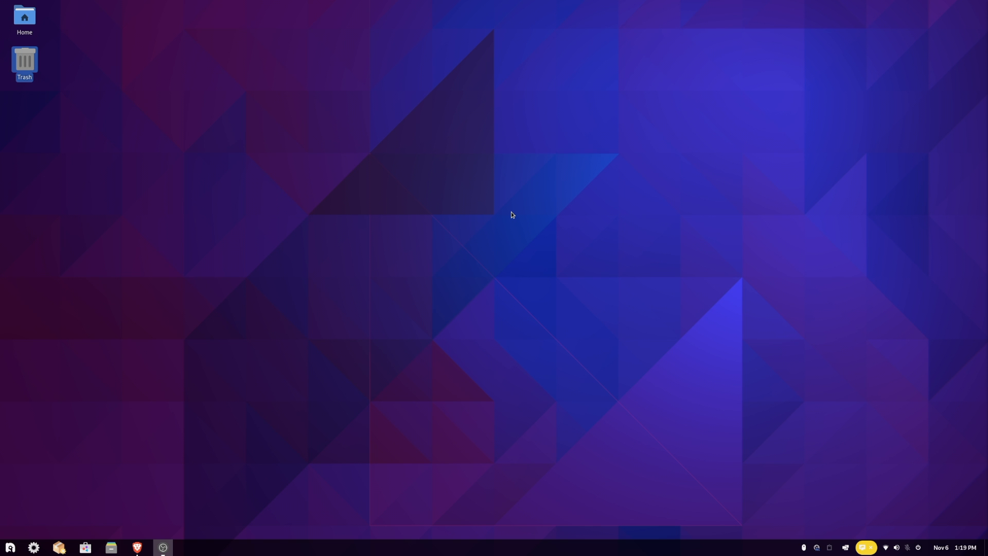
Sign in to the Steam account, answer the Hardware Survey prompt, and quit Steam.
left_click(187, 547)
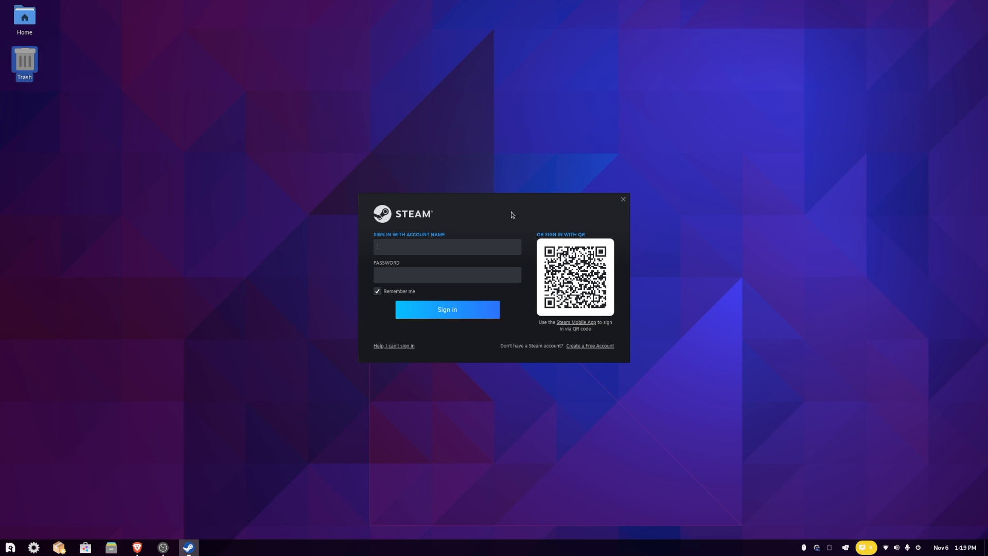
left_click(446, 309)
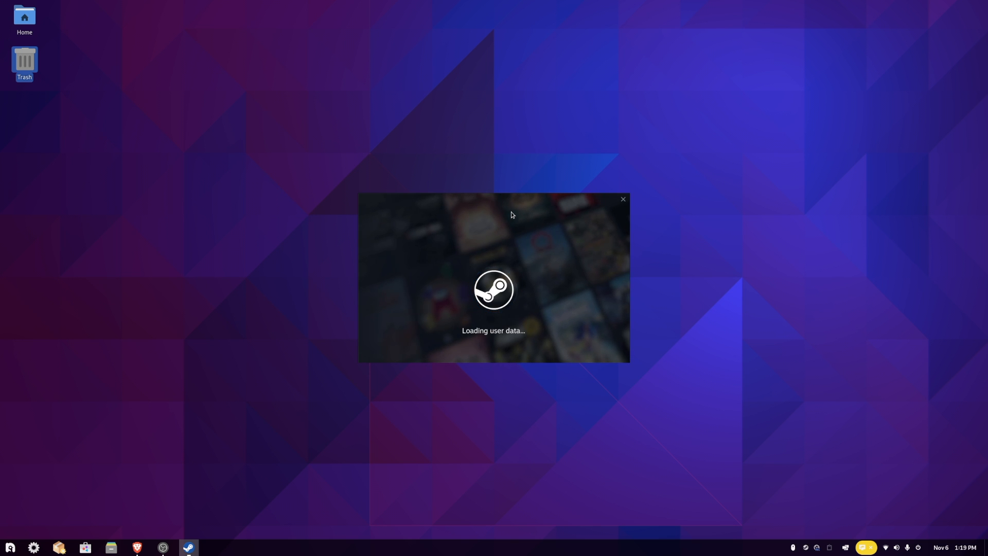
mouse_move(692, 234)
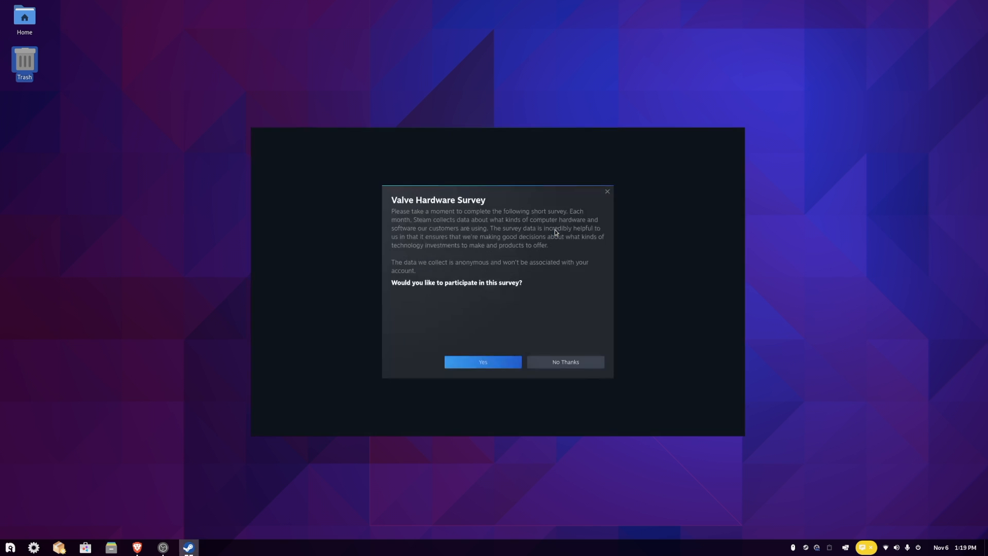
left_click(564, 361)
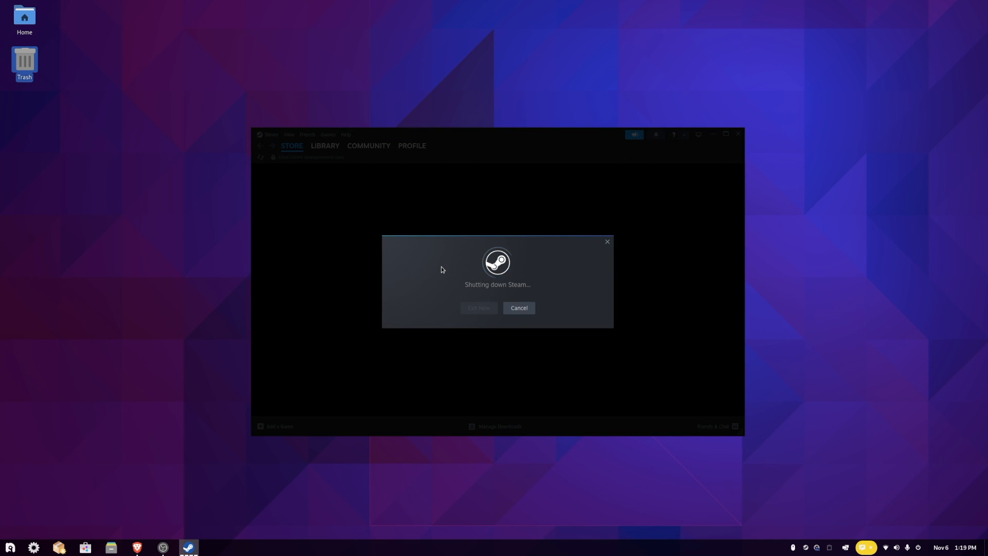
left_click(479, 308)
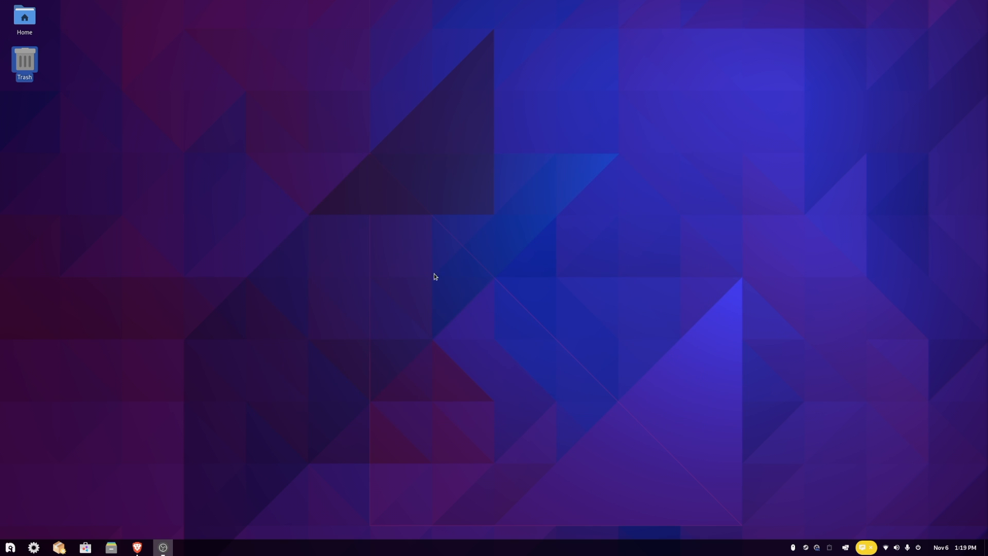
mouse_move(822, 545)
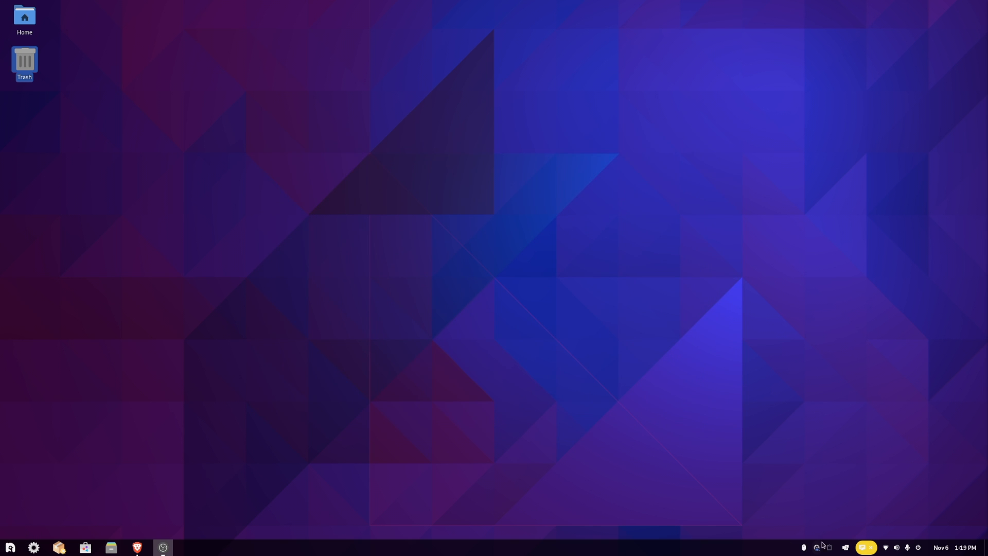
mouse_move(370, 546)
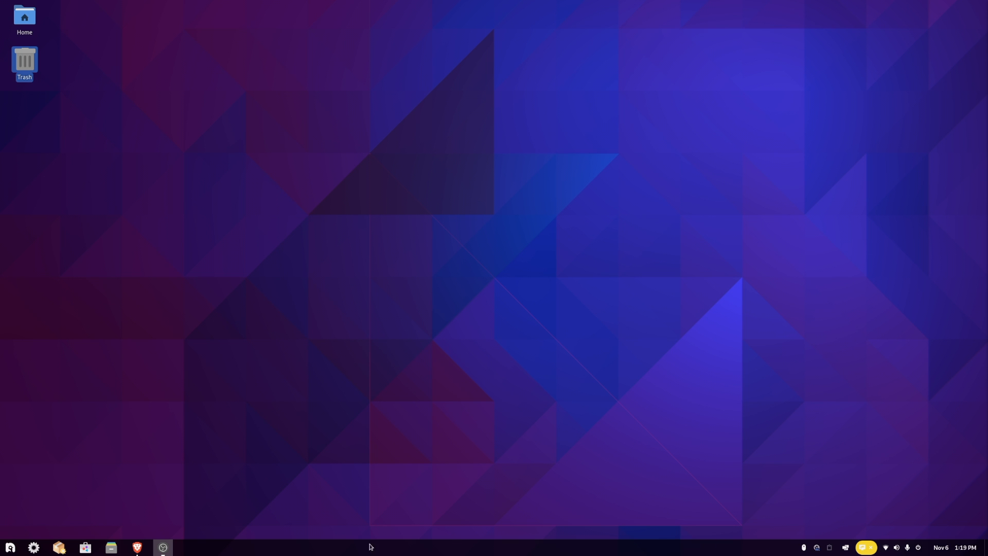
left_click(10, 546)
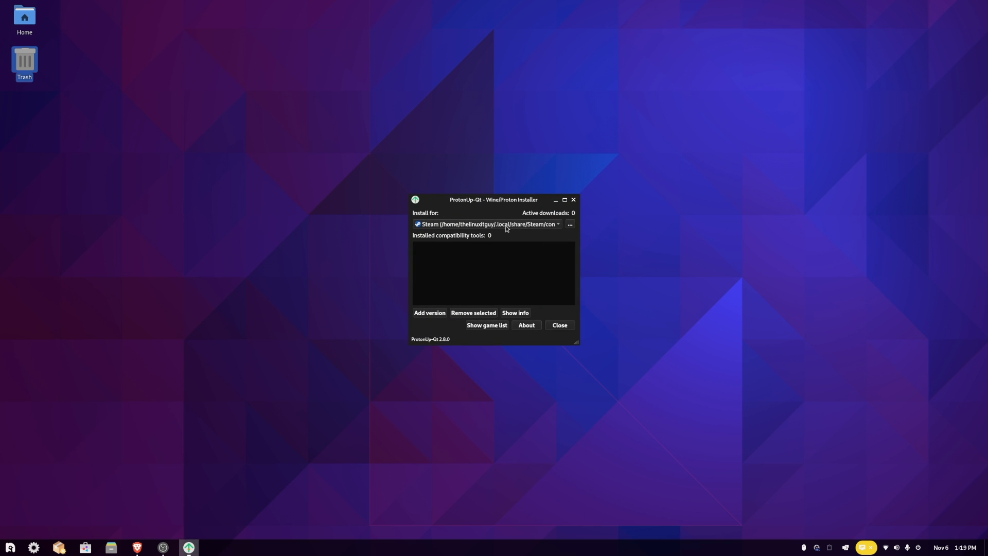
mouse_move(473, 301)
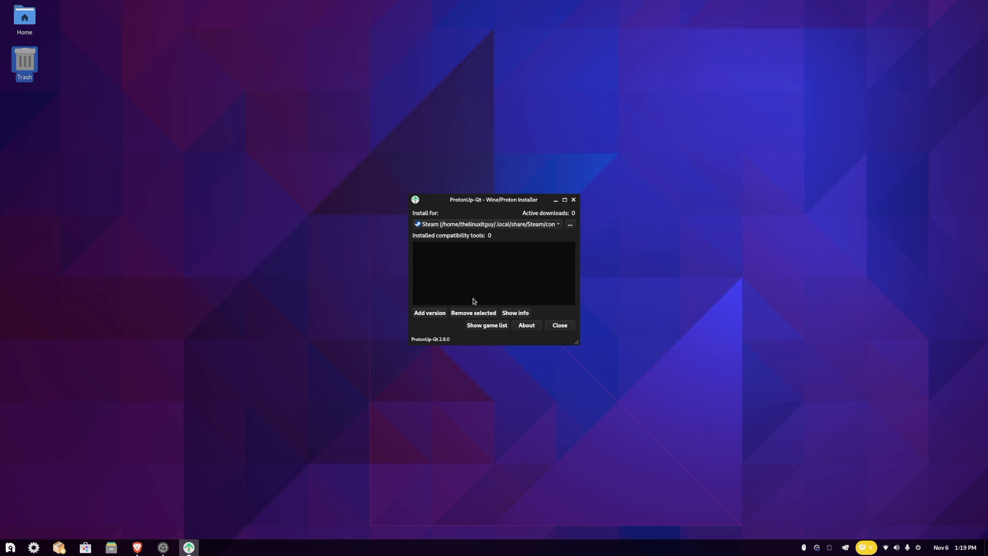
Add and install the GE-Proton8-22 compatibility tool, then close ProtonUp-Qt.
left_click(429, 312)
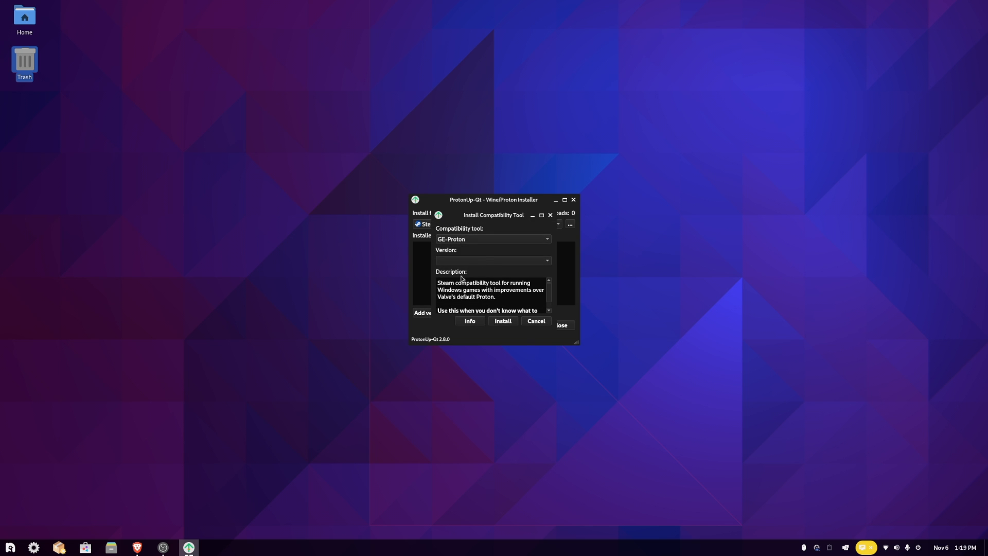
left_click(494, 260)
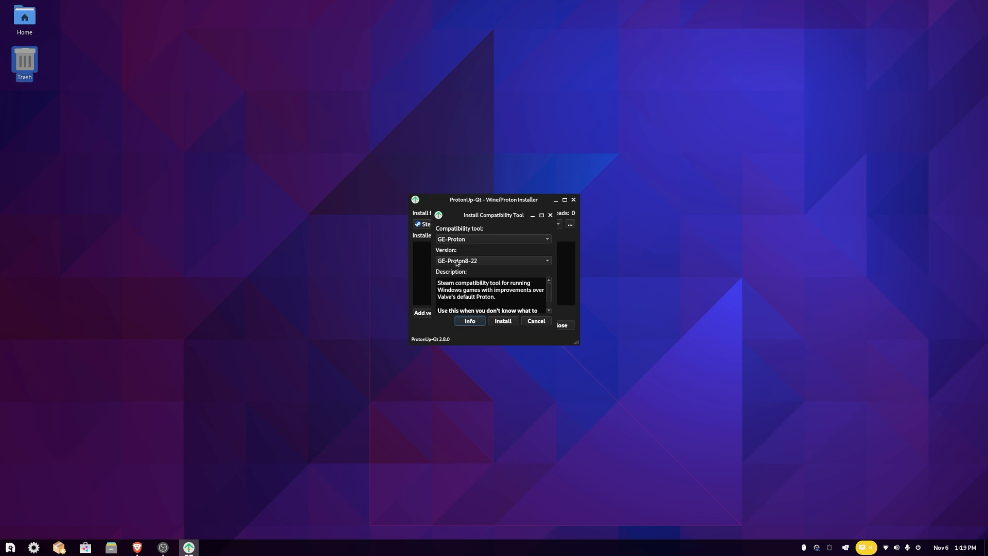
left_click(502, 321)
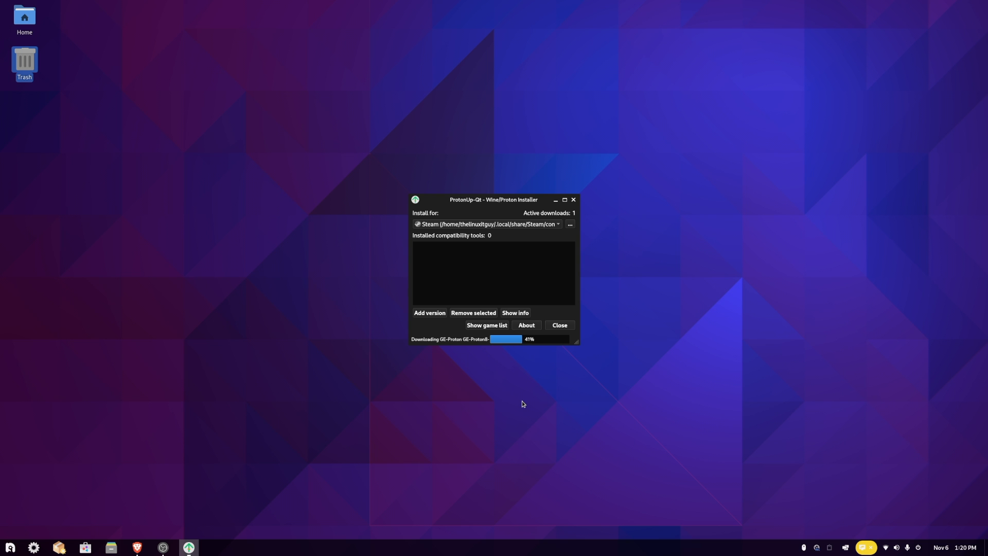
mouse_move(442, 267)
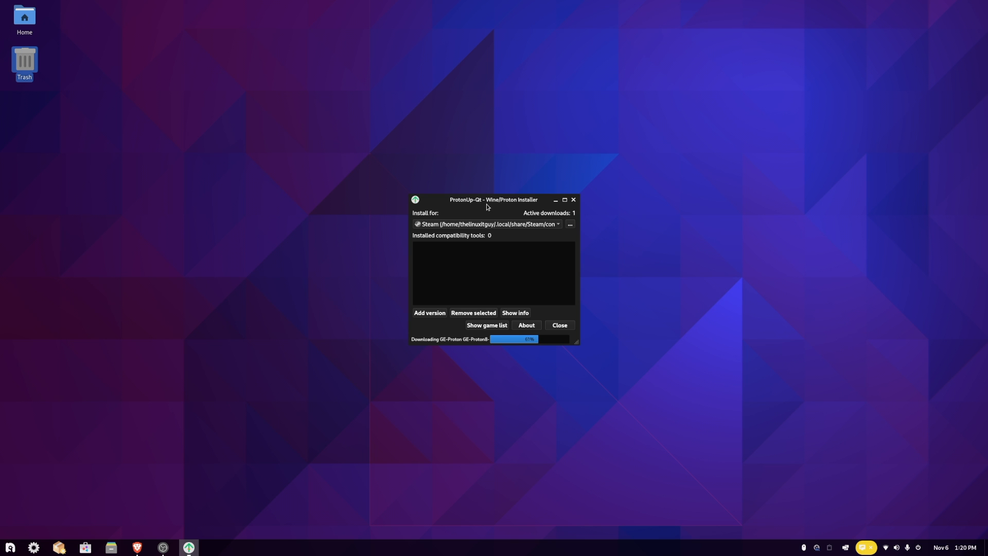
mouse_move(659, 350)
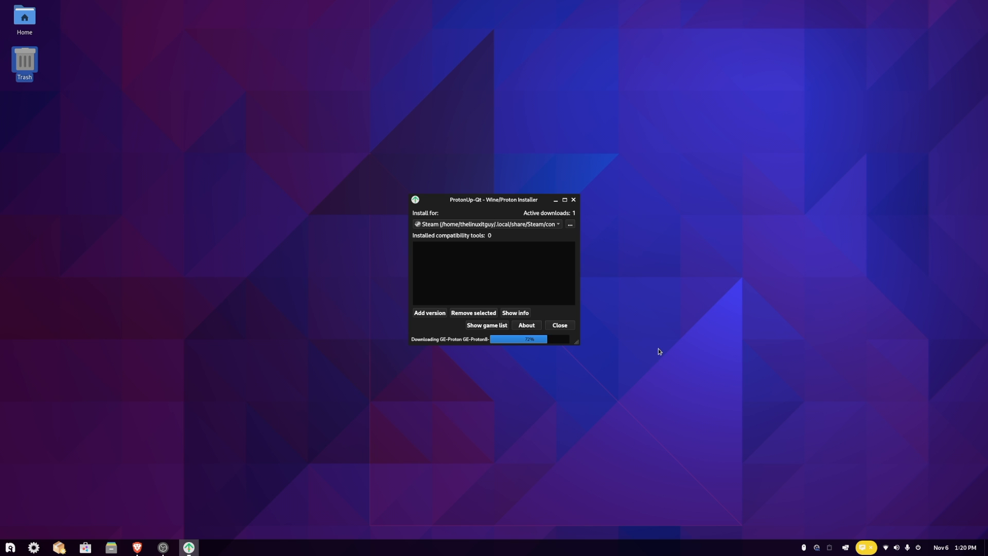
mouse_move(477, 295)
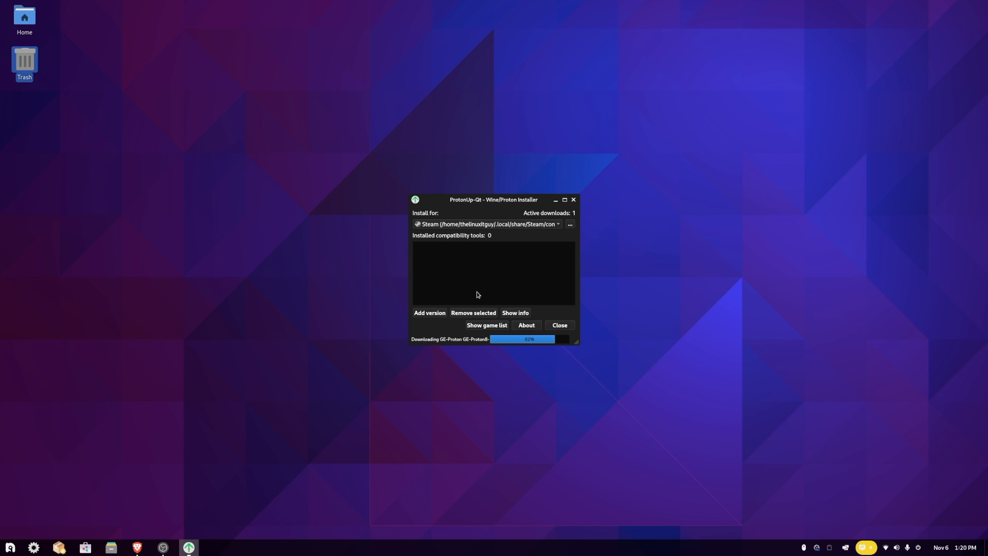
mouse_move(445, 340)
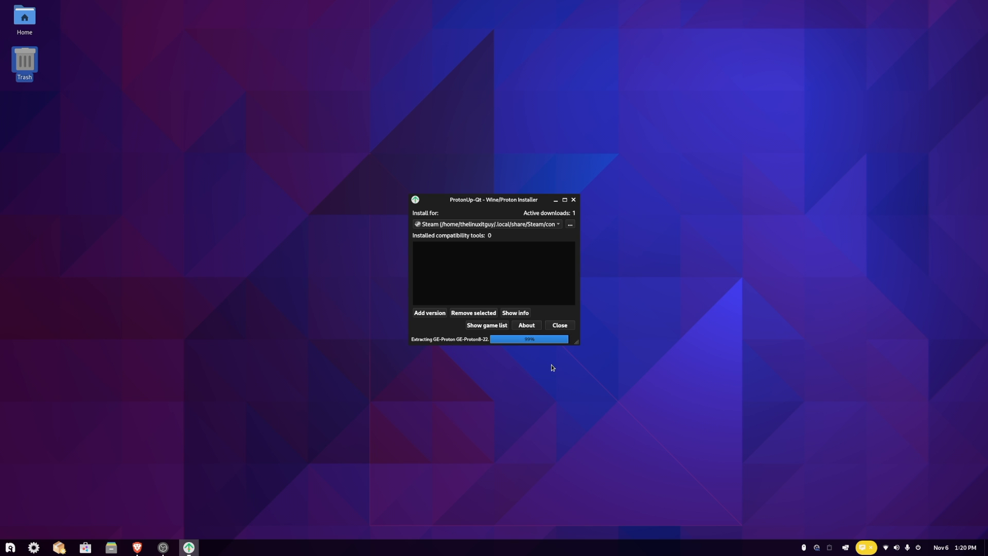
mouse_move(589, 354)
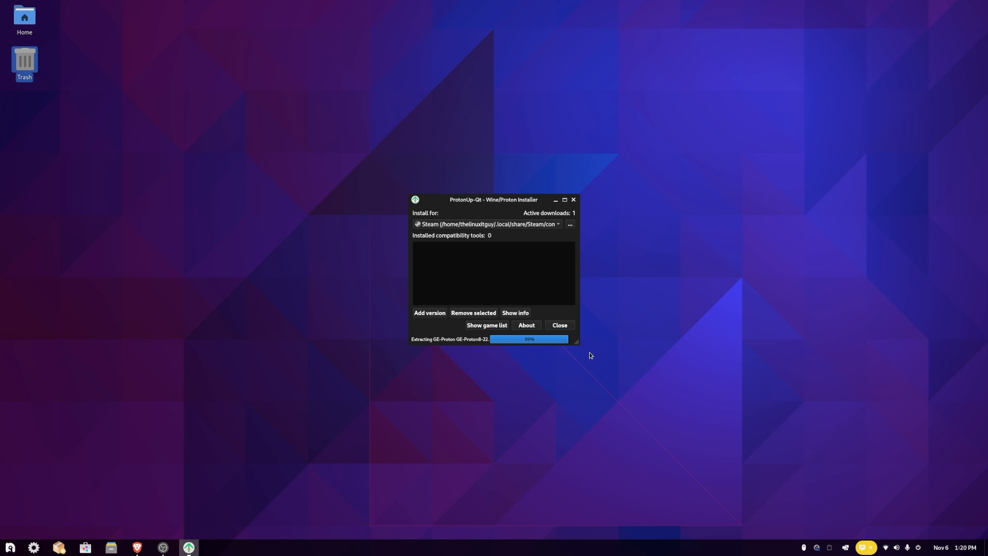
mouse_move(555, 378)
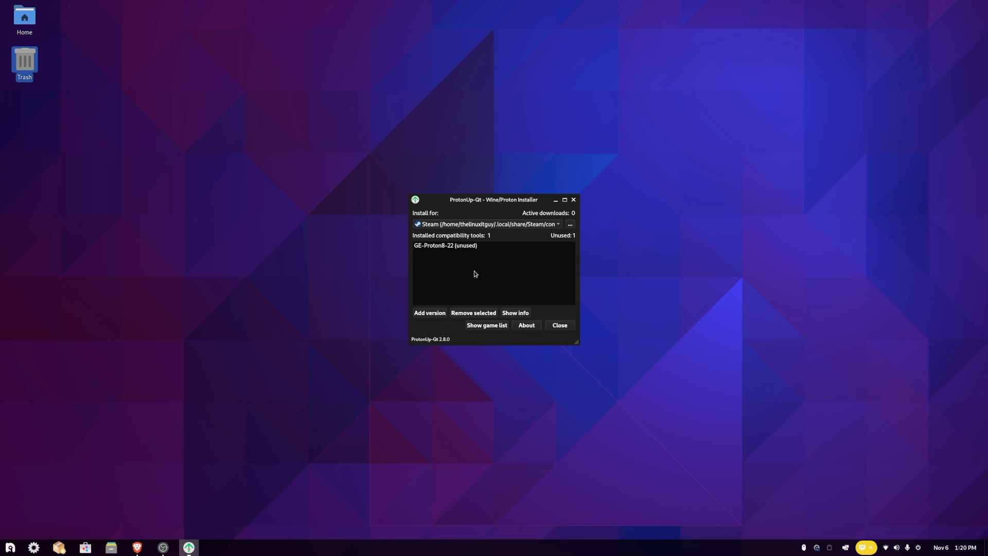
left_click(558, 325)
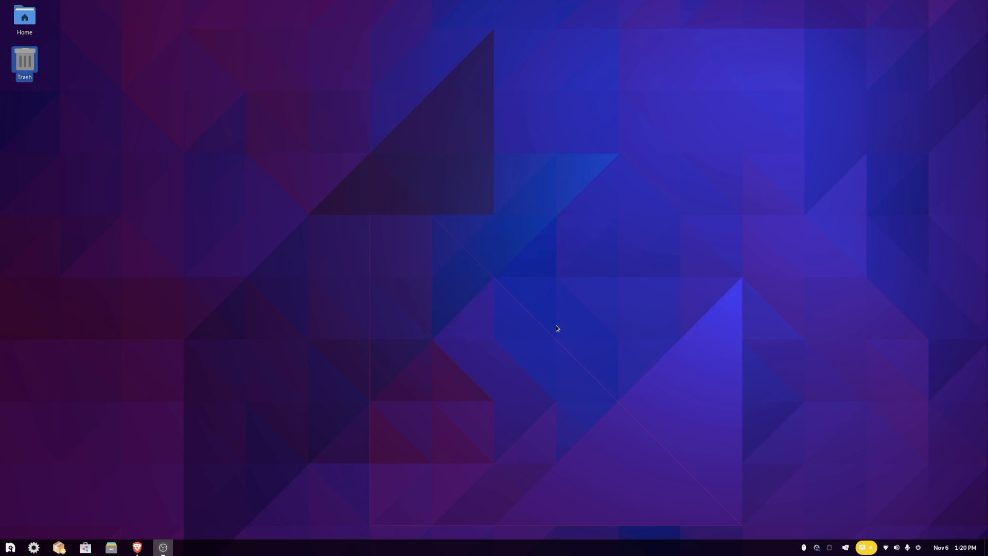
Relaunch Steam, set 'Run other titles with' to GE-Proton8-22, and postpone the restart.
left_click(9, 547)
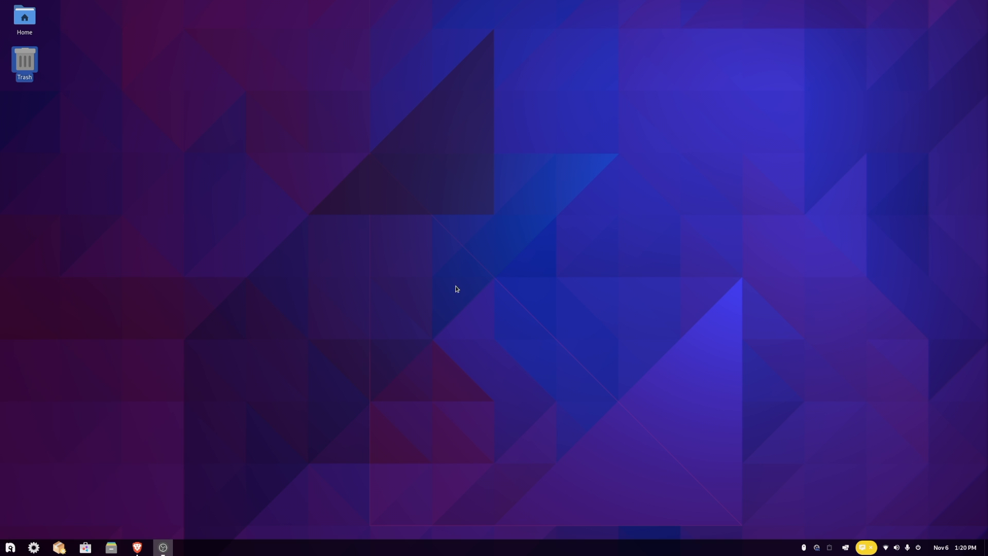
left_click(162, 546)
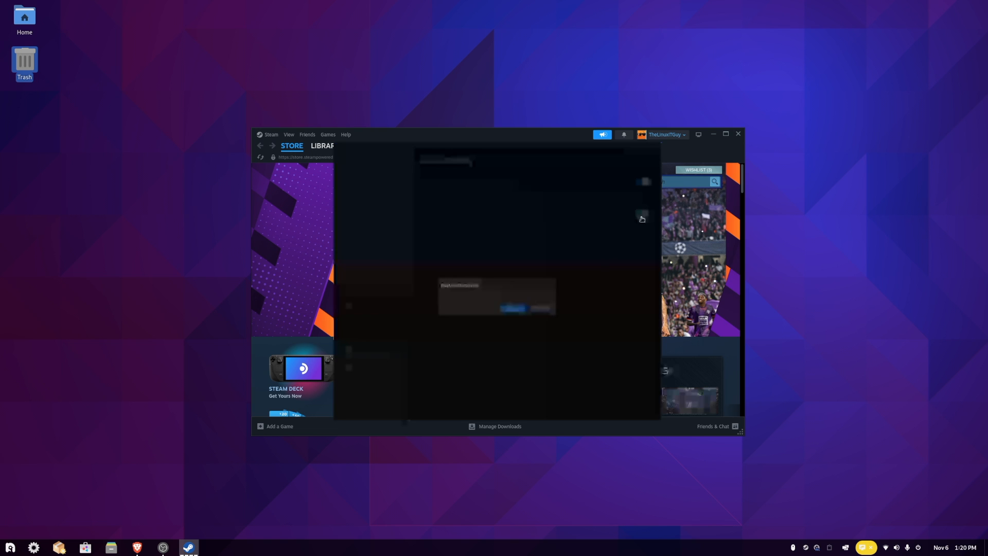
left_click(641, 215)
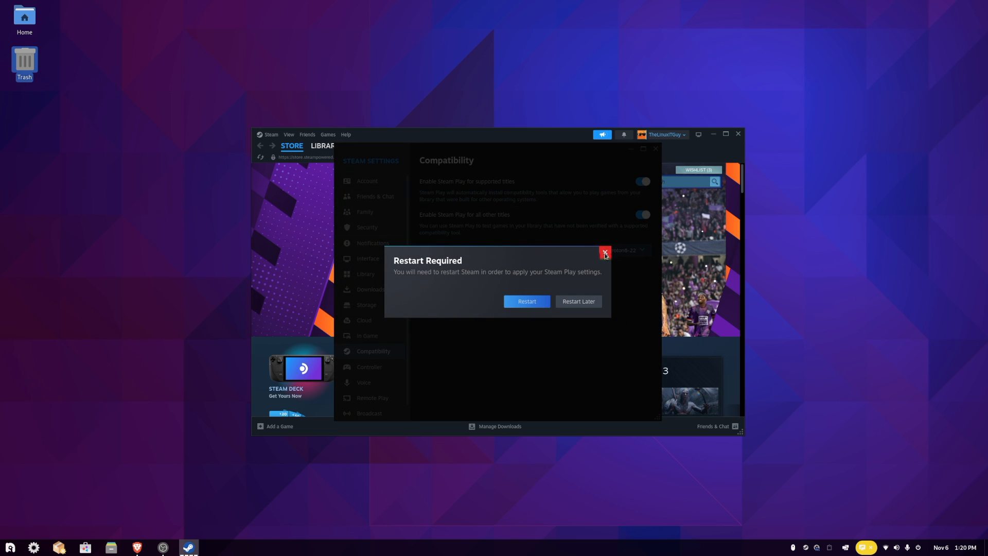
left_click(604, 252)
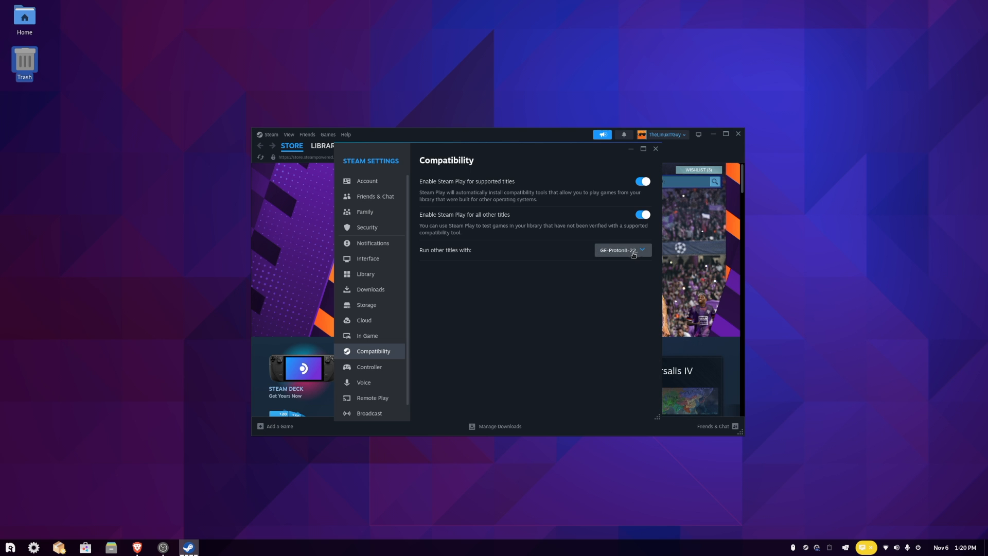
mouse_move(611, 272)
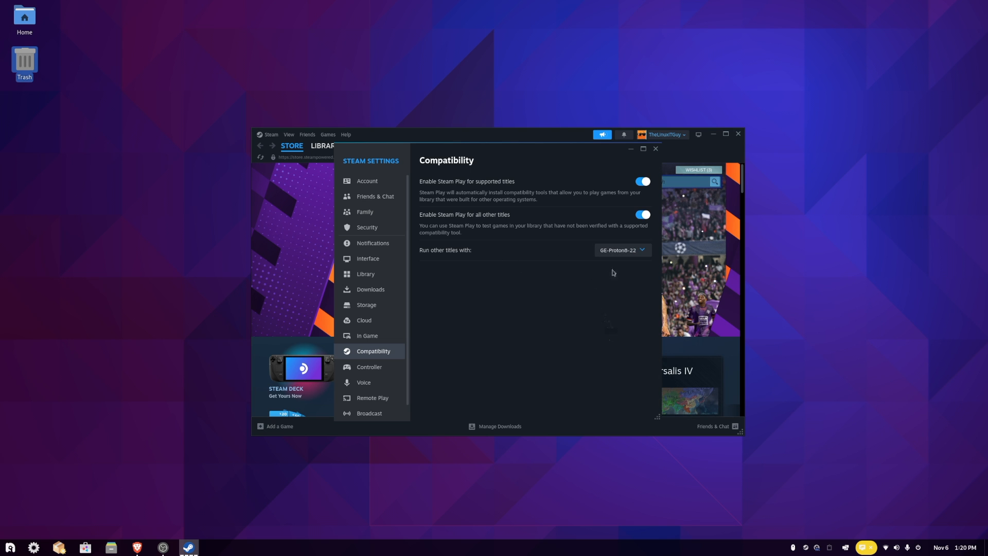
Close the Steam settings and exit Steam so the compatibility setting applies.
left_click(655, 149)
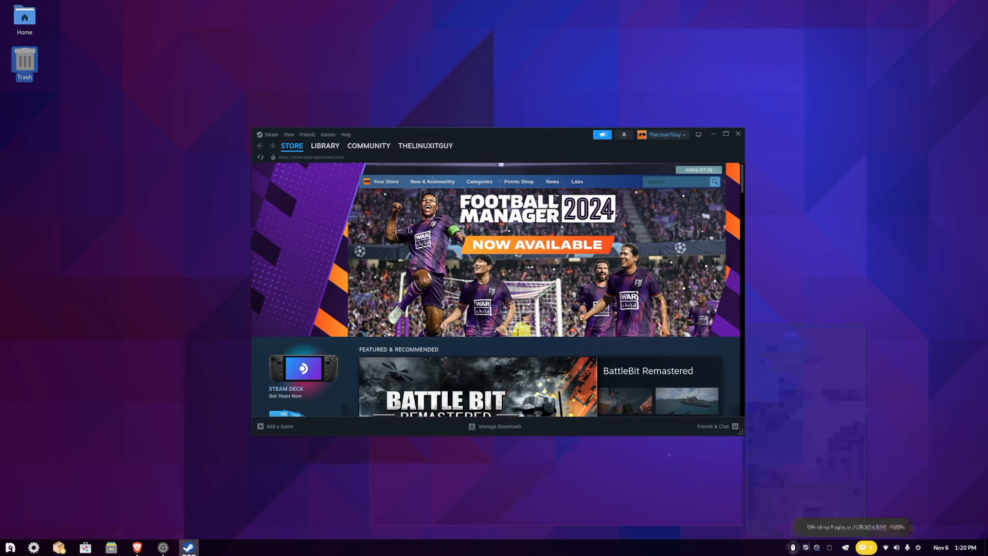
left_click(270, 134)
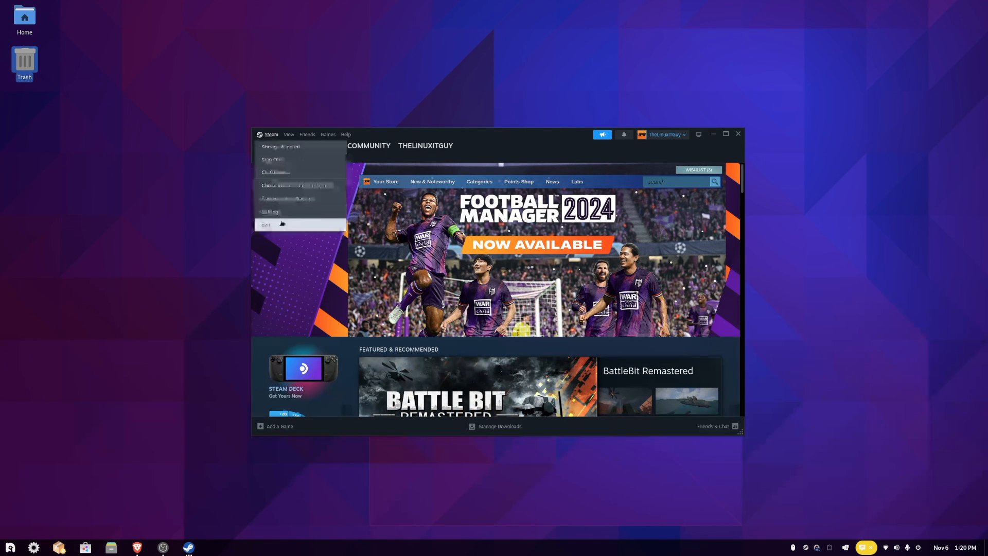
left_click(266, 224)
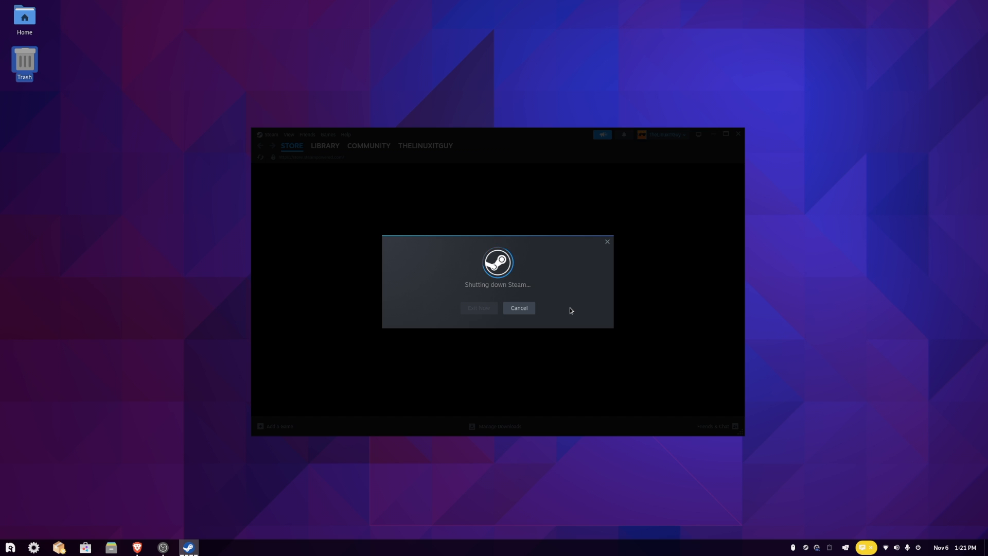
left_click(477, 309)
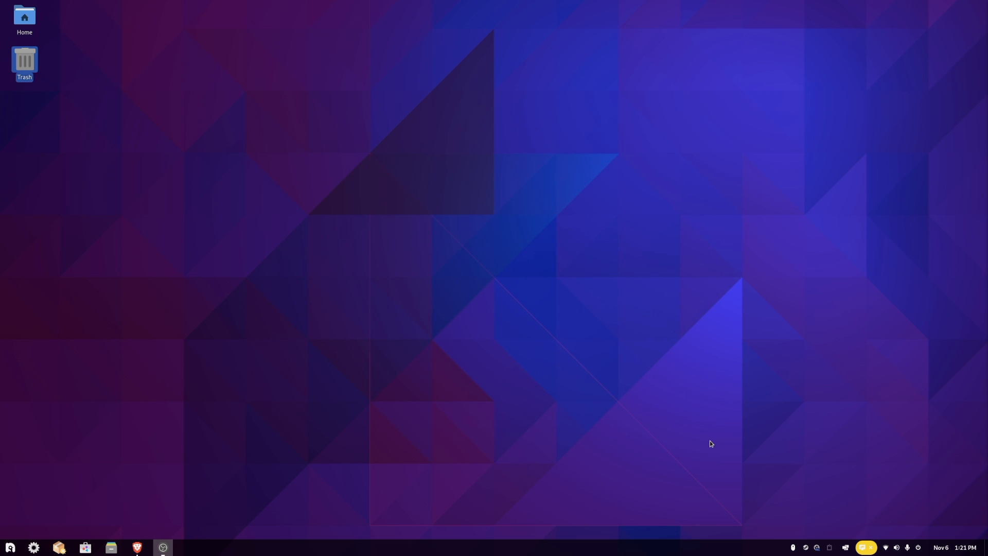
mouse_move(726, 442)
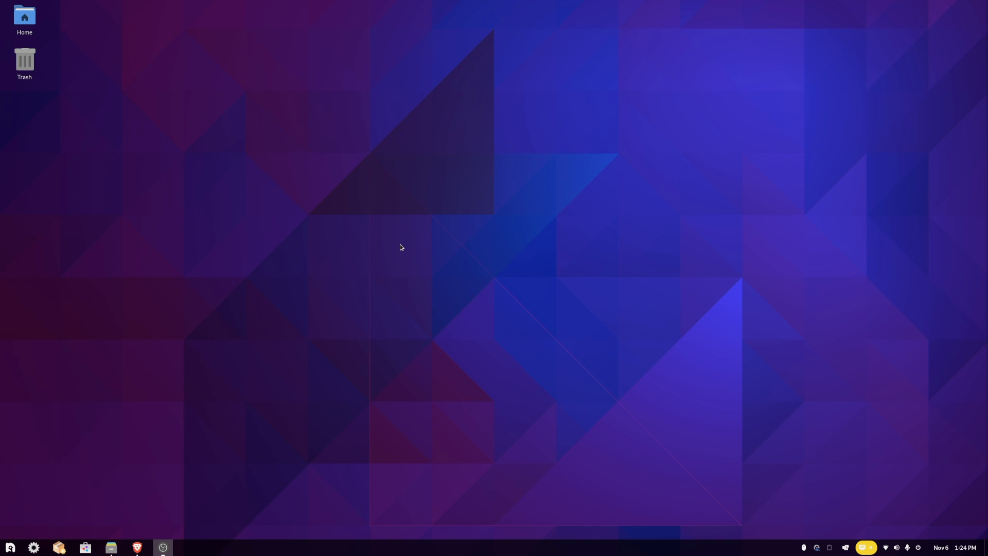
mouse_move(408, 244)
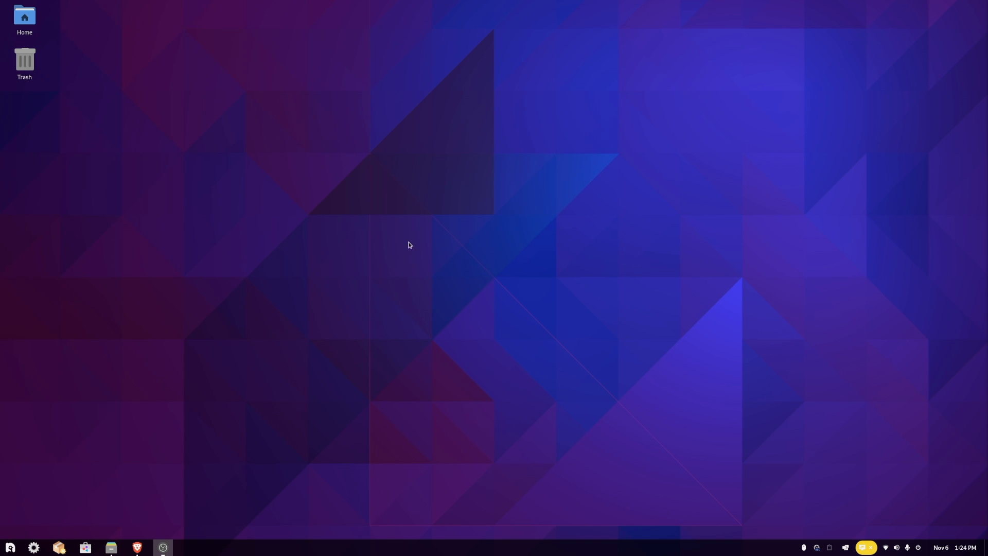
mouse_move(477, 240)
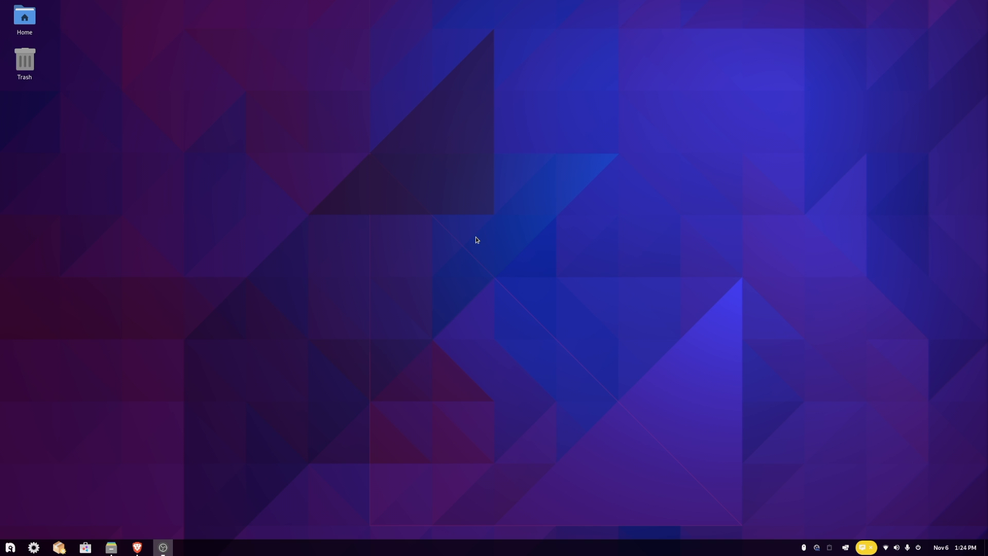
mouse_move(351, 267)
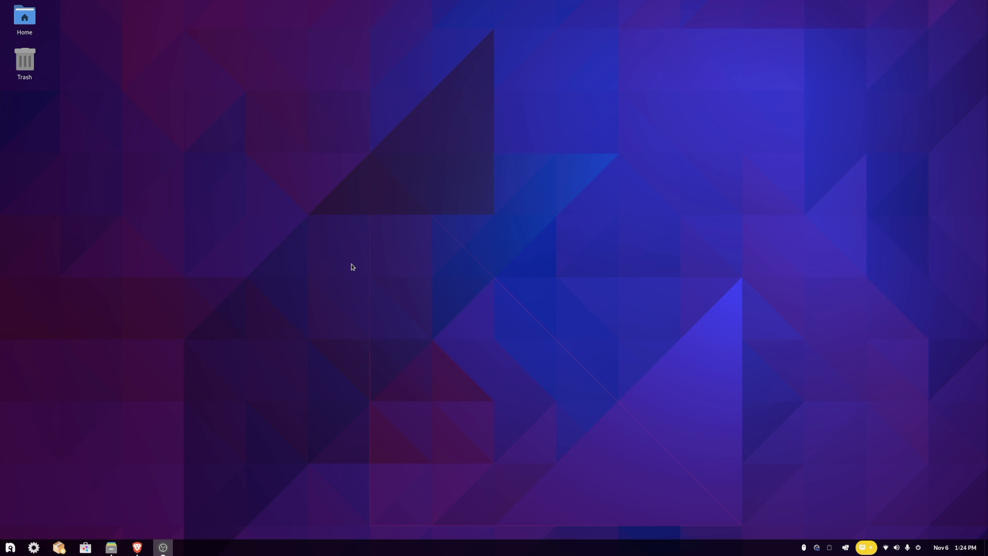
mouse_move(547, 236)
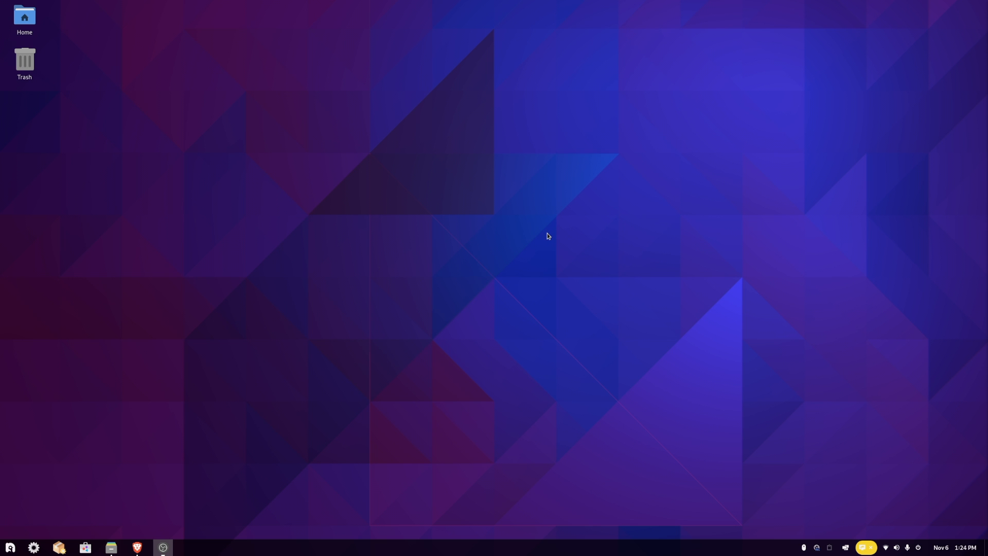
mouse_move(591, 203)
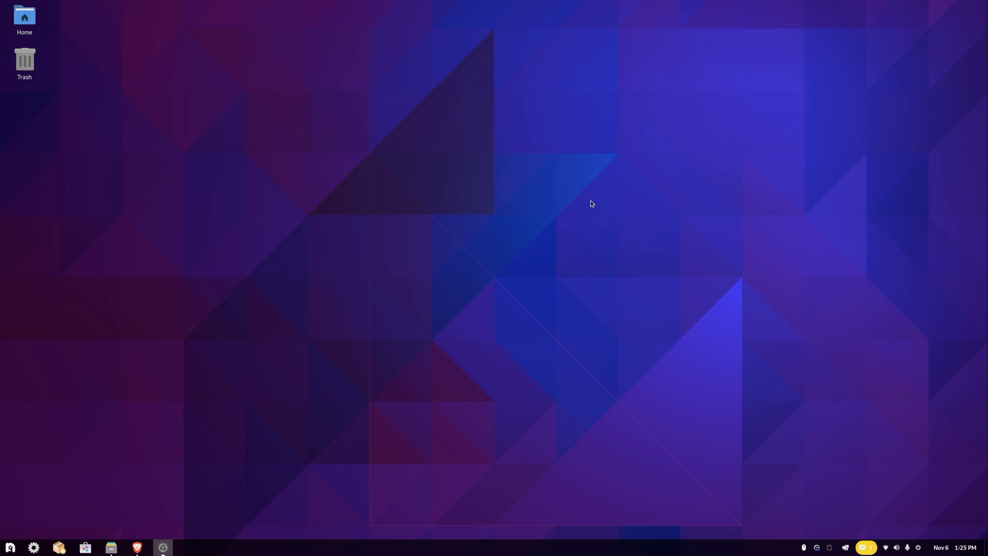
mouse_move(556, 225)
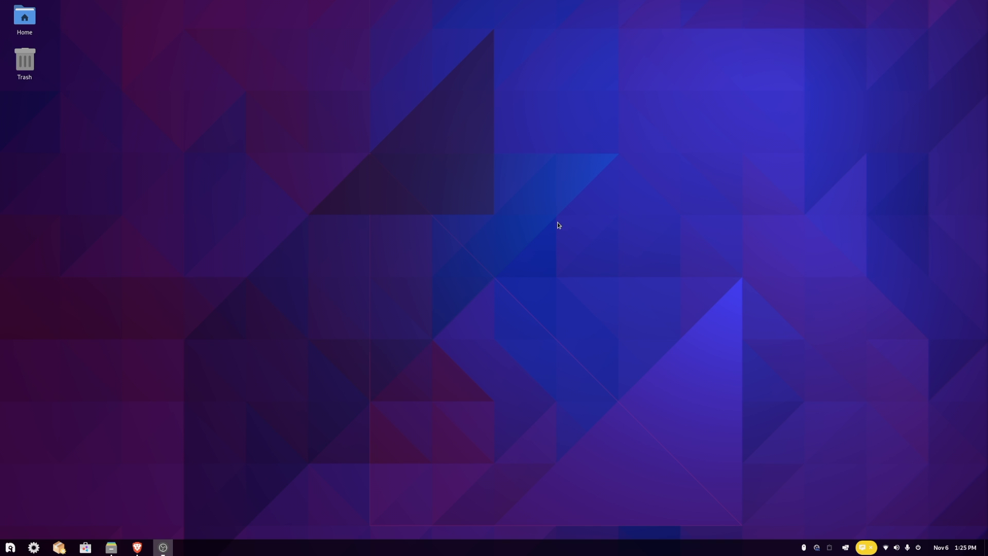
mouse_move(555, 230)
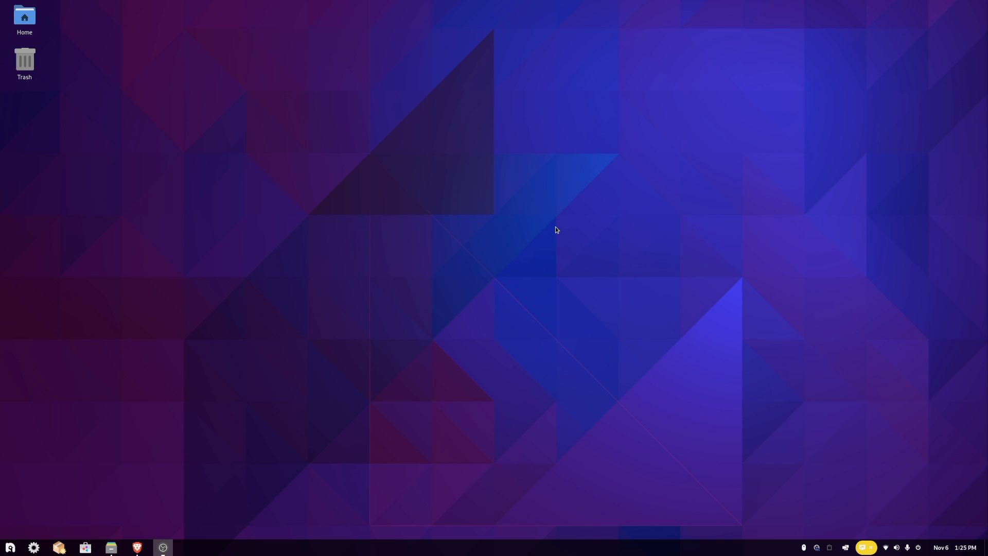